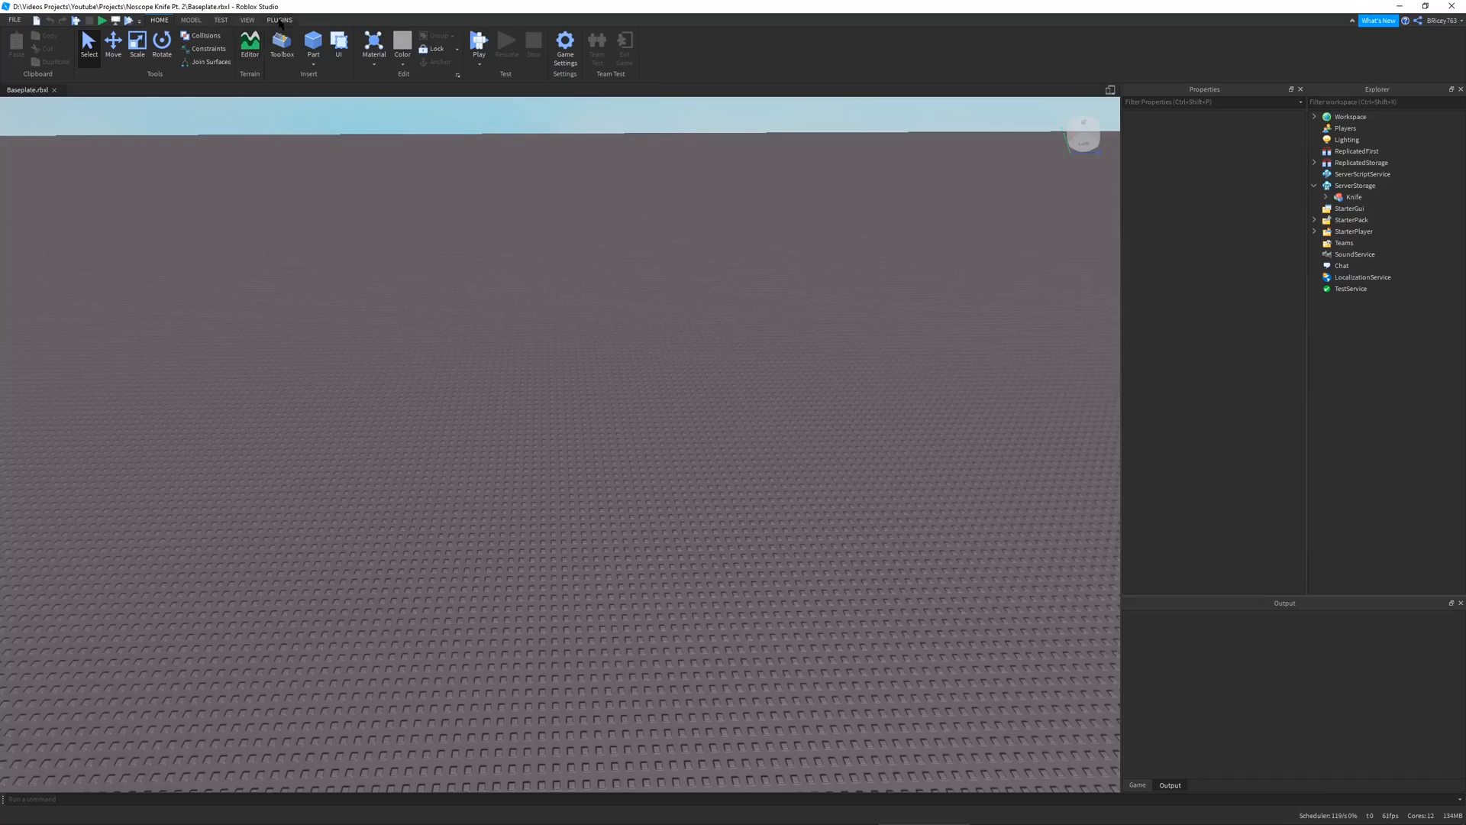
Insert a blocky R6 Dummy rig into the Workspace using Build Rig
{"action": "left_click", "coordinate": [278, 20]}
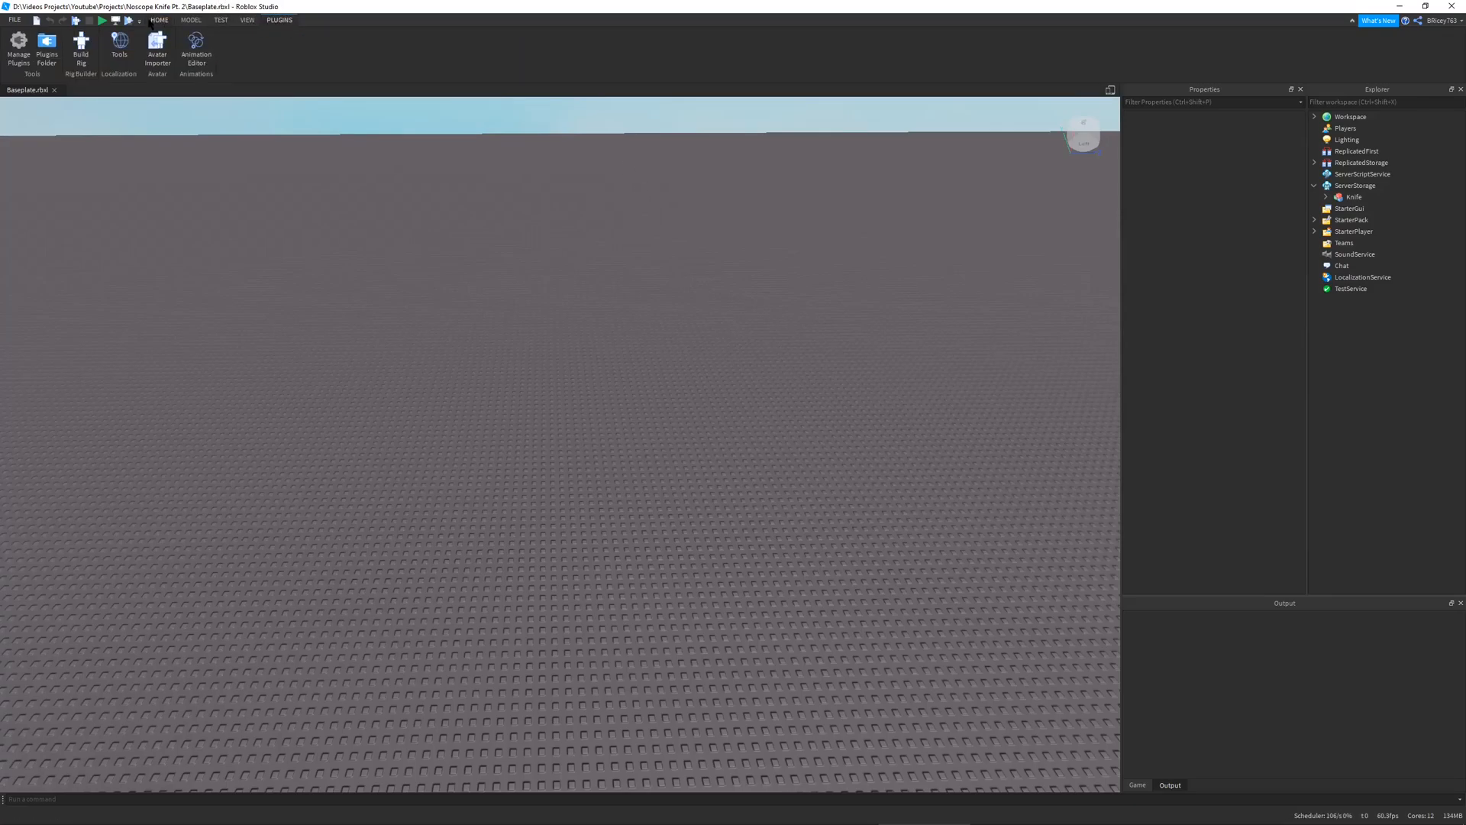
{"action": "left_click", "coordinate": [157, 20]}
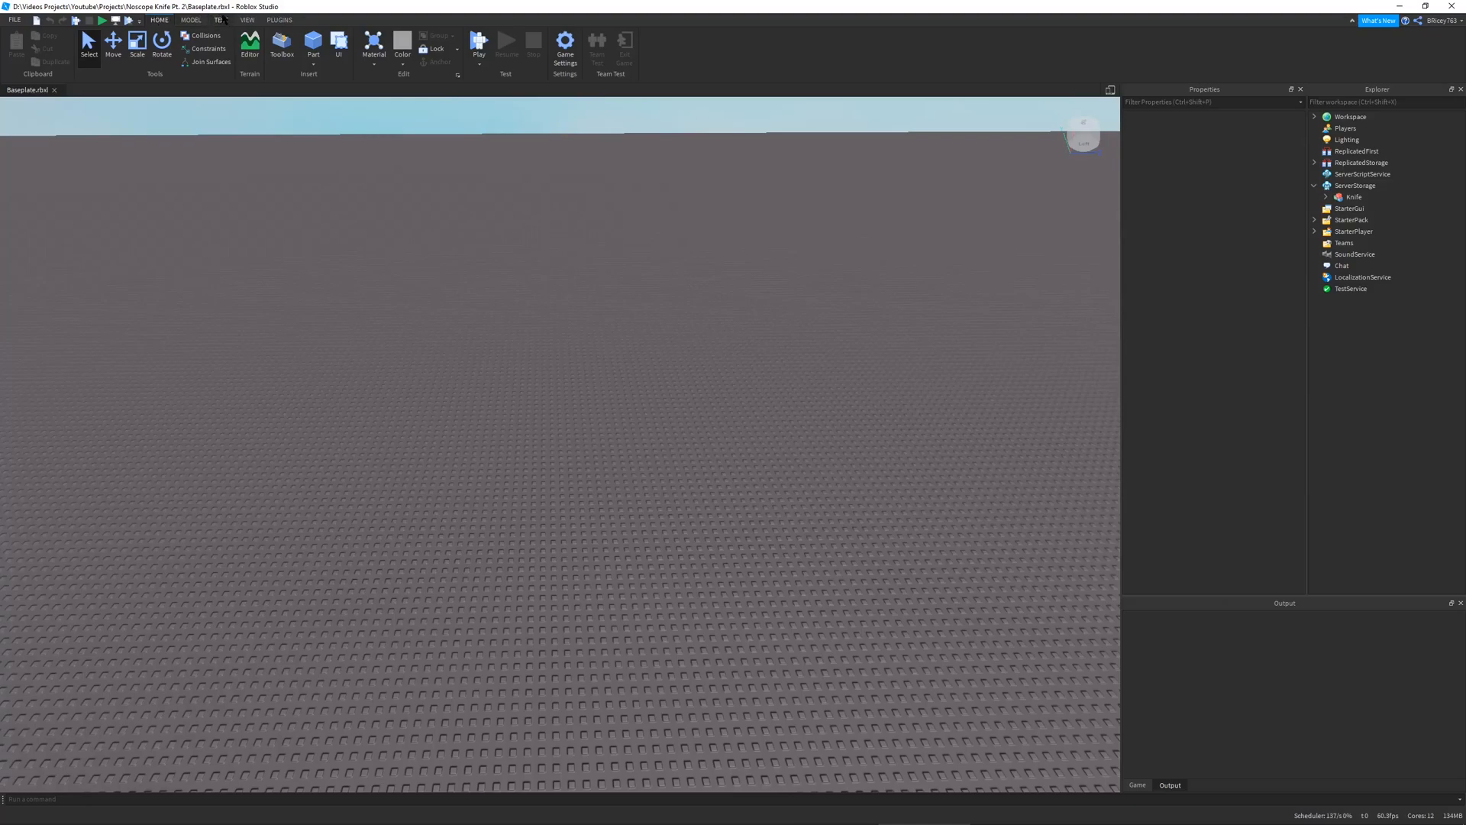
{"action": "left_click", "coordinate": [278, 20]}
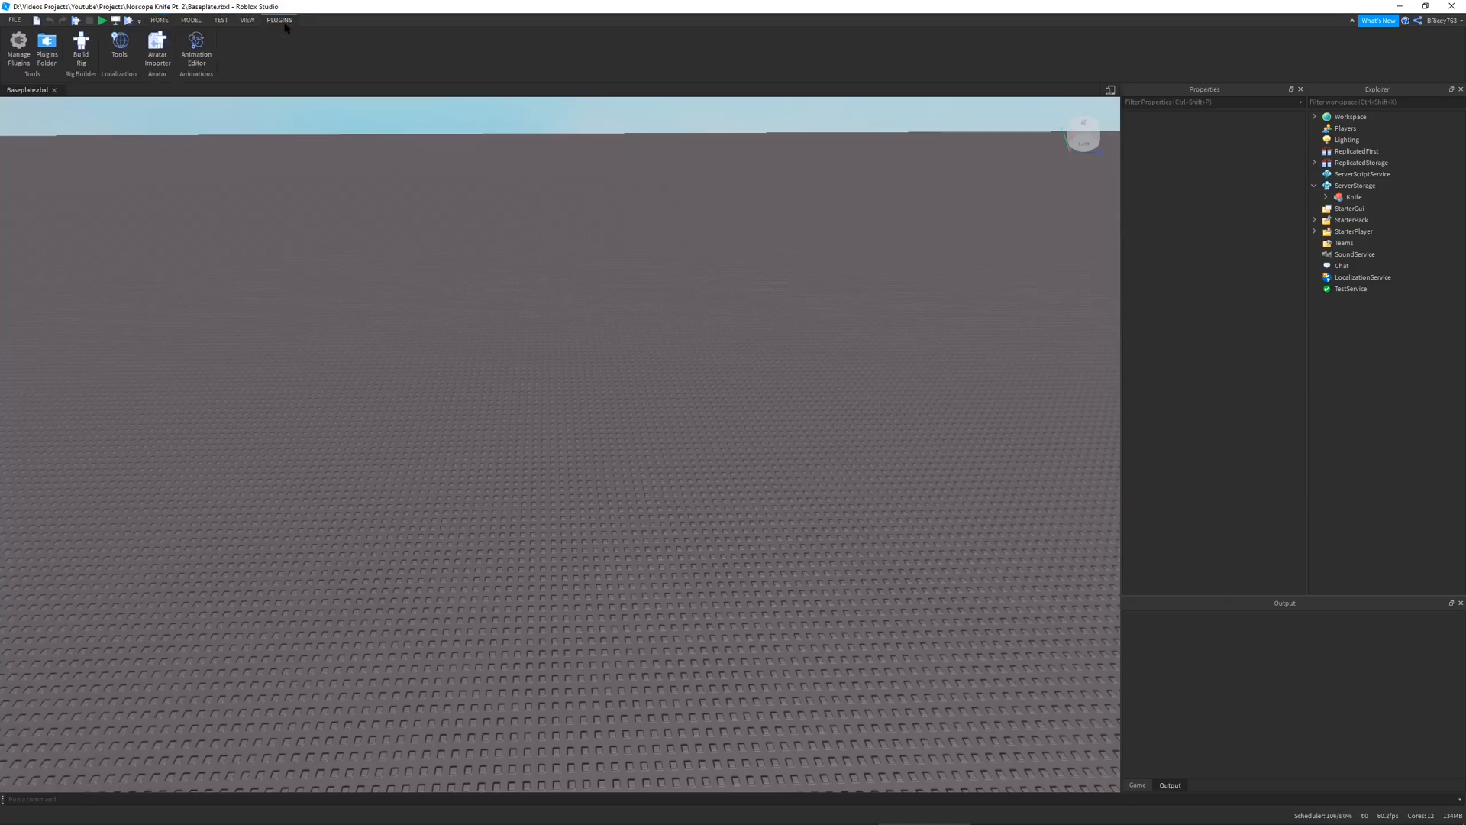
{"action": "left_click", "coordinate": [81, 46]}
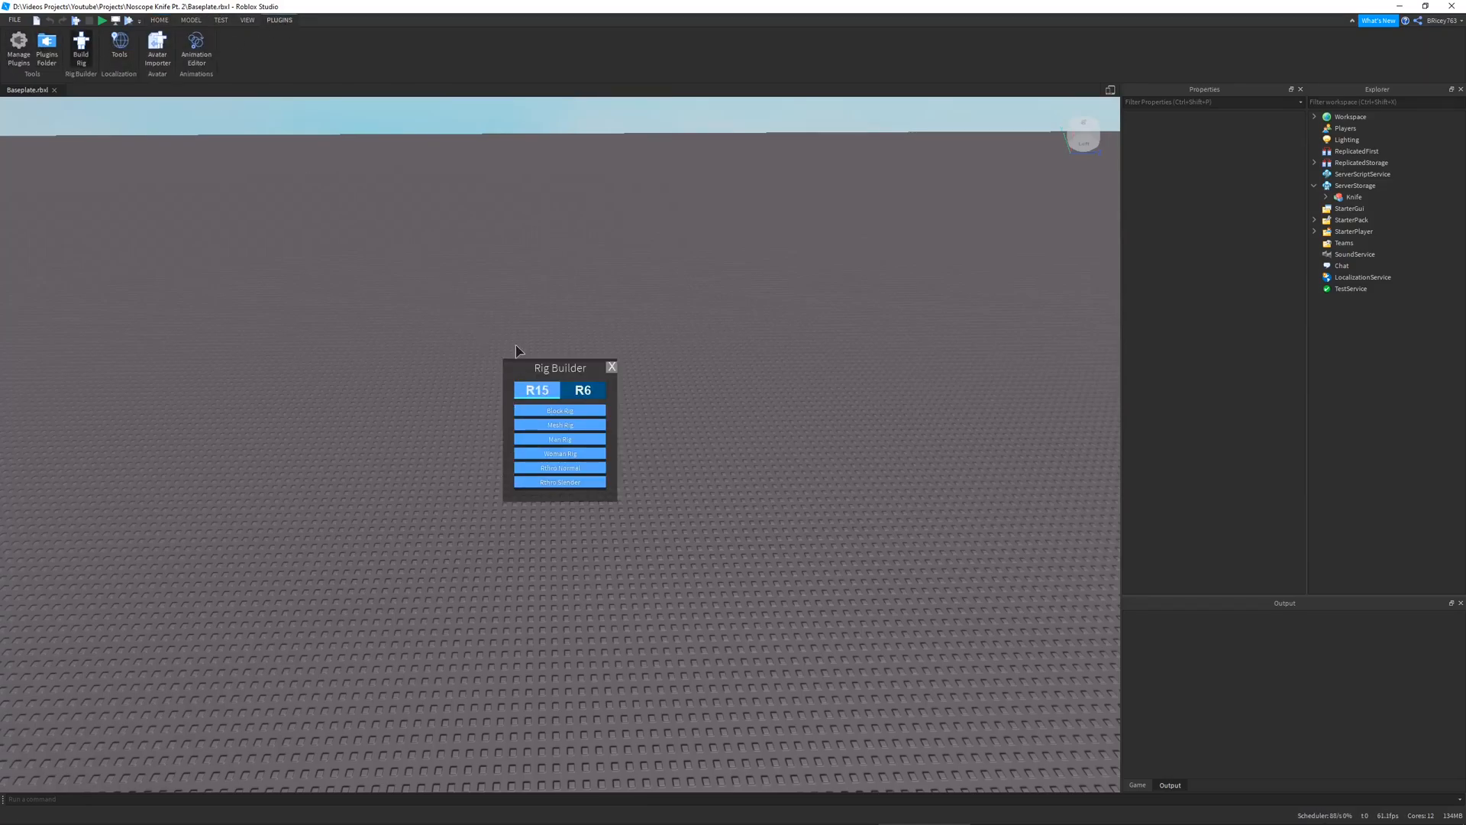
{"action": "mouse_move", "coordinate": [559, 423]}
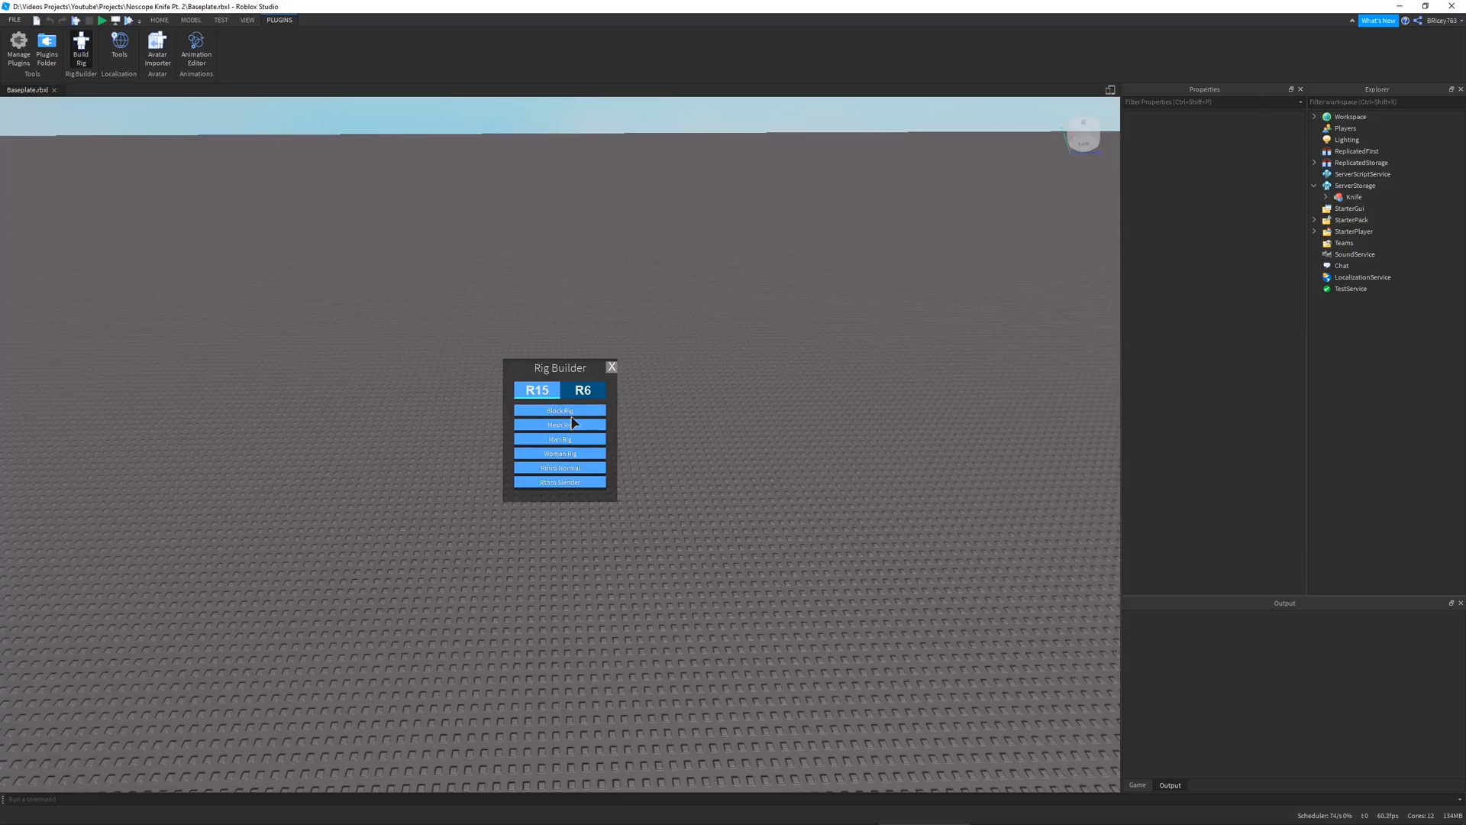
{"action": "left_click", "coordinate": [559, 423]}
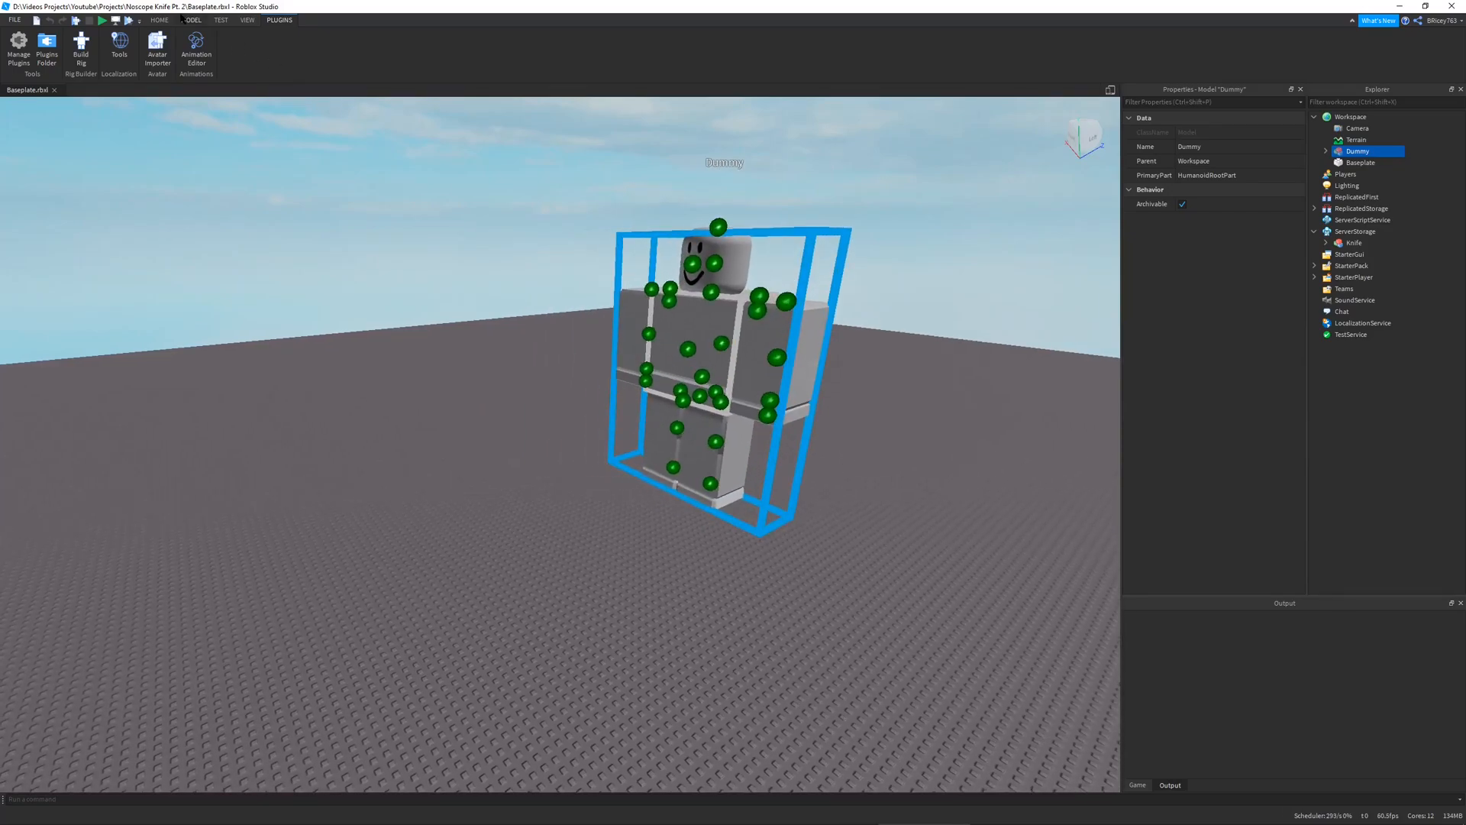
{"action": "left_click", "coordinate": [191, 20]}
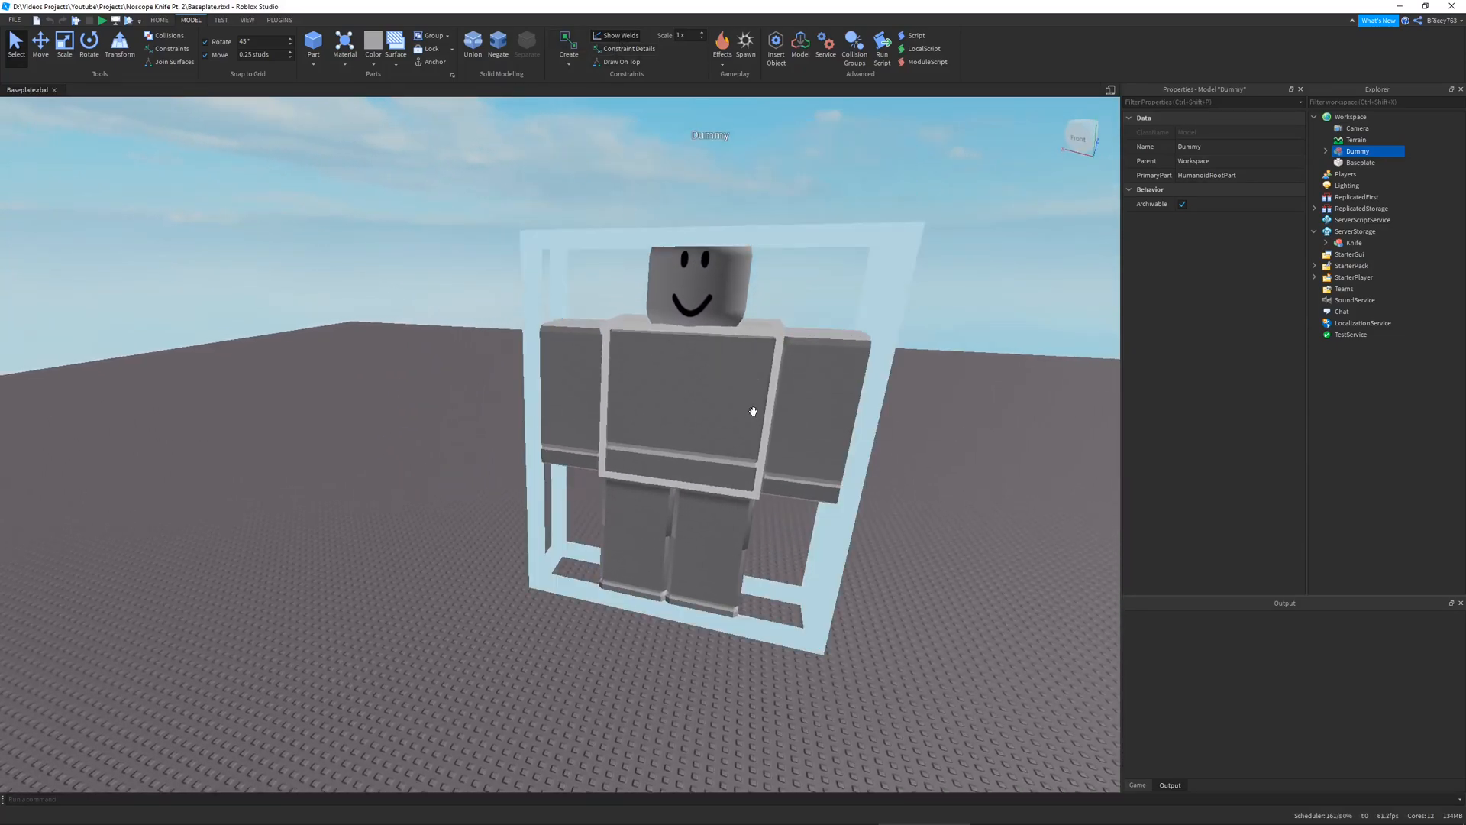
{"action": "left_click", "coordinate": [278, 20]}
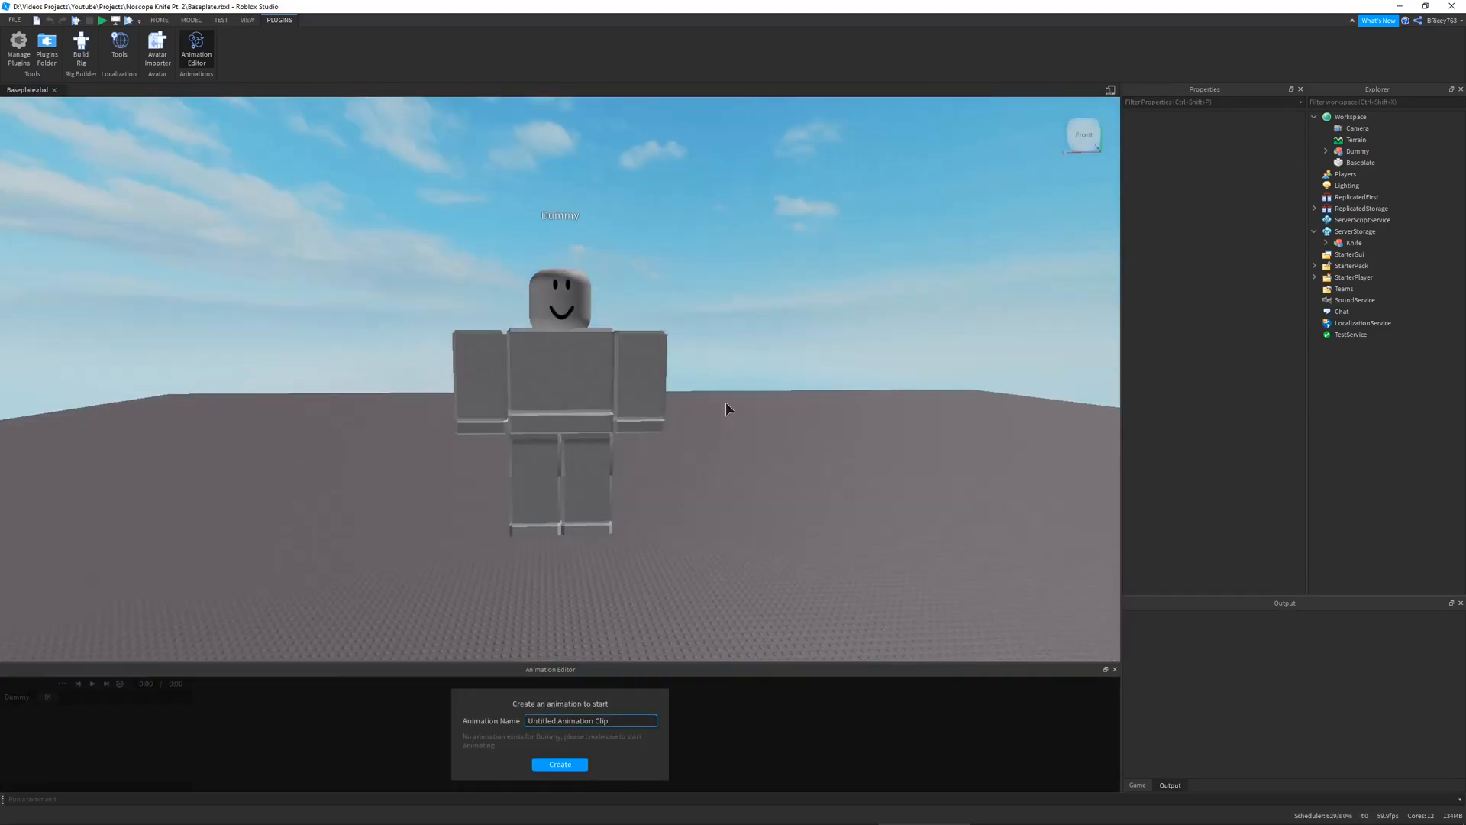
Create a new untitled animation clip for the Dummy with the default name
{"action": "left_click", "coordinate": [559, 764]}
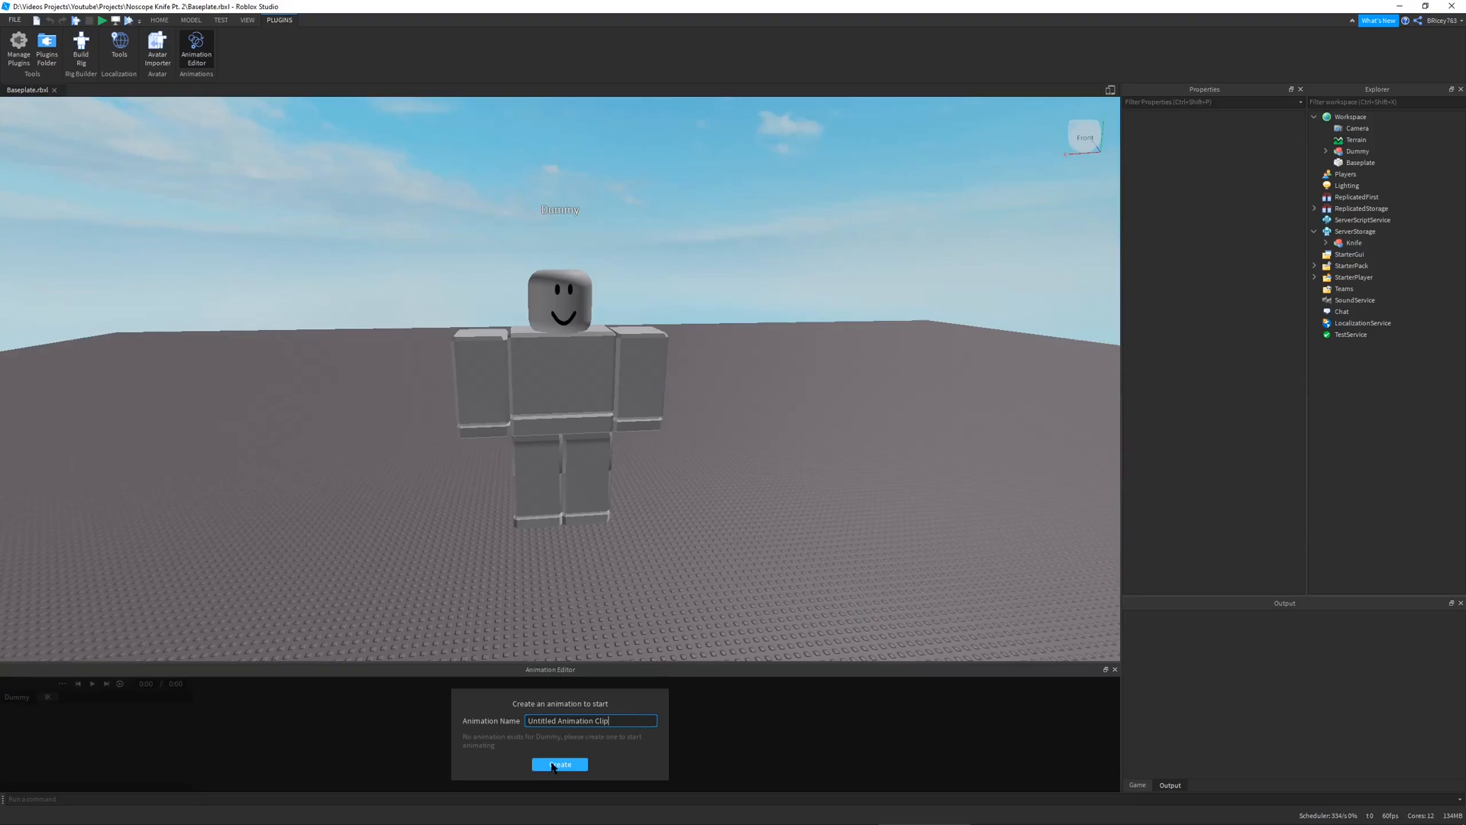
{"action": "left_click", "coordinate": [559, 764]}
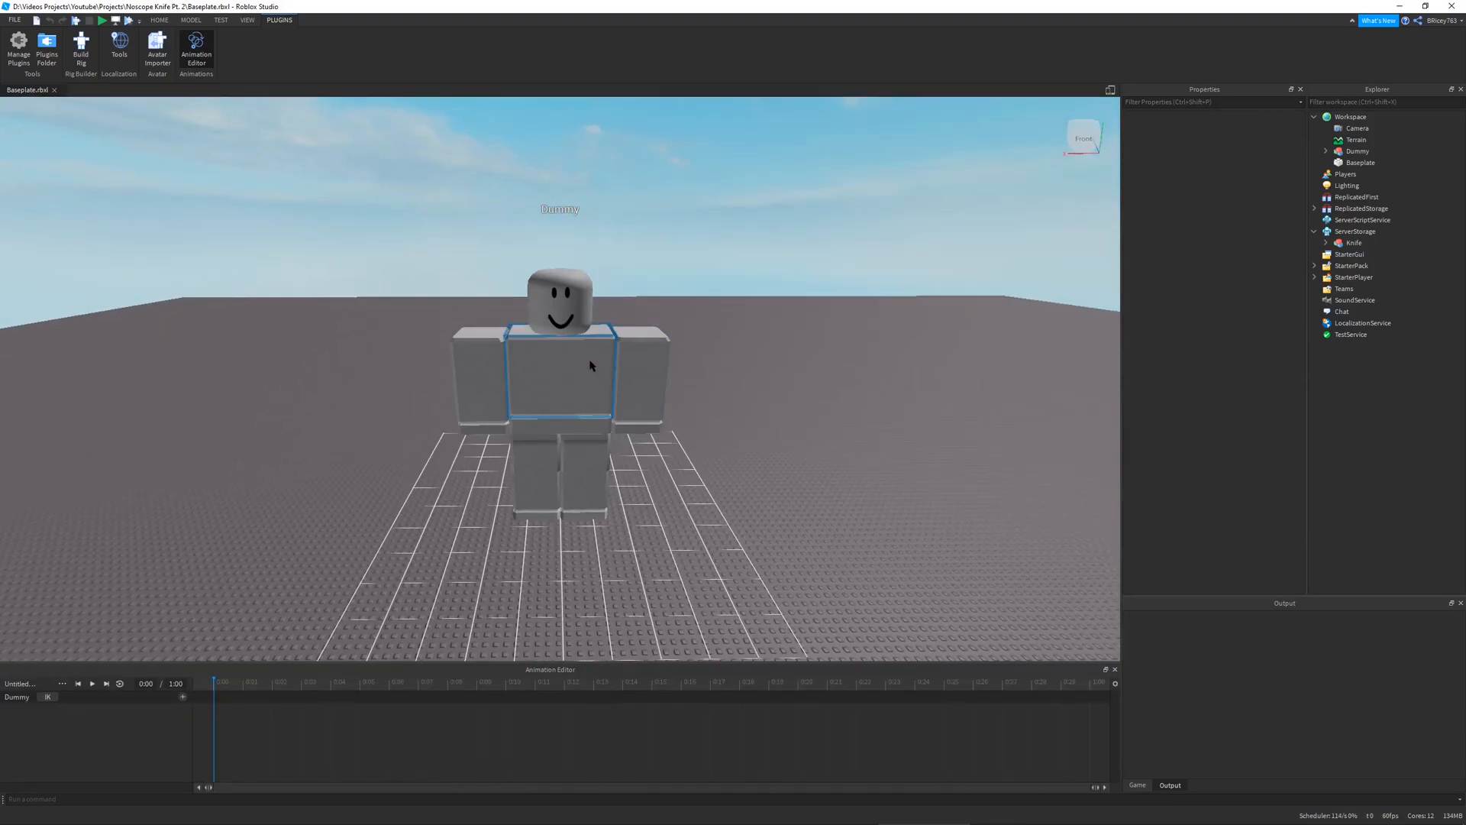
{"action": "left_click", "coordinate": [696, 261]}
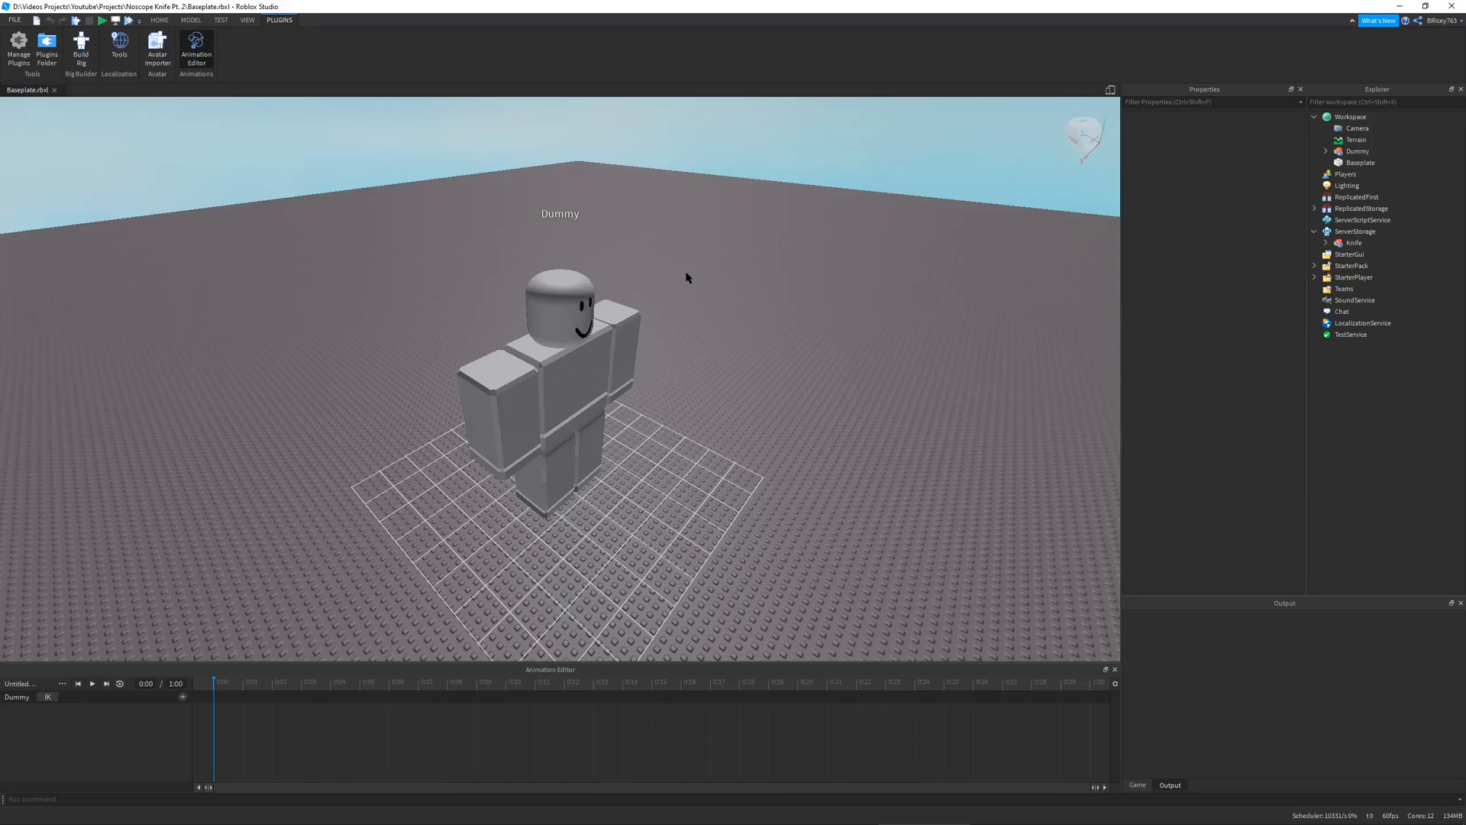
{"action": "mouse_move", "coordinate": [730, 263]}
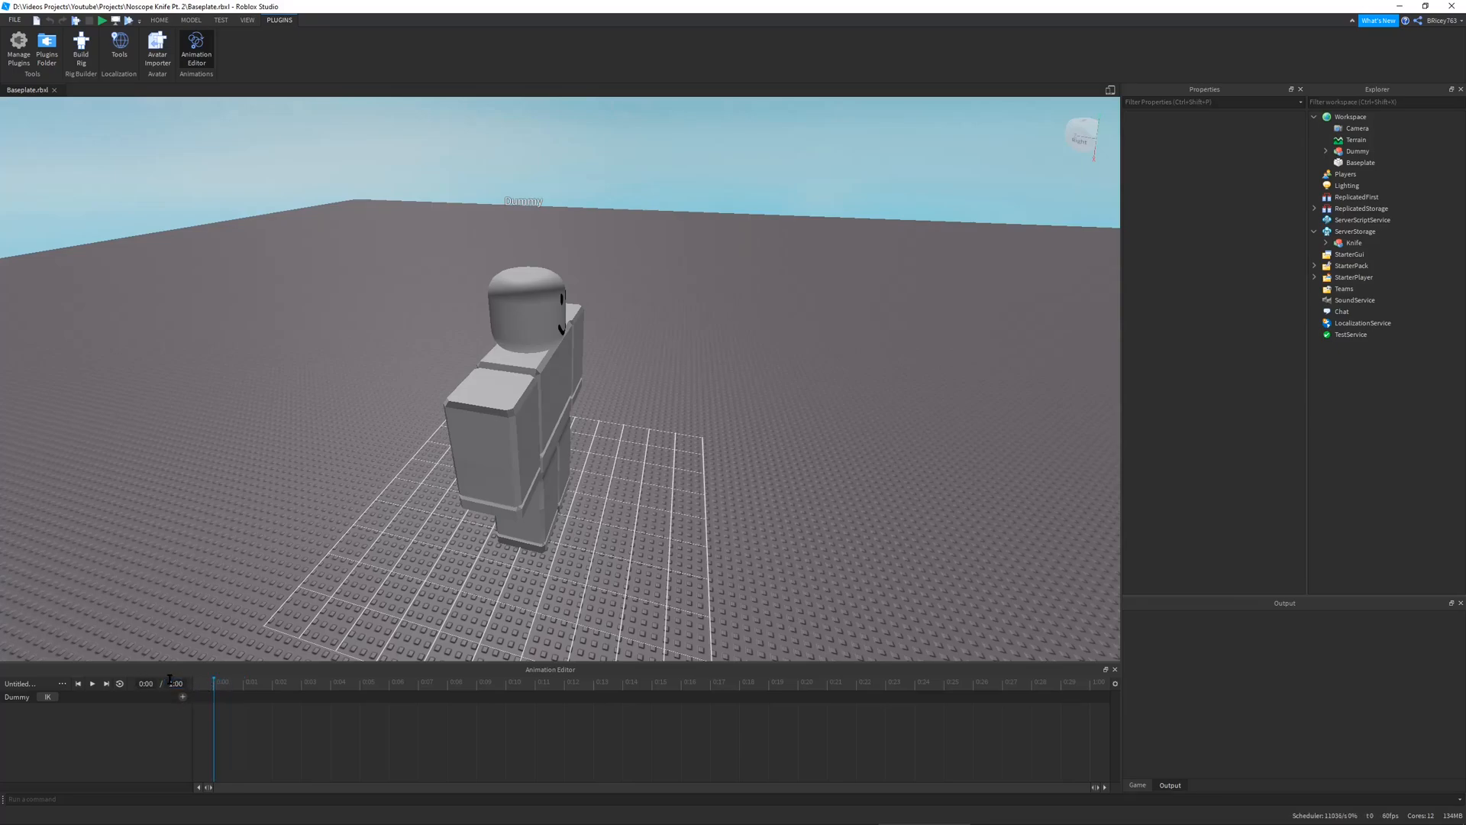
Change the clip length from 1:00 to 4:00 and view the Dummy from the front
{"action": "left_click", "coordinate": [174, 683]}
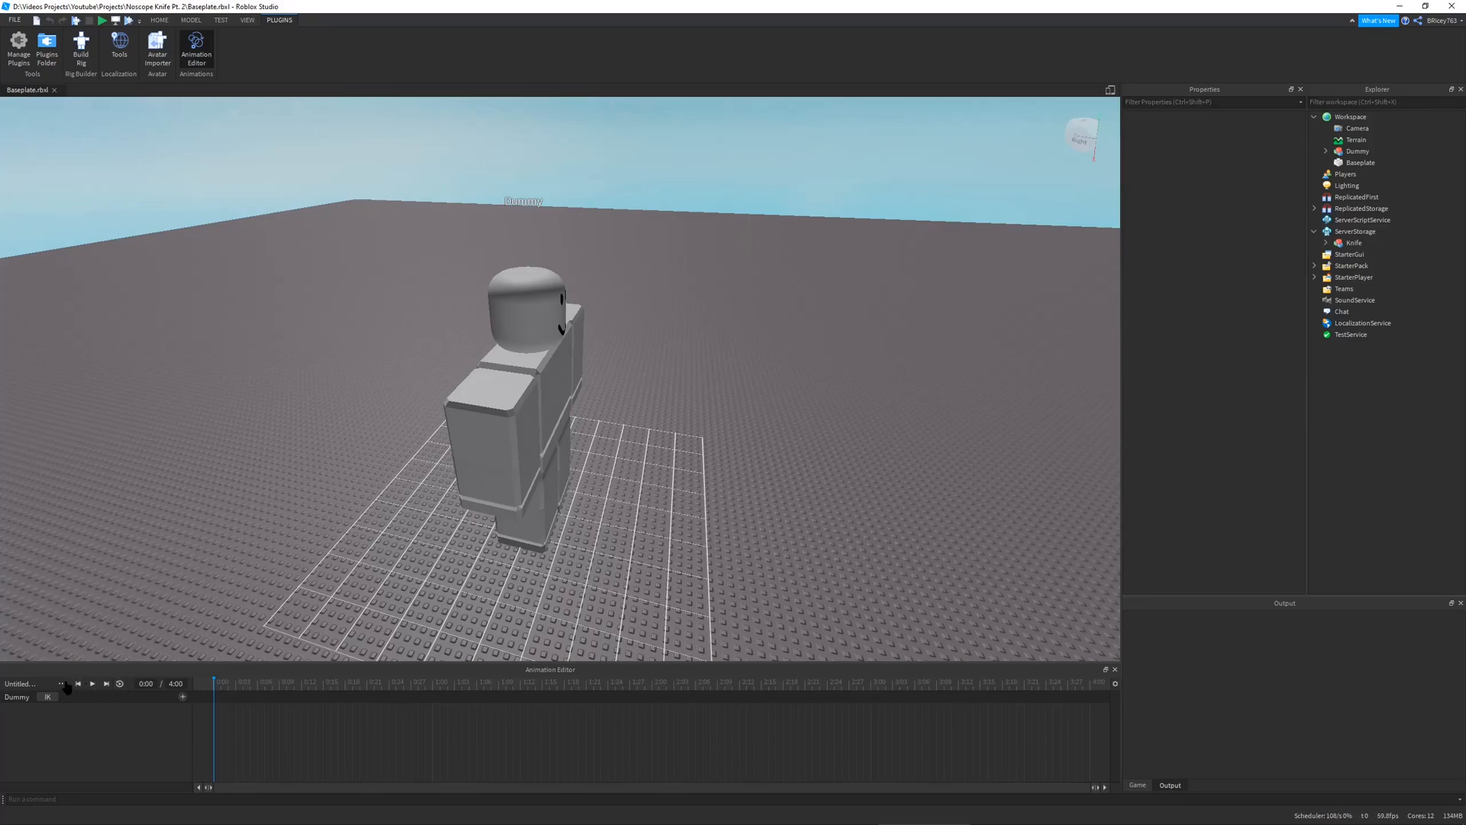
{"action": "left_click", "coordinate": [62, 682]}
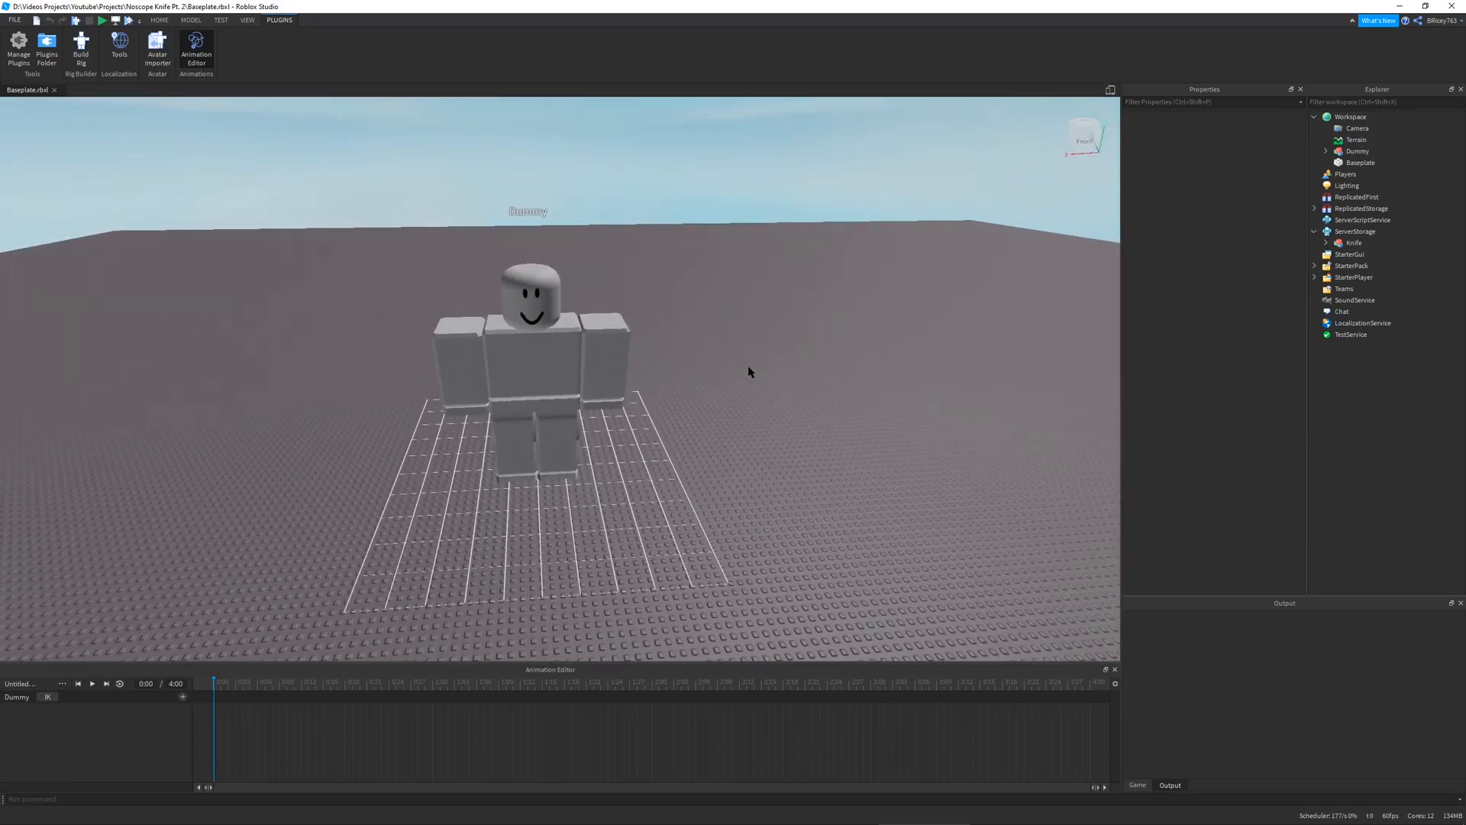
{"action": "mouse_move", "coordinate": [732, 385]}
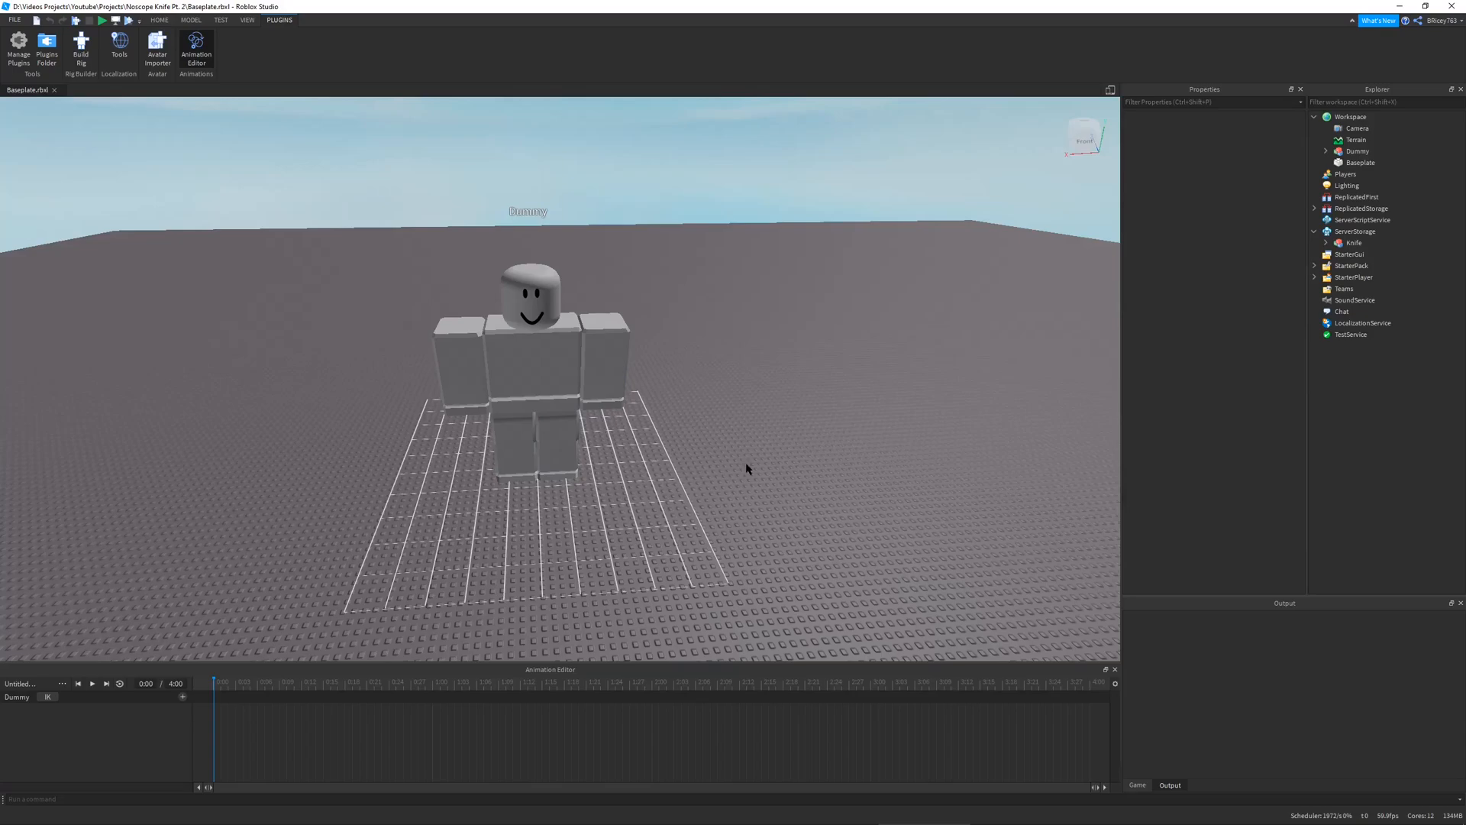
{"action": "mouse_move", "coordinate": [742, 434]}
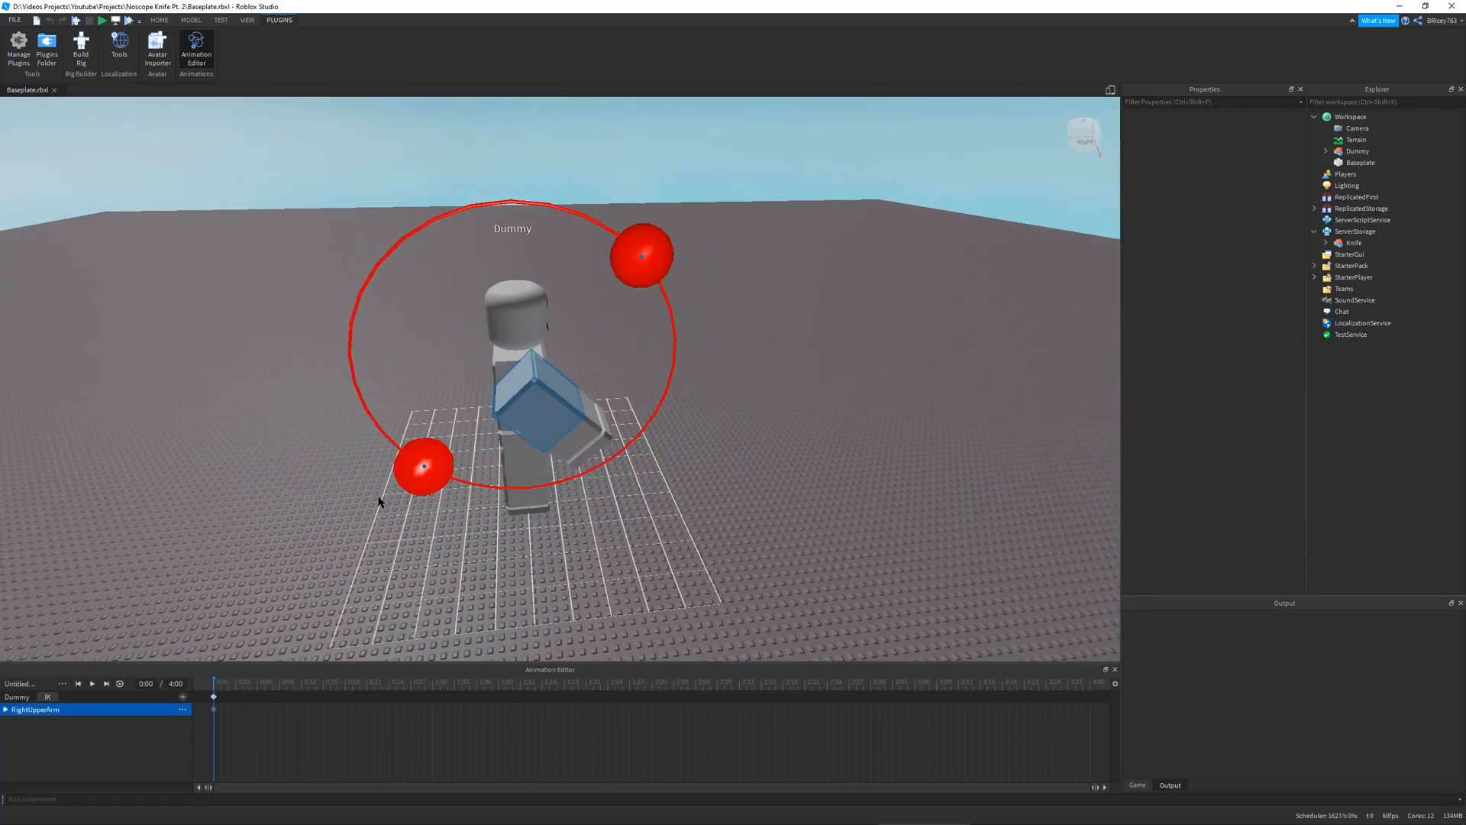
Pose RightUpperArm and RightLowerArm raised forward as frame-0 keyframes
{"action": "left_click", "coordinate": [191, 20]}
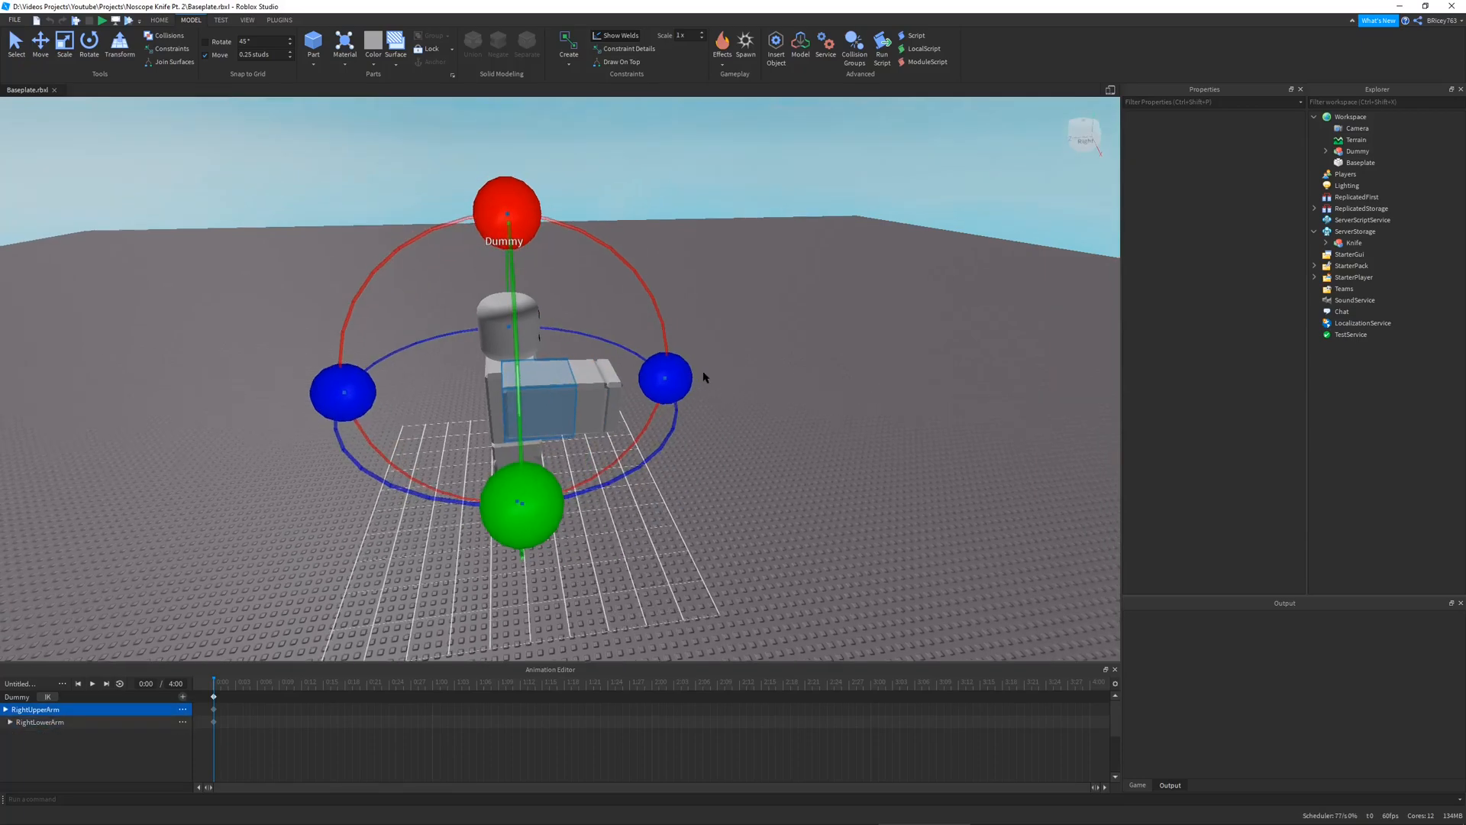
{"action": "left_click", "coordinate": [39, 721]}
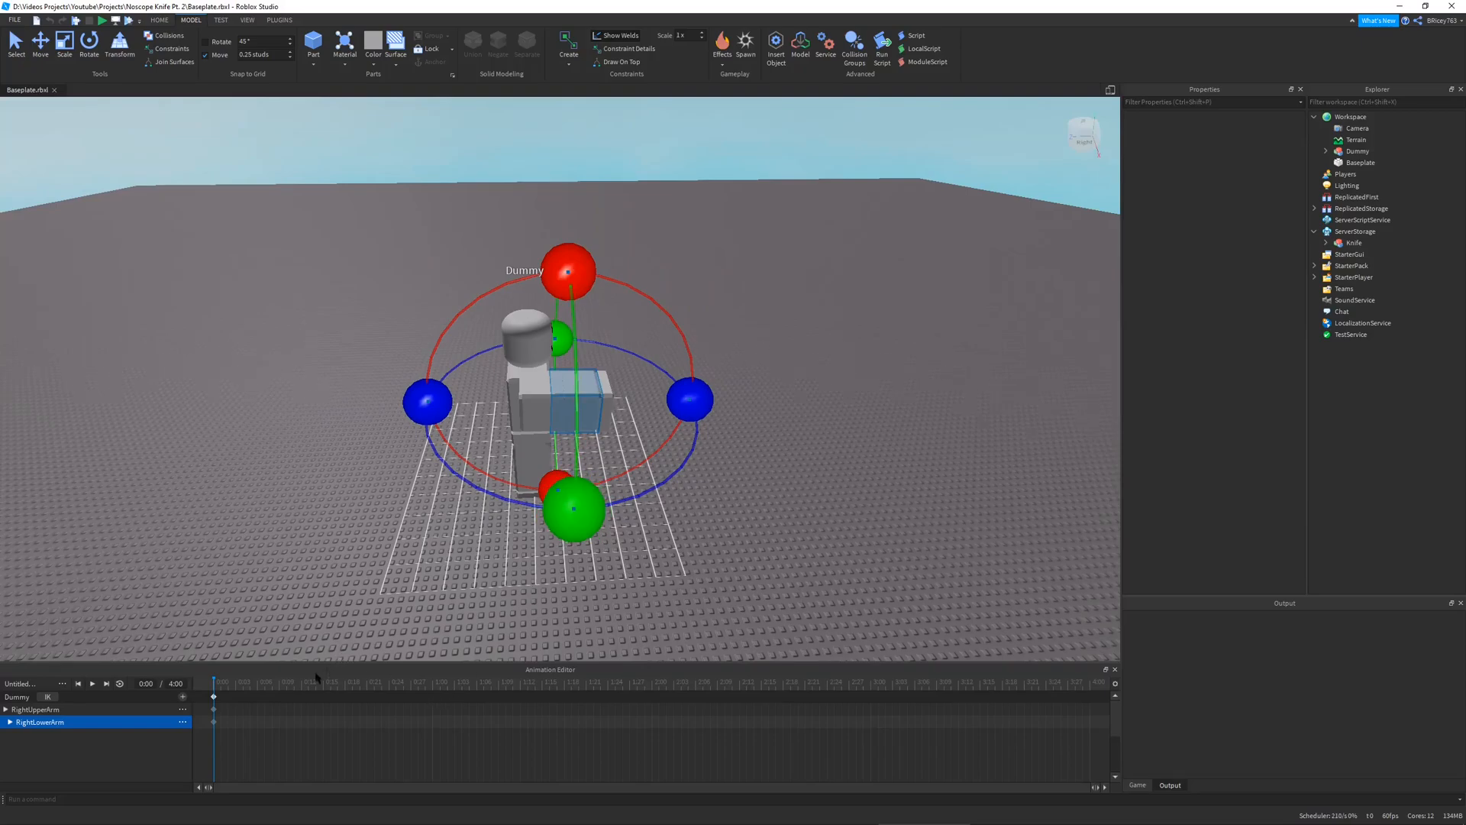
Keyframe a new right-arm pose near 3:00, then move the playhead to the clip end
{"action": "left_click", "coordinate": [879, 682]}
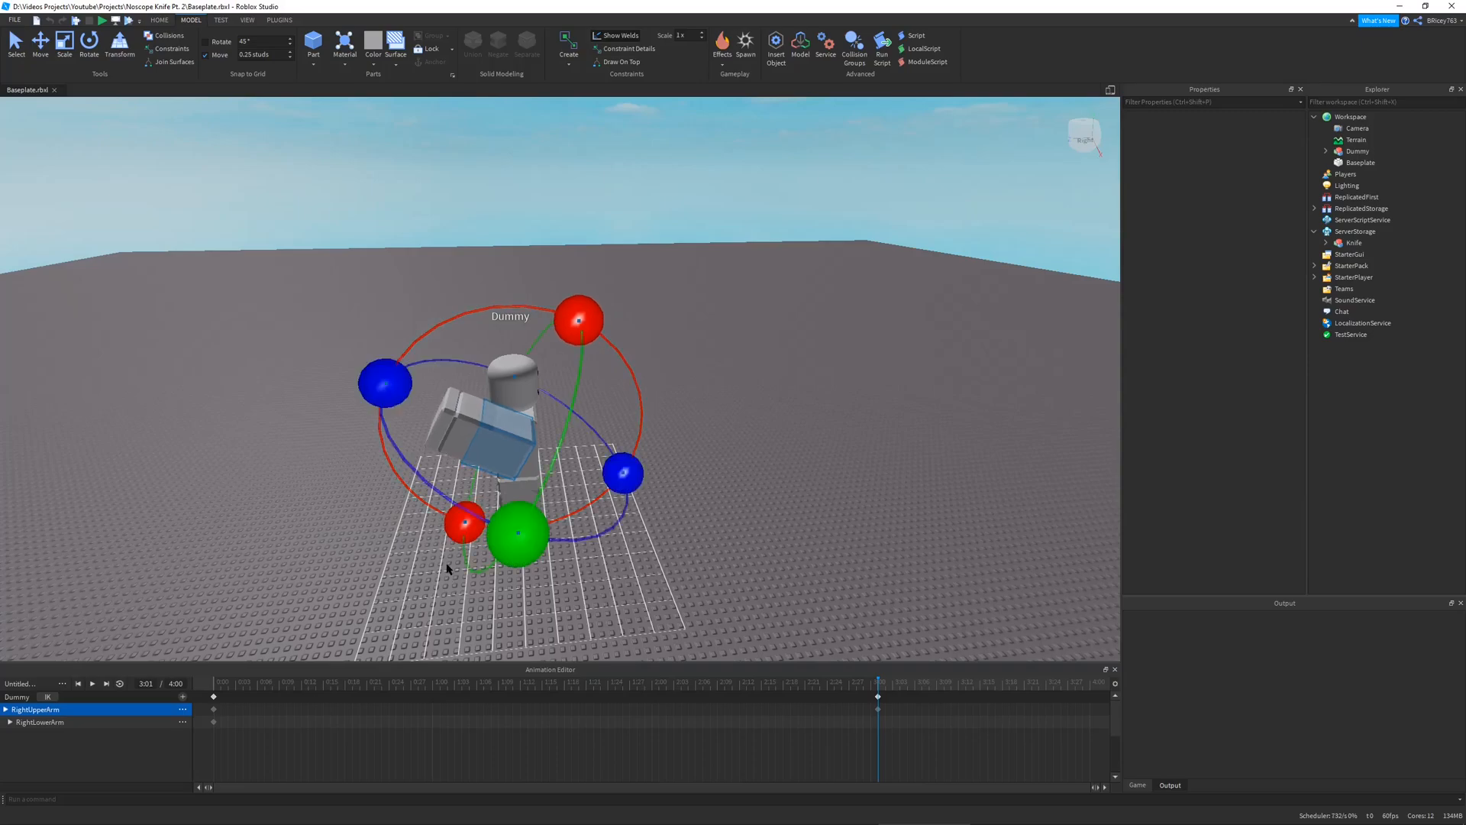
{"action": "left_click", "coordinate": [40, 721]}
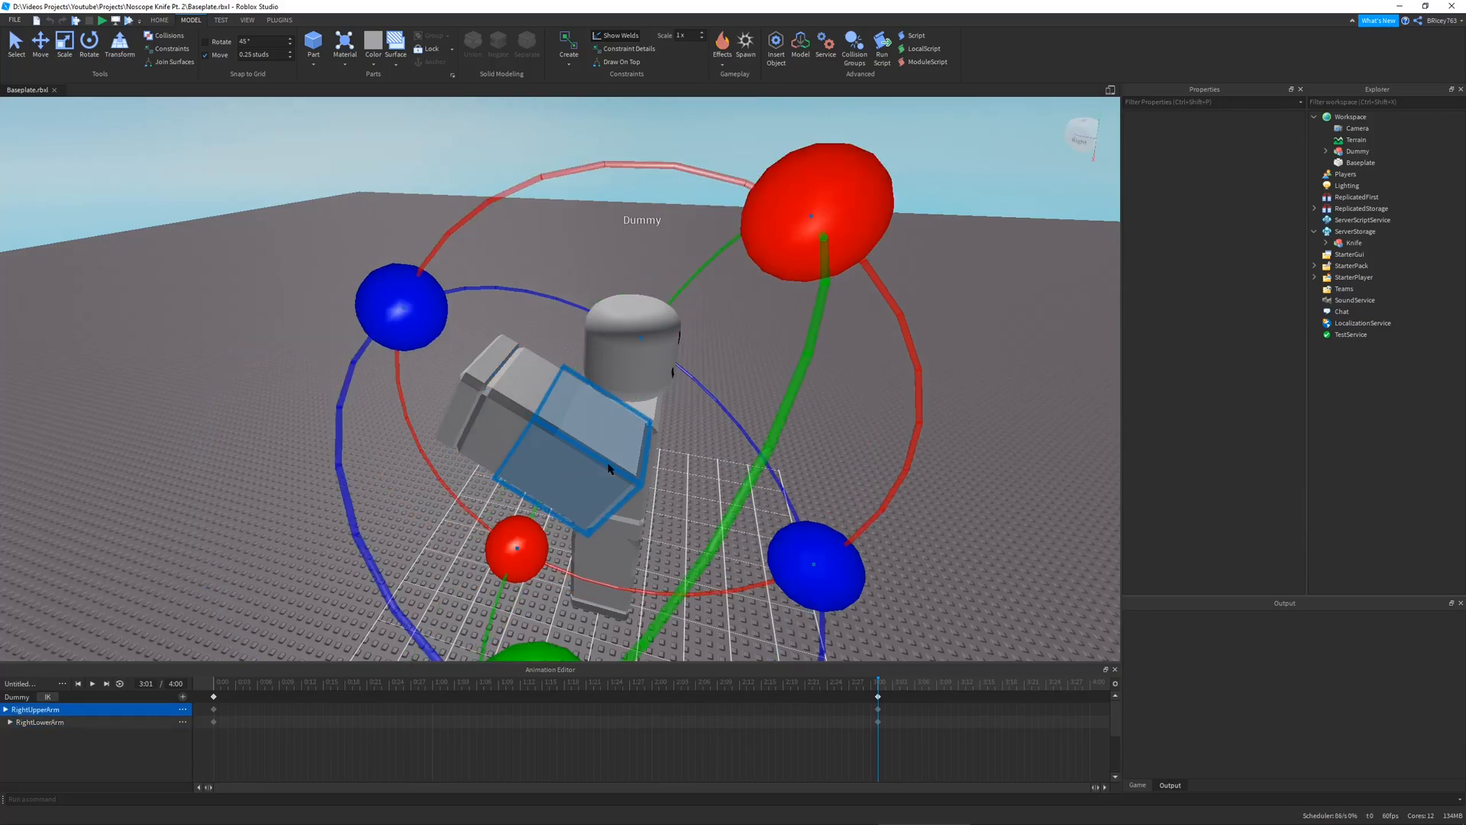
{"action": "mouse_move", "coordinate": [556, 470]}
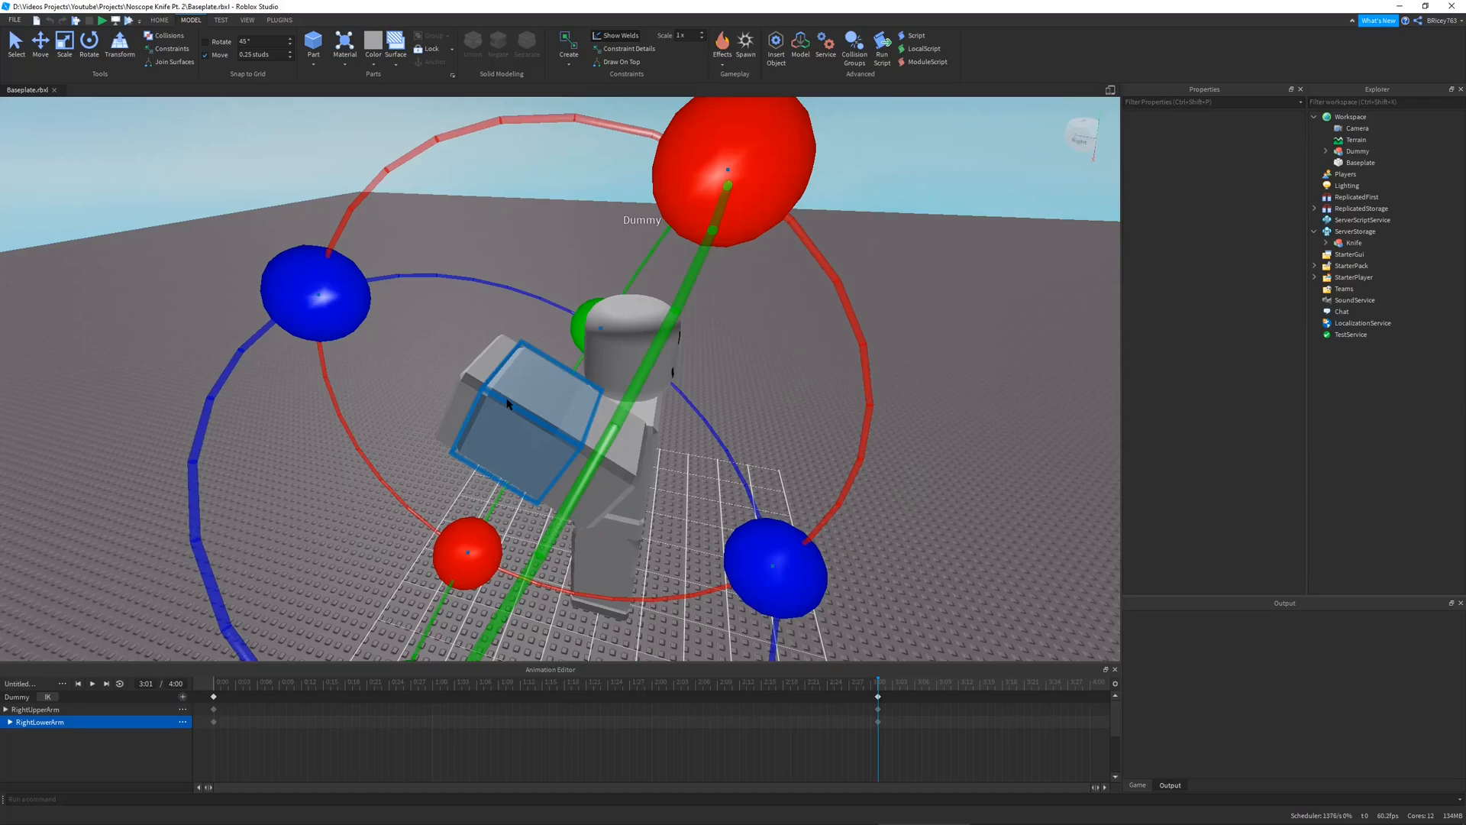
{"action": "mouse_move", "coordinate": [503, 400]}
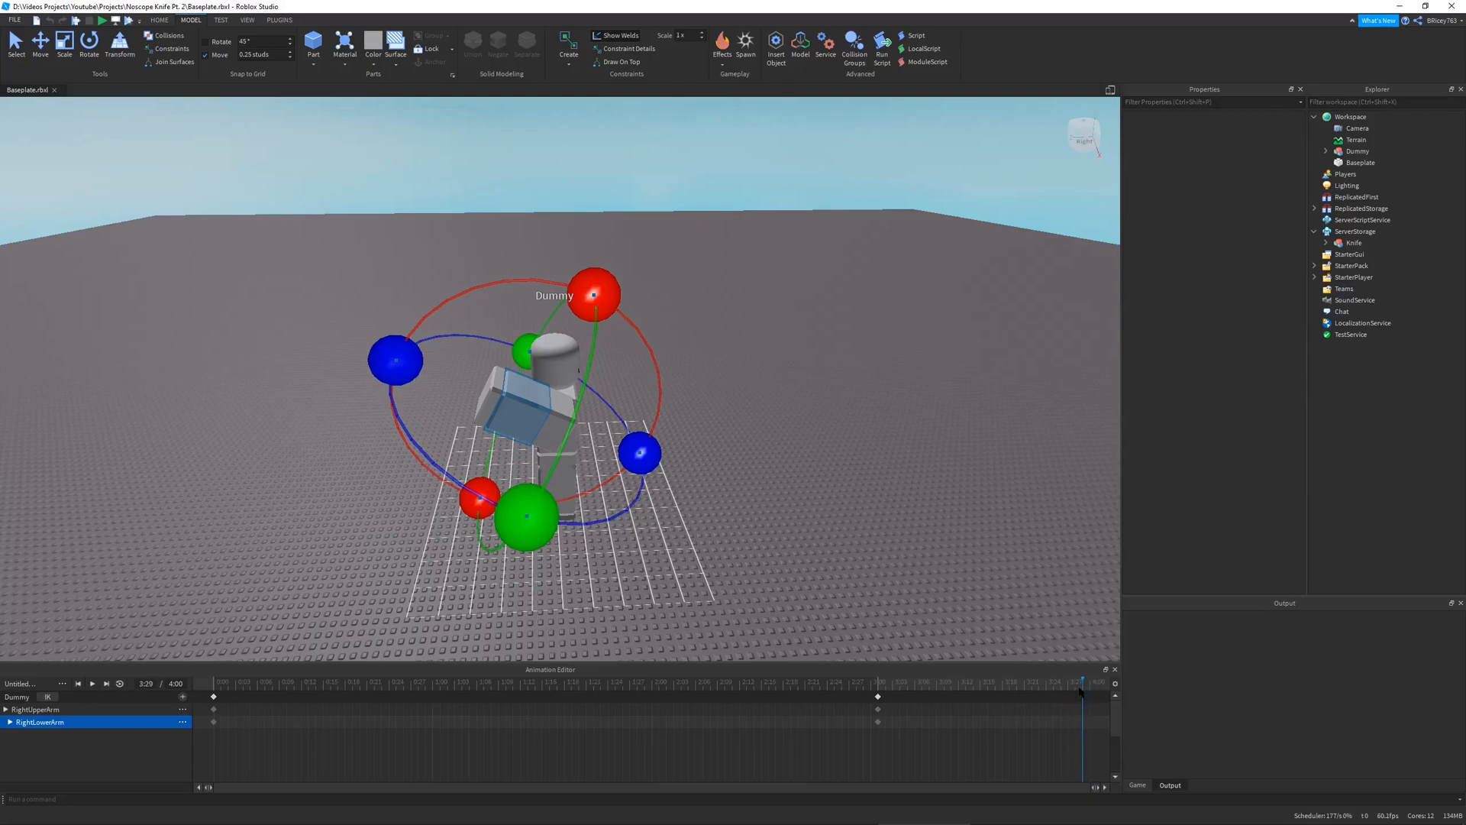
{"action": "left_click", "coordinate": [1083, 683]}
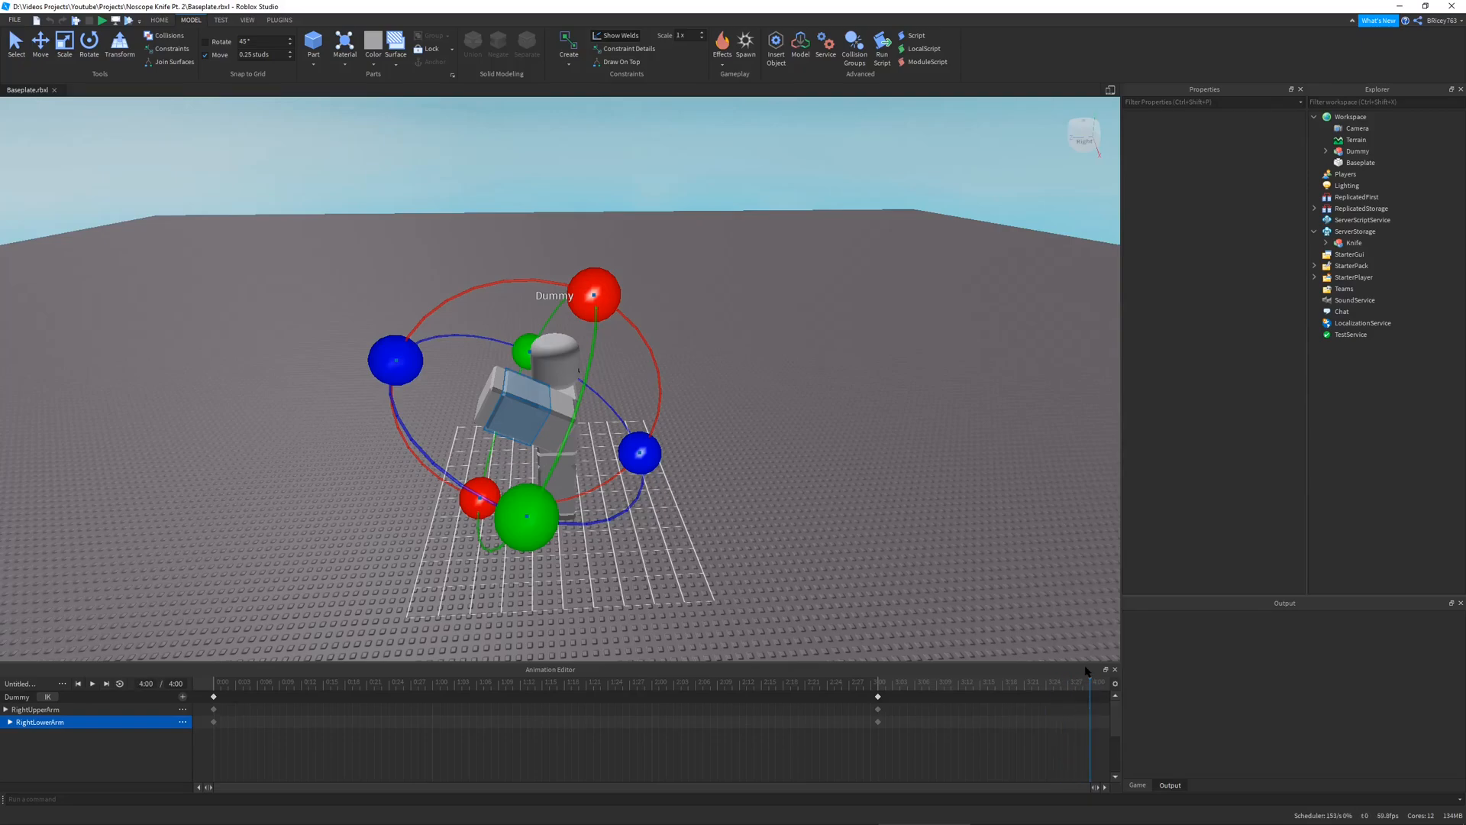
{"action": "mouse_move", "coordinate": [432, 677]}
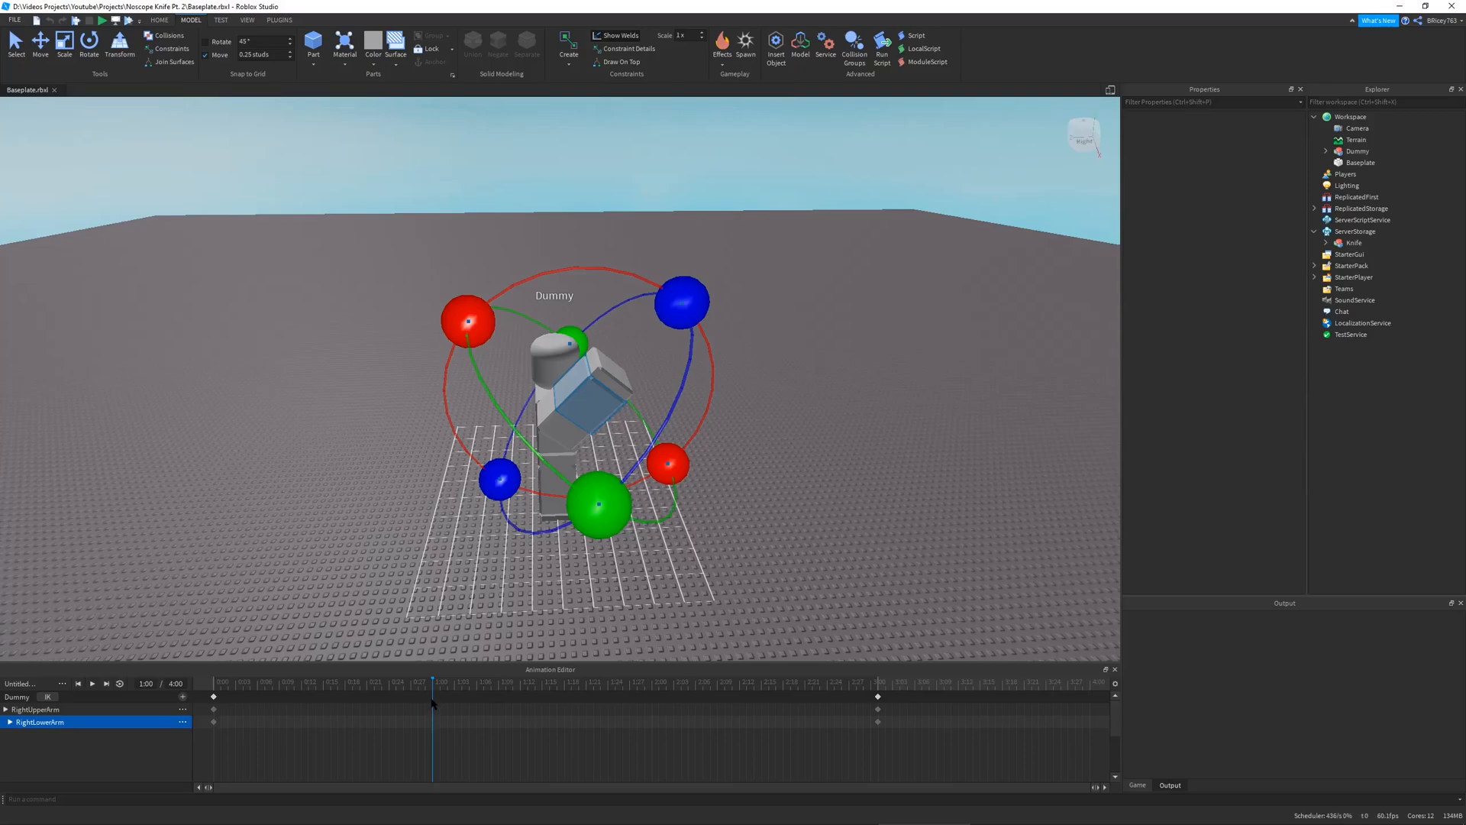
Add an animation event named Charge at 1:00 and save it
{"action": "right_click", "coordinate": [432, 705]}
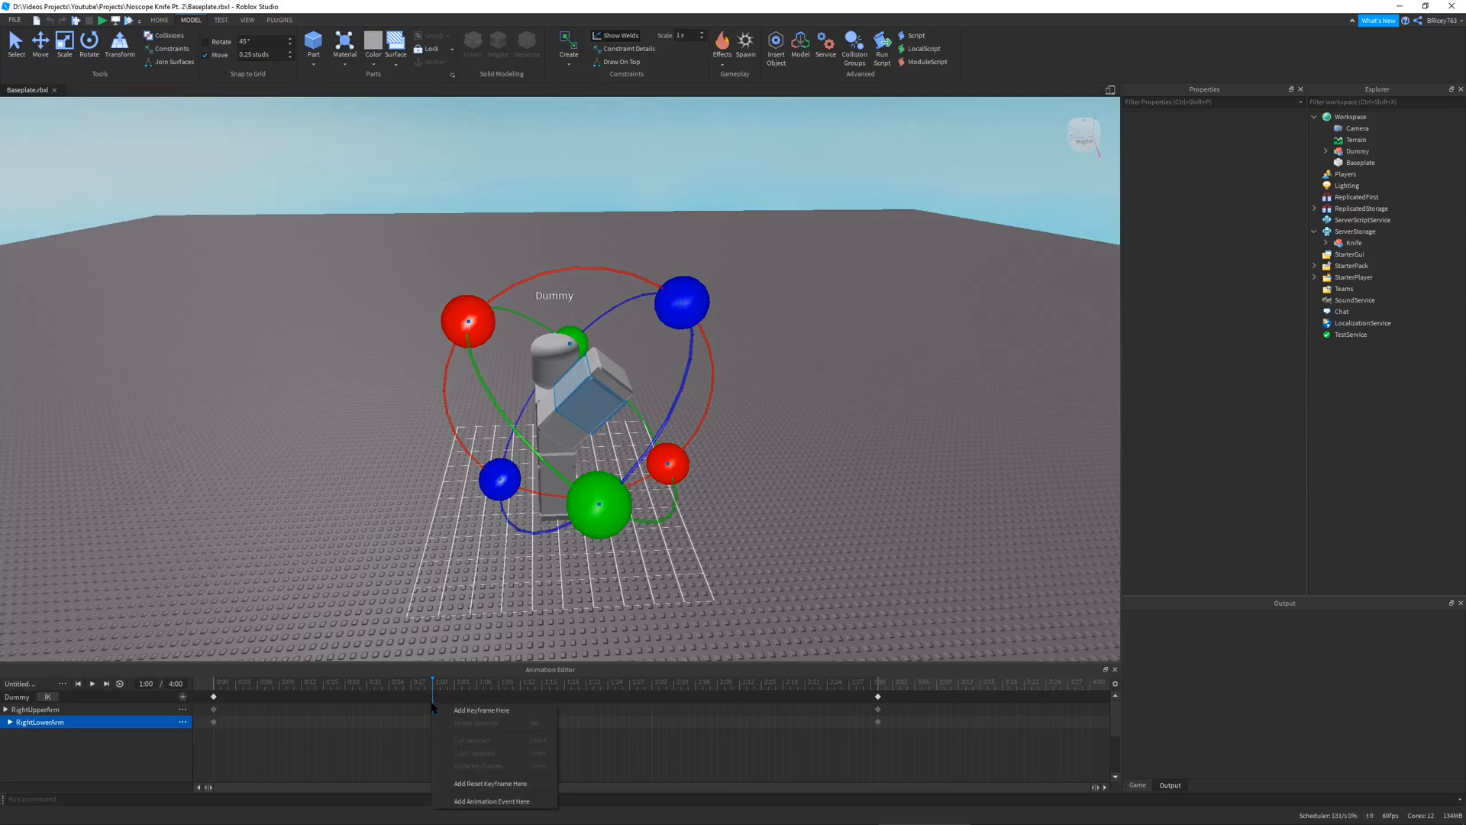
{"action": "mouse_move", "coordinate": [490, 801]}
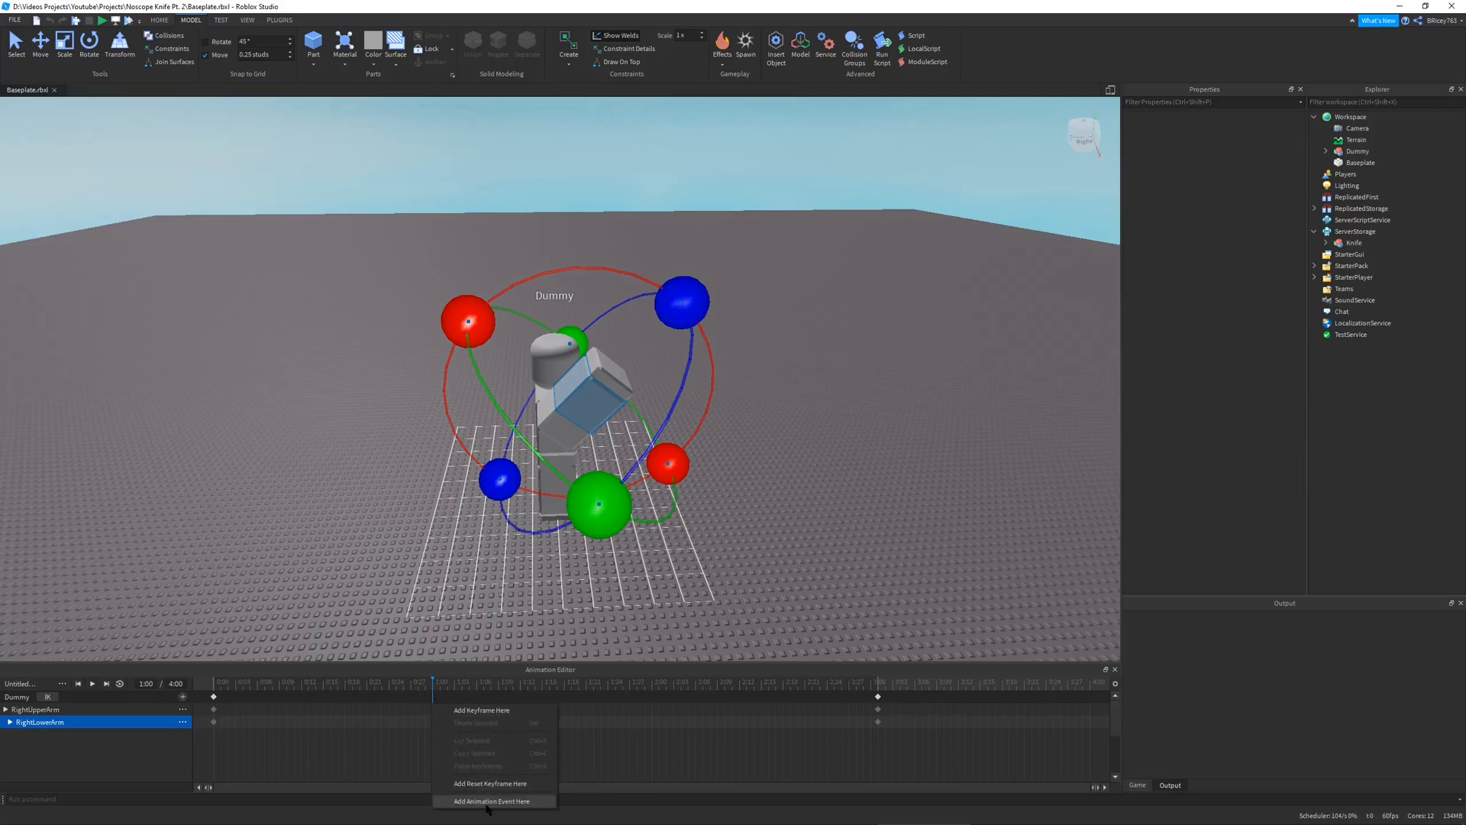
{"action": "left_click", "coordinate": [490, 802]}
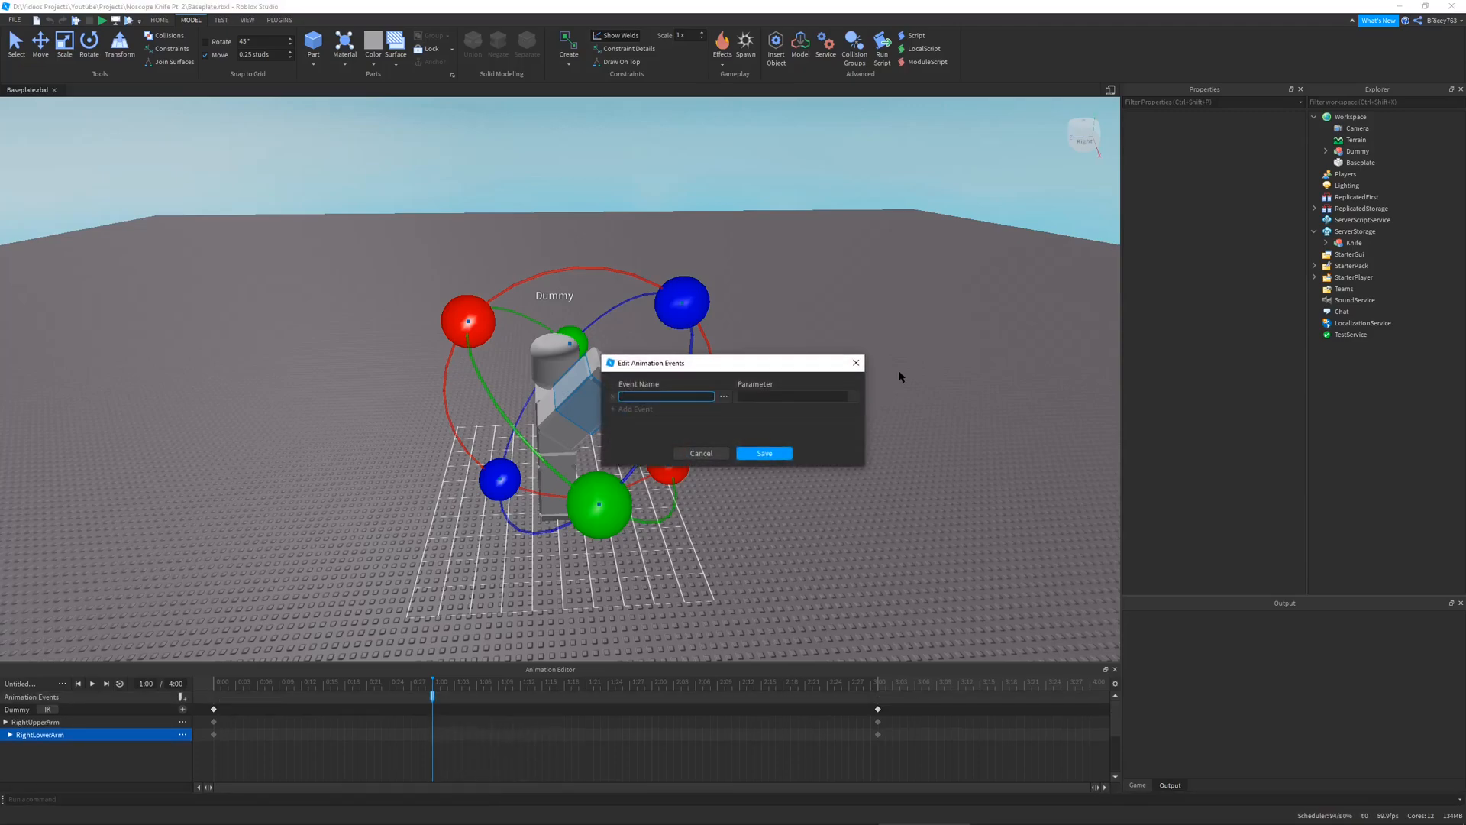
{"action": "type", "text": "Charge"}
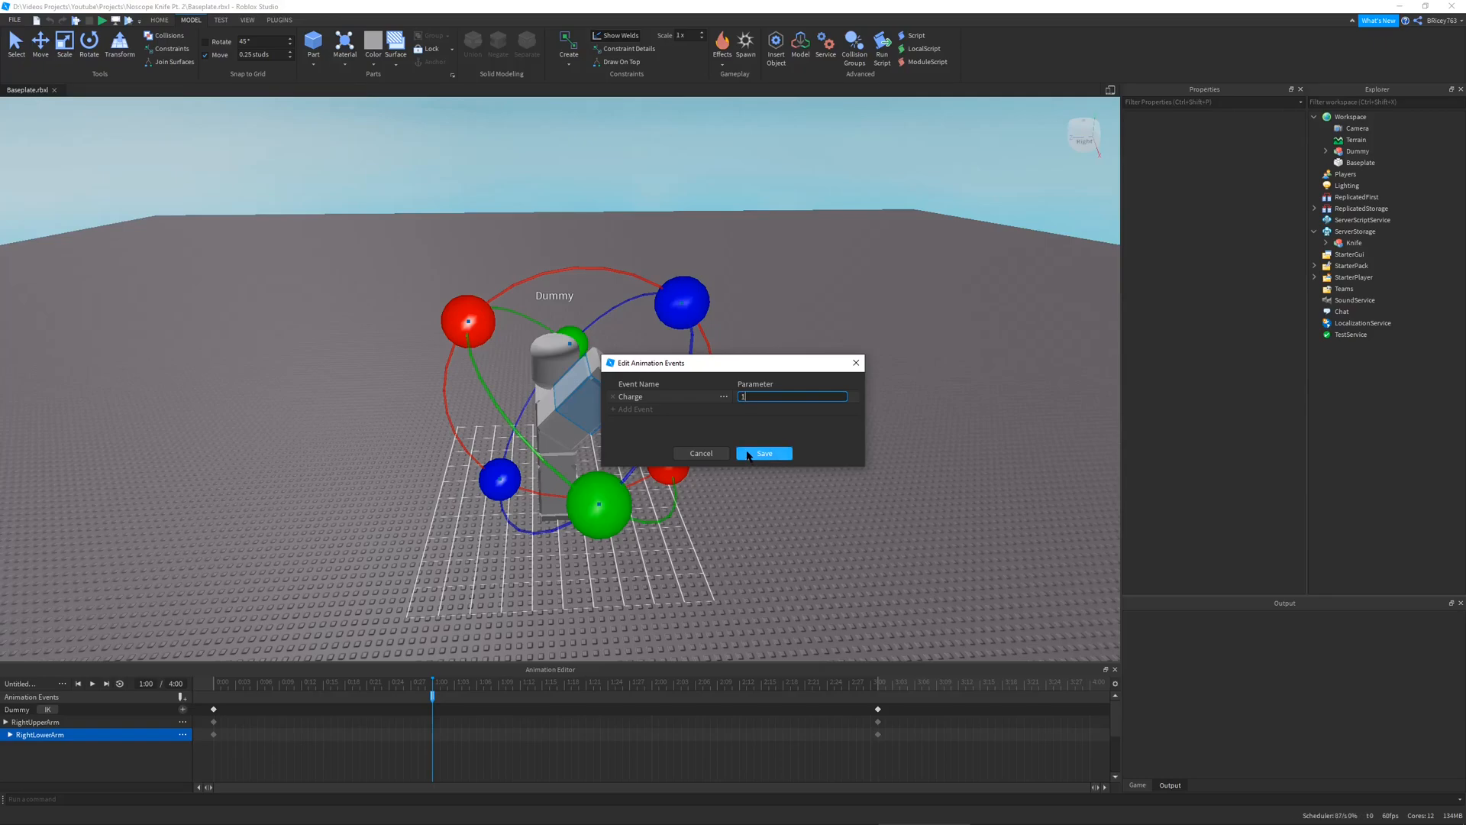
{"action": "left_click", "coordinate": [764, 454]}
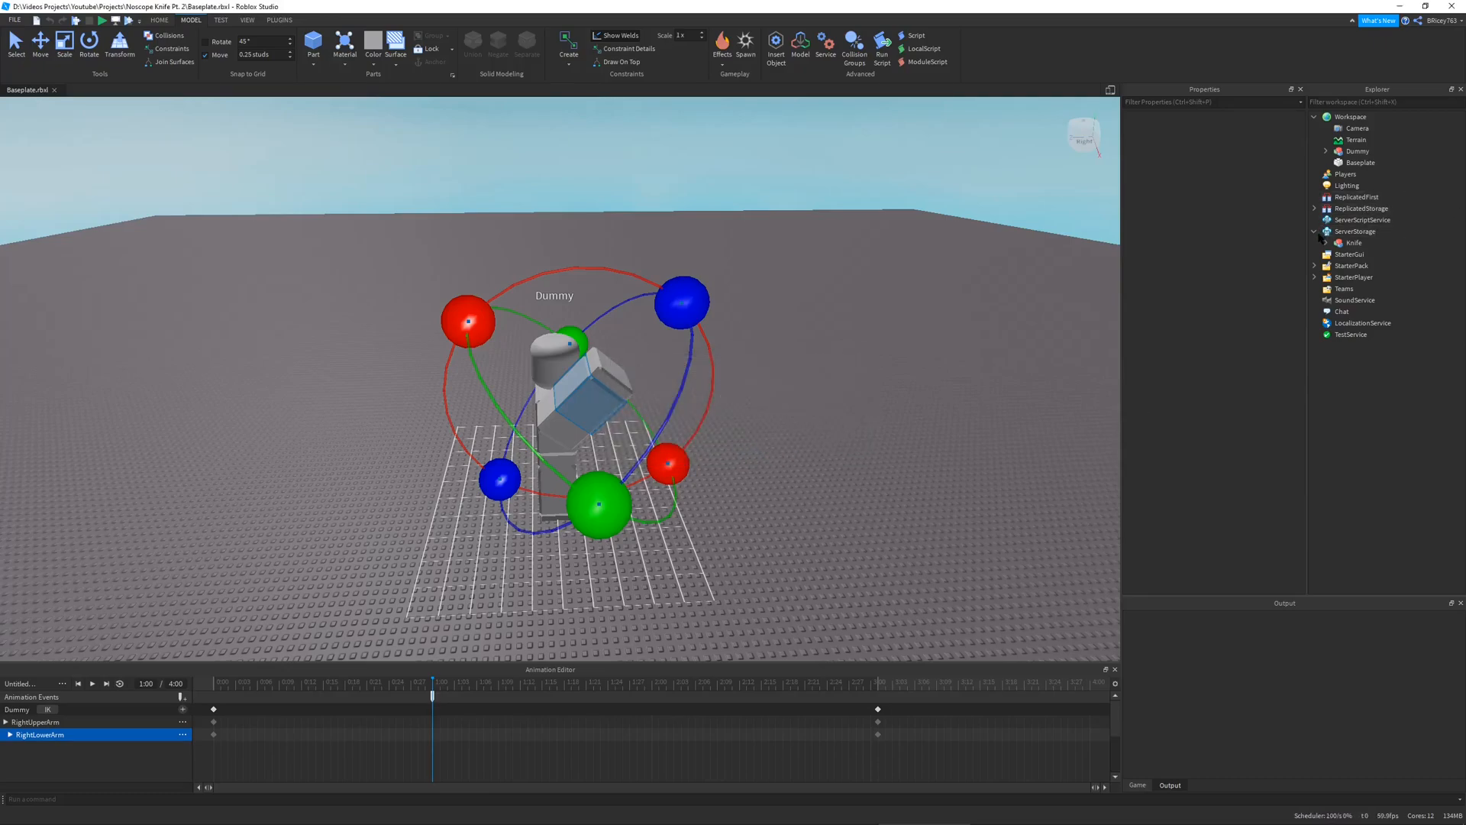
{"action": "left_click", "coordinate": [1315, 243]}
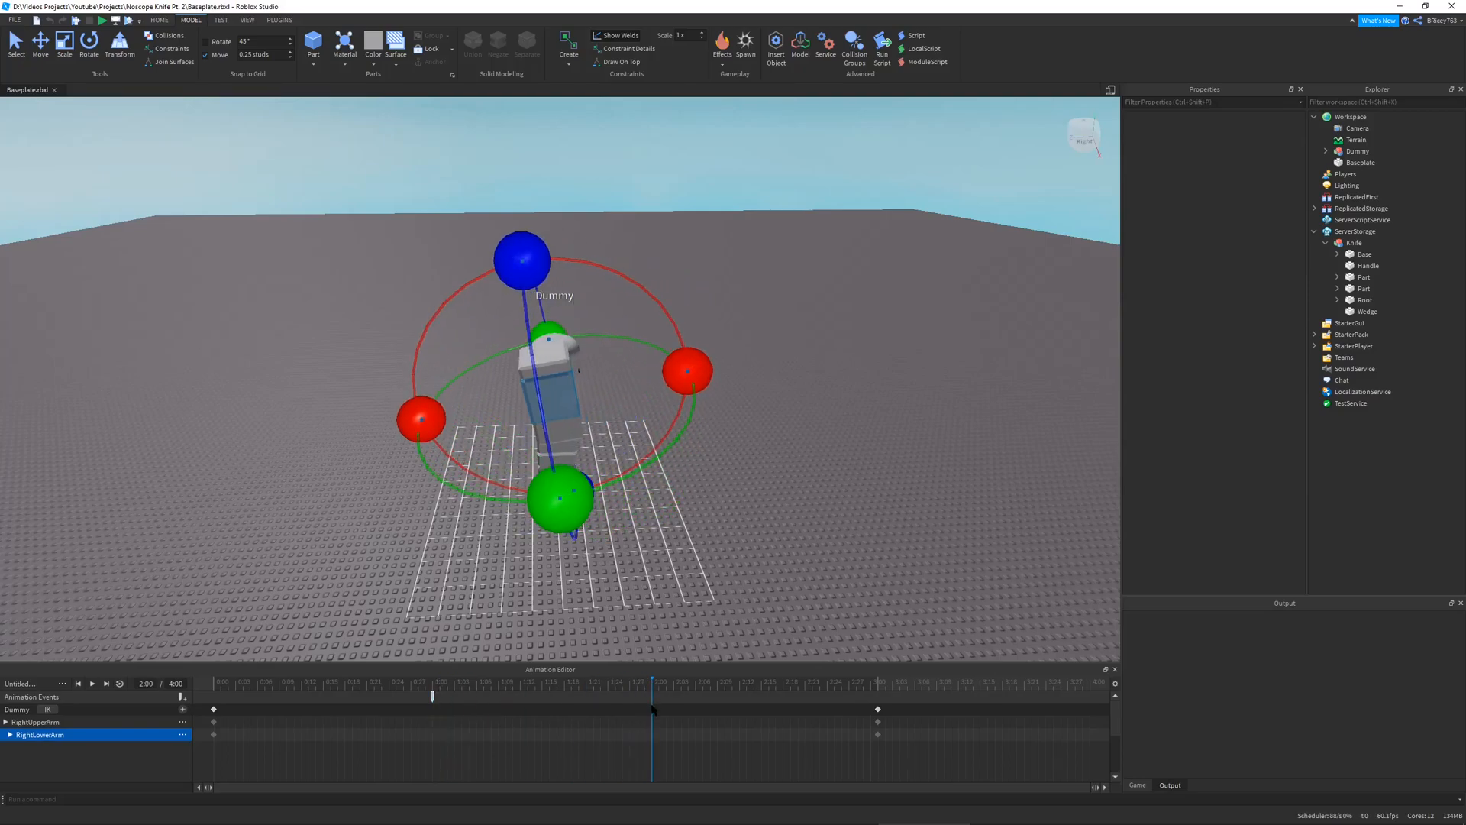
Add a Charge event with parameter 2 at 2:00 and save it
{"action": "right_click", "coordinate": [655, 711]}
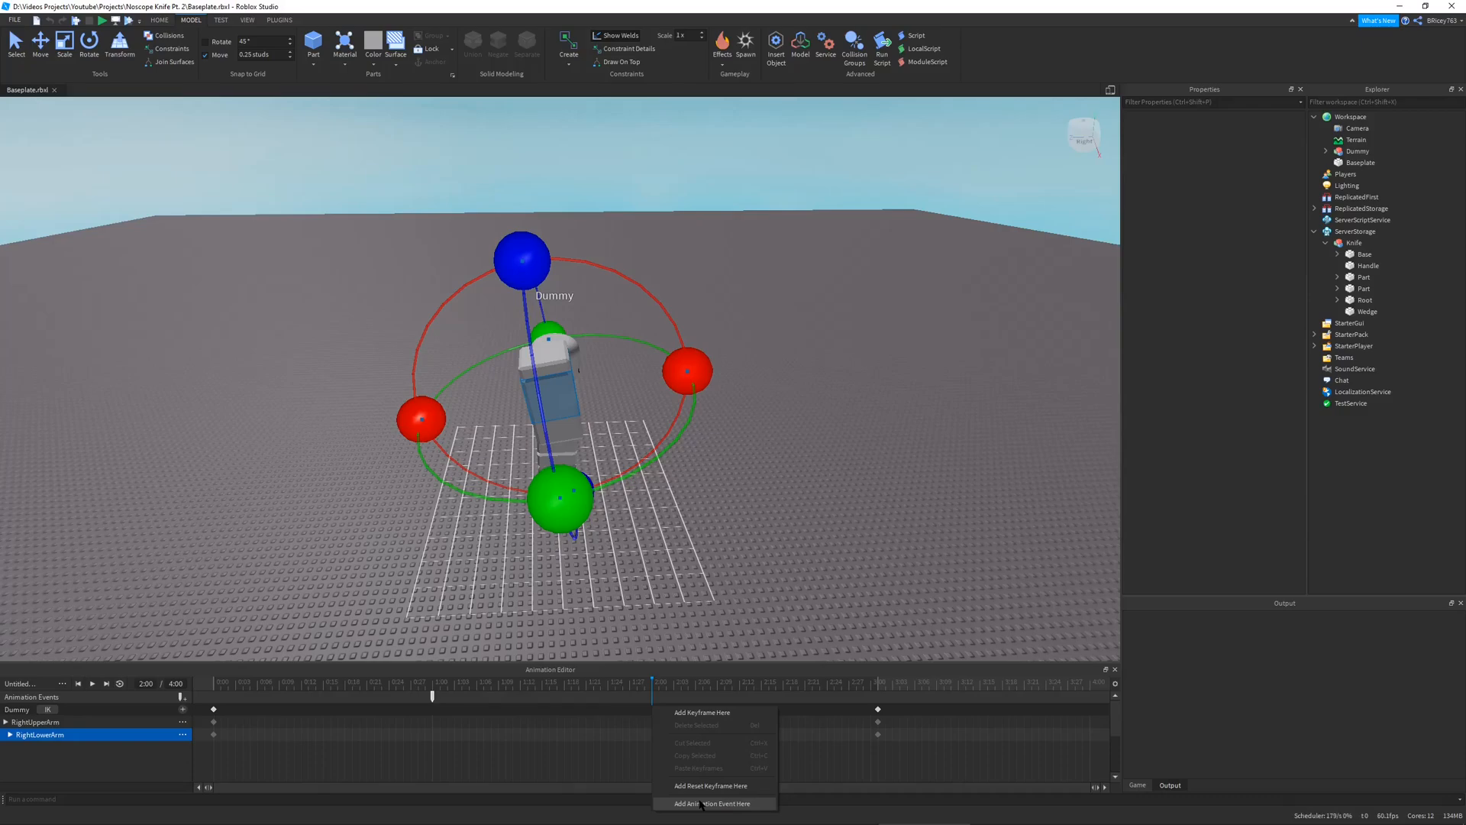
{"action": "left_click", "coordinate": [709, 804]}
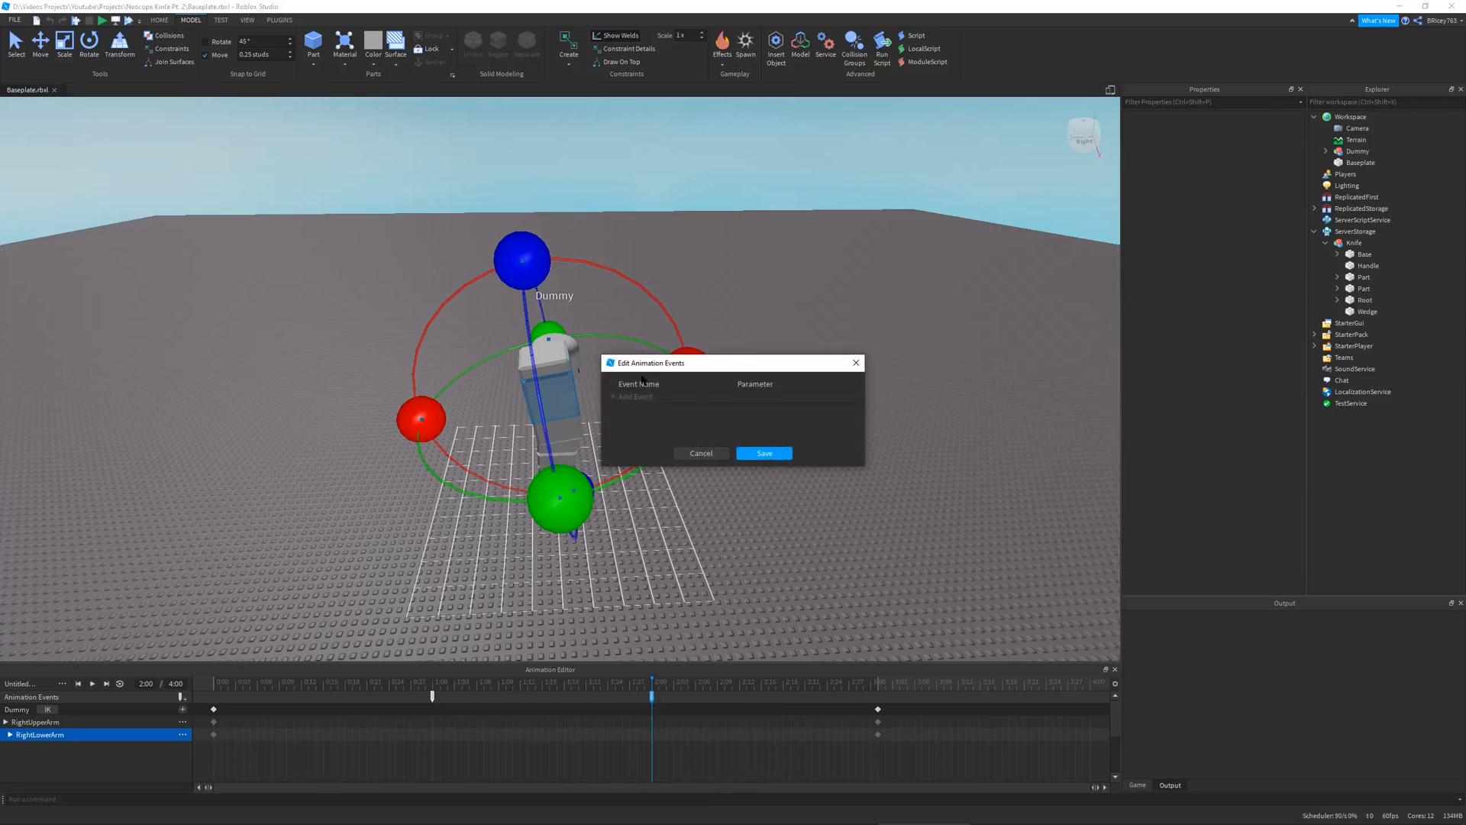
{"action": "left_click", "coordinate": [633, 396]}
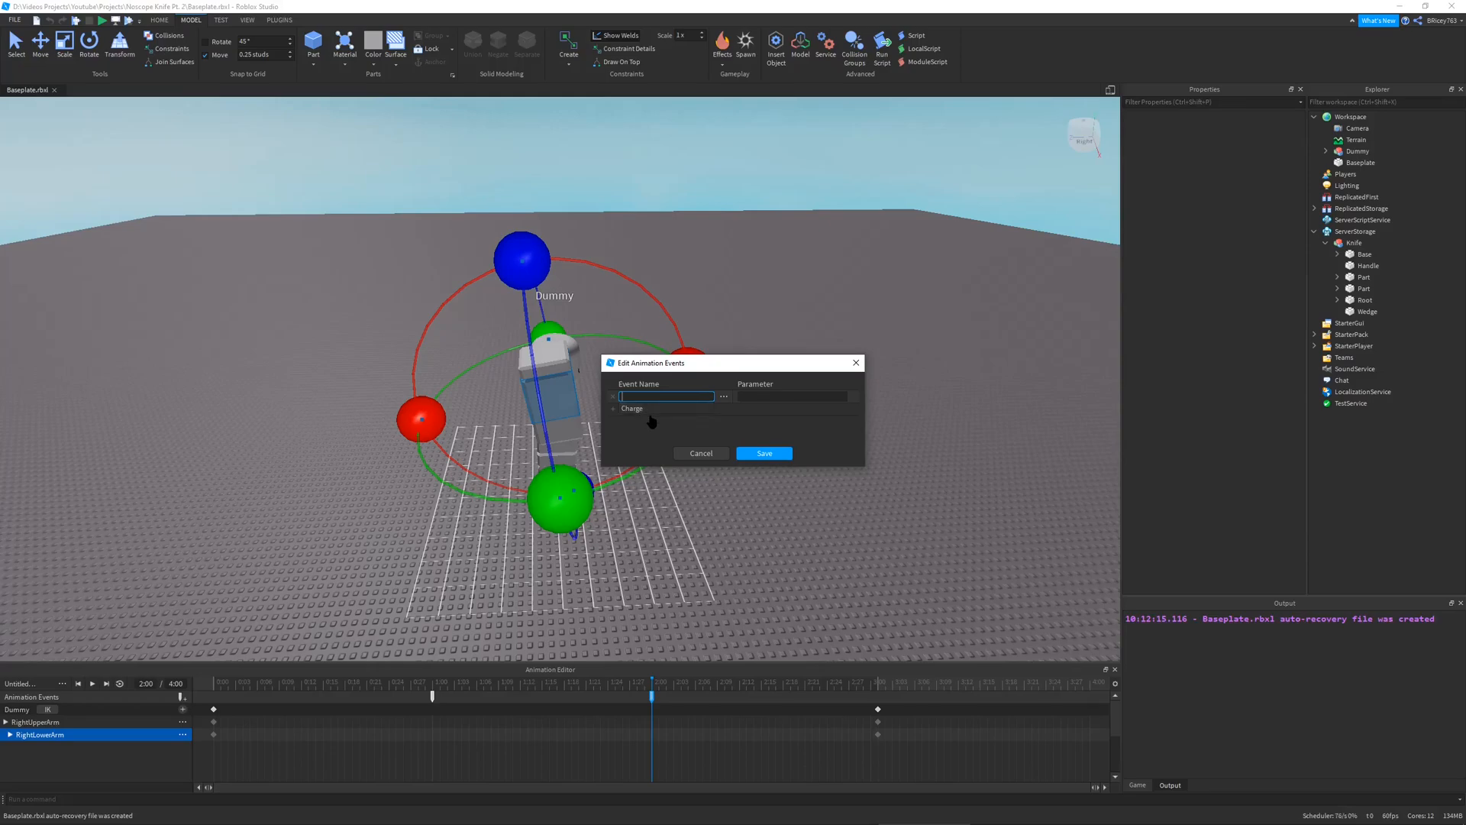
{"action": "type", "text": "Charge"}
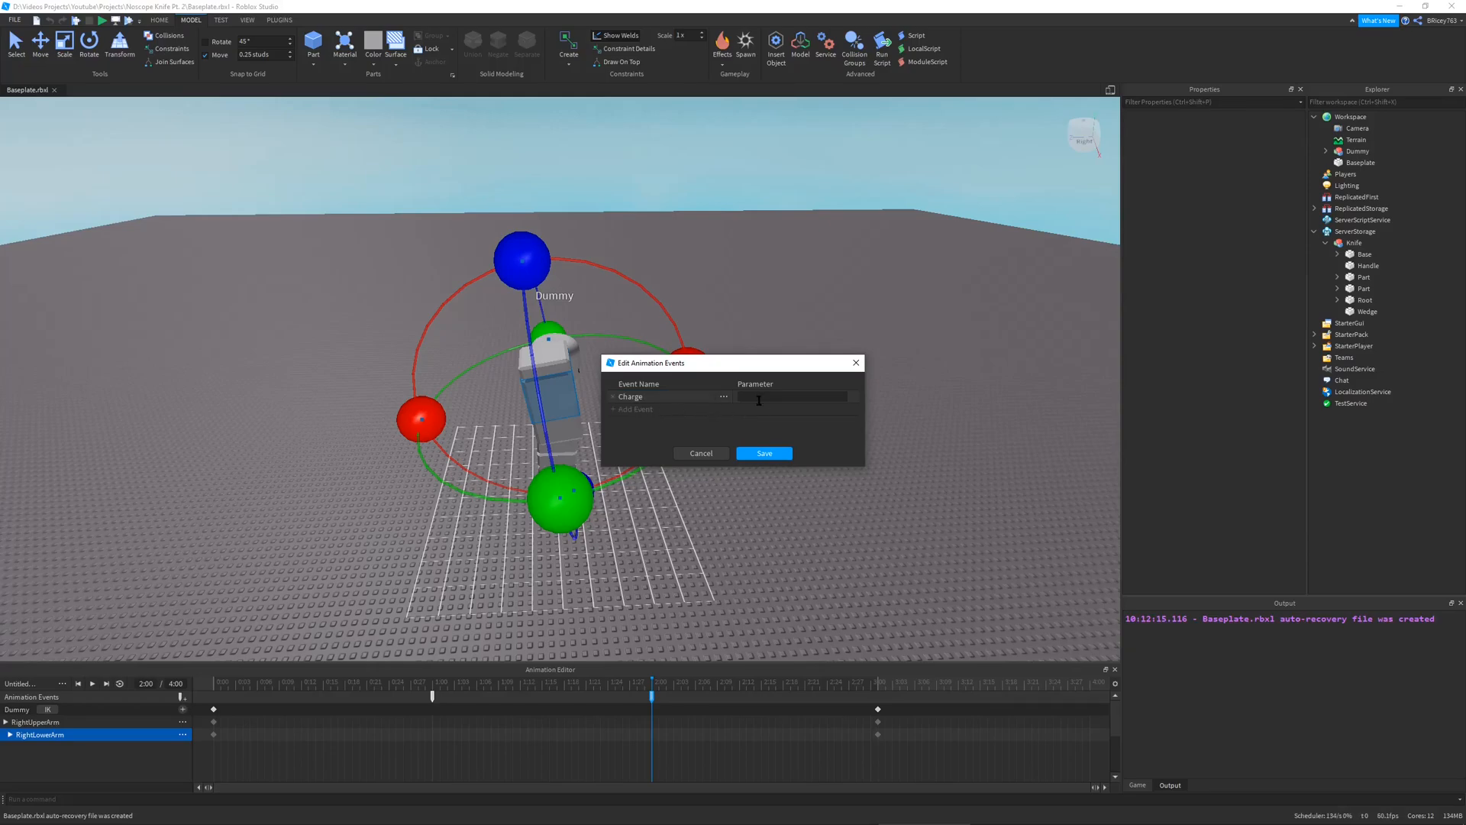
{"action": "type", "text": "2"}
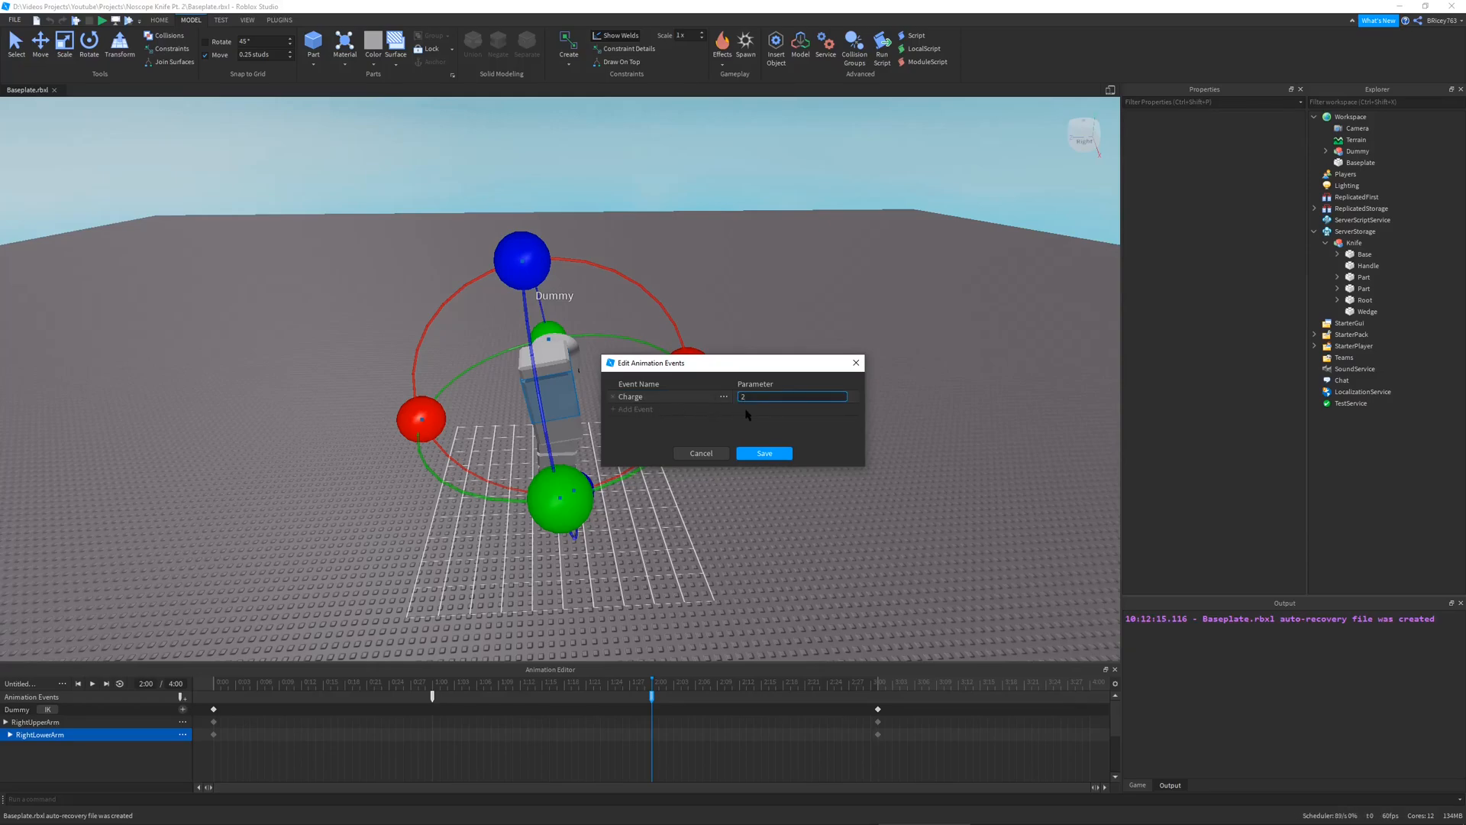
{"action": "left_click", "coordinate": [763, 452]}
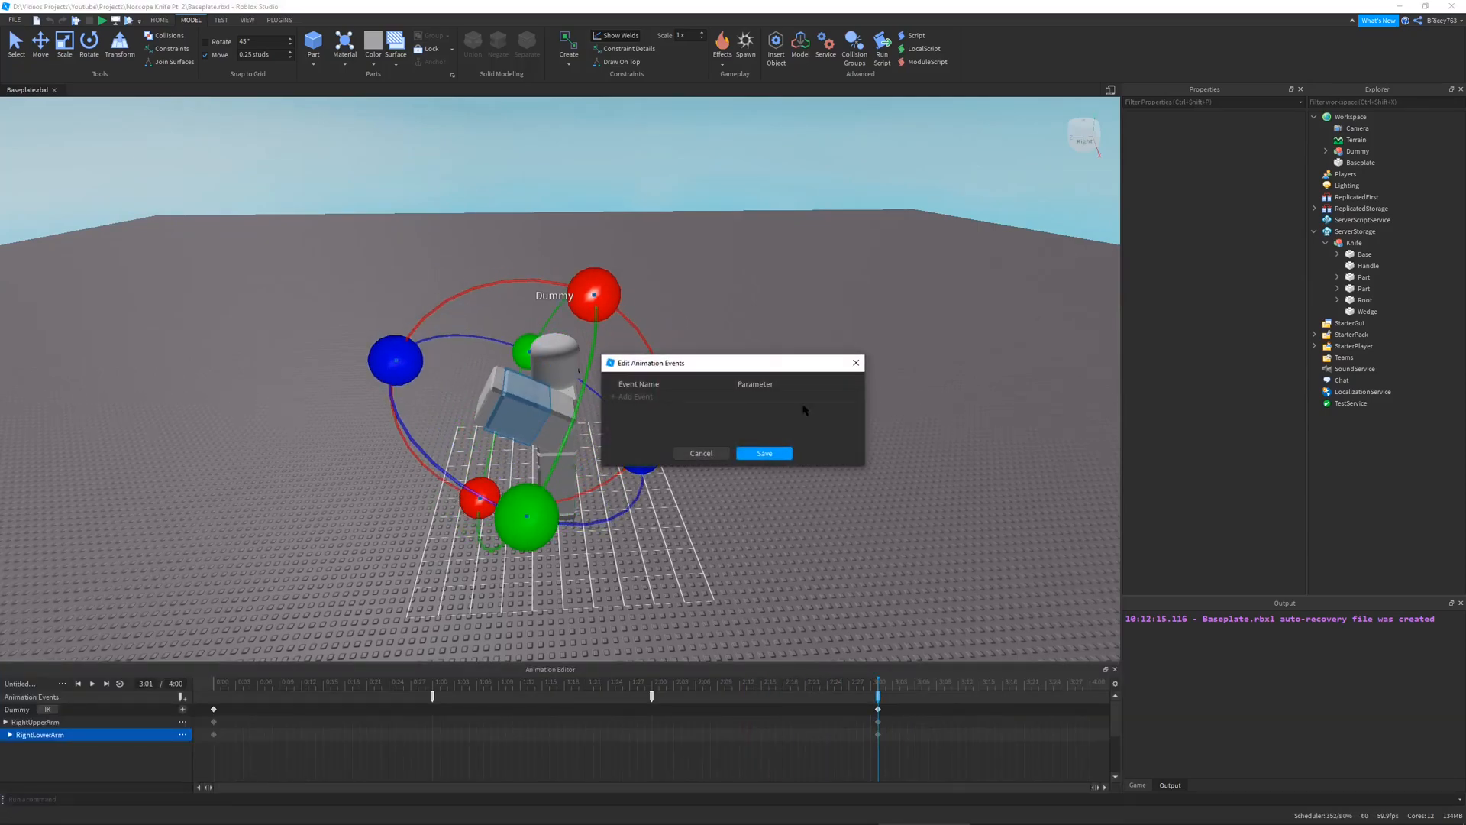
Add a Charge event with parameter 3 at 3:01 and save it
{"action": "left_click", "coordinate": [635, 395]}
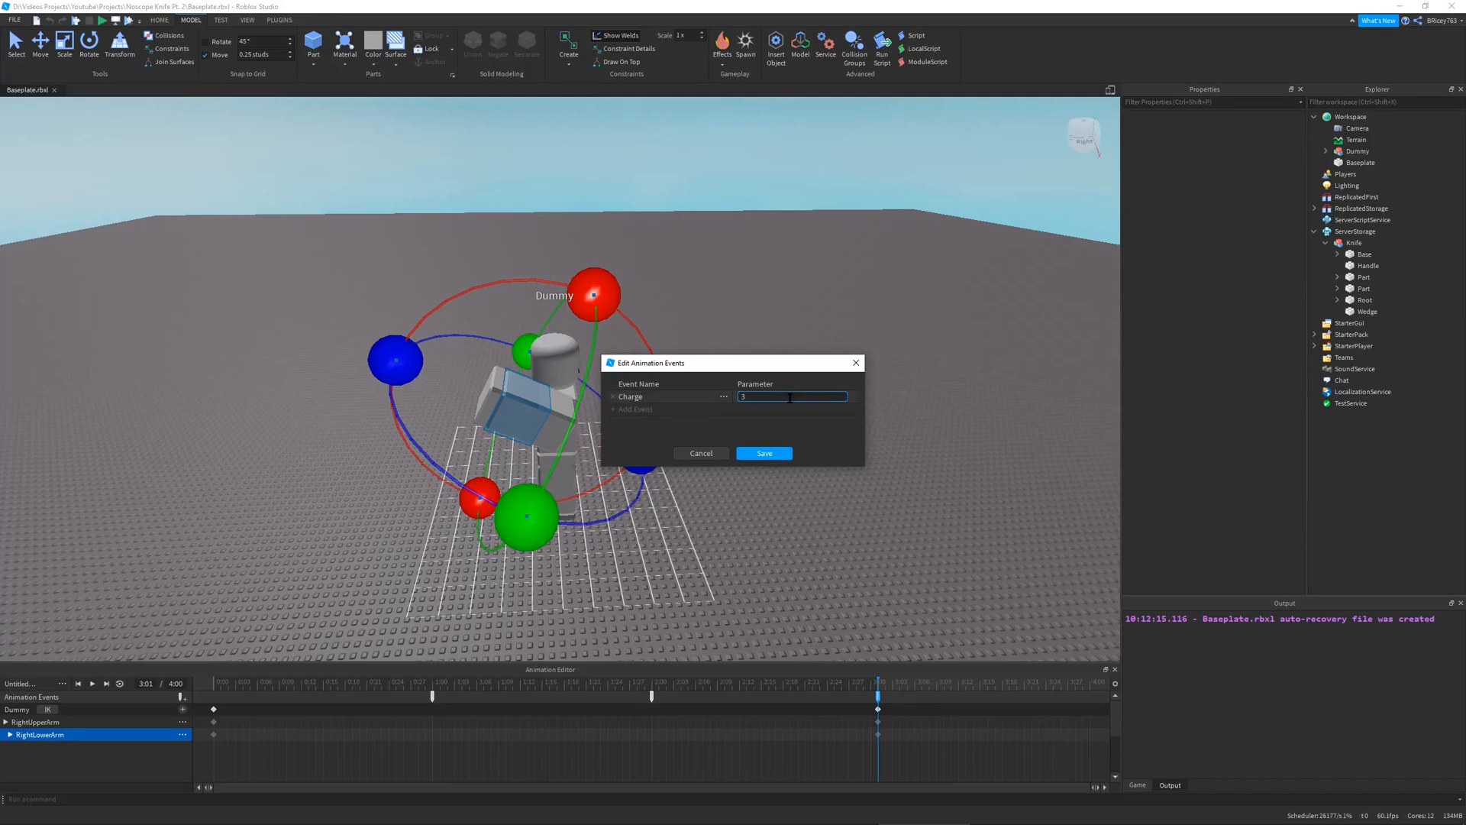
{"action": "left_click", "coordinate": [764, 452]}
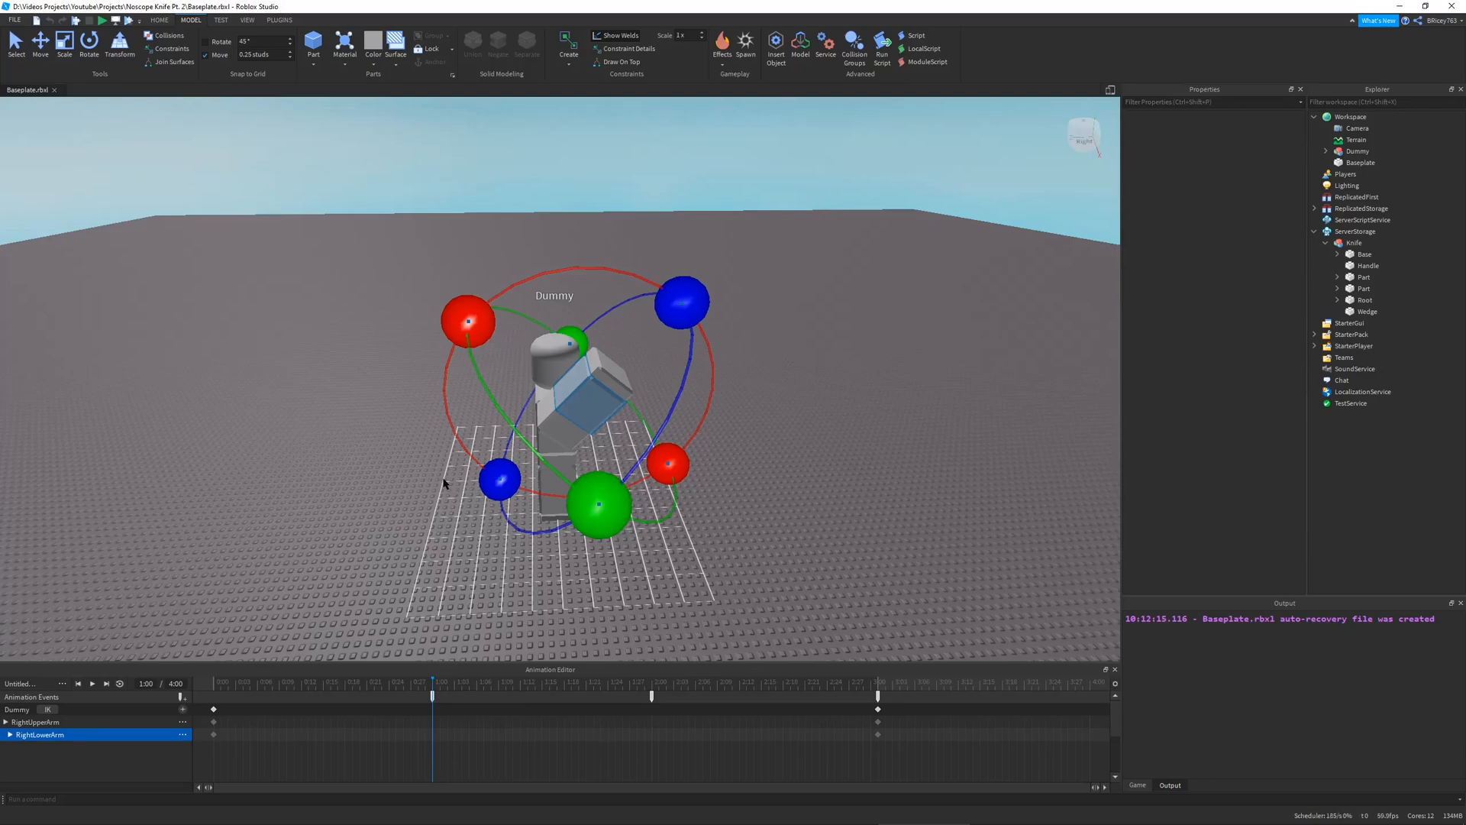
{"action": "mouse_move", "coordinate": [431, 483]}
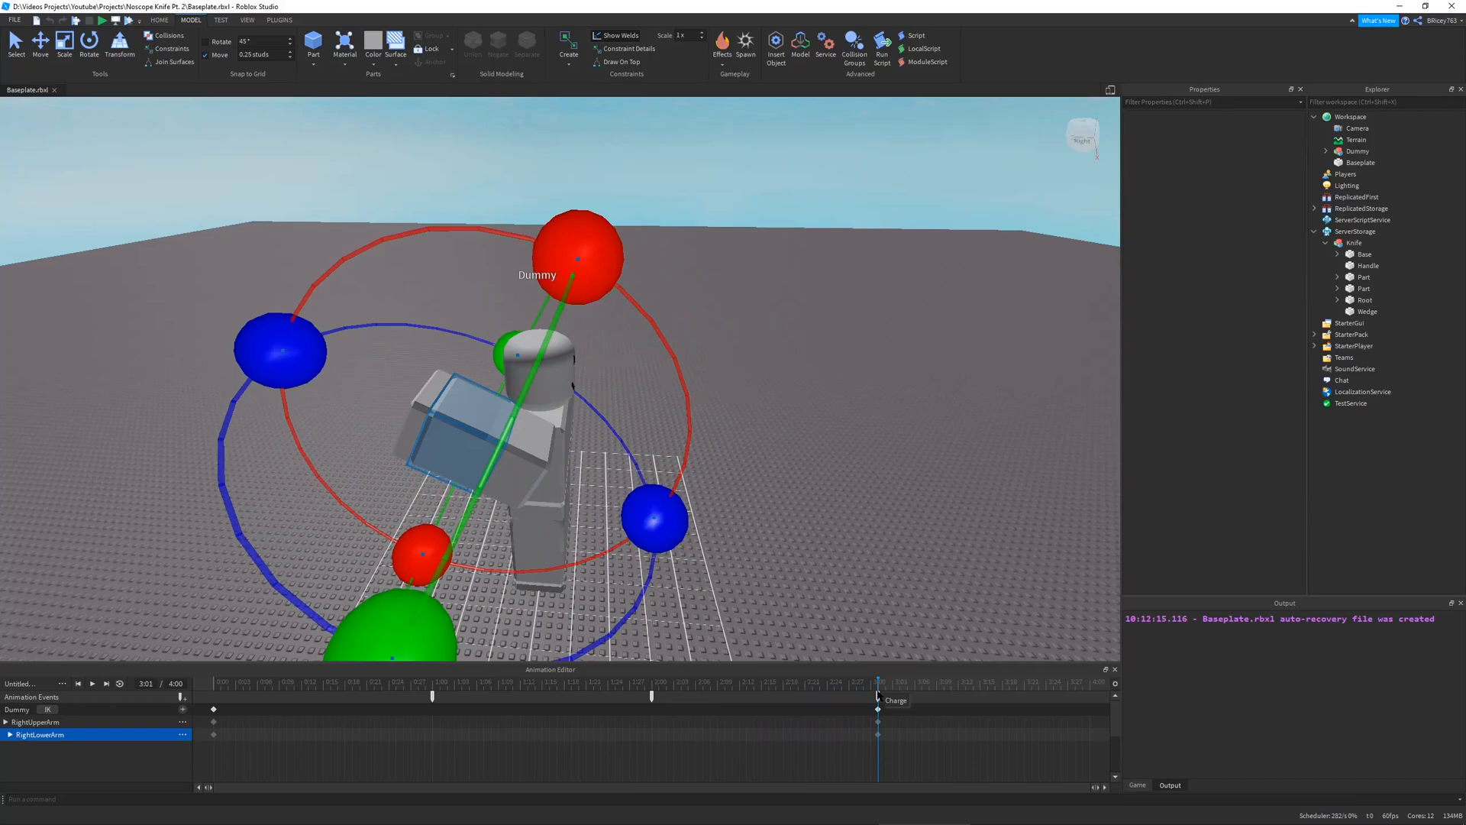
{"action": "mouse_move", "coordinate": [832, 643]}
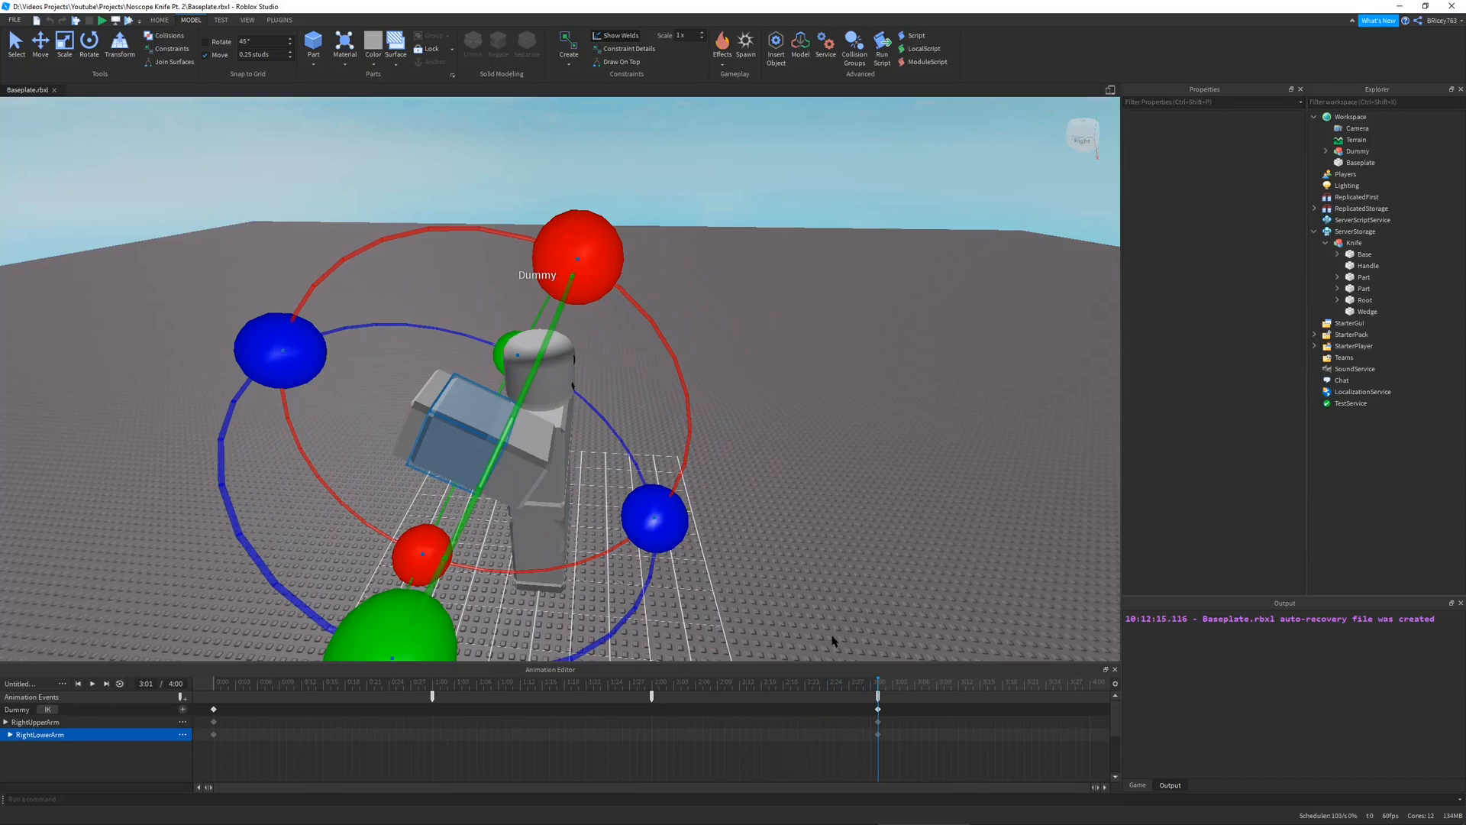
{"action": "mouse_move", "coordinate": [964, 694]}
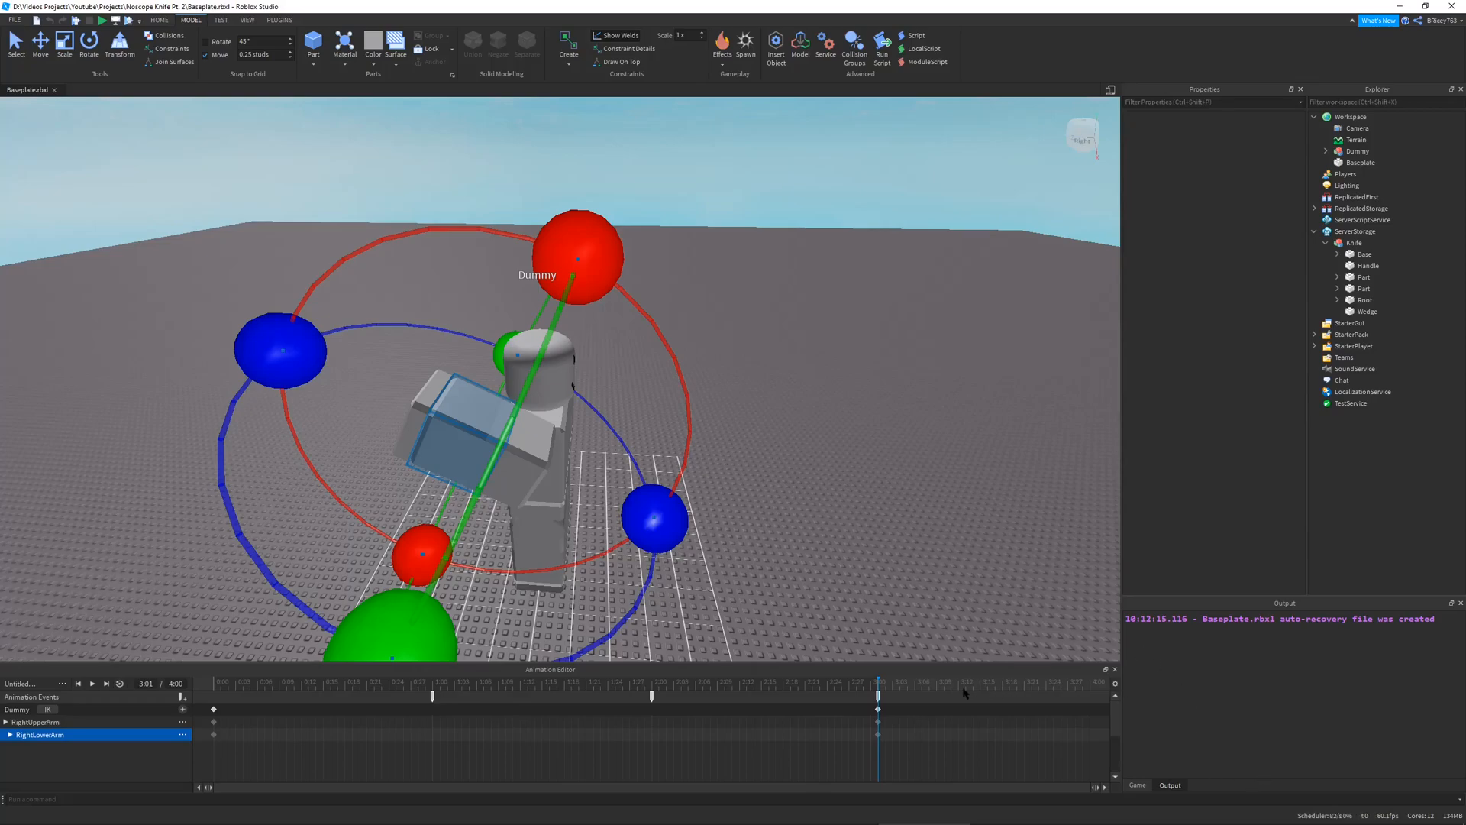
{"action": "left_click", "coordinate": [936, 682]}
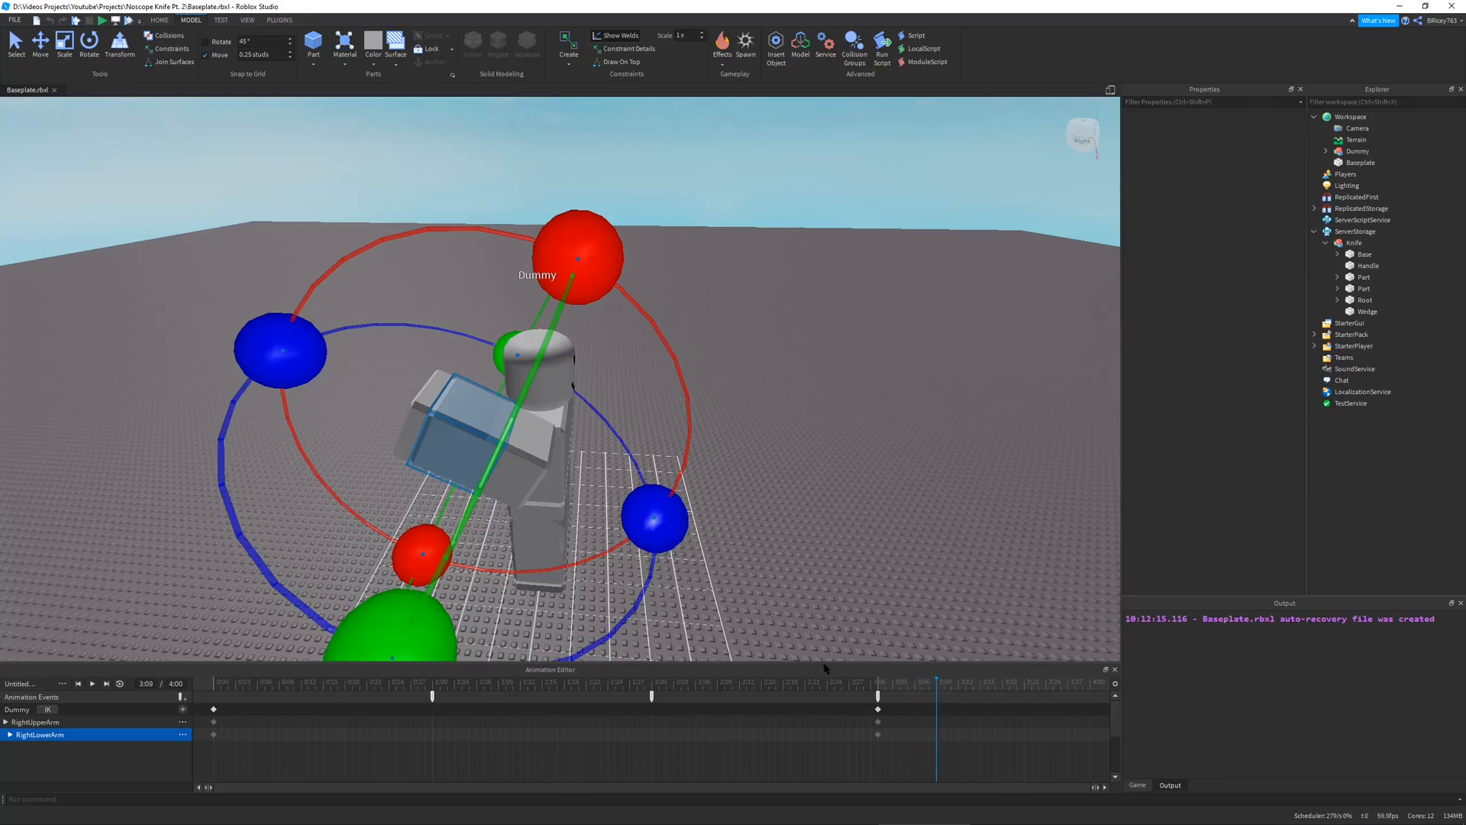
{"action": "mouse_move", "coordinate": [922, 653]}
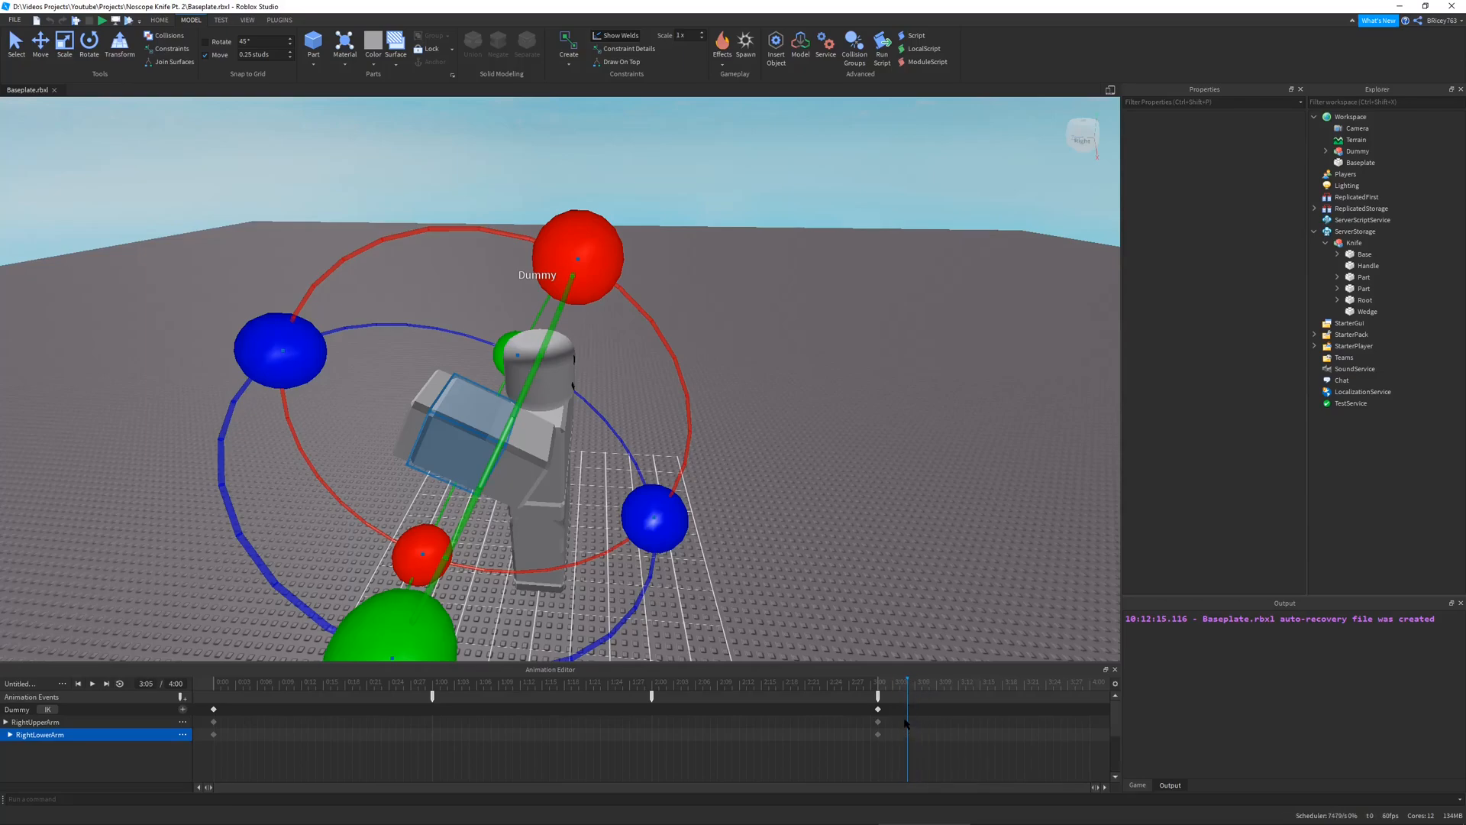
Add a PauseAnimation event with no parameter at 3:05 and save it
{"action": "right_click", "coordinate": [906, 723]}
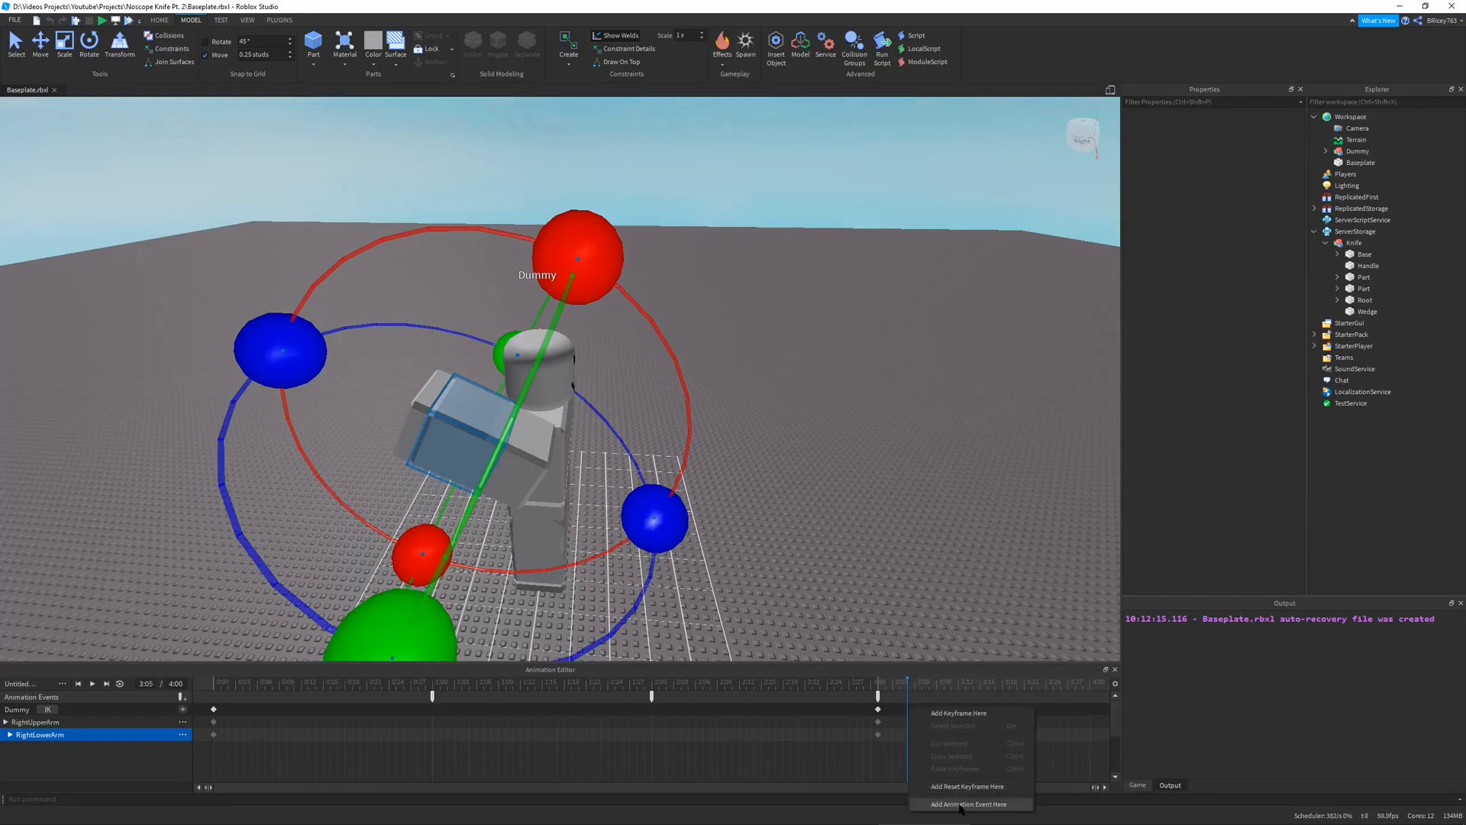
{"action": "left_click", "coordinate": [966, 805]}
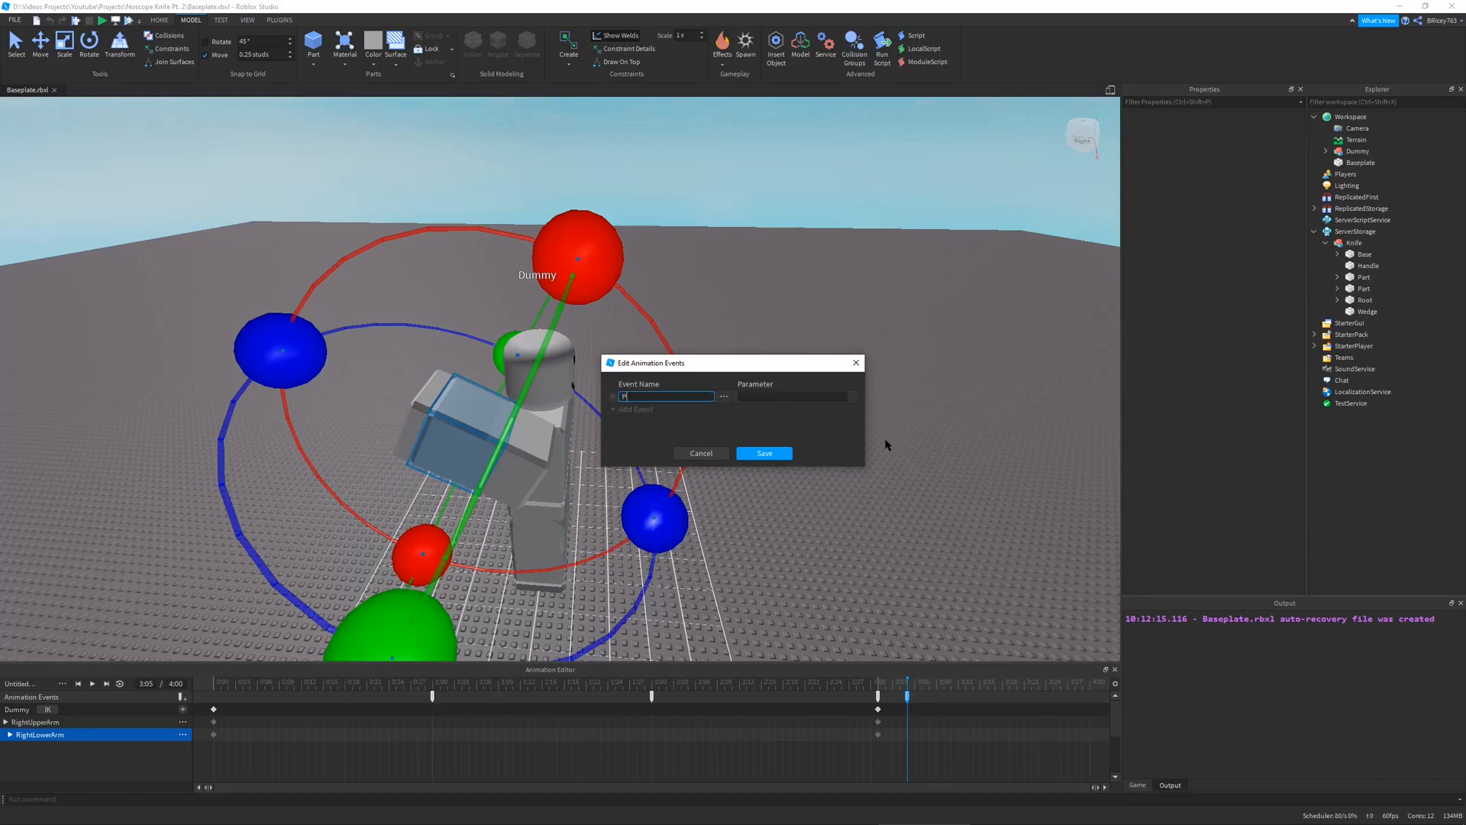
{"action": "type", "text": "PauseAnimation"}
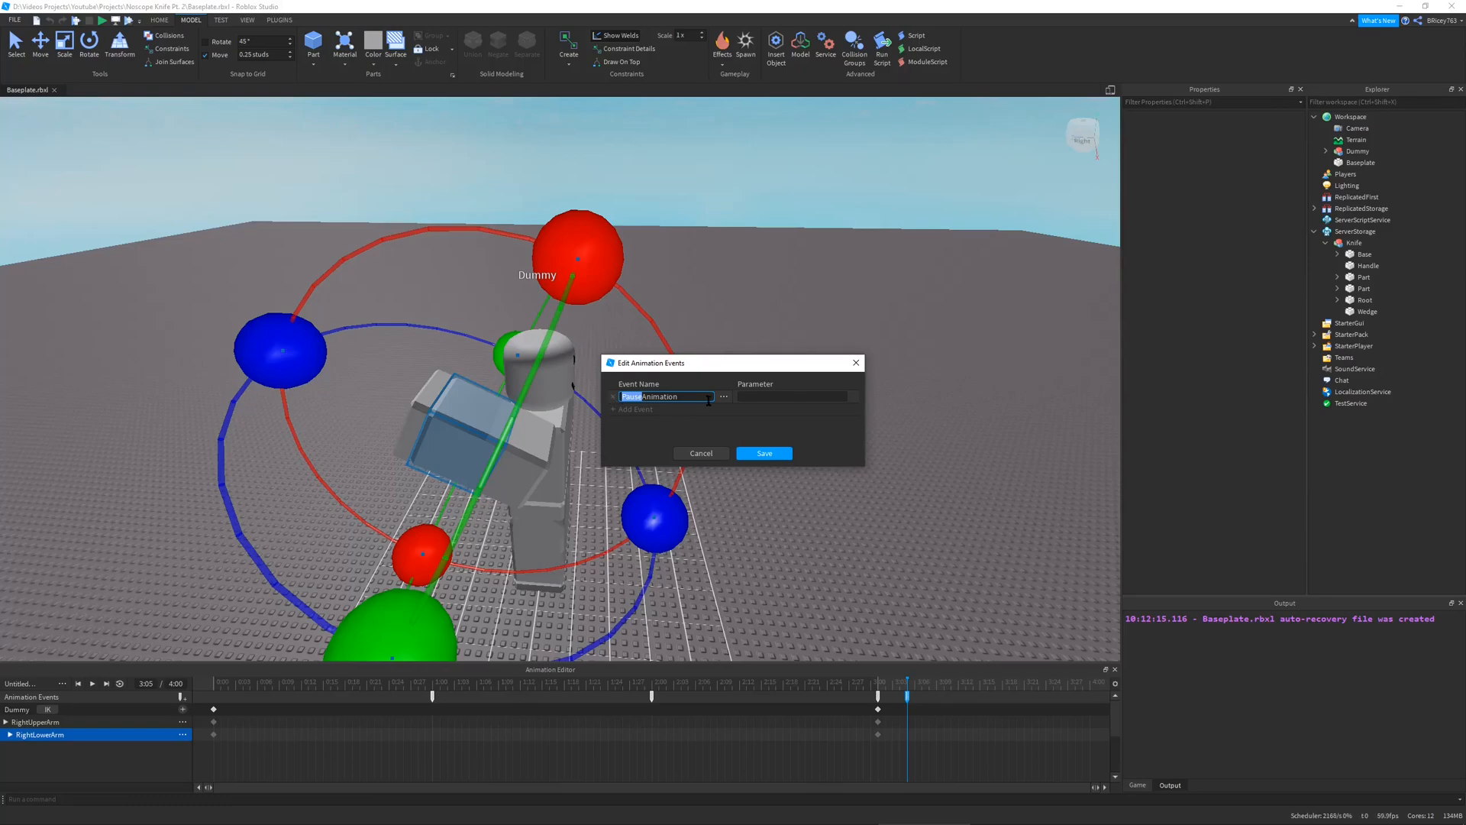
{"action": "mouse_move", "coordinate": [822, 484]}
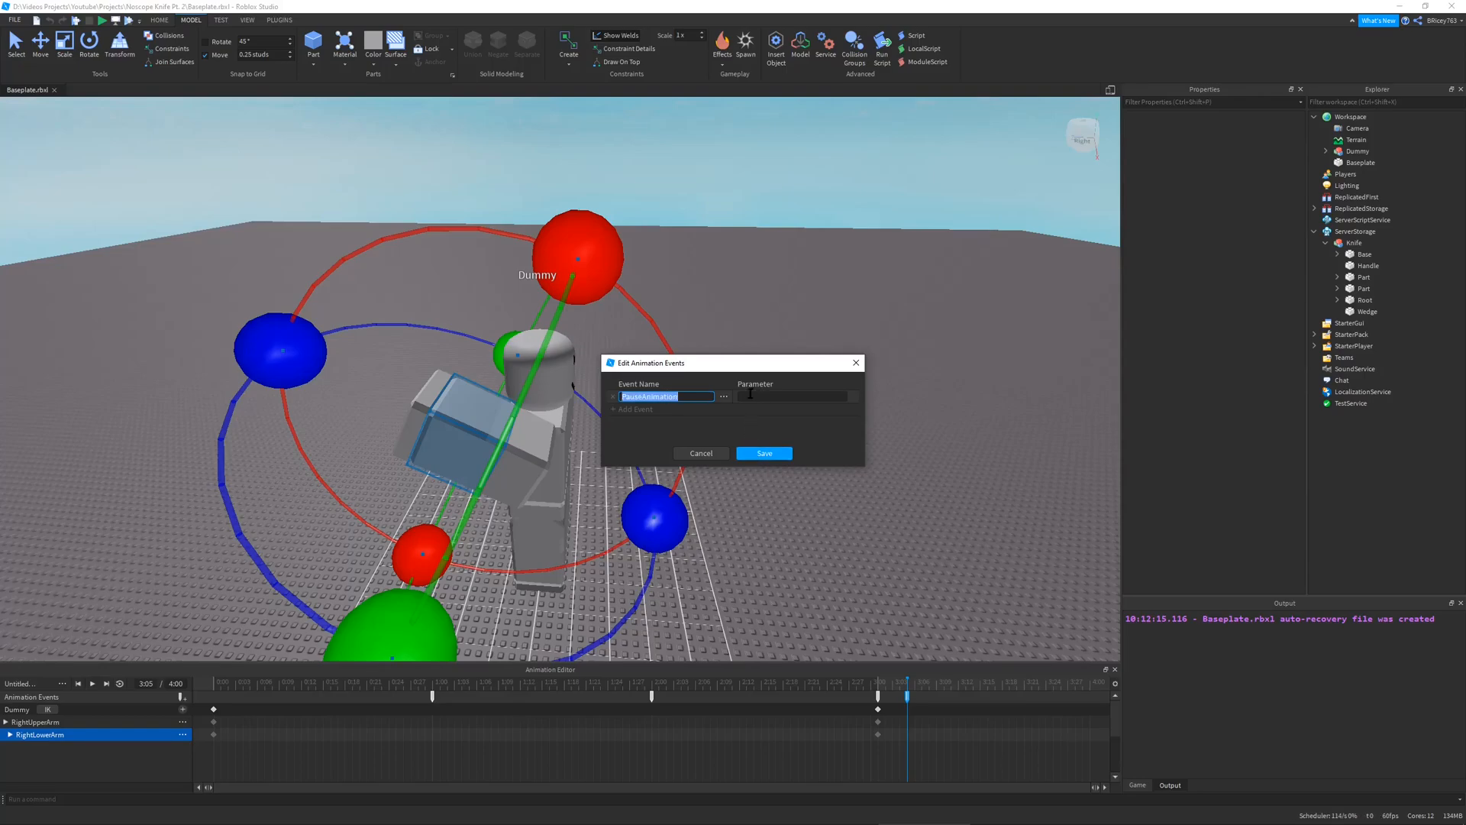
{"action": "left_click", "coordinate": [791, 396]}
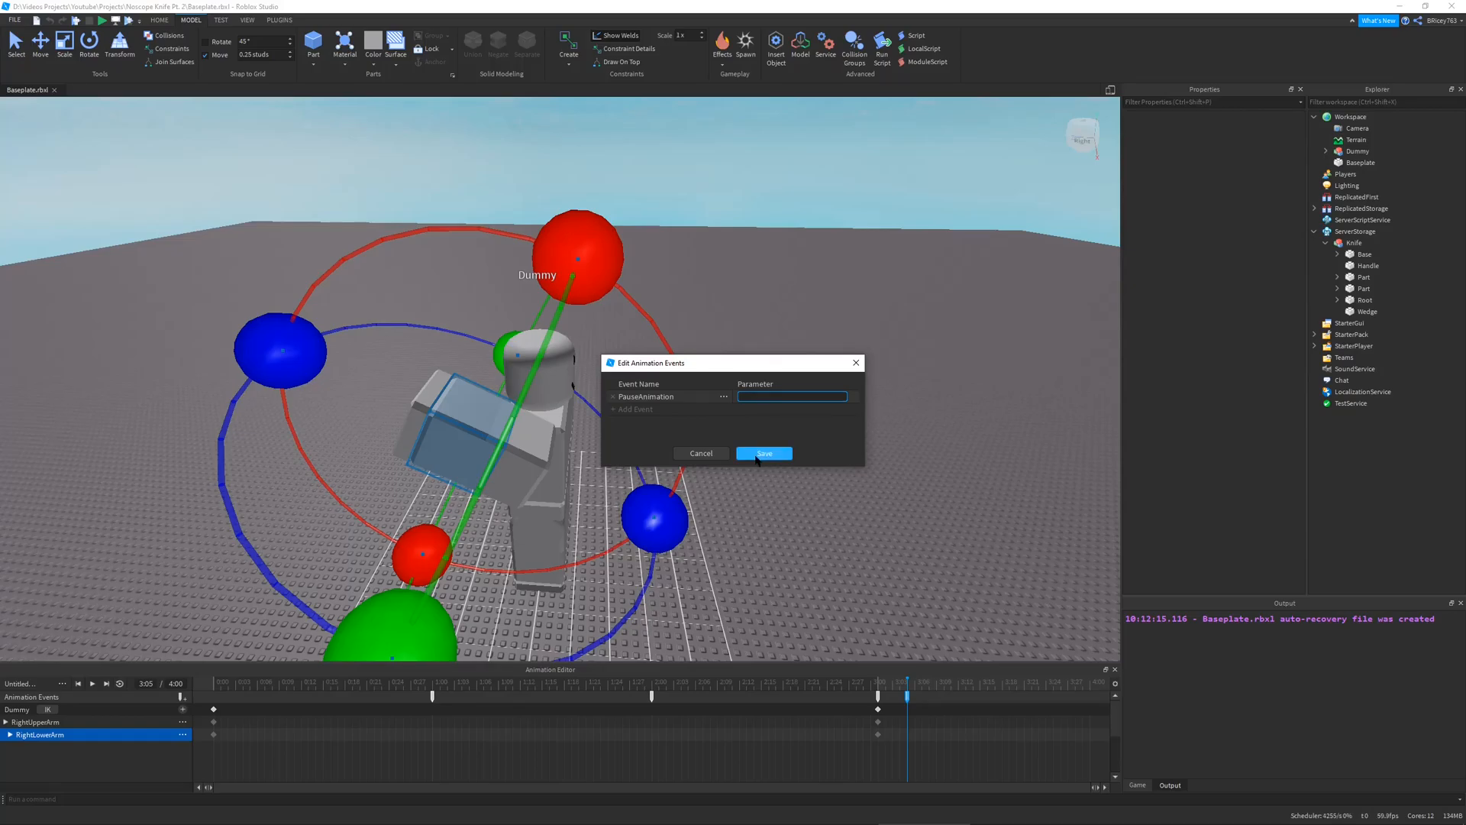
{"action": "left_click", "coordinate": [764, 454]}
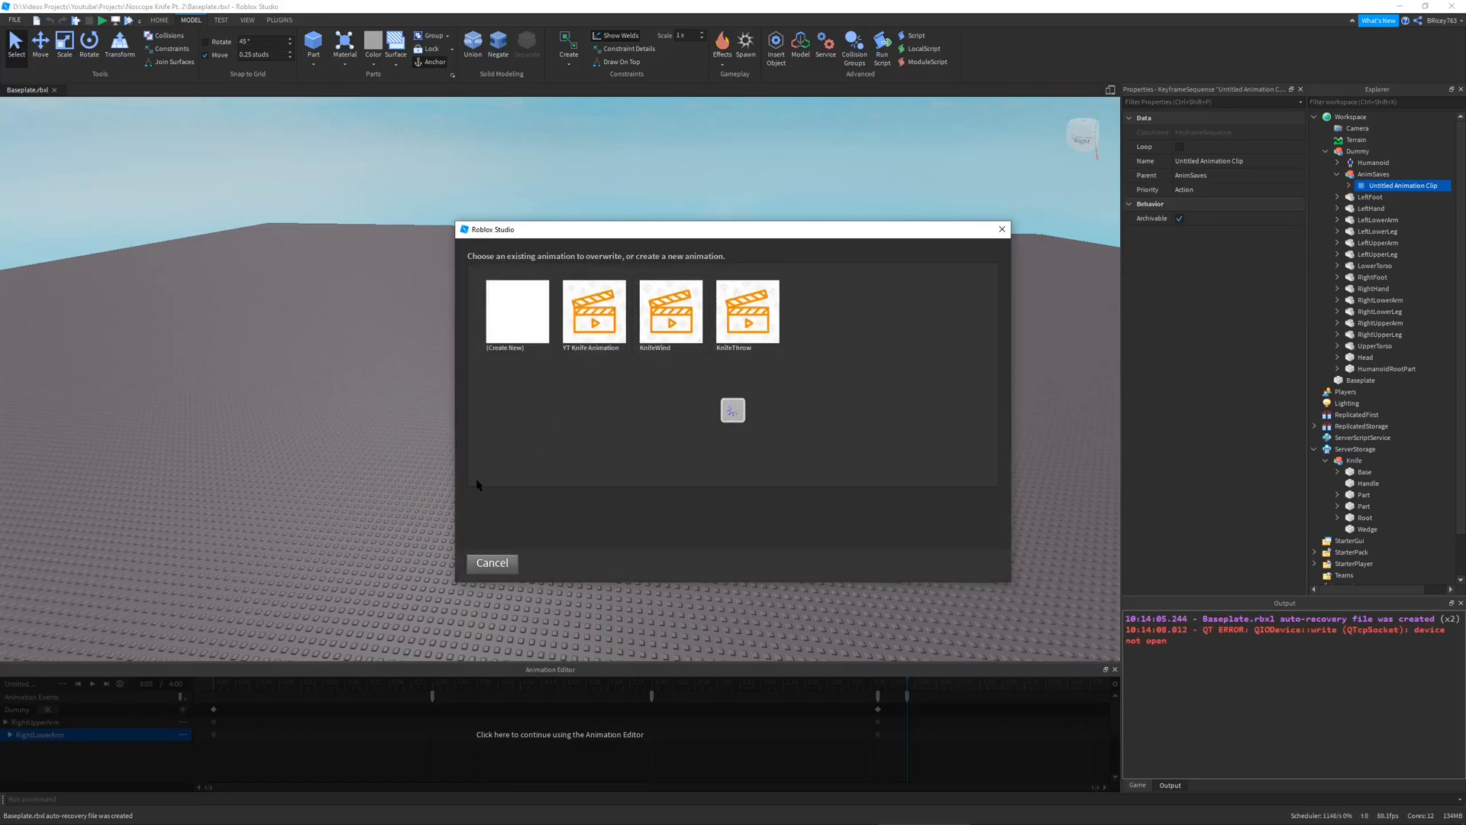
Upload the clip as a new animation named Knife Throw Animation and confirm
{"action": "left_click", "coordinate": [516, 312]}
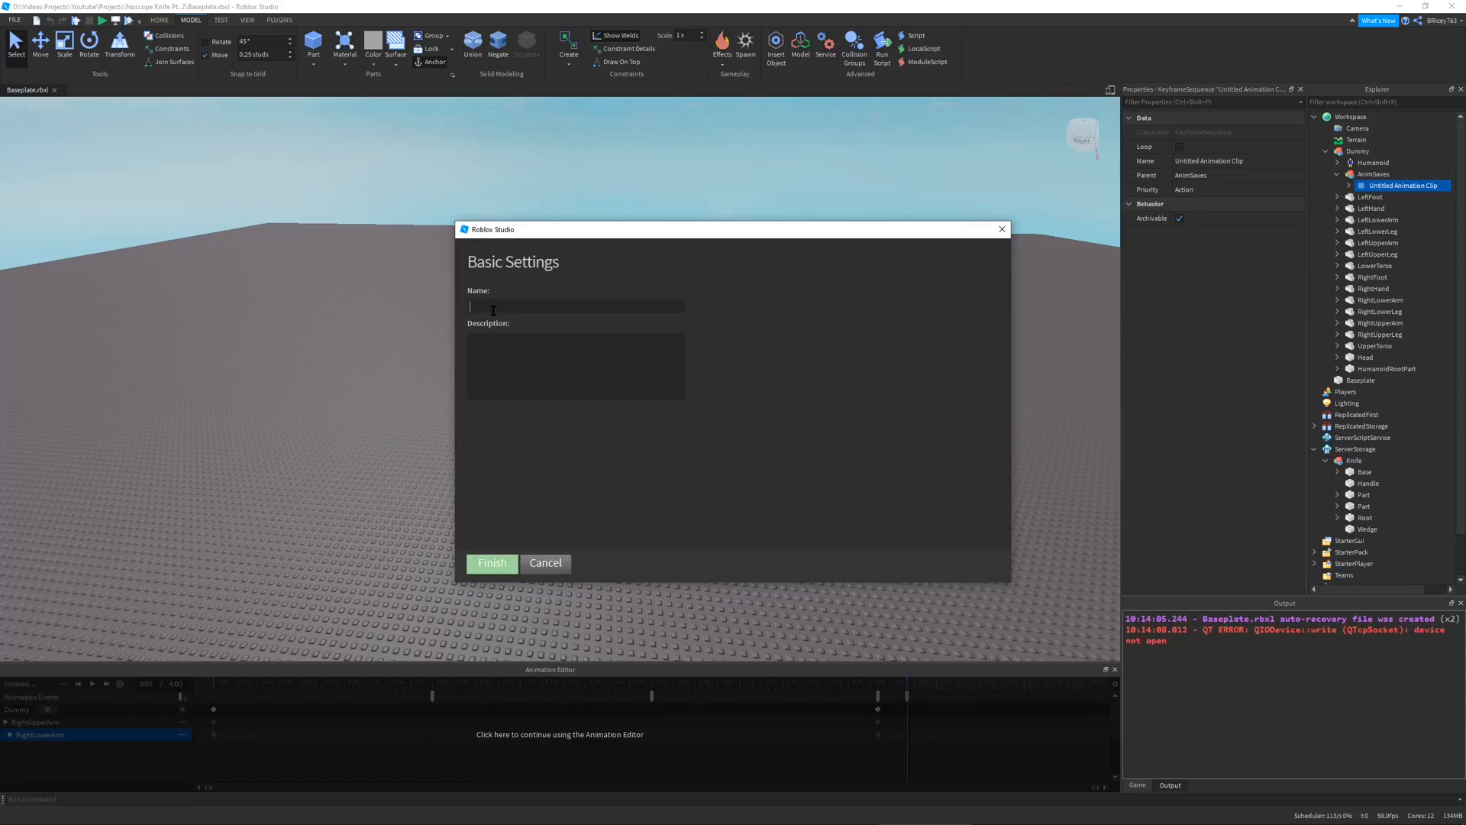
{"action": "type", "text": "Y"}
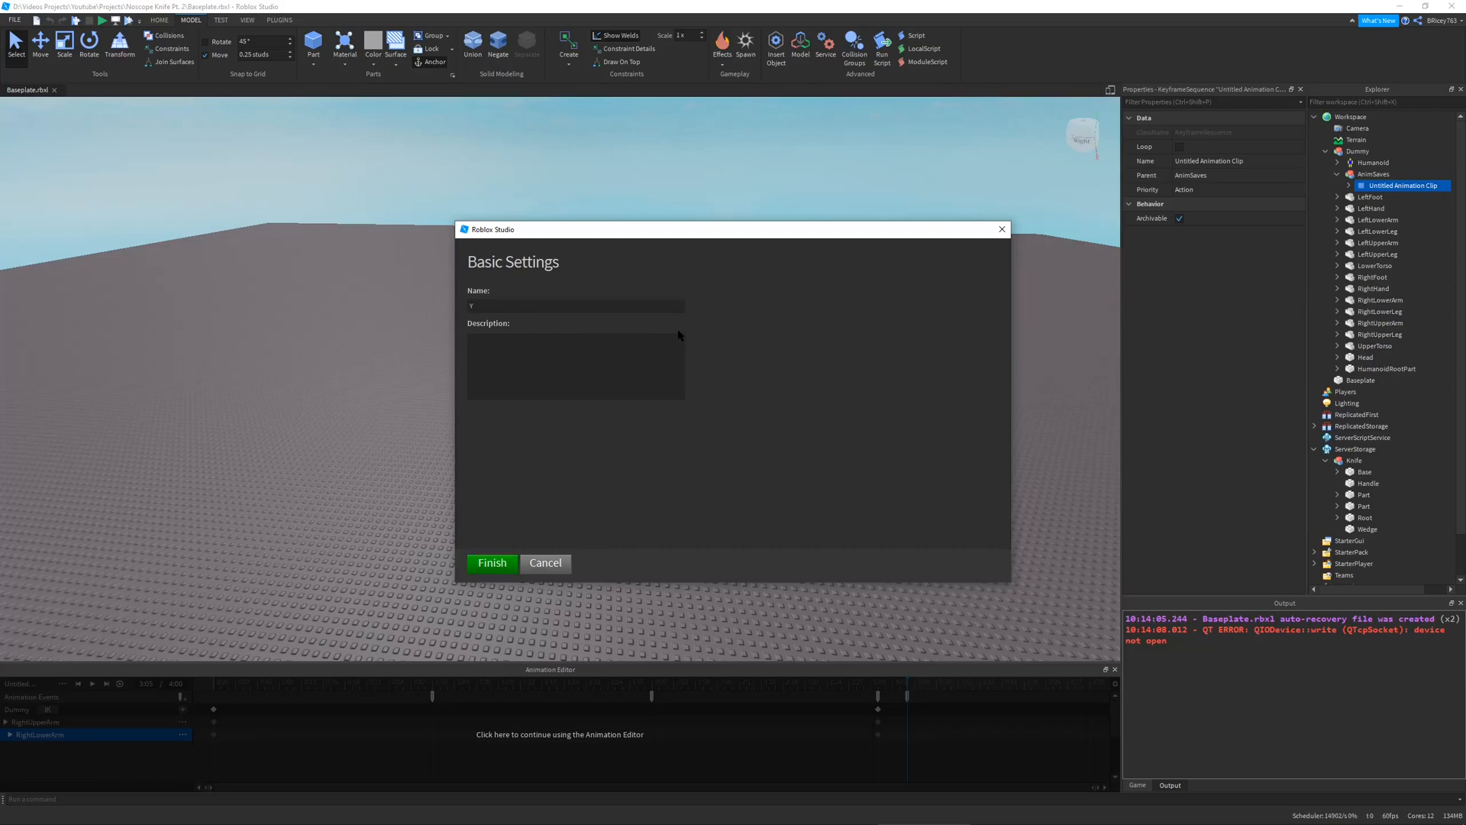
{"action": "type", "text": "Knife Throw Animation"}
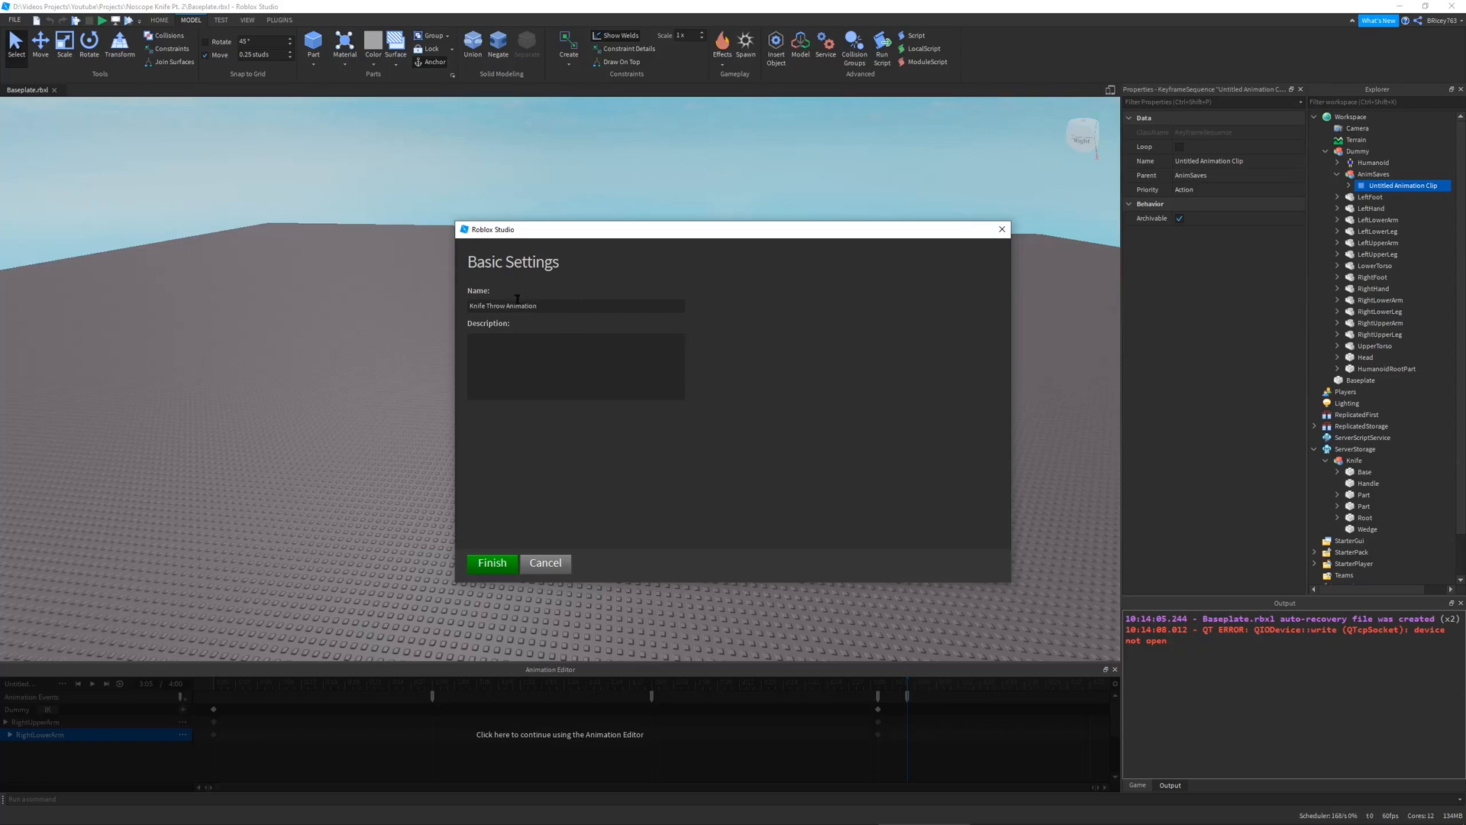
{"action": "type", "text": "1"}
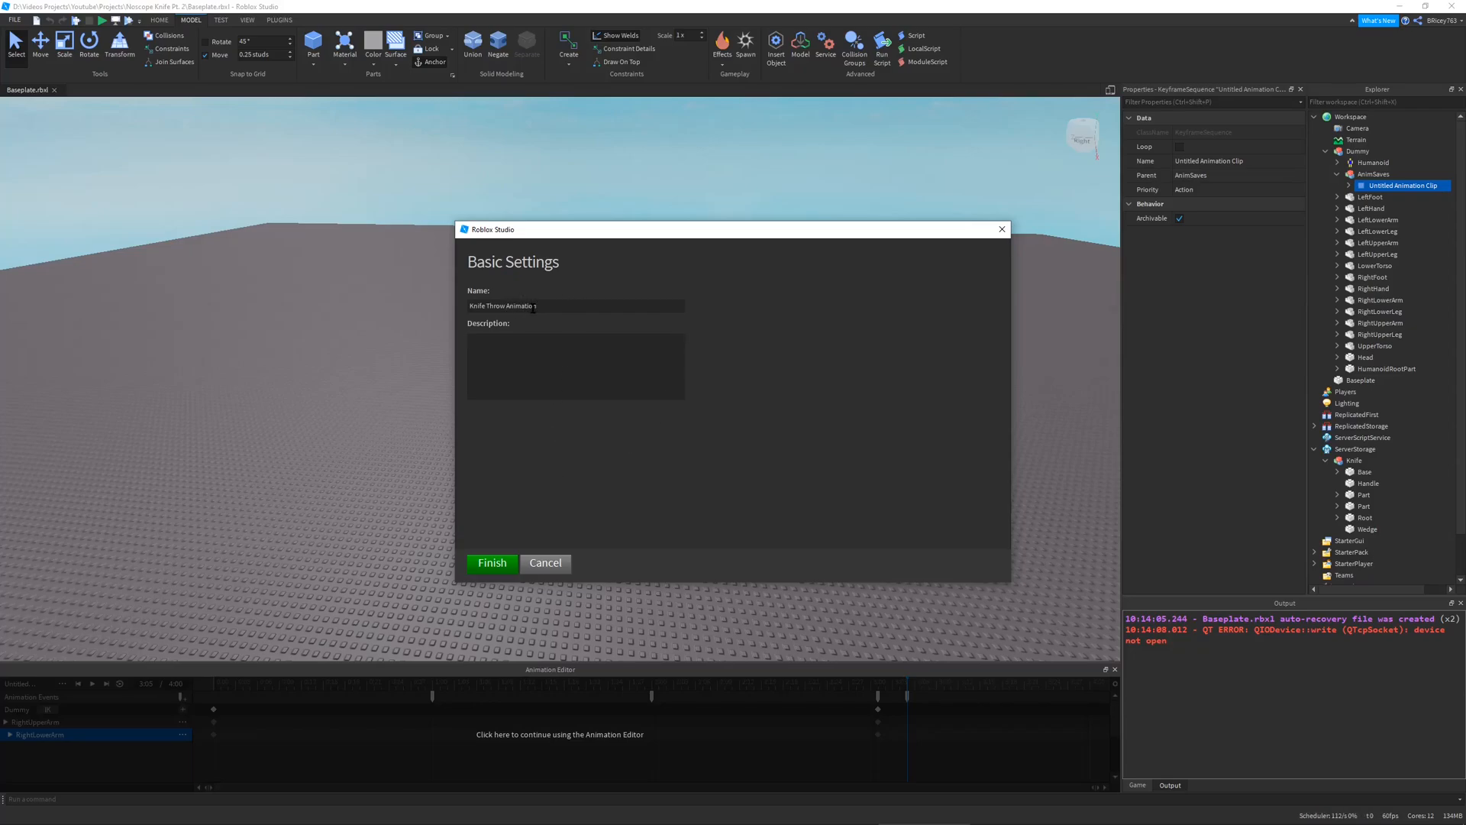
{"action": "left_click", "coordinate": [490, 564]}
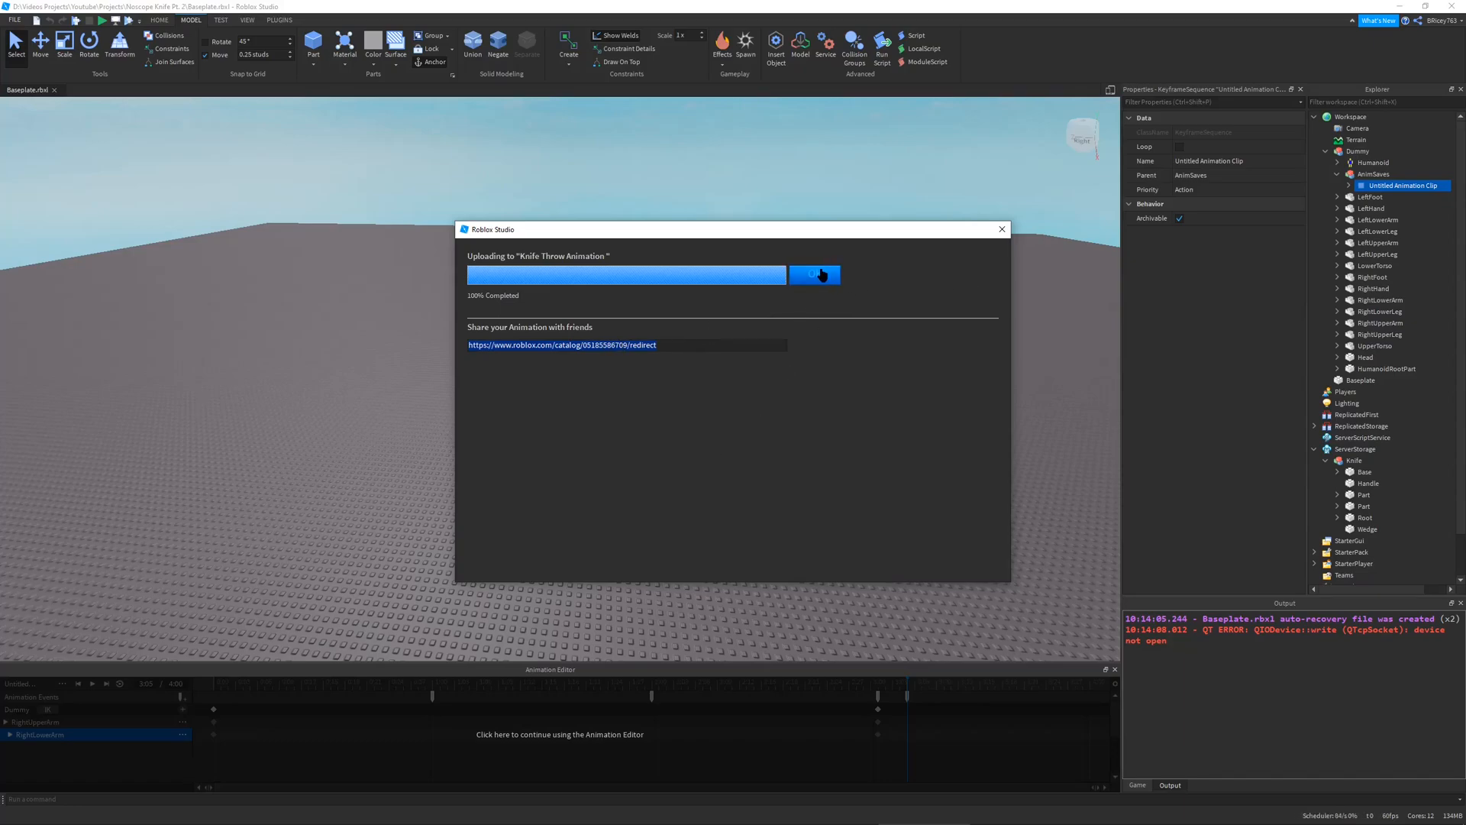
{"action": "left_click", "coordinate": [814, 274]}
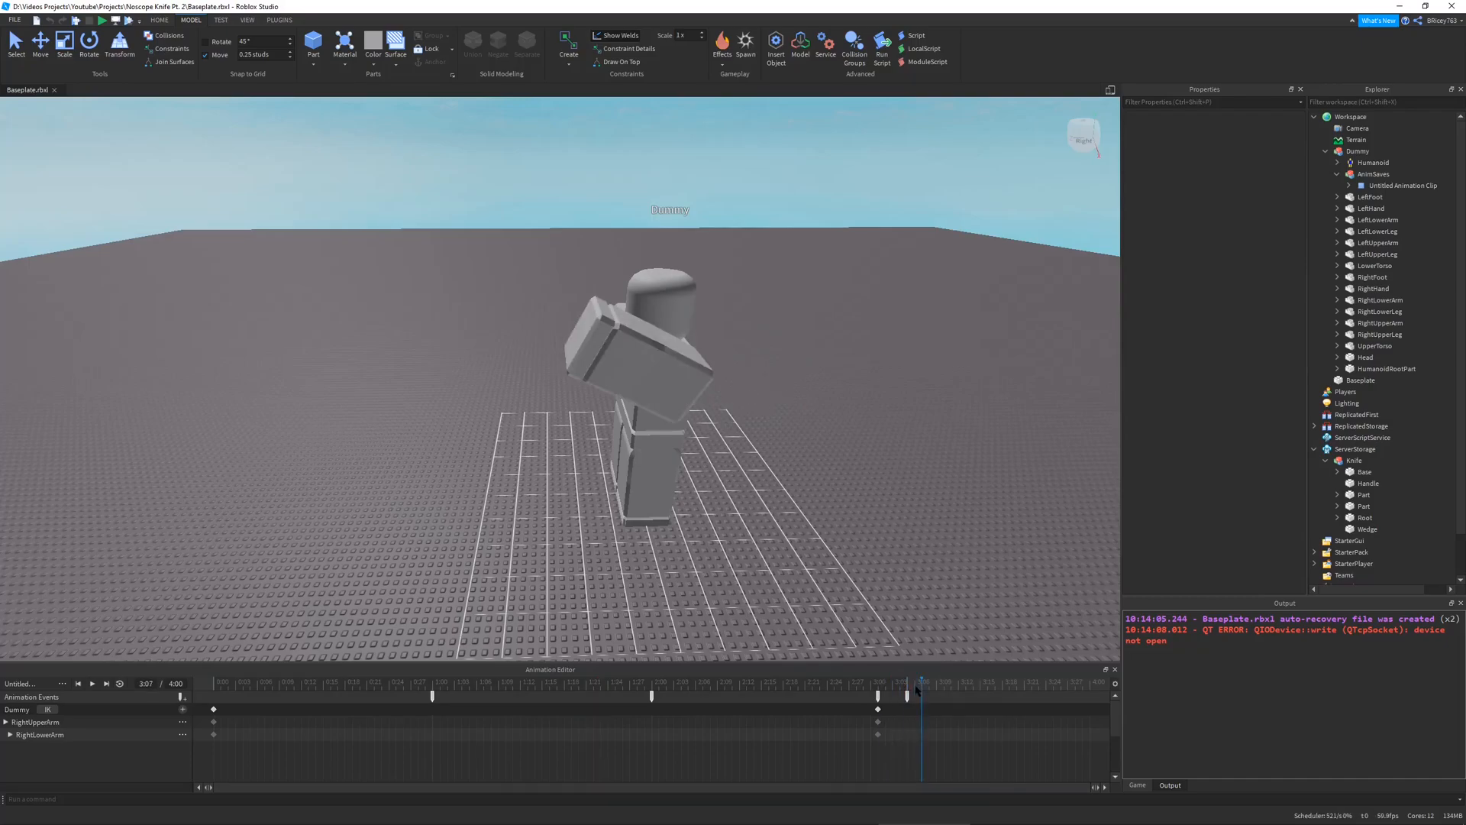
Keyframe the right arm at 4:00, return the playhead to 0:00, and start exporting the animation
{"action": "left_click", "coordinate": [1109, 693]}
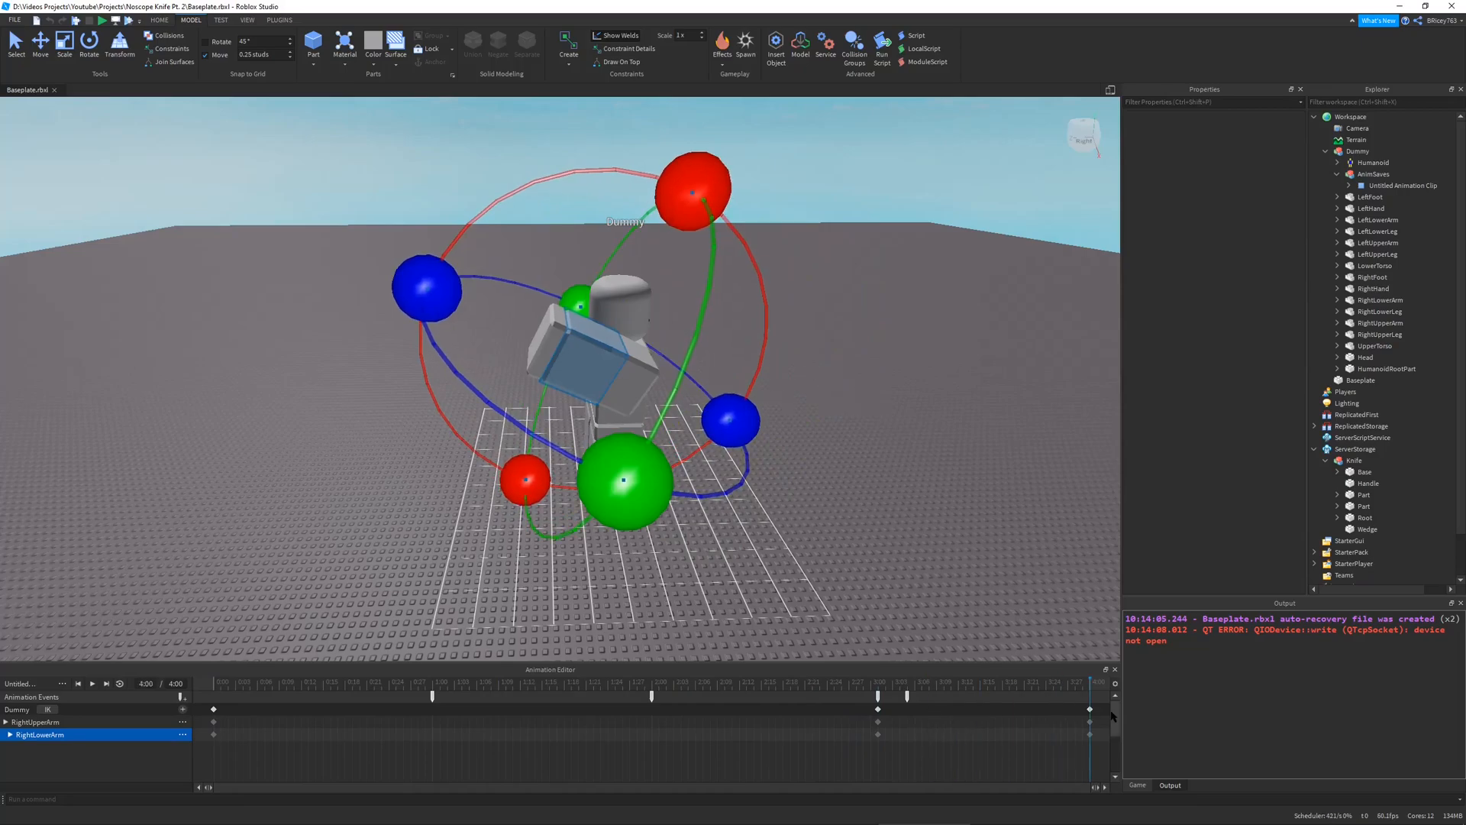
{"action": "left_click", "coordinate": [322, 683]}
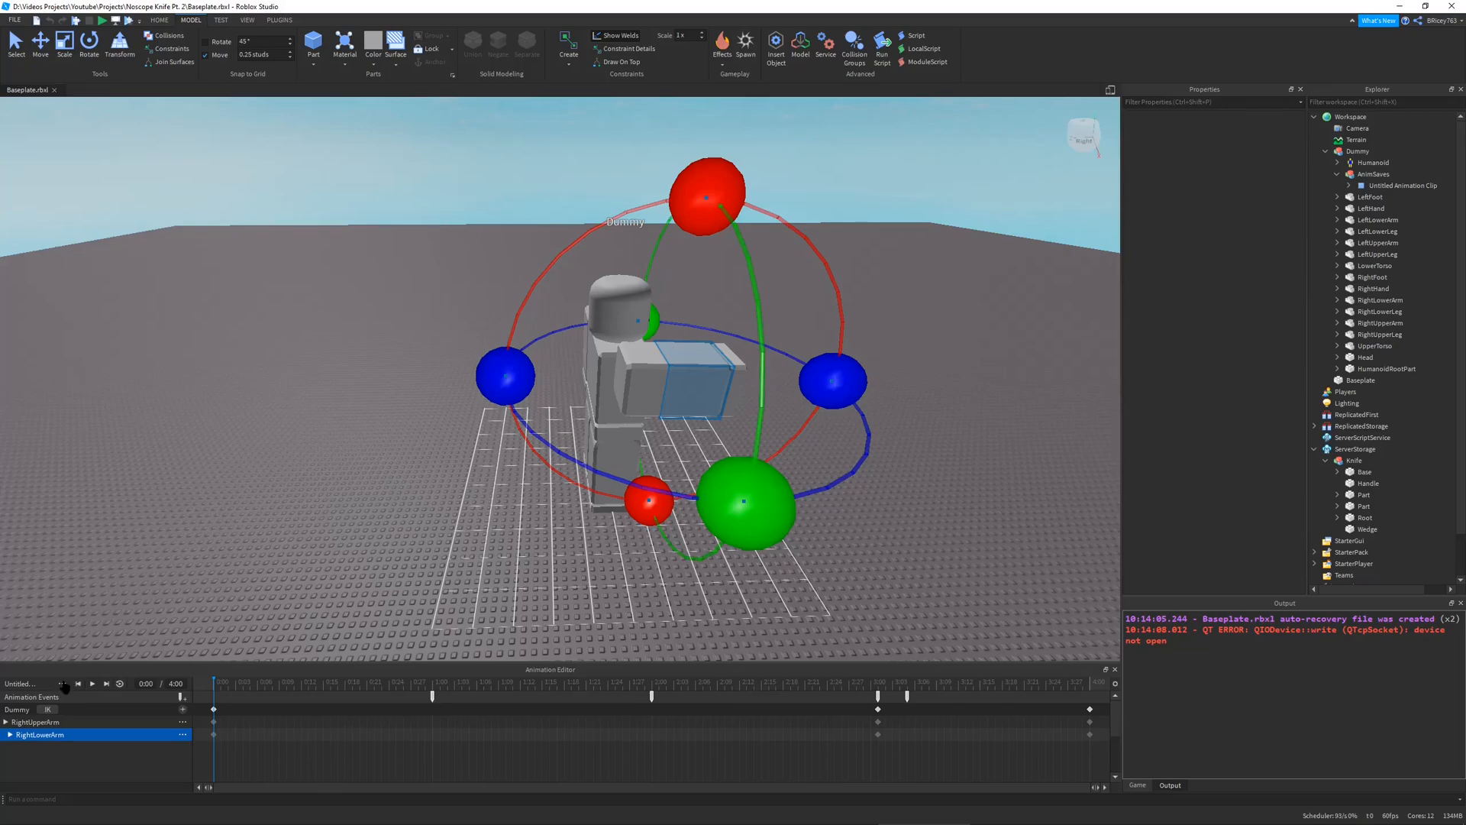
{"action": "left_click", "coordinate": [64, 684]}
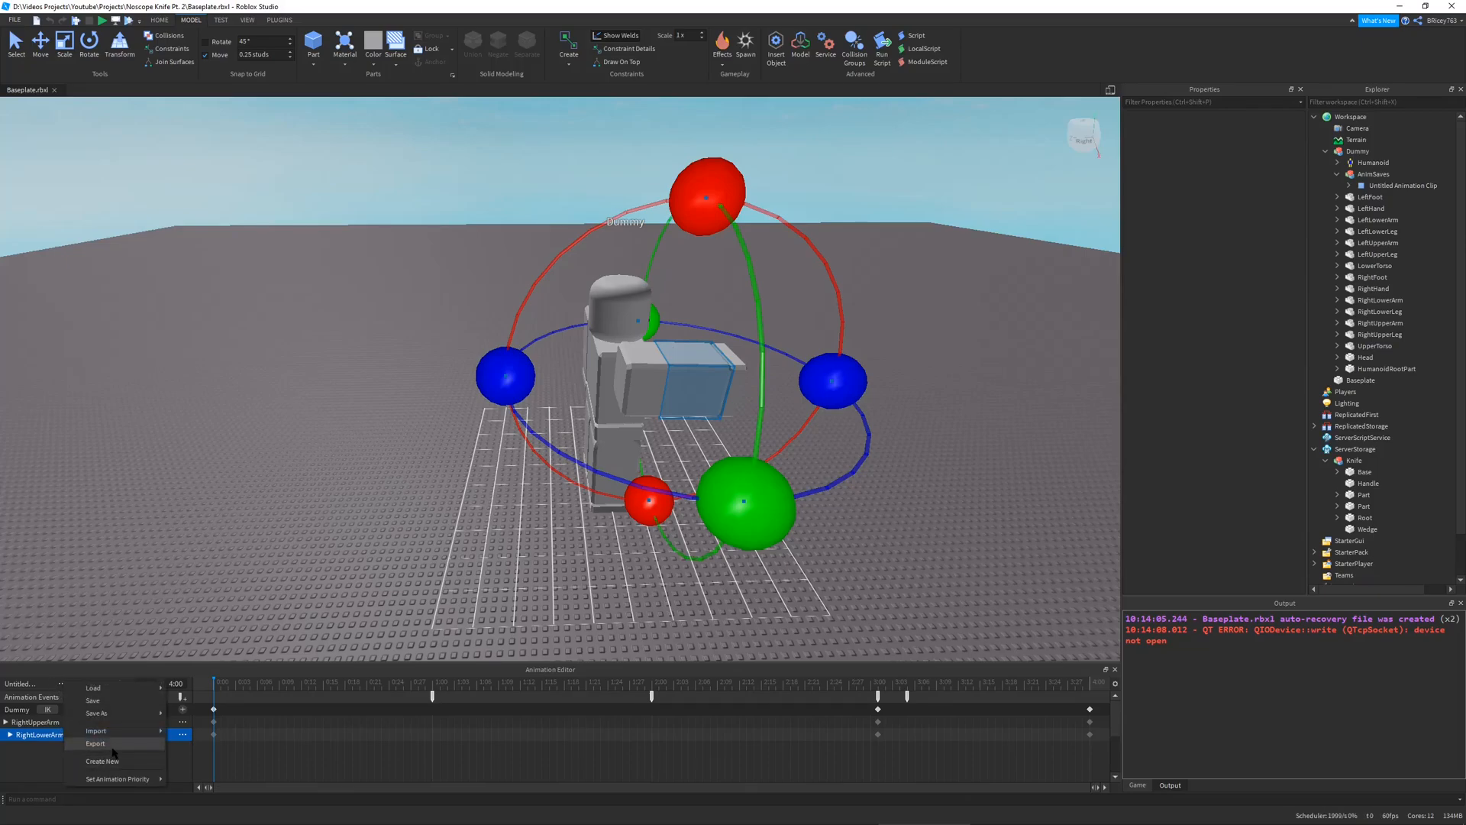
{"action": "left_click", "coordinate": [94, 744]}
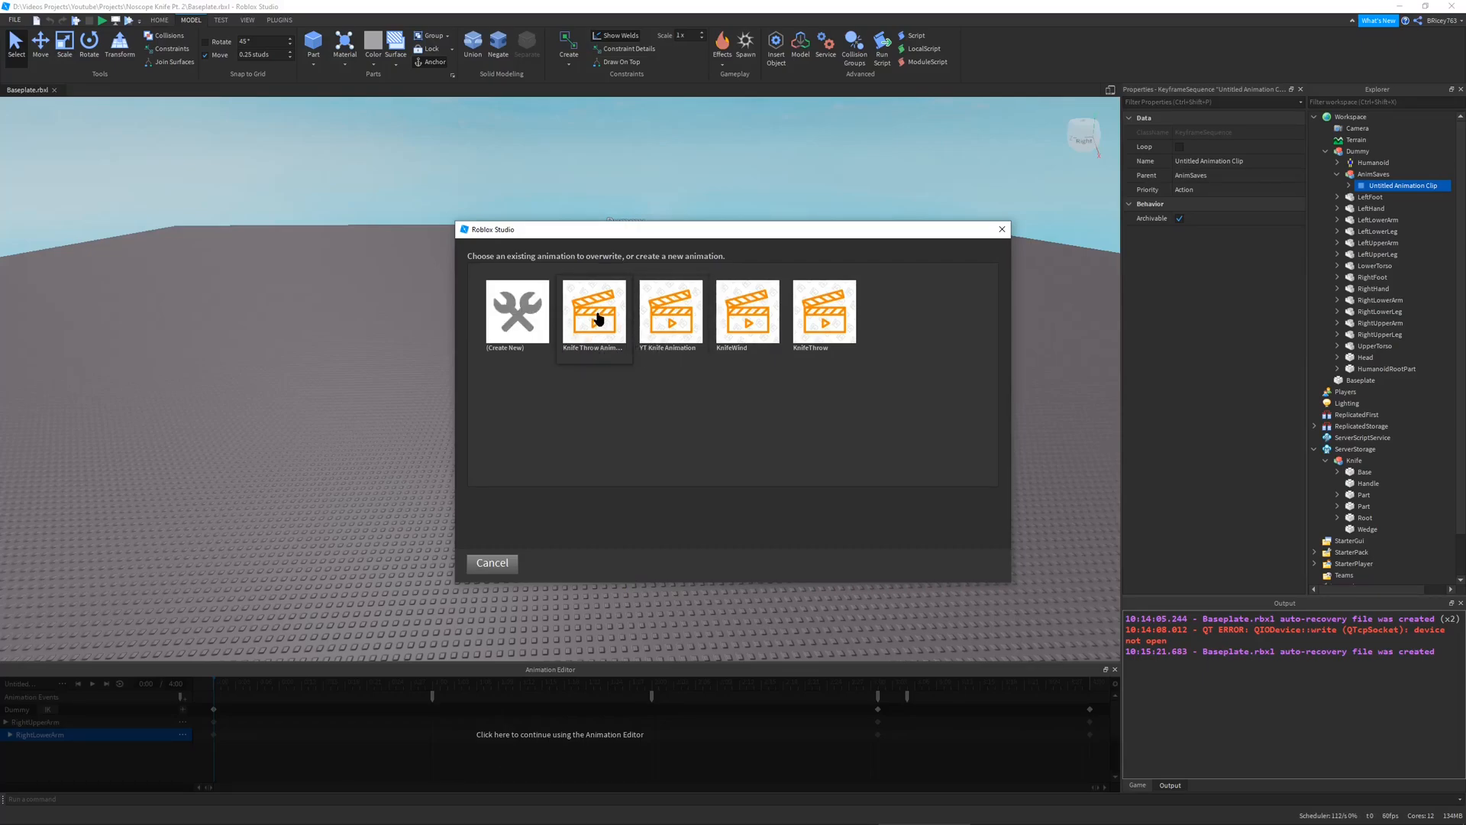
Overwrite the existing Knife Throw Animation asset with the updated clip and confirm the upload
{"action": "left_click", "coordinate": [592, 310]}
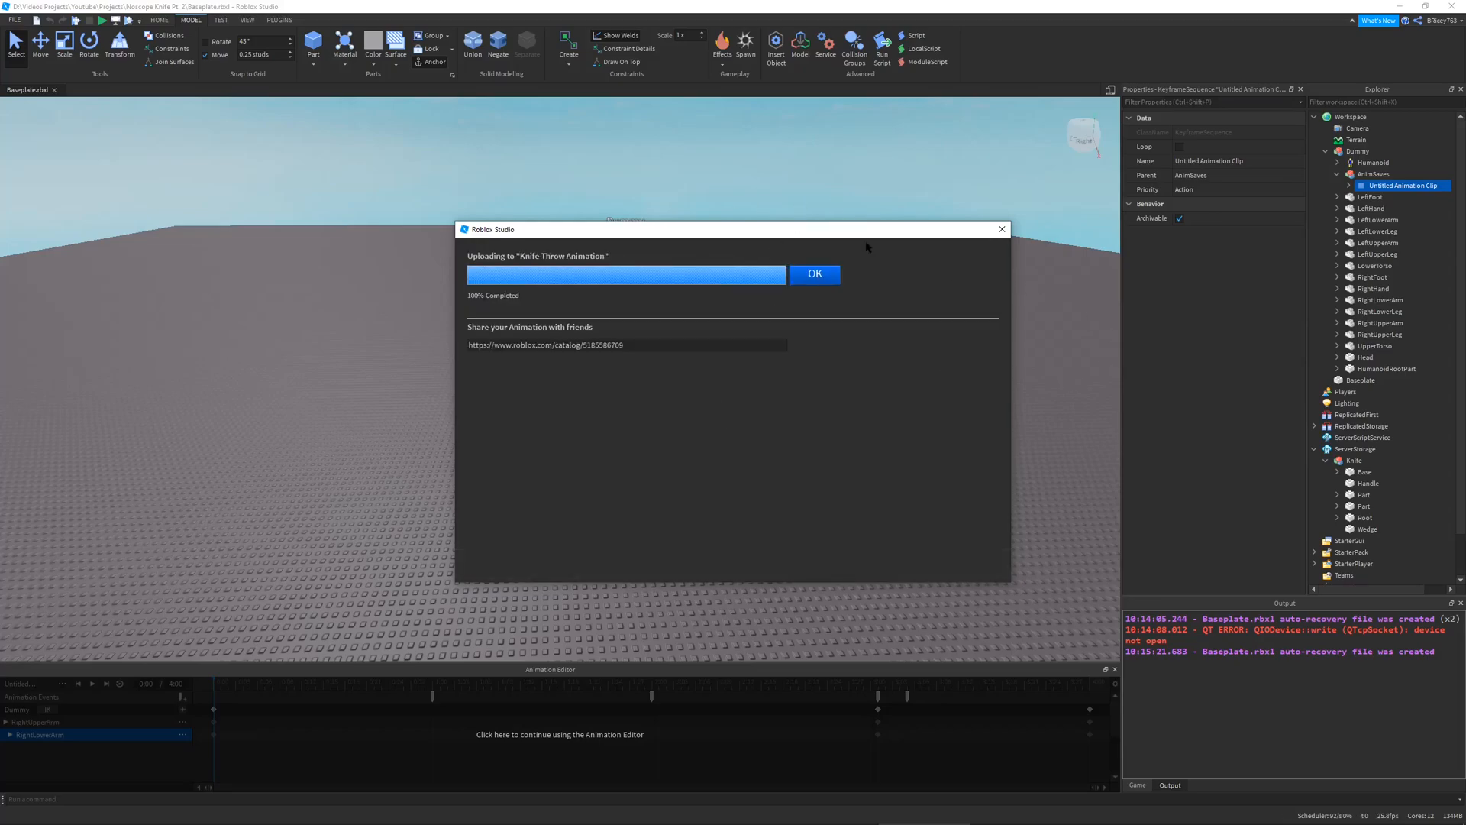
{"action": "mouse_move", "coordinate": [551, 357]}
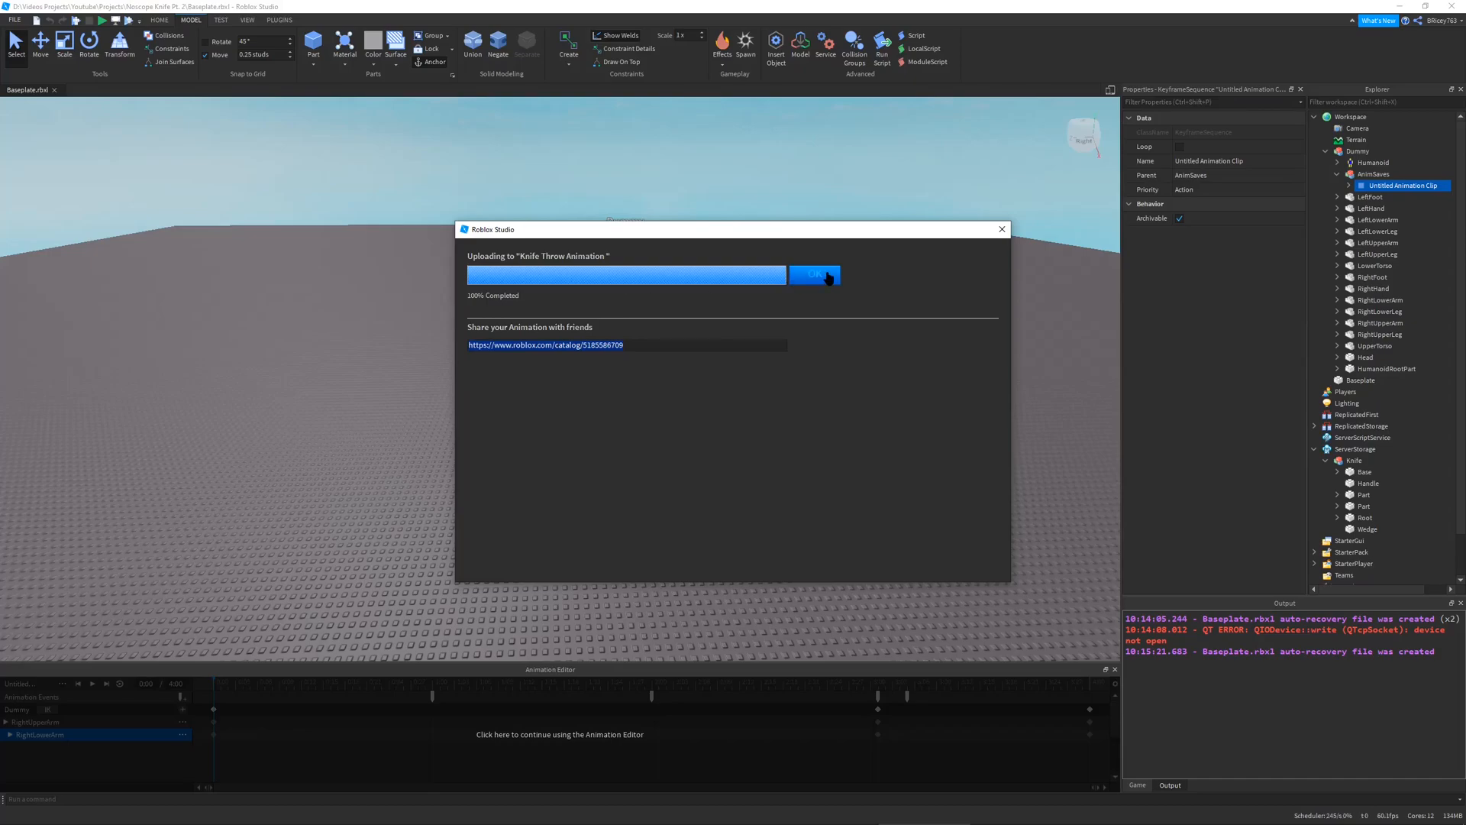
{"action": "left_click", "coordinate": [814, 274]}
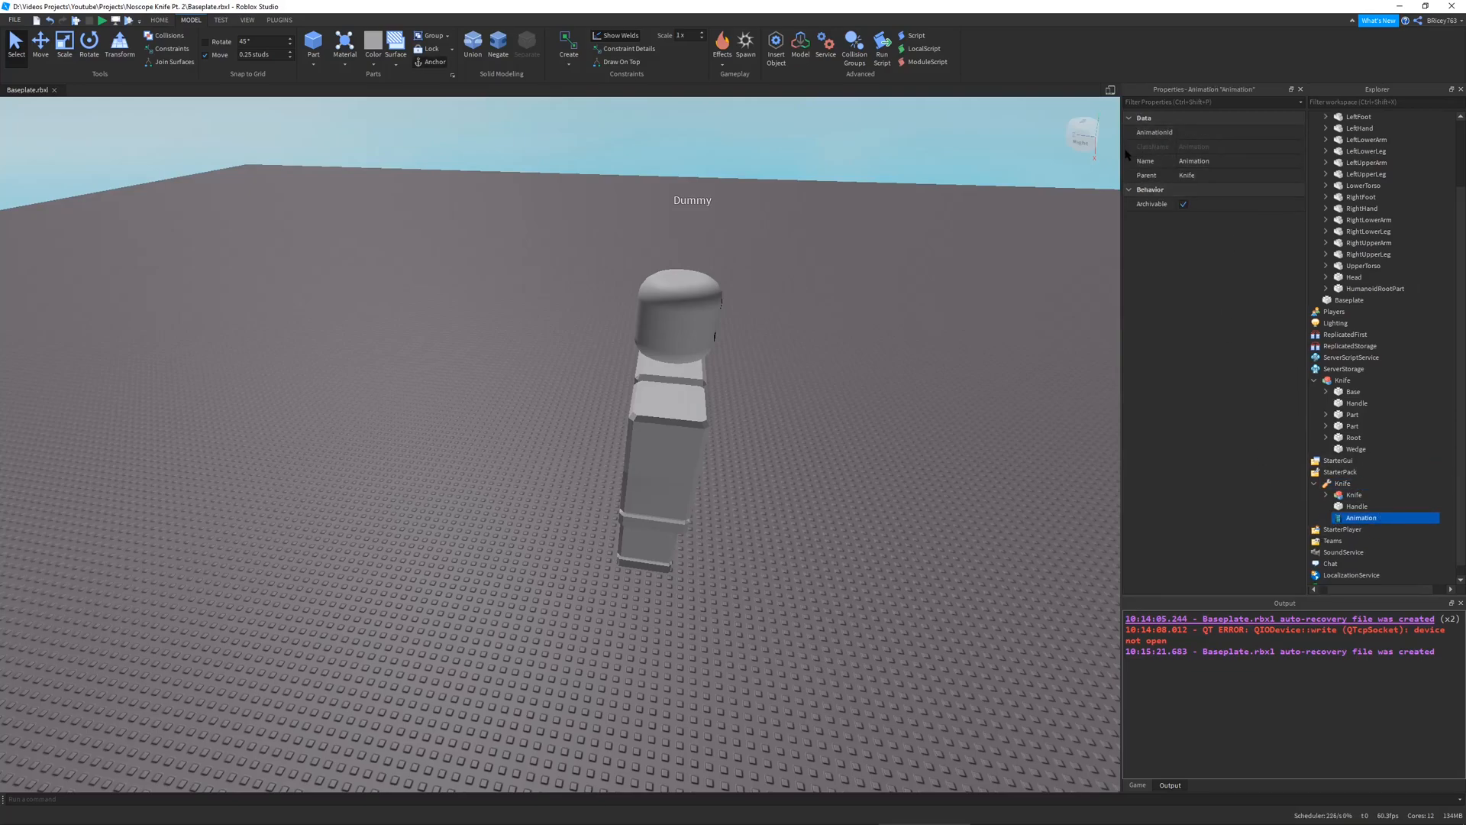
{"action": "mouse_move", "coordinate": [1124, 161]}
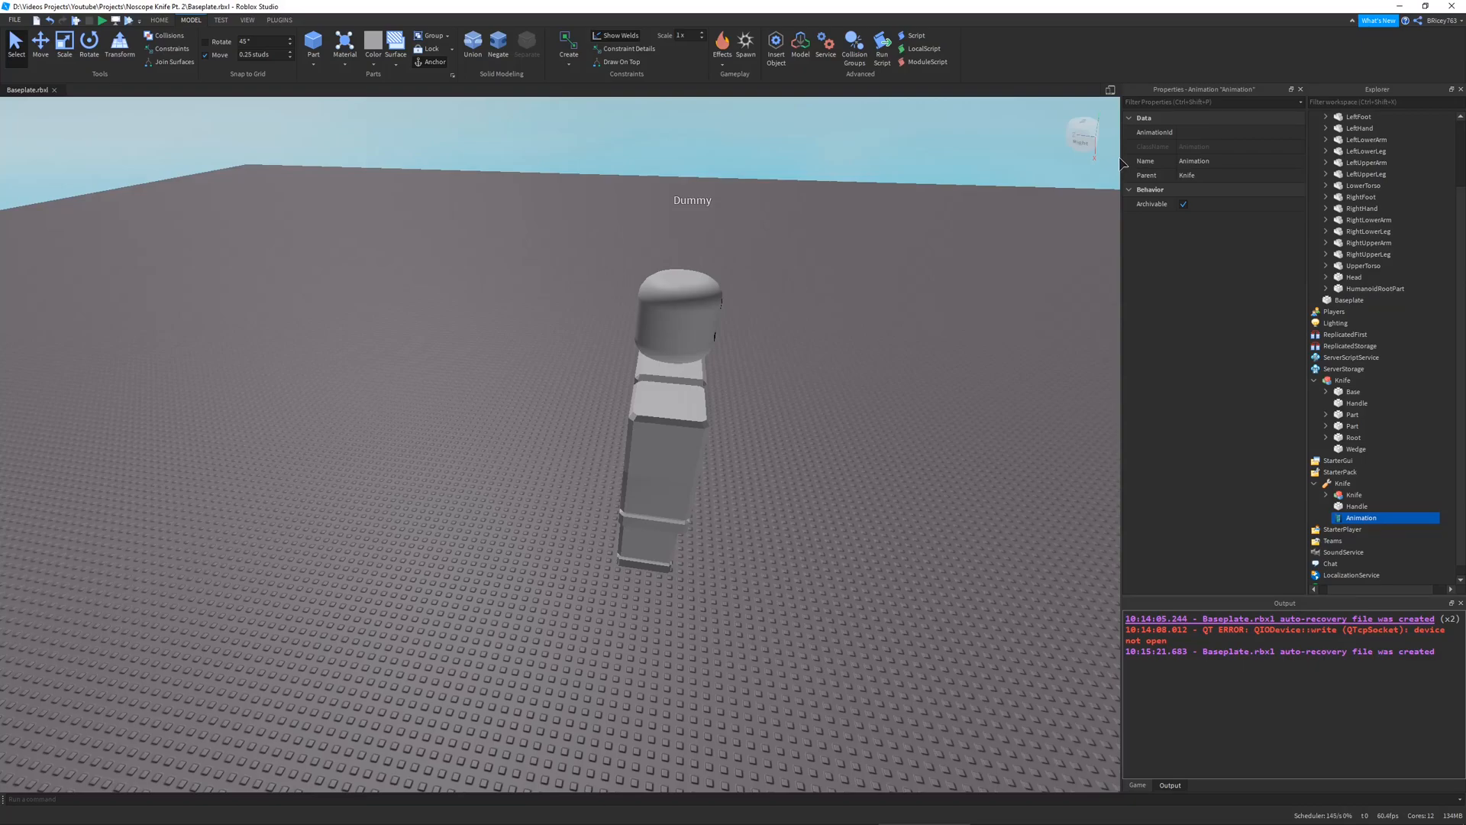
{"action": "mouse_move", "coordinate": [1128, 295]}
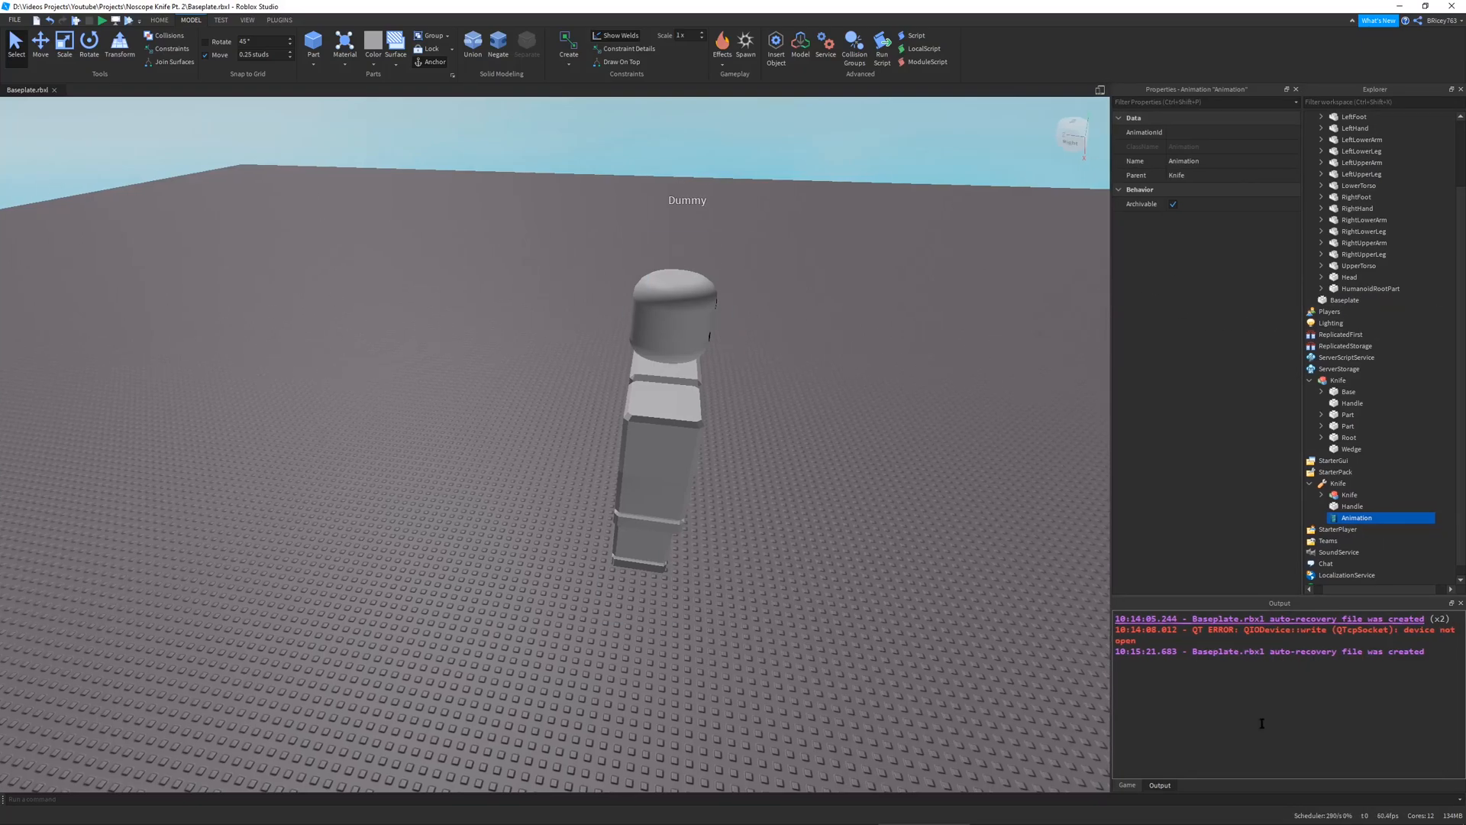
{"action": "left_click", "coordinate": [1215, 132]}
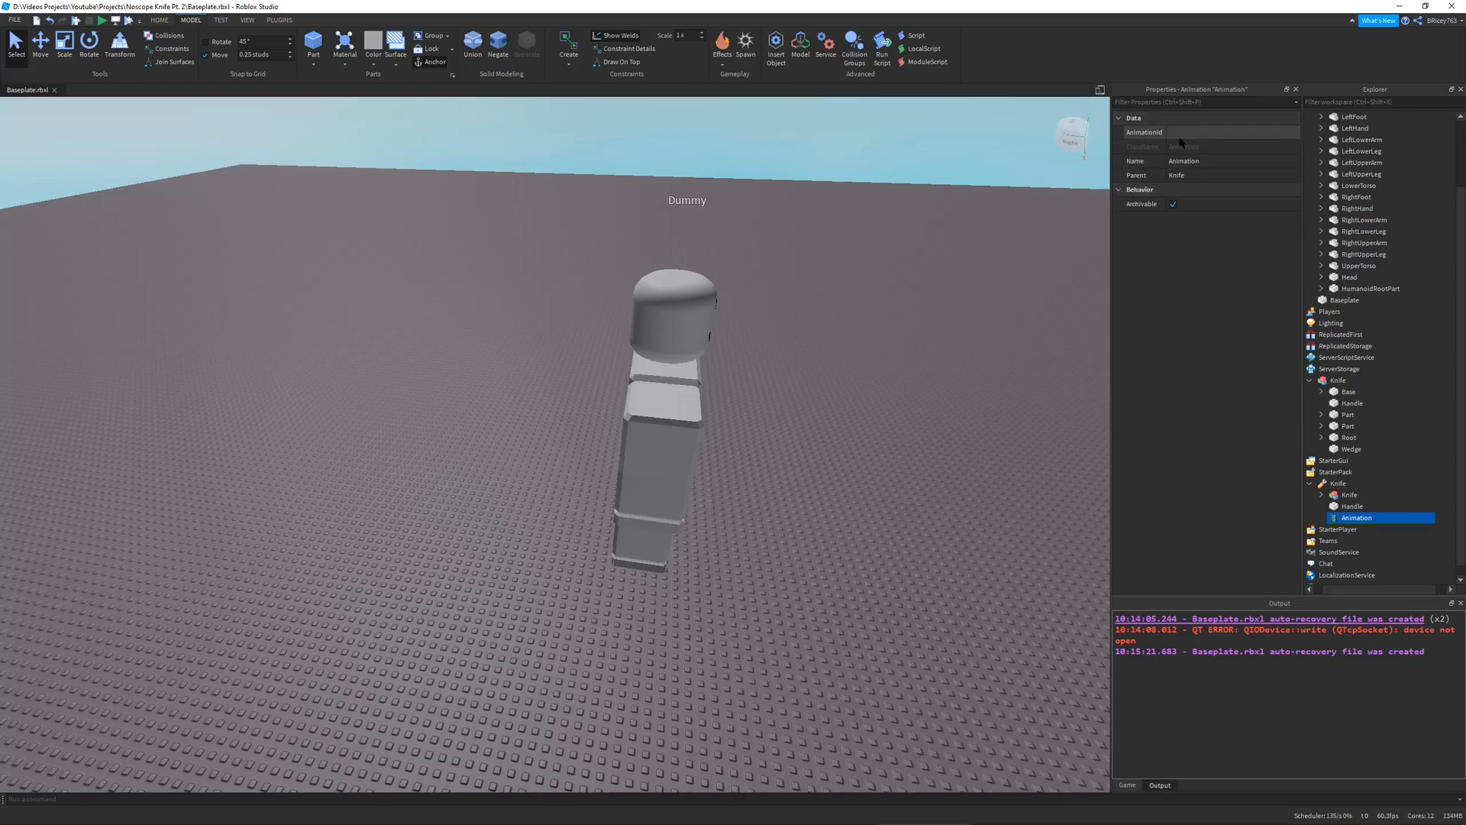
{"action": "left_click", "coordinate": [1229, 132]}
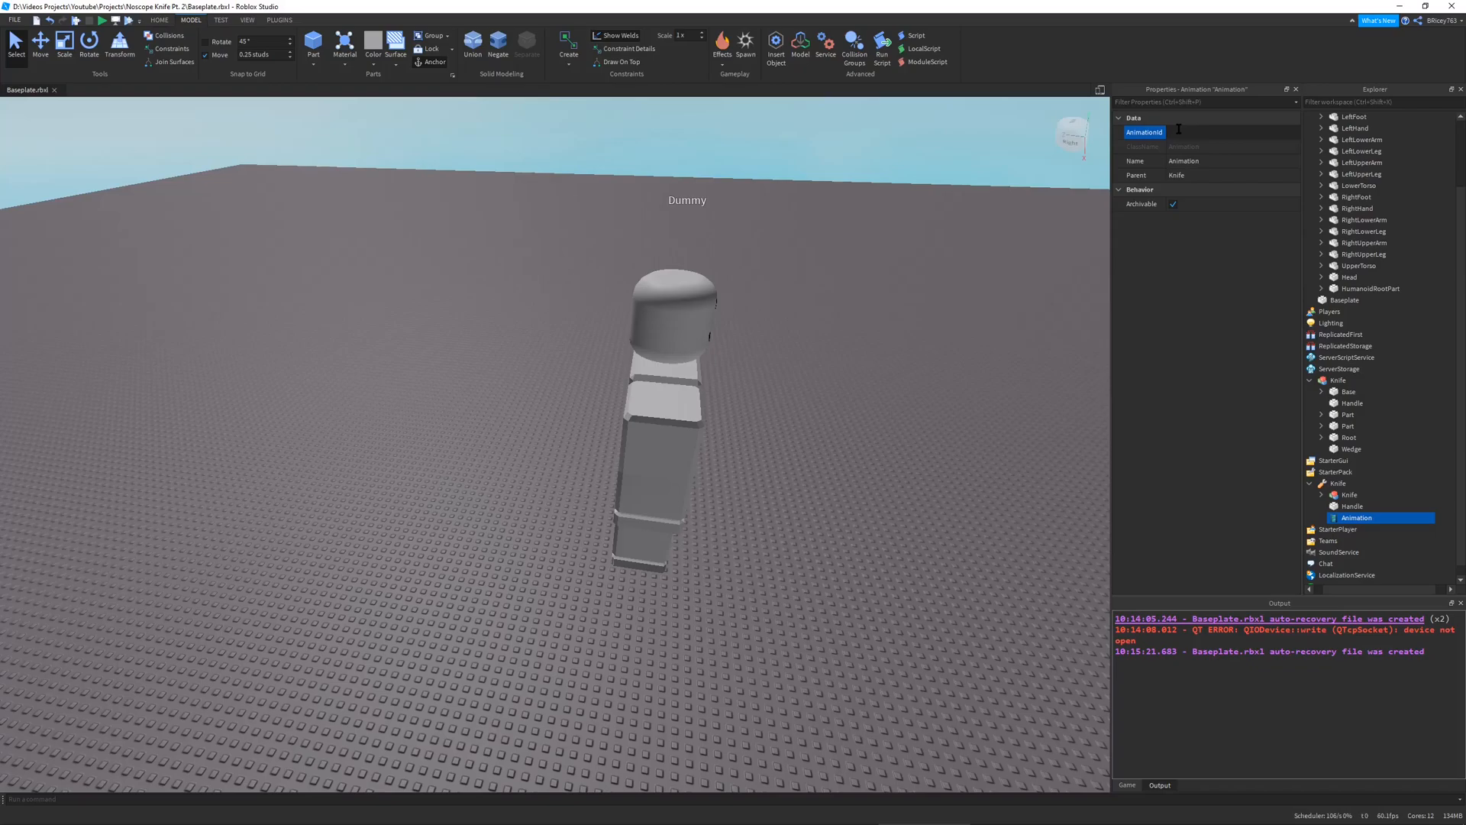
{"action": "type", "text": "http://www.roblox.com/catalog/5185586709"}
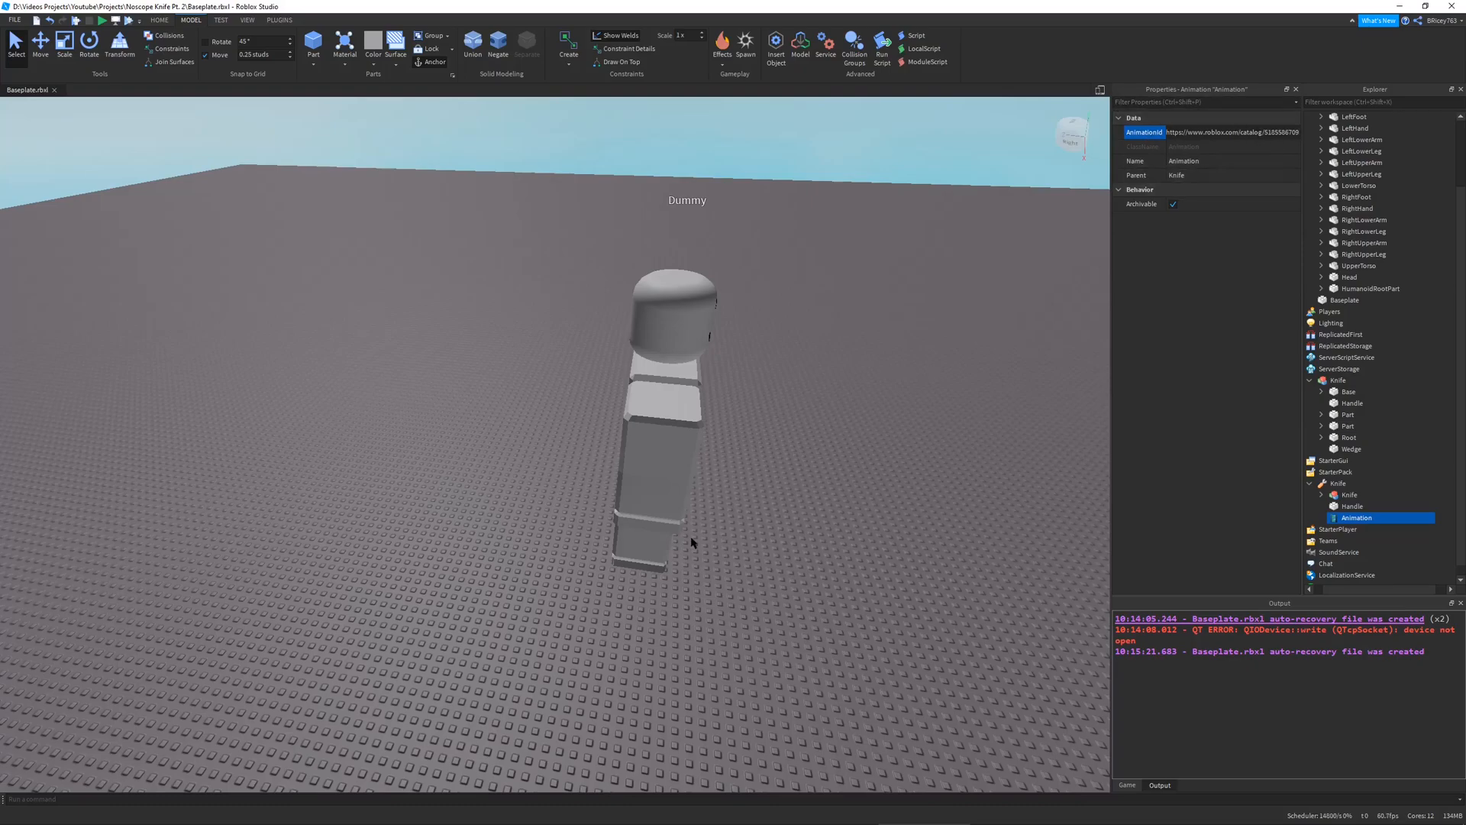
{"action": "left_click", "coordinate": [1230, 131]}
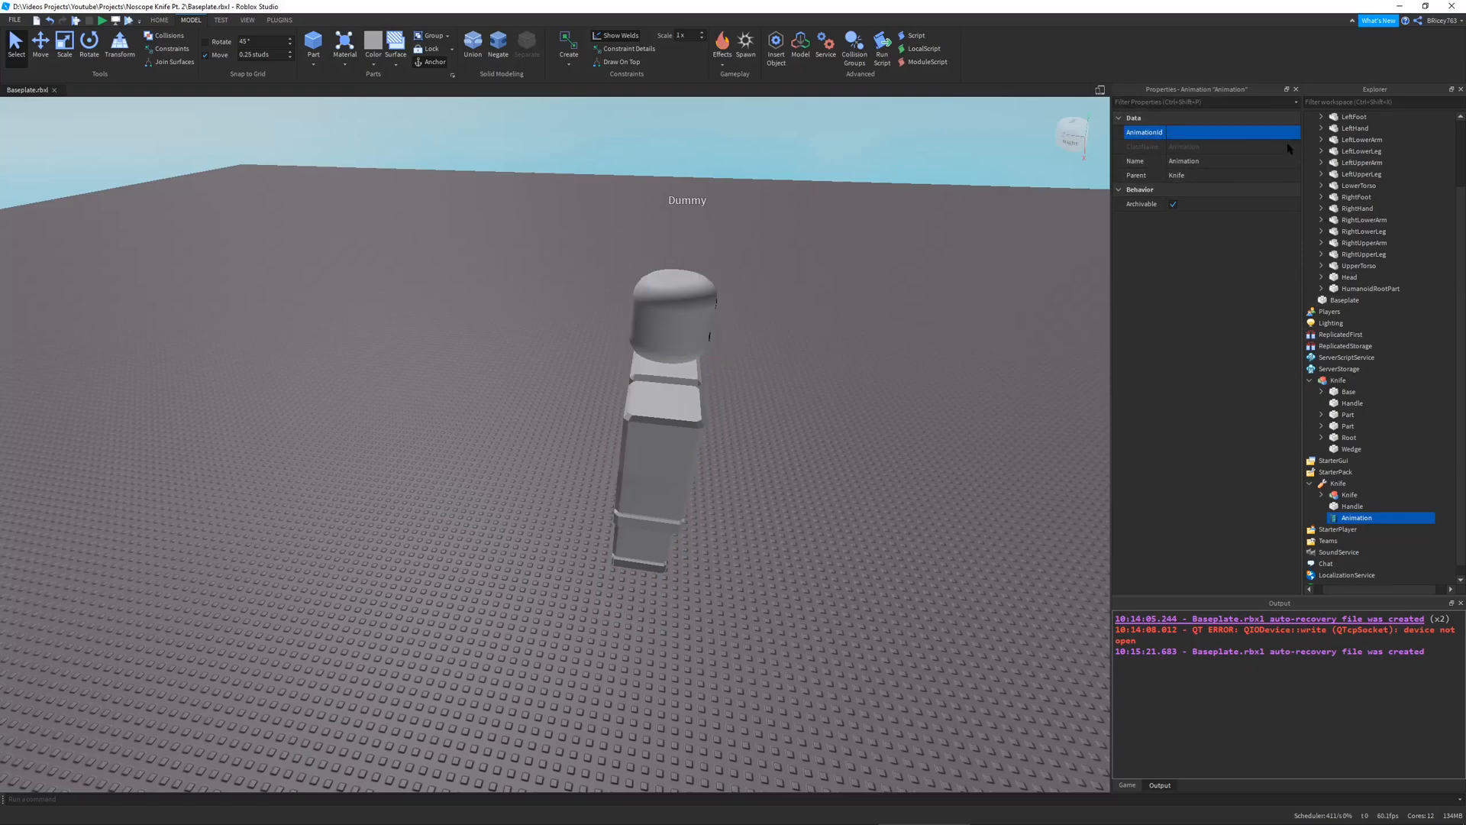
{"action": "type", "text": "rbxassetid://5185586709"}
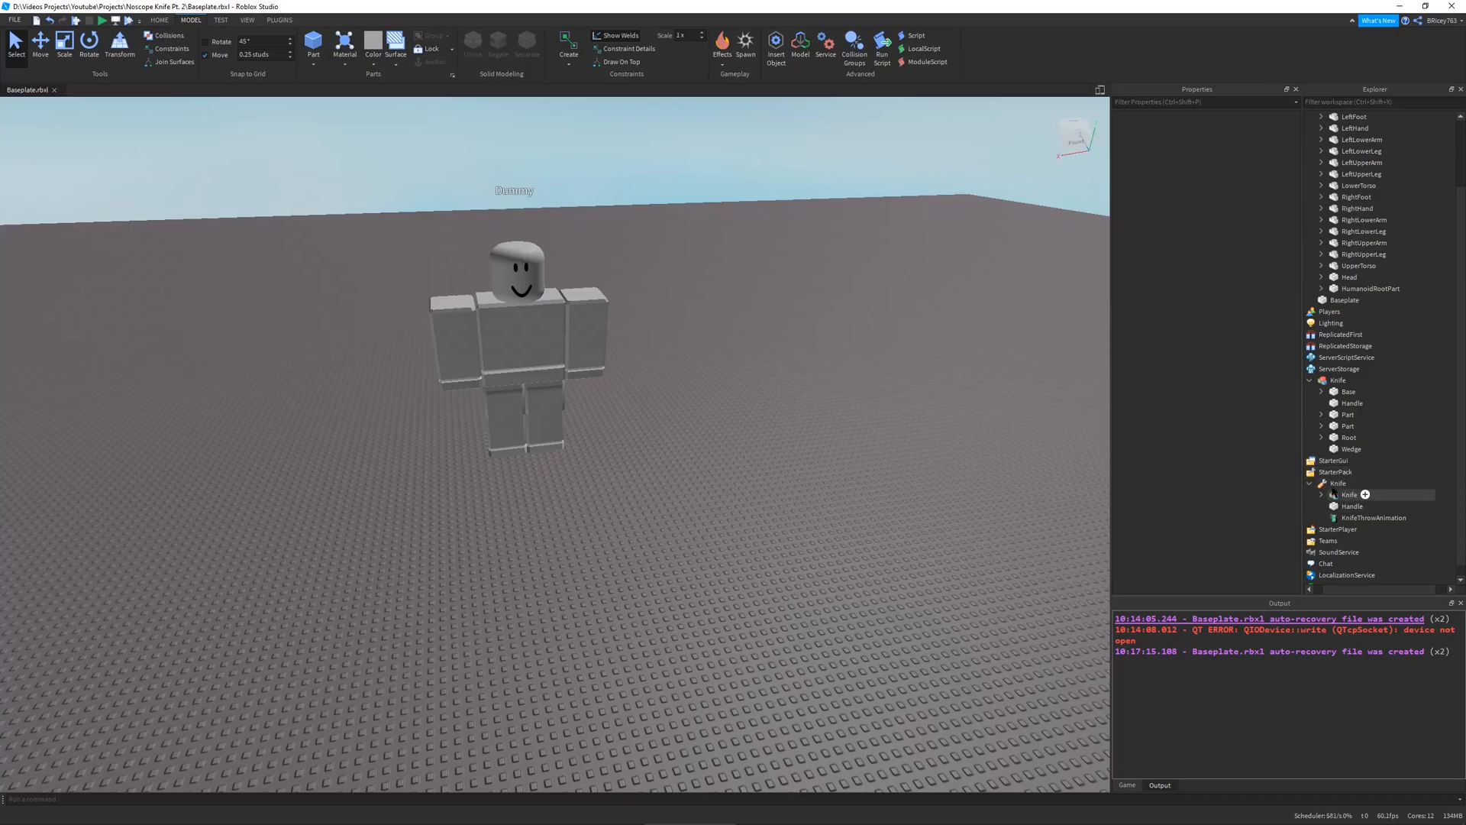
Insert a LocalScript into the Knife tool and replace the print with local tool = script.Parent
{"action": "left_click", "coordinate": [1349, 483]}
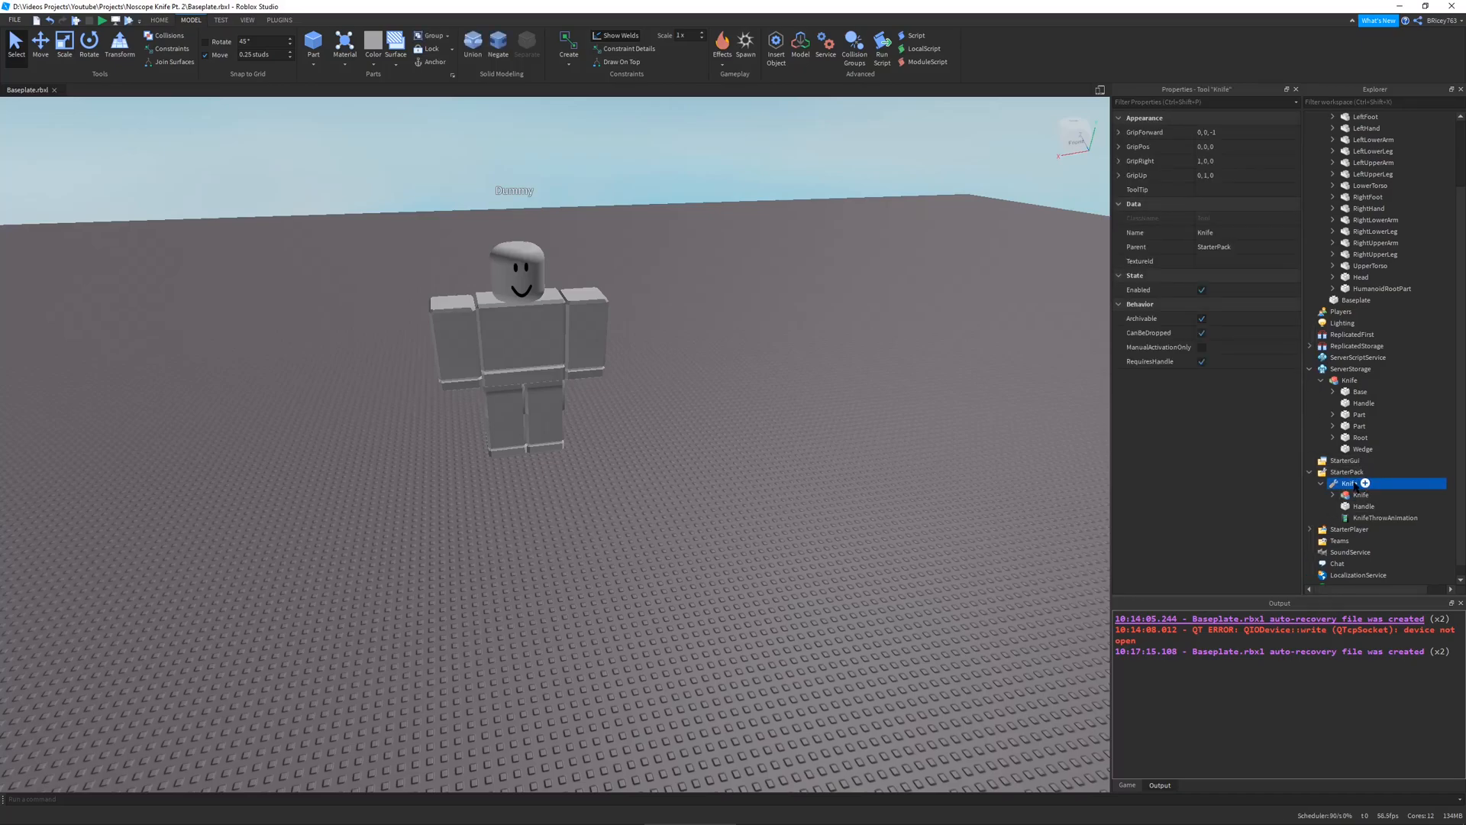
{"action": "left_click", "coordinate": [1364, 484]}
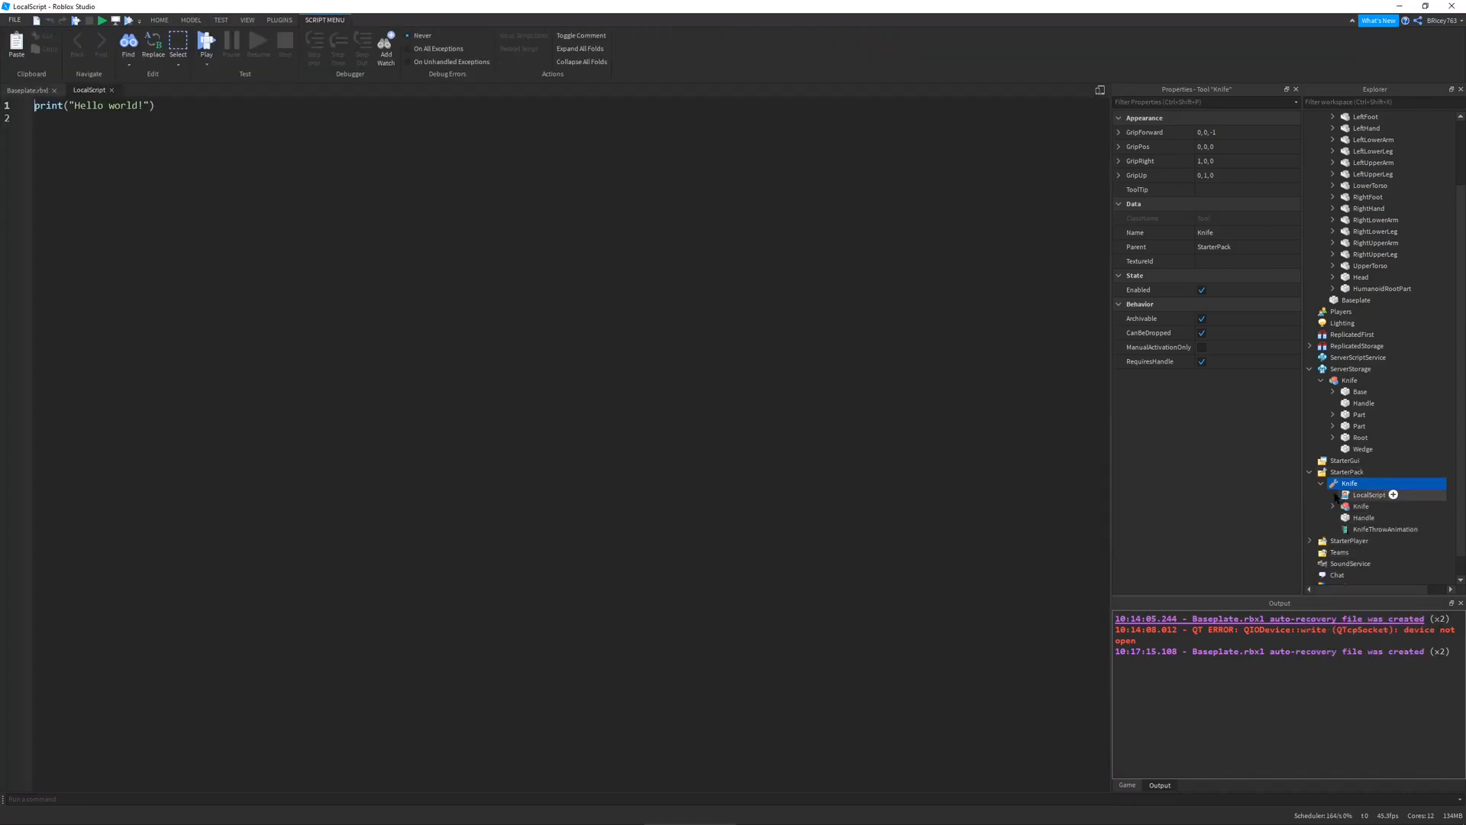
{"action": "left_click", "coordinate": [1372, 493]}
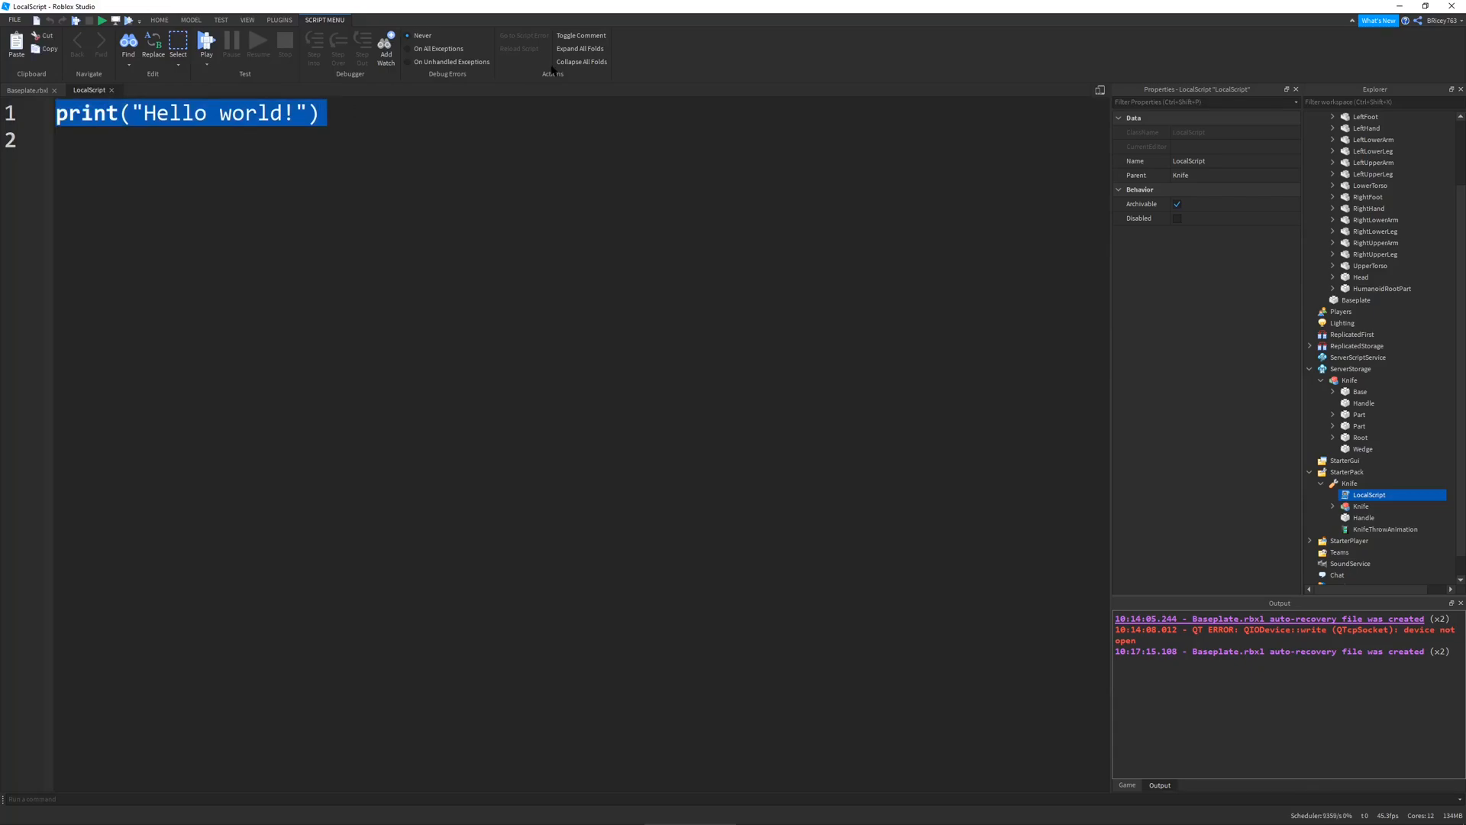
{"action": "type", "text": "local tool"}
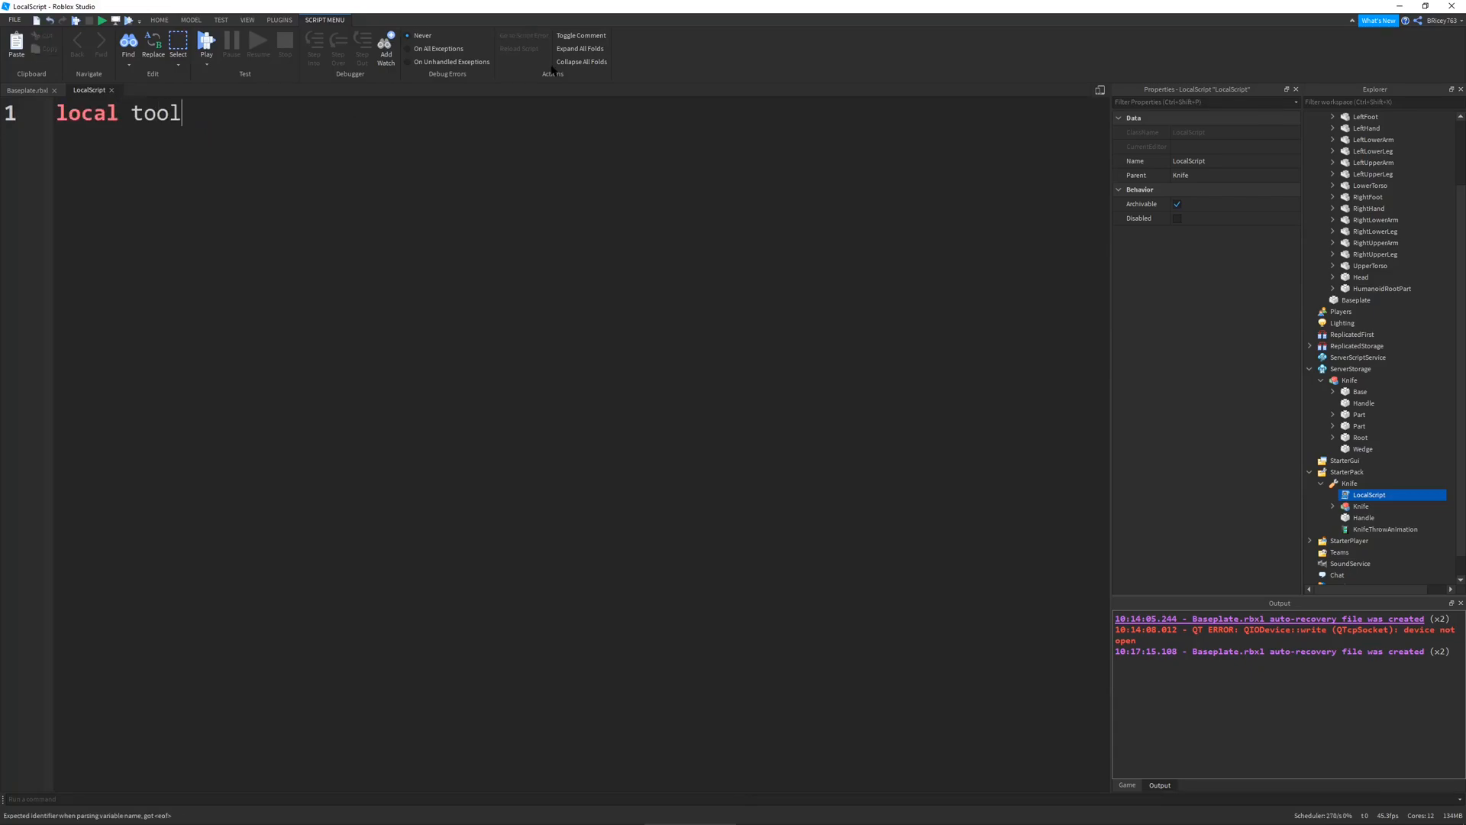
{"action": "type", "text": "= script.Pp"}
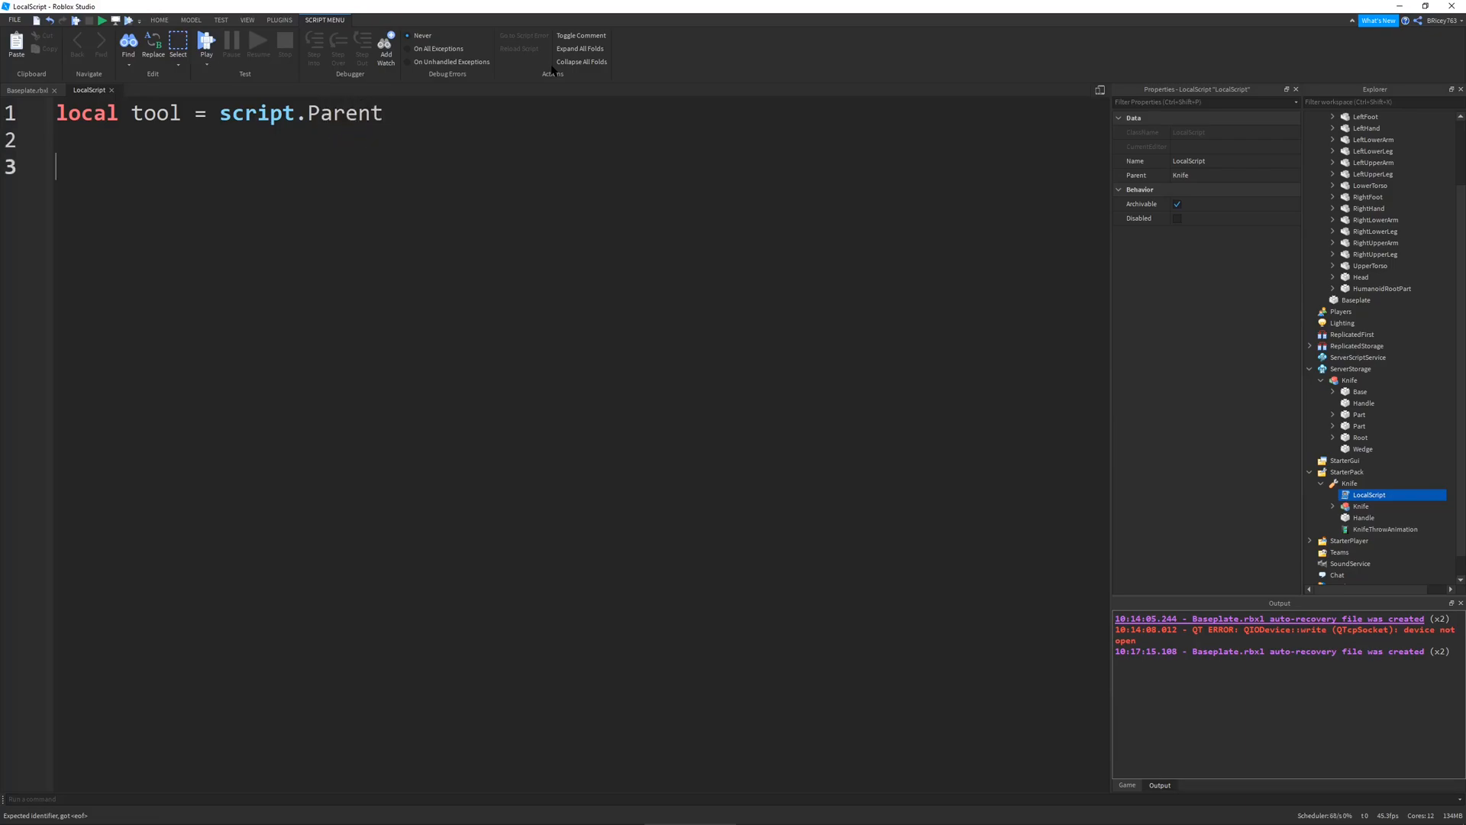
Add local anim = tool:WaitForChild("KnifeThrowAnimation") below it
{"action": "type", "text": "local"}
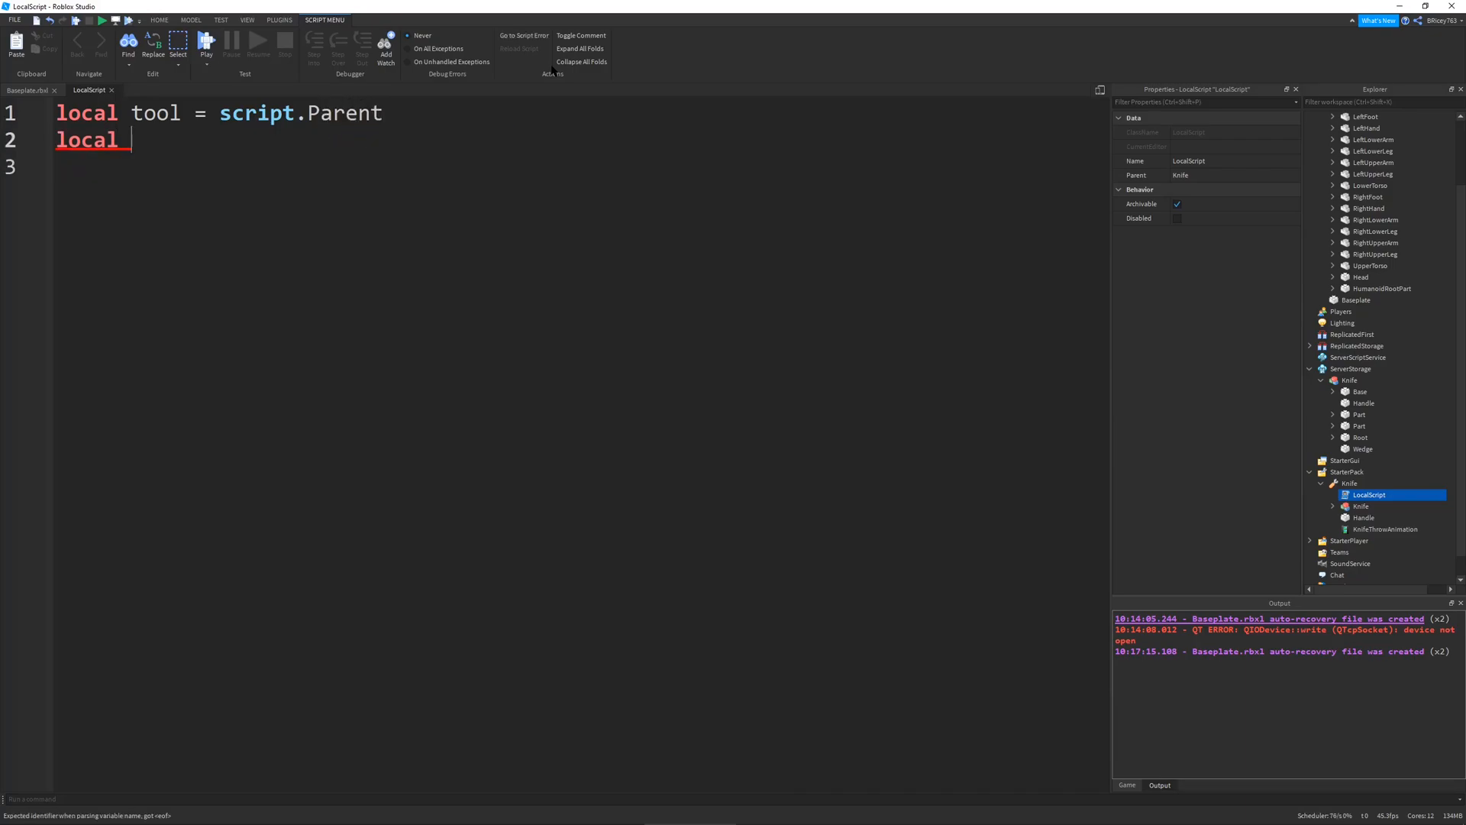
{"action": "type", "text": "anim"}
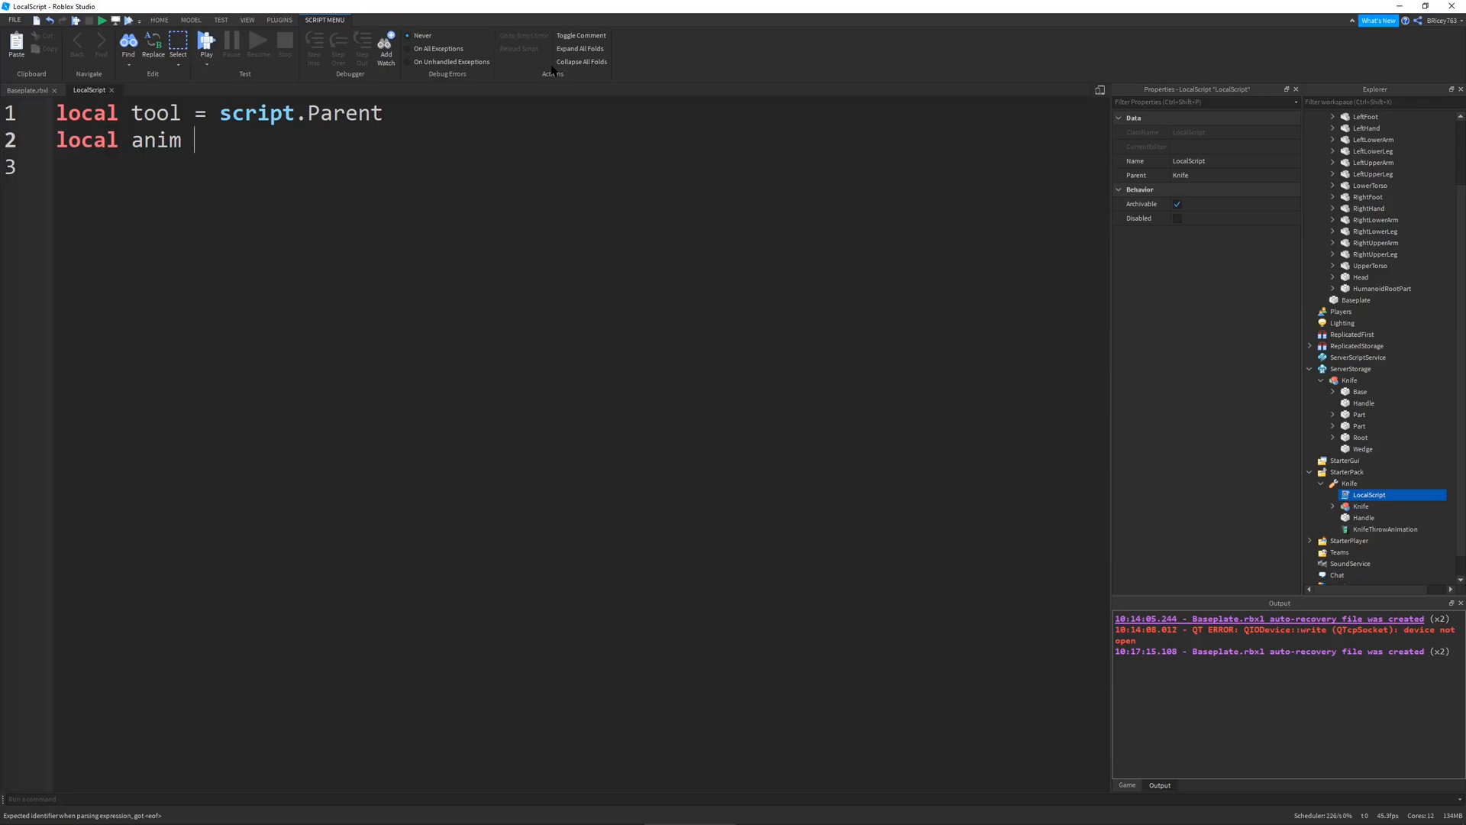
{"action": "type", "text": "= tool:Wat"}
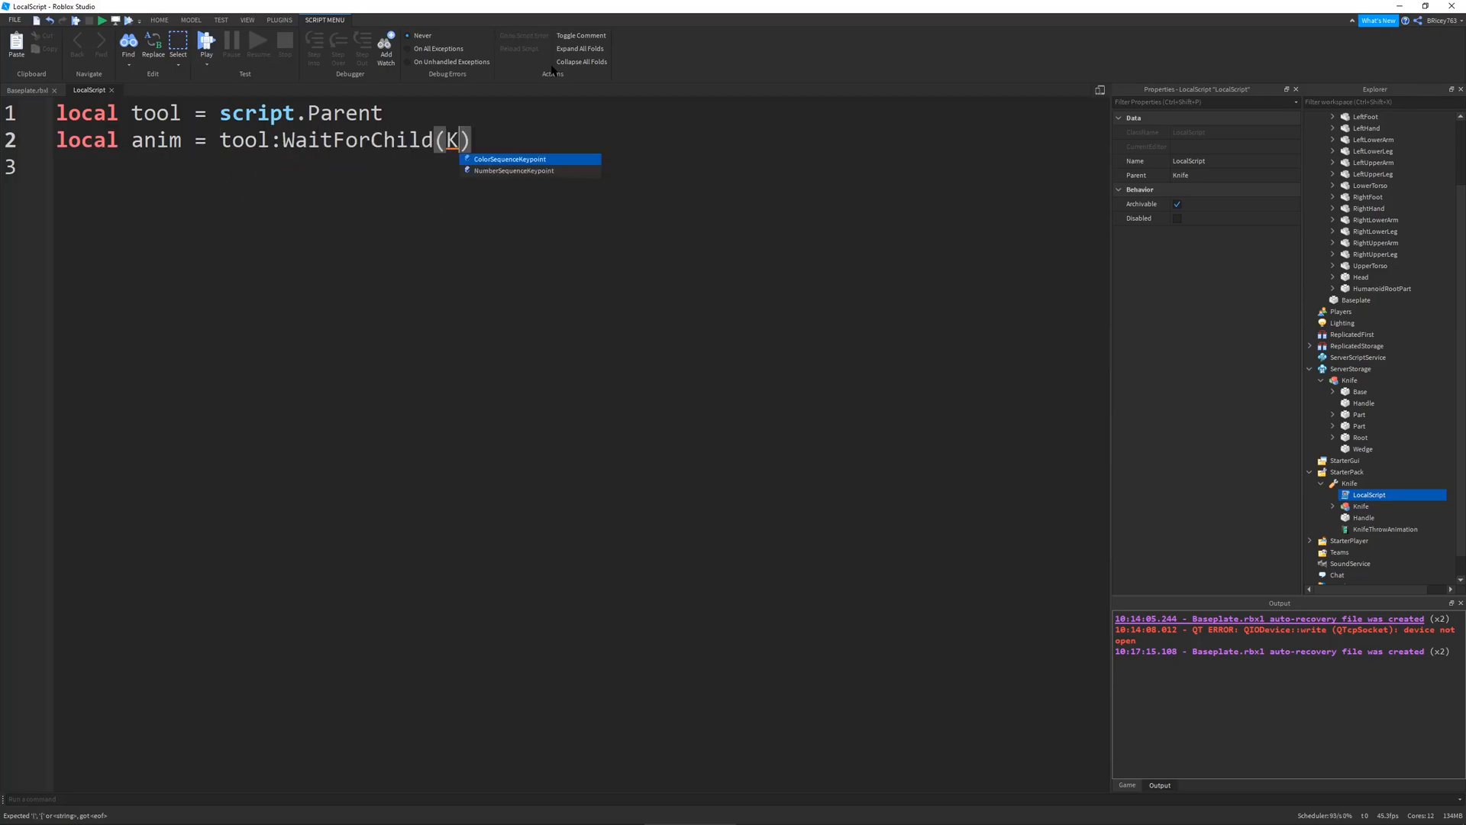
{"action": "type", "text": "\"\""}
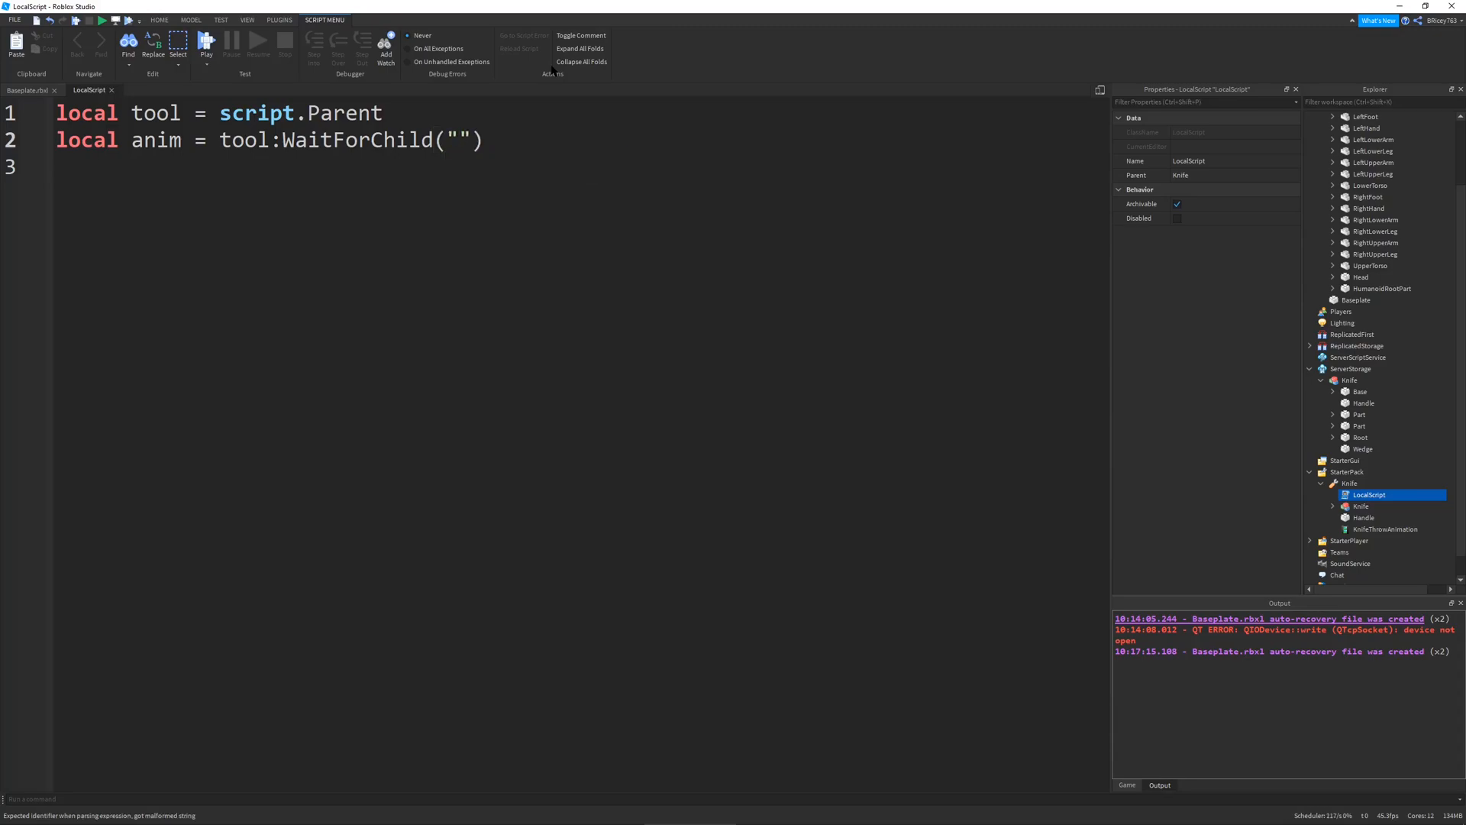
{"action": "type", "text": "KnifeThrow"}
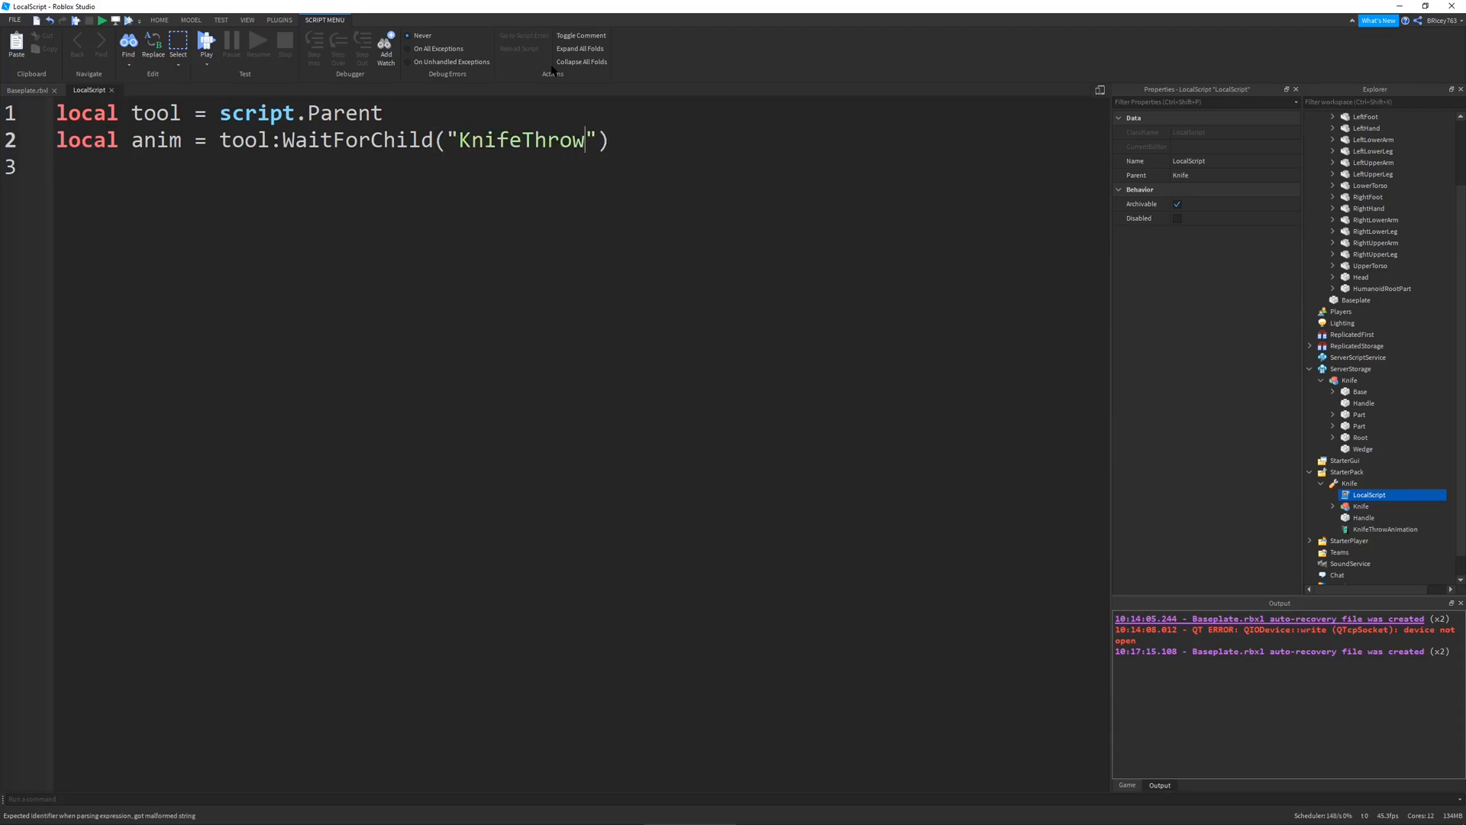
{"action": "type", "text": "Animation"}
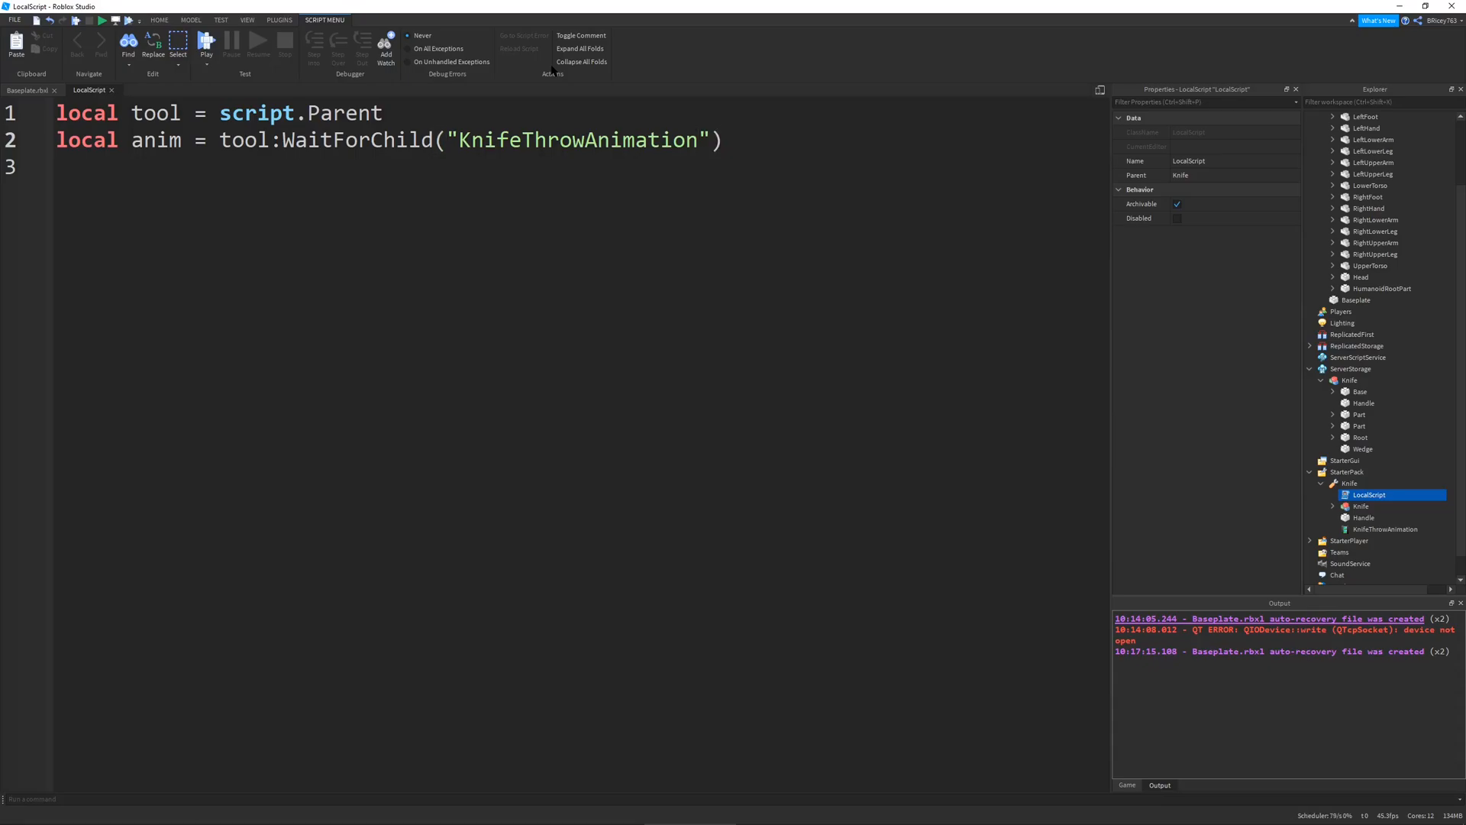
{"action": "key", "text": "Enter"}
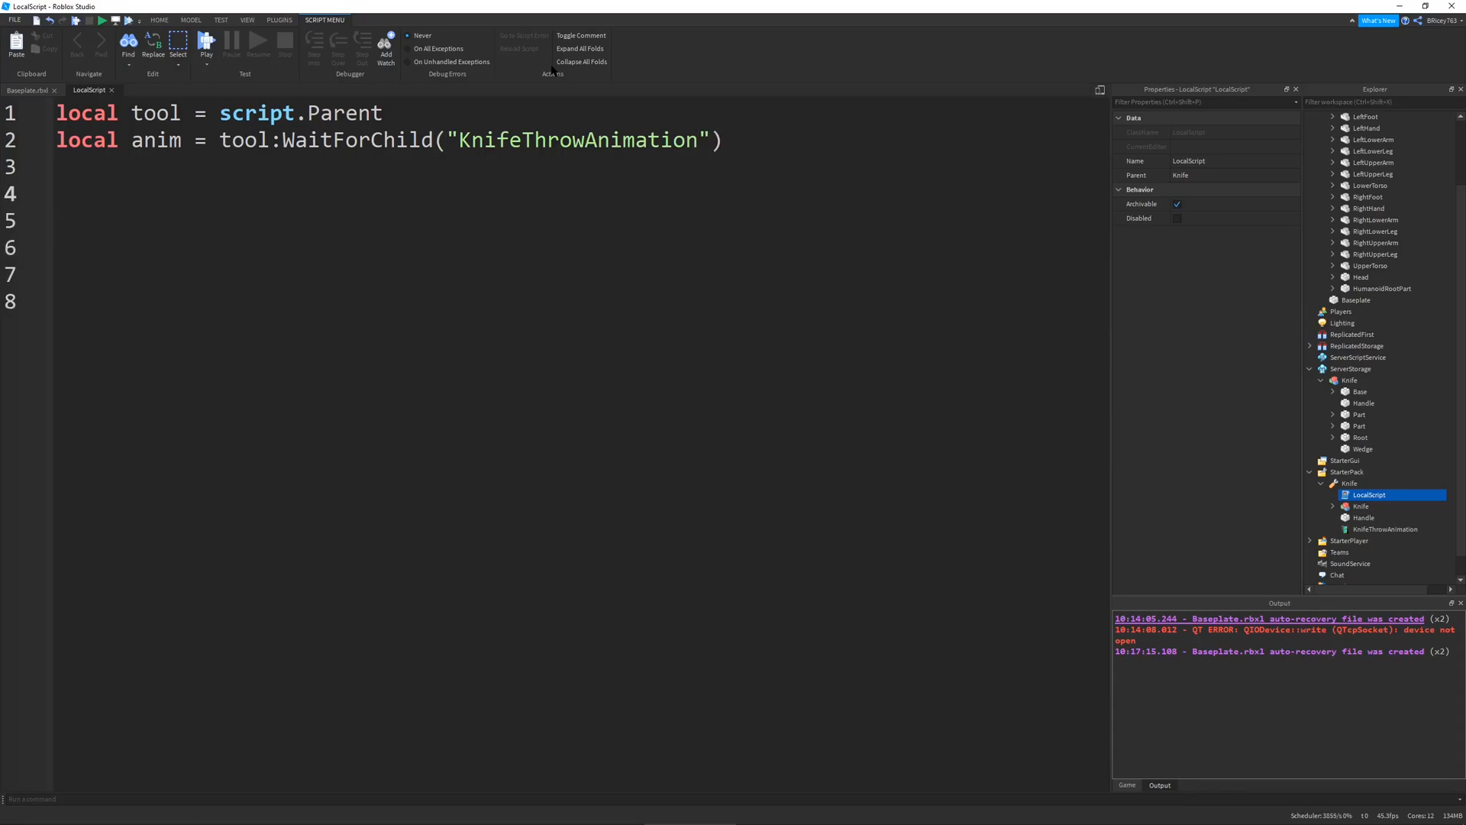
Write the tool.Activated:Connect handler start and local player = game.Players.LocalPlayer
{"action": "type", "text": "tool.Activated:Connect(function("}
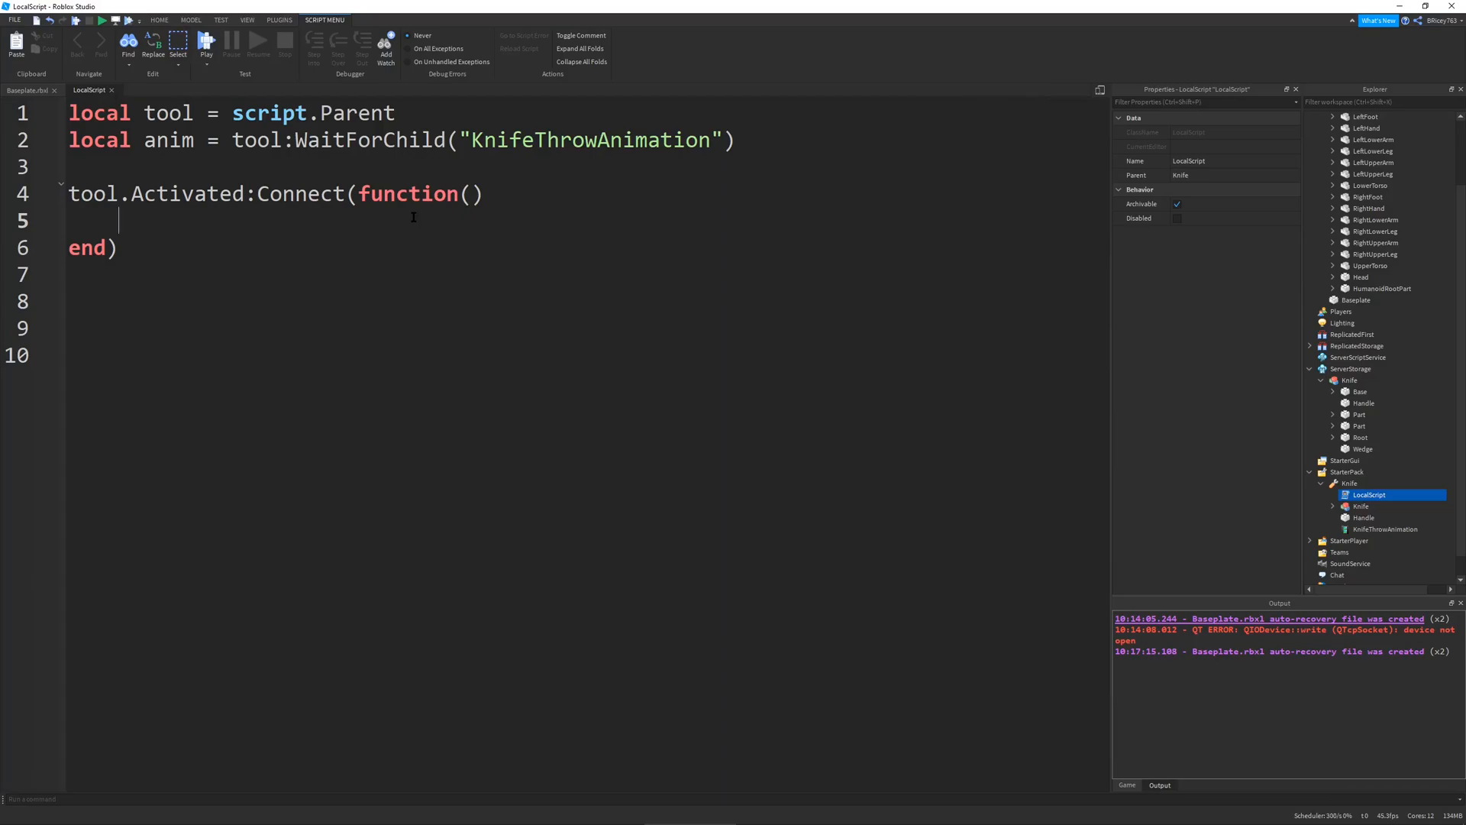
{"action": "type", "text": "local l"}
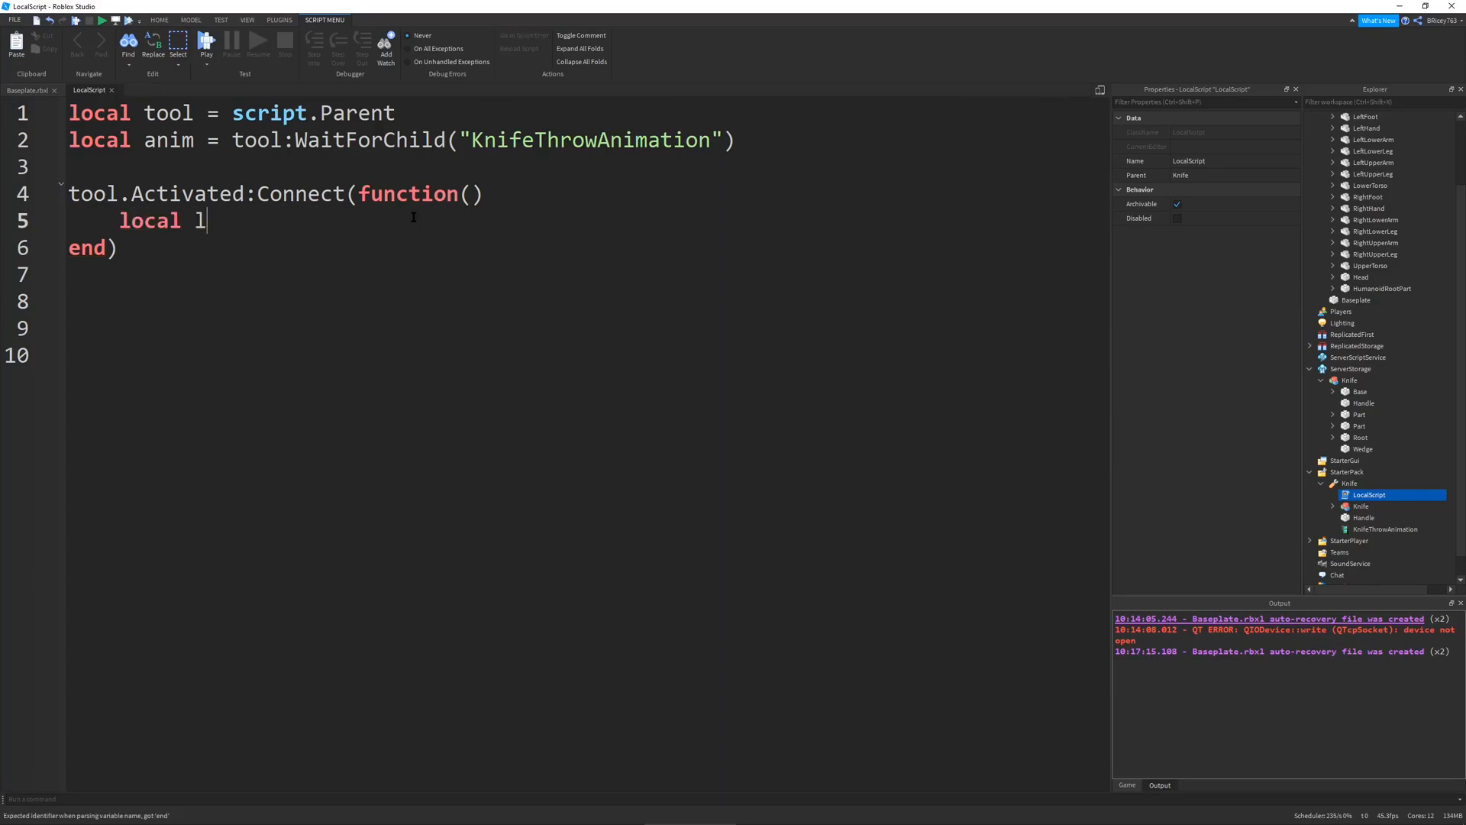
{"action": "type", "text": "oadedAnim"}
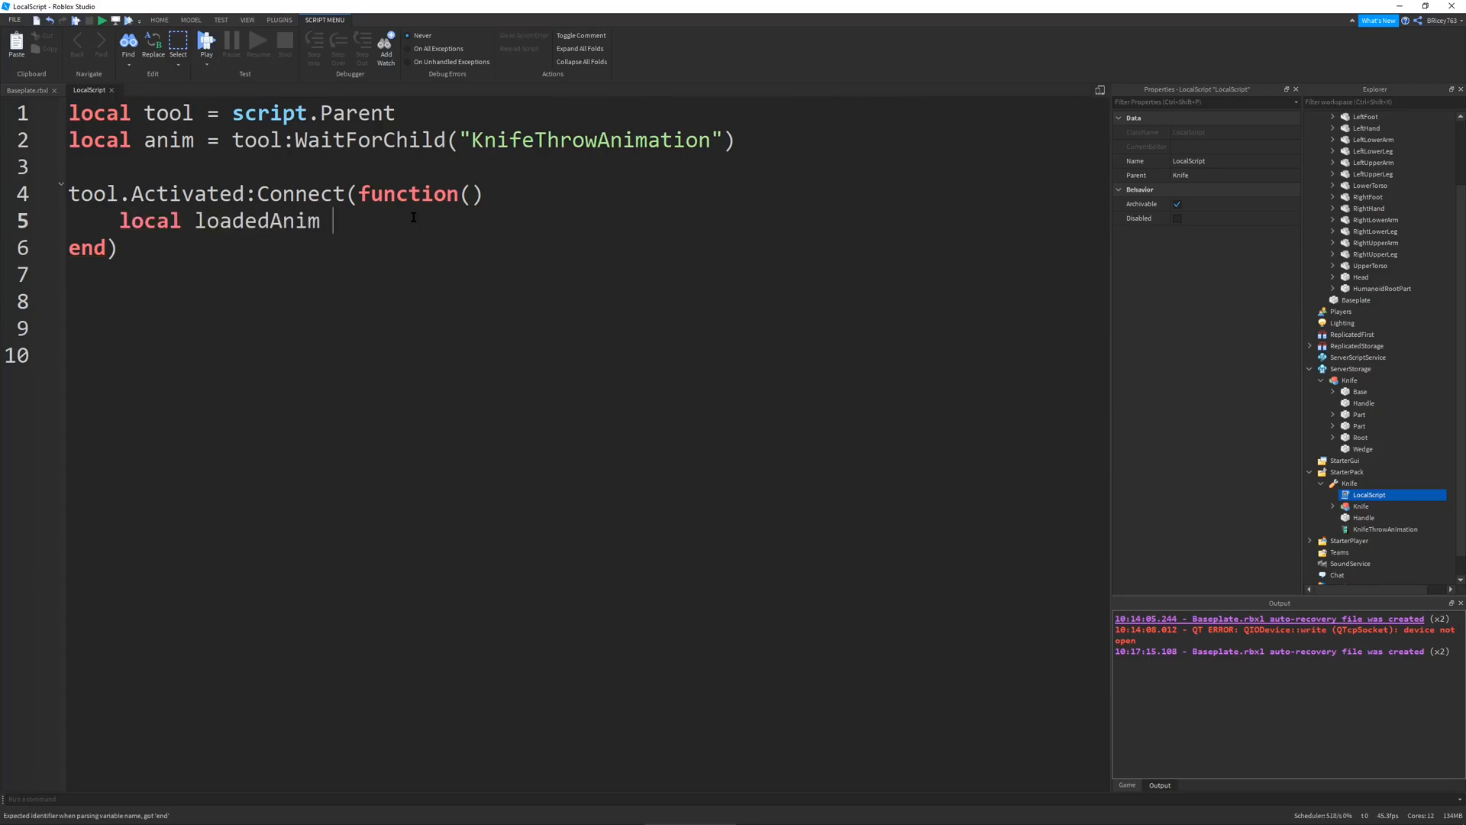
{"action": "type", "text": "= p"}
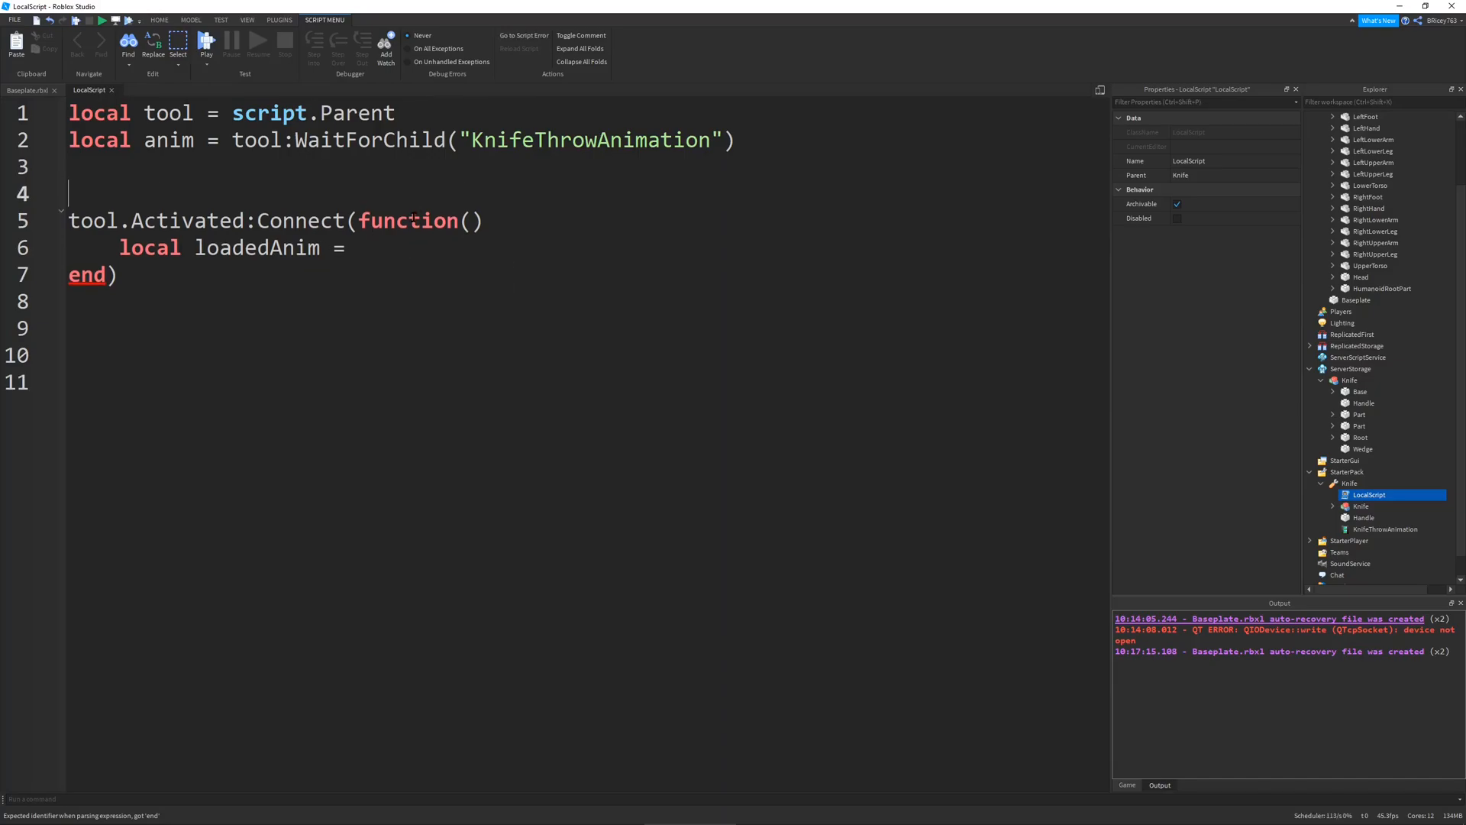
{"action": "type", "text": "local"}
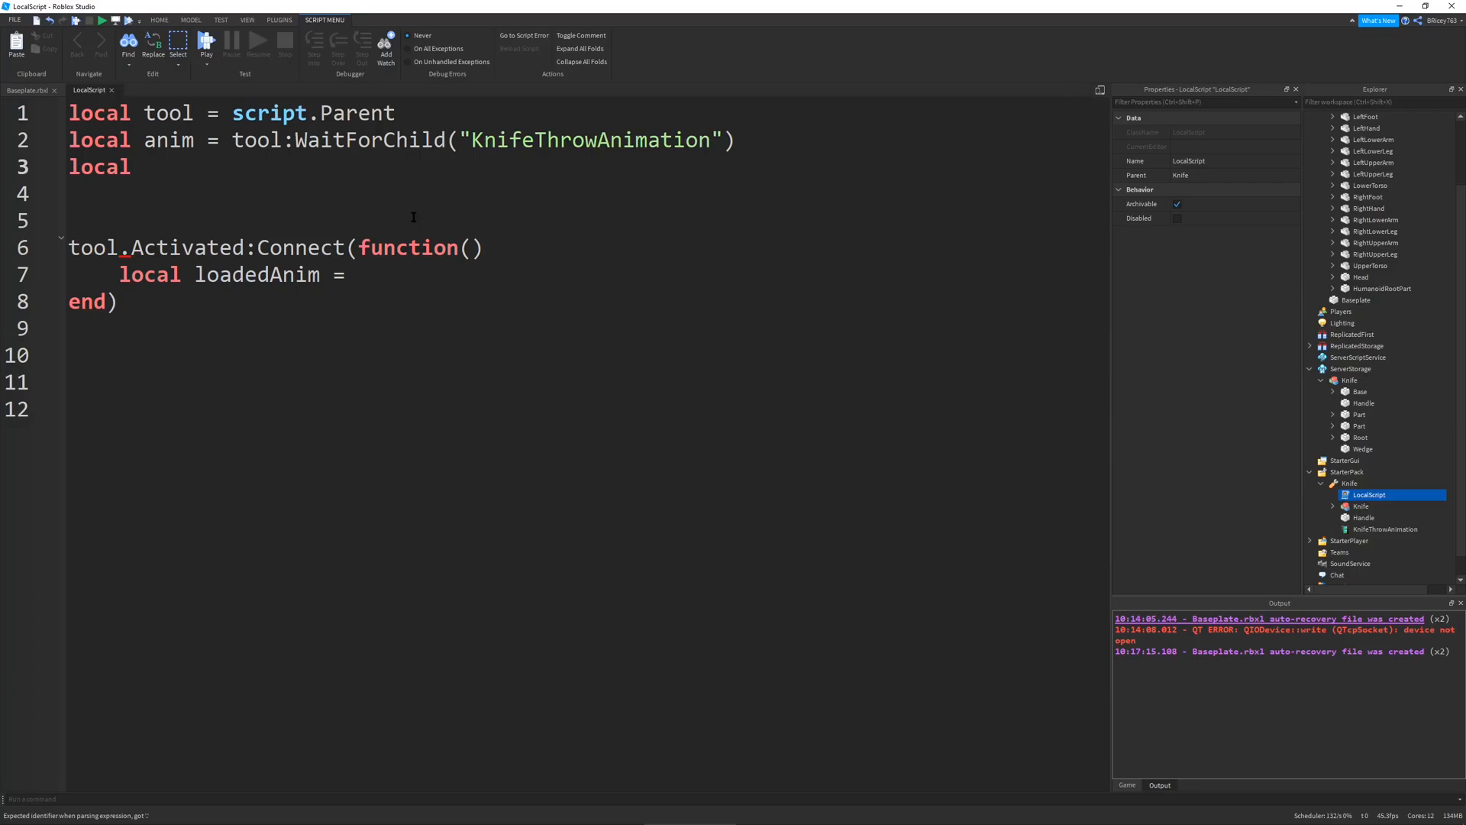
{"action": "type", "text": "player"}
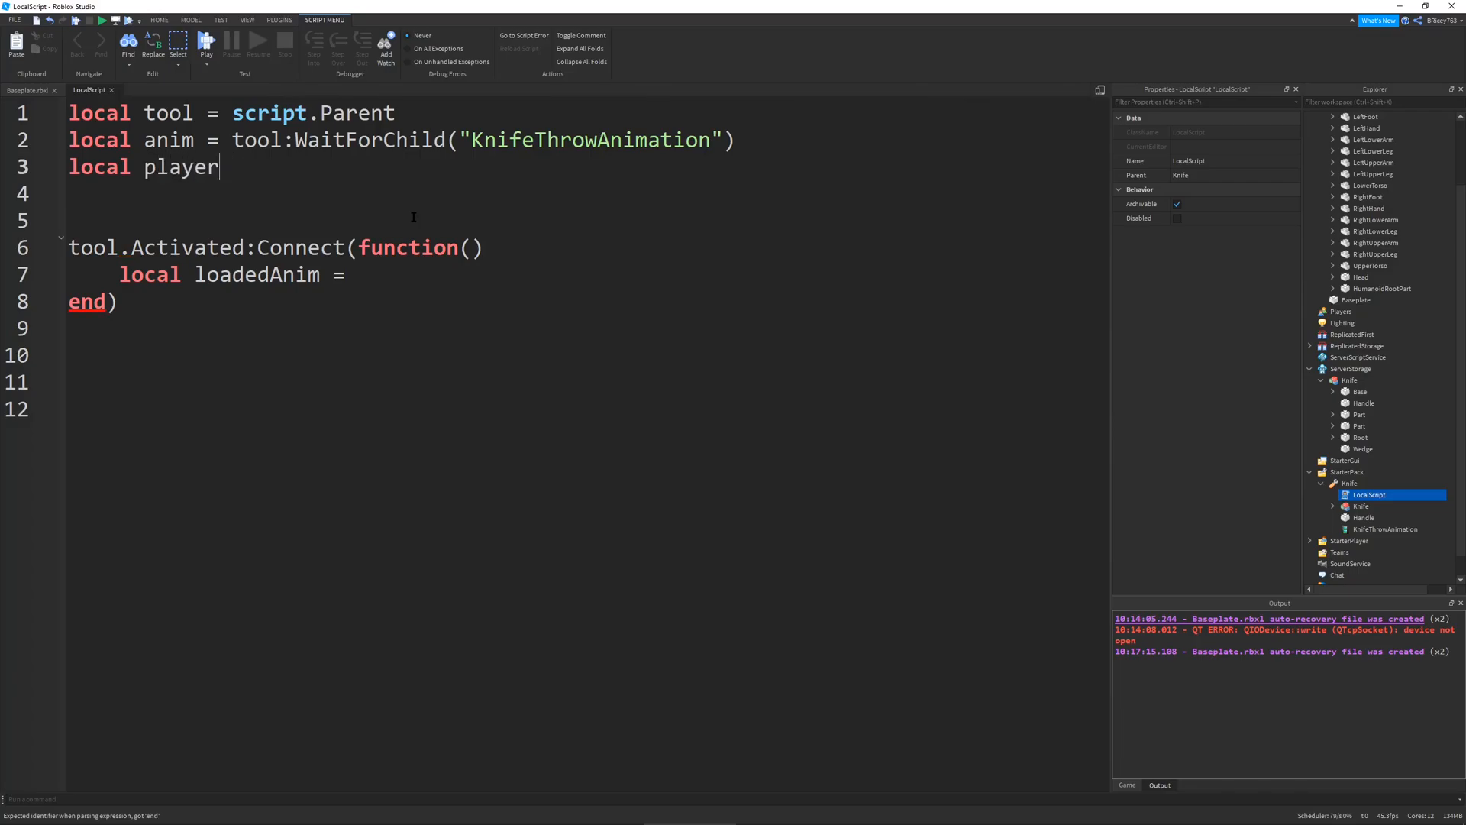
{"action": "type", "text": "= game."}
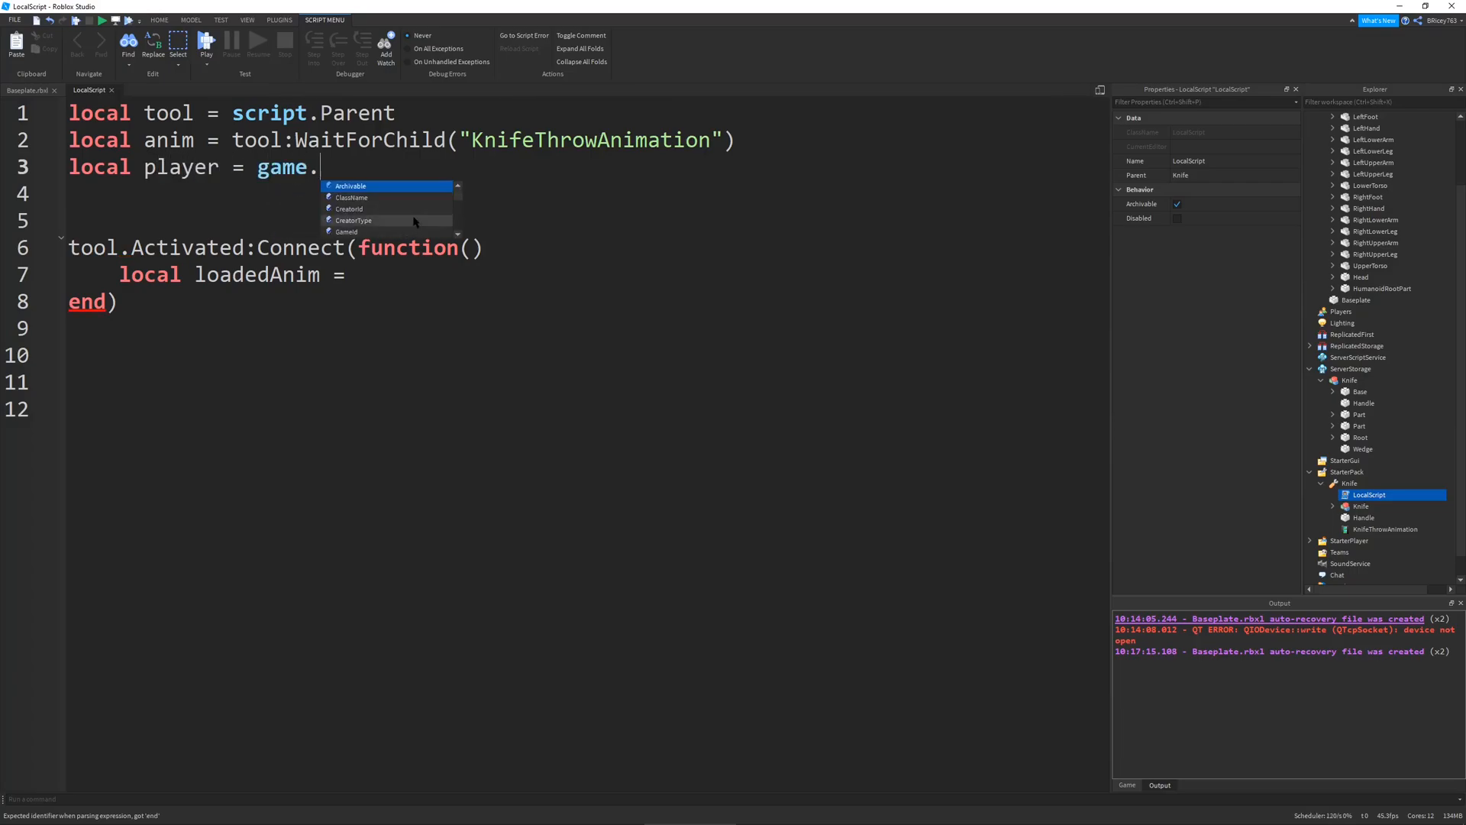
{"action": "type", "text": "Players:"}
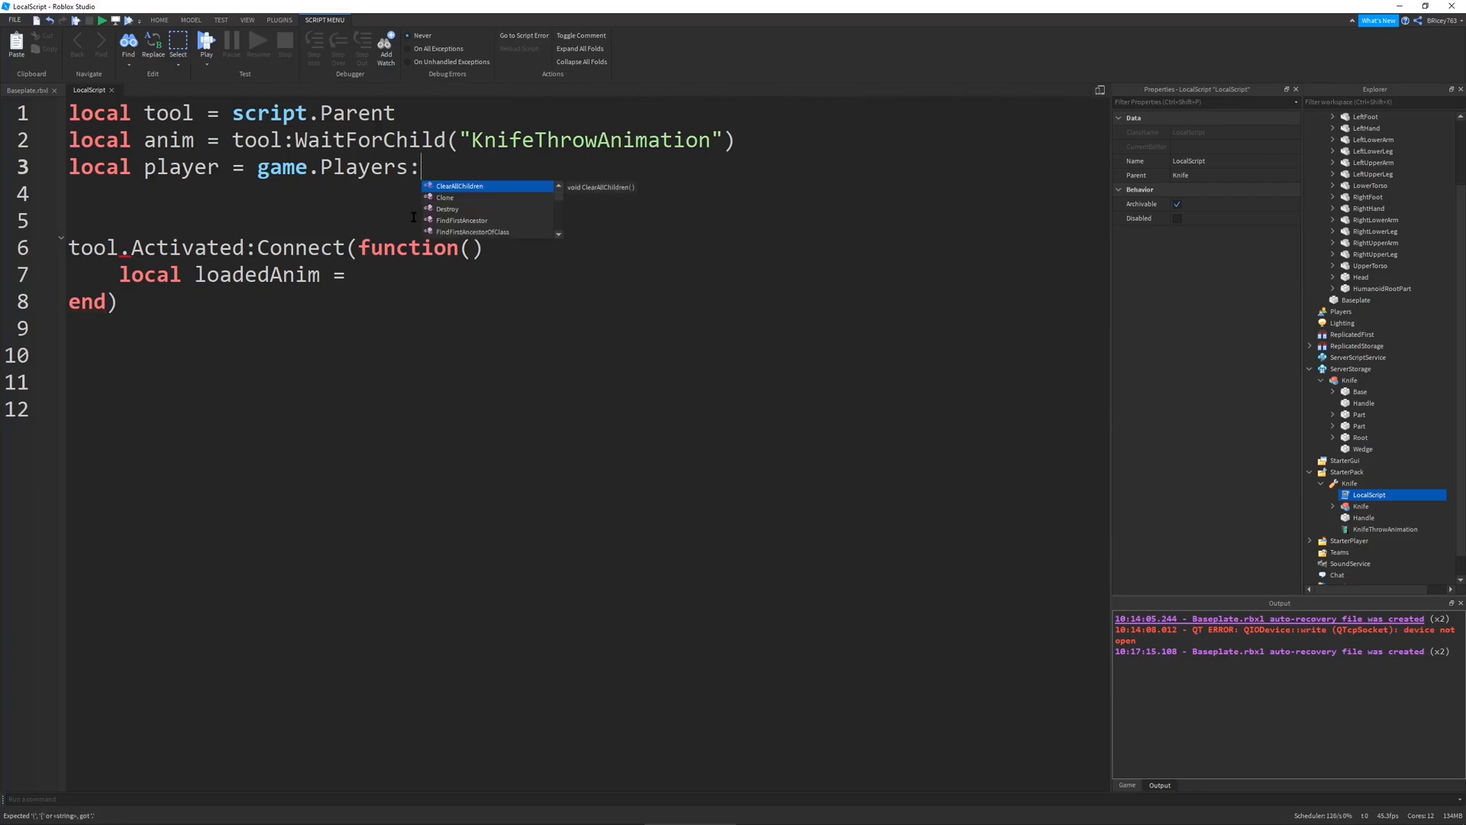
{"action": "type", "text": "LocalPlayer"}
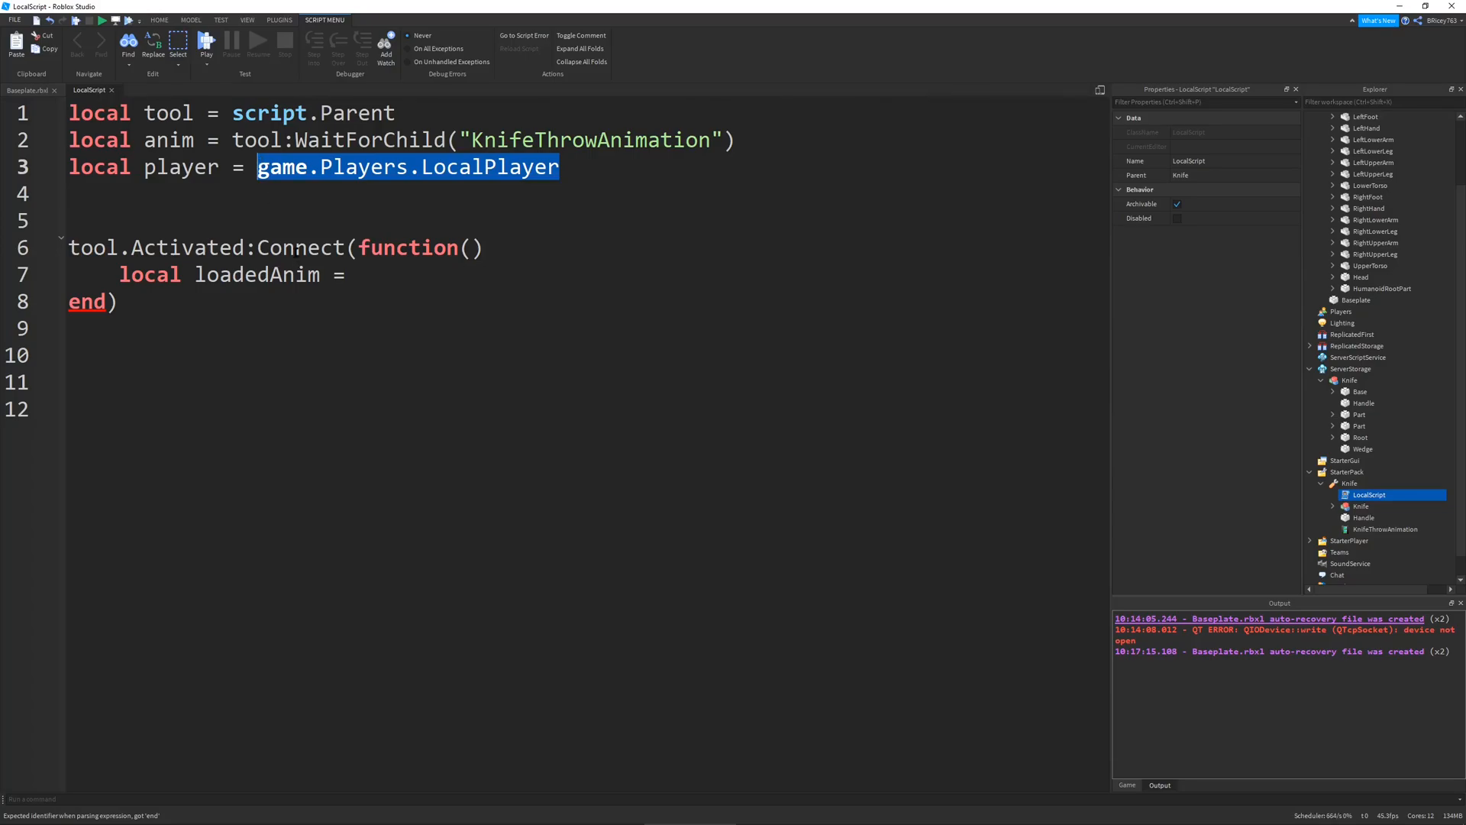
Finish loadedAnim = player.Character.Humanoid:LoadAnimation(anim) and add loadedAnim:Play() in the handler
{"action": "left_click", "coordinate": [691, 272]}
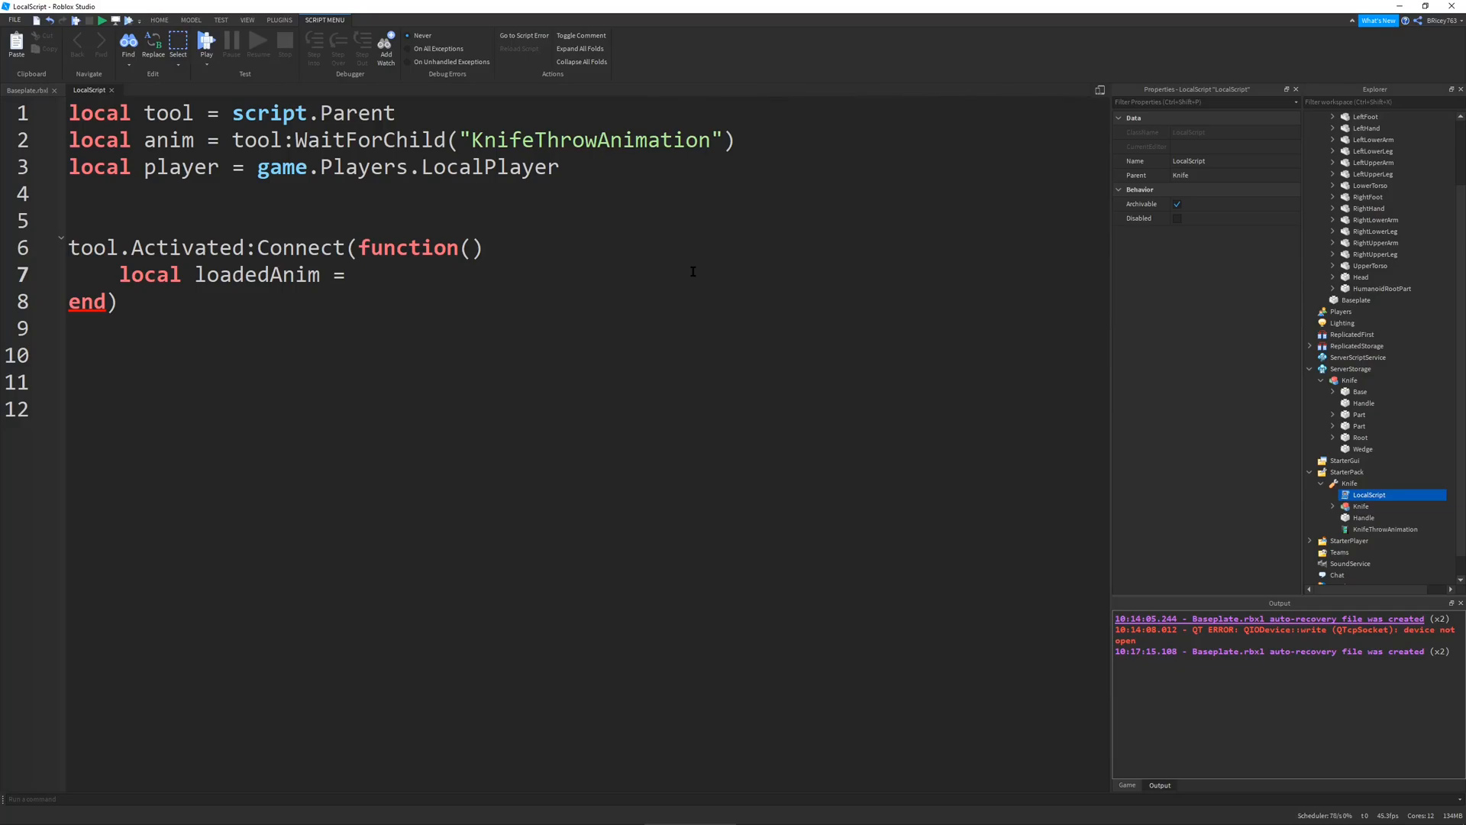
{"action": "type", "text": "player"}
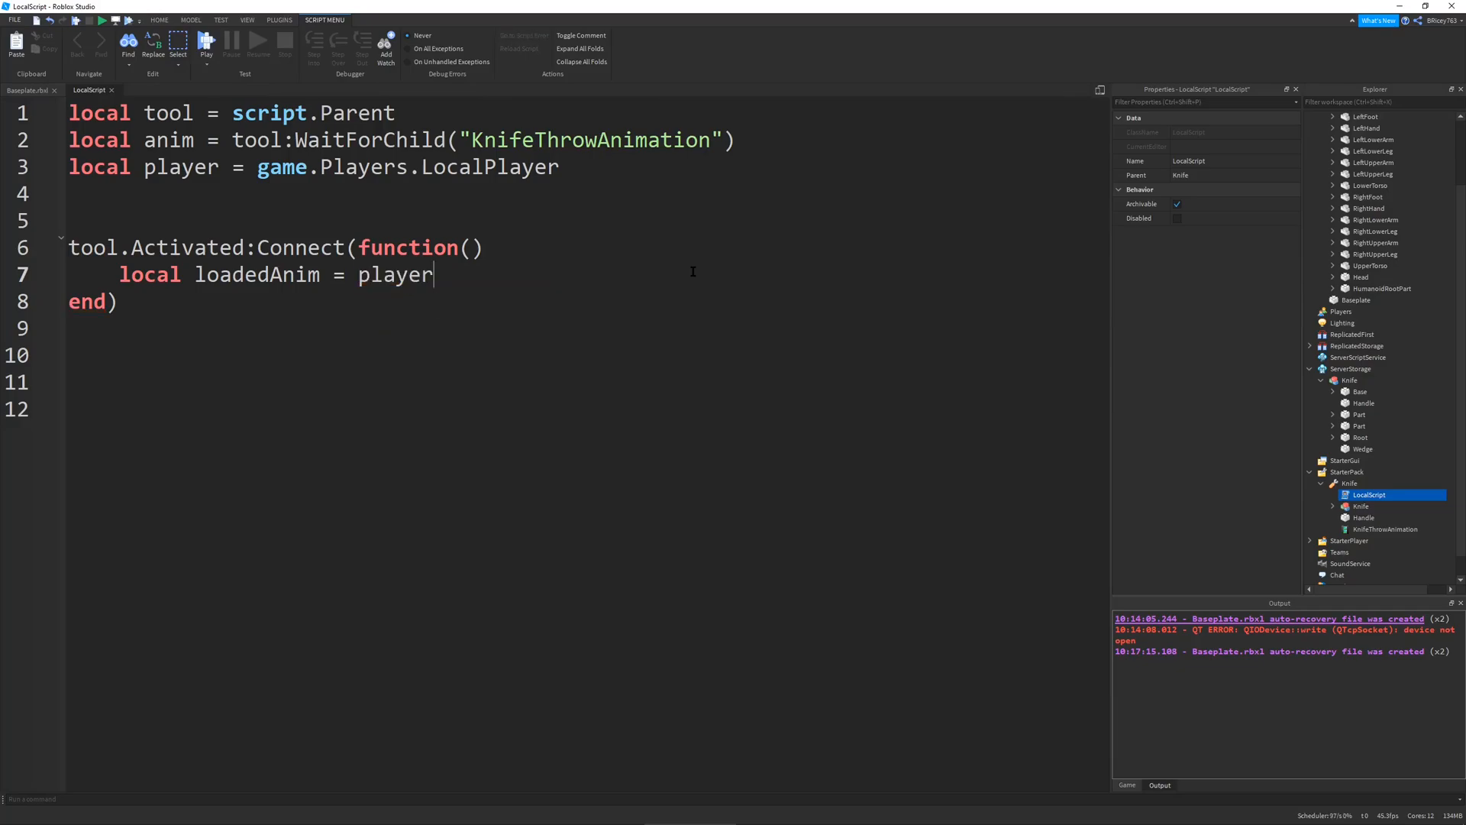
{"action": "type", "text": ".Character.H"}
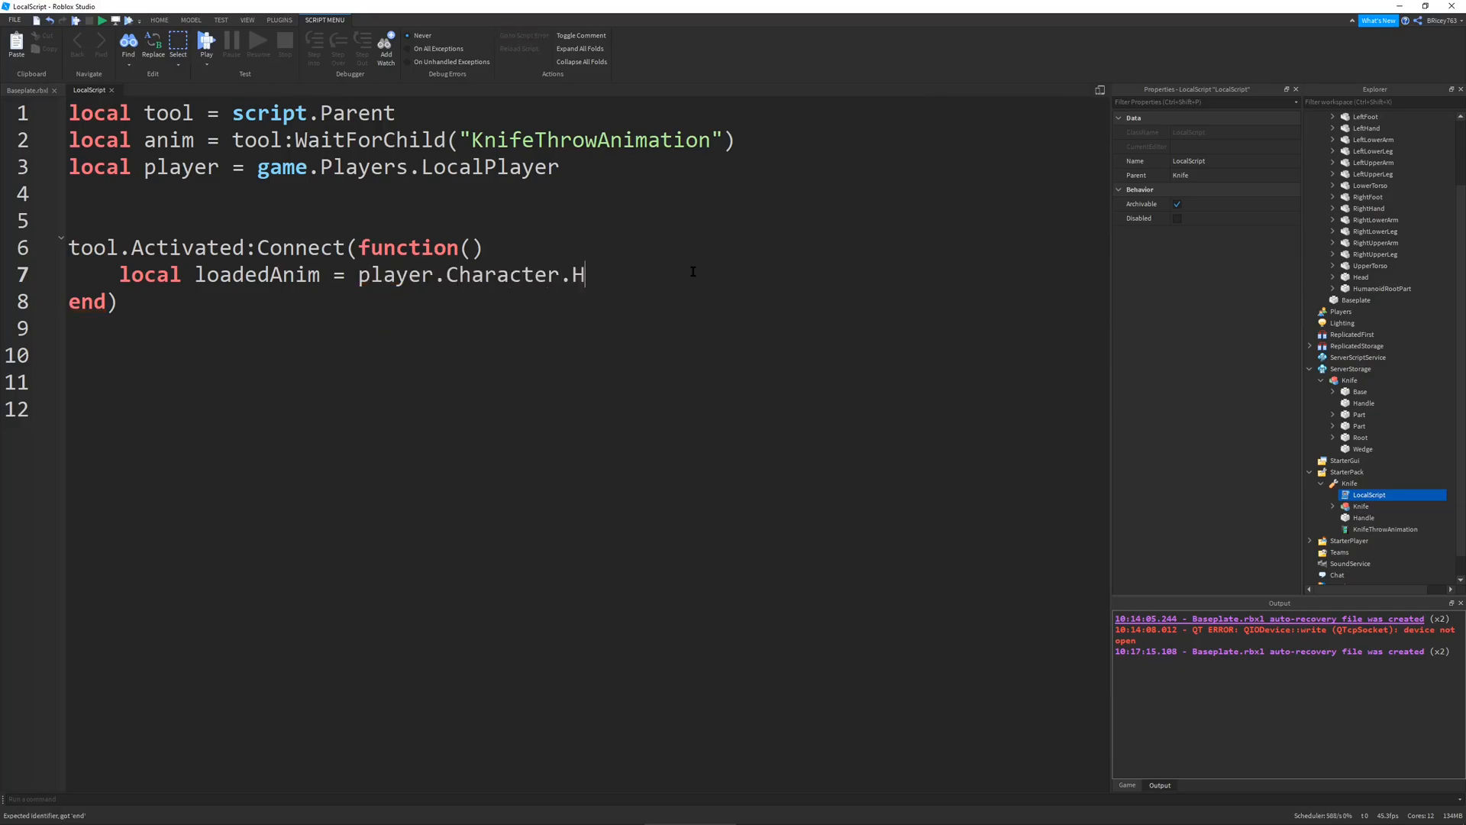
{"action": "type", "text": "umanoid"}
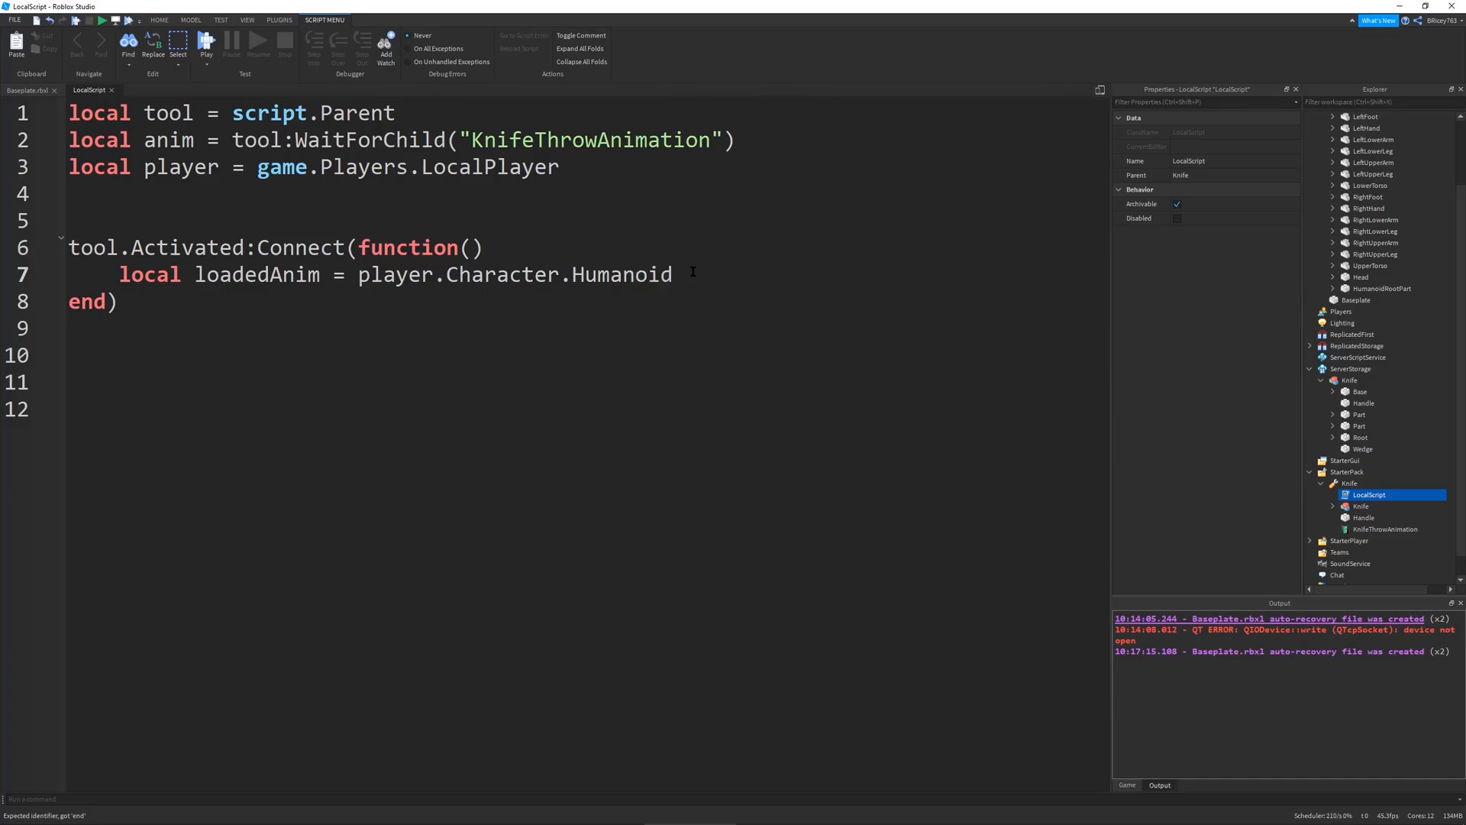
{"action": "type", "text": ":Load"}
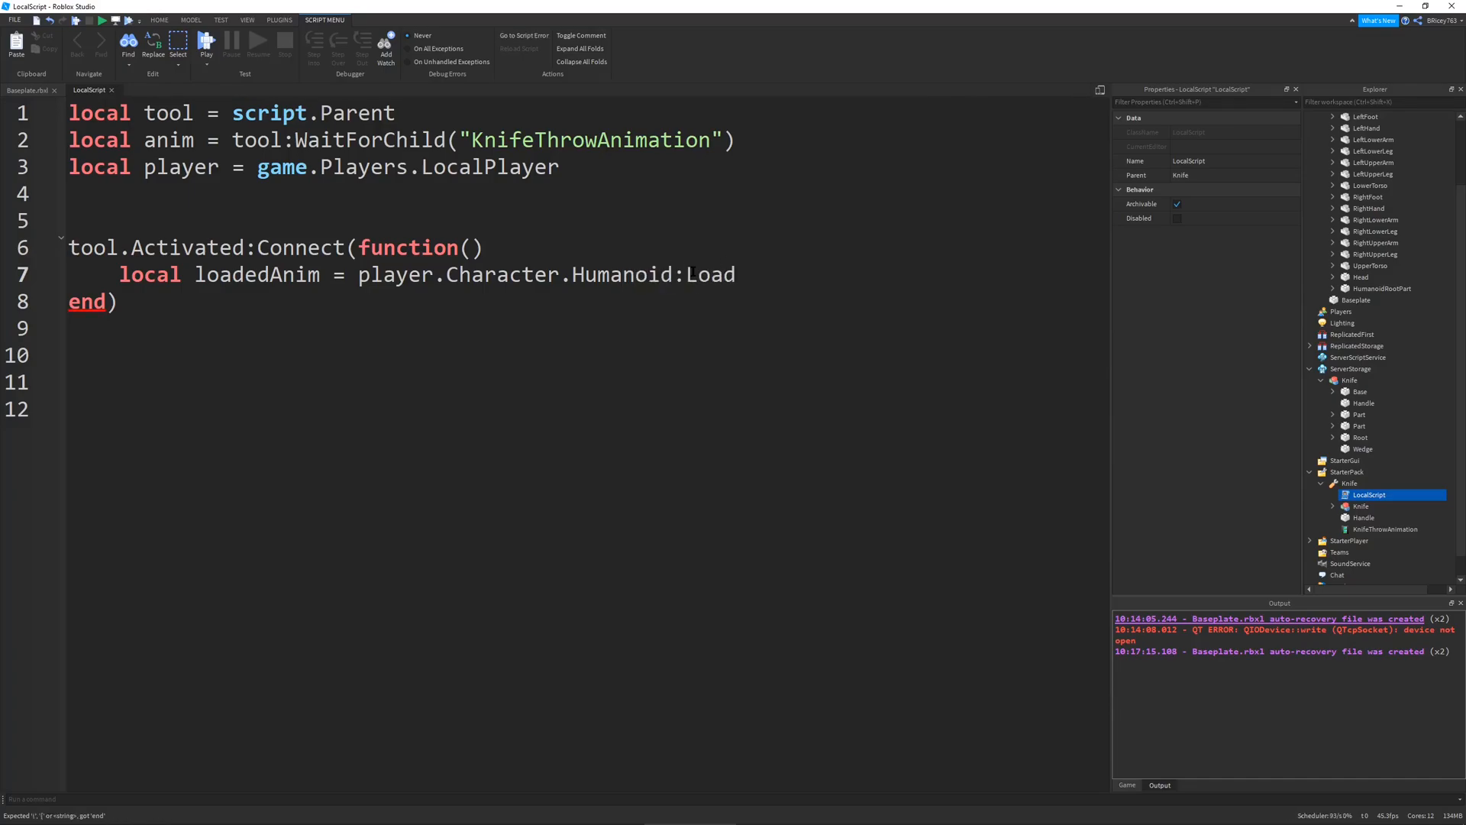
{"action": "type", "text": "Animat"}
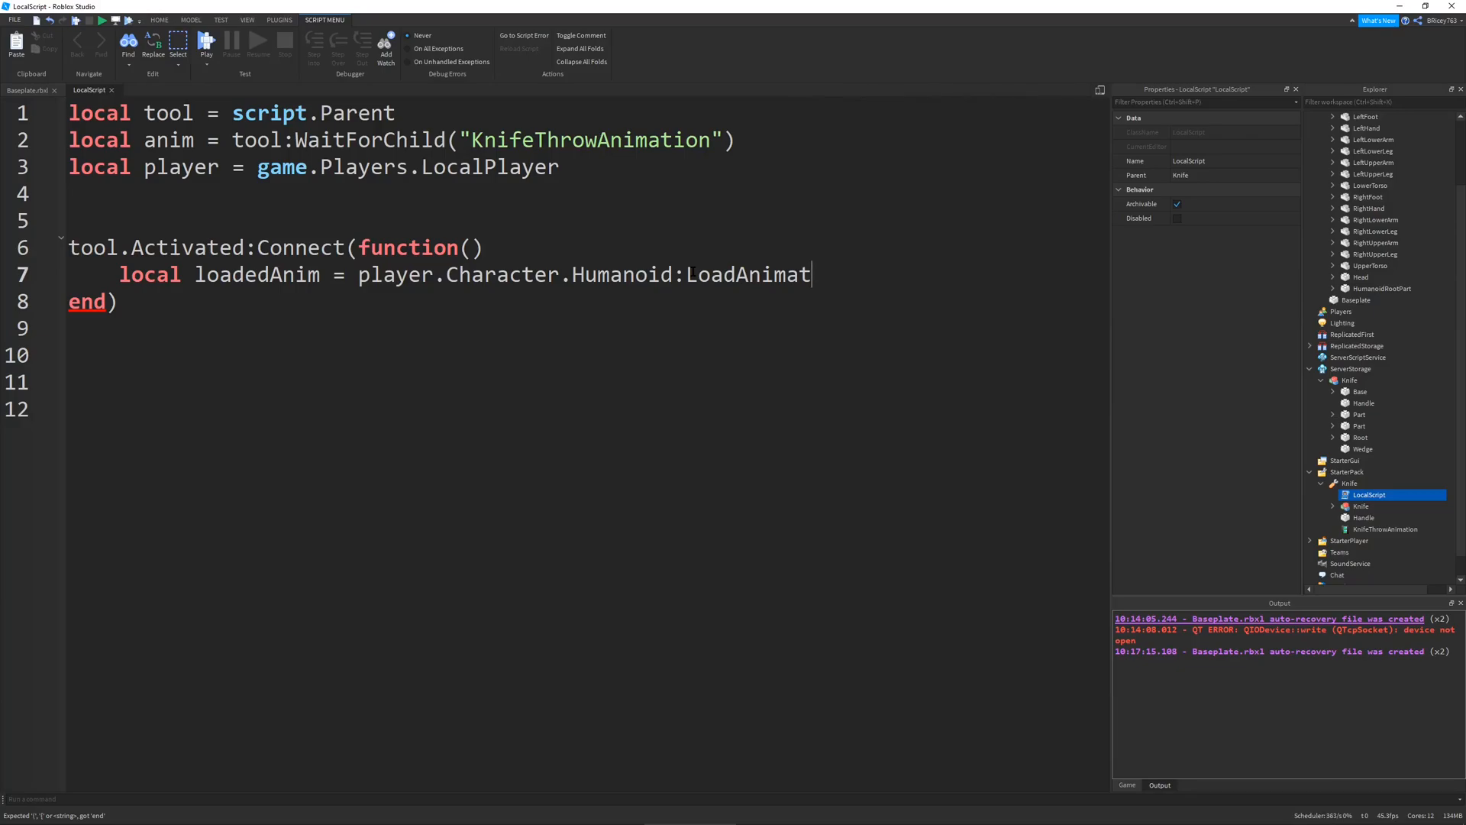
{"action": "type", "text": "ion()"}
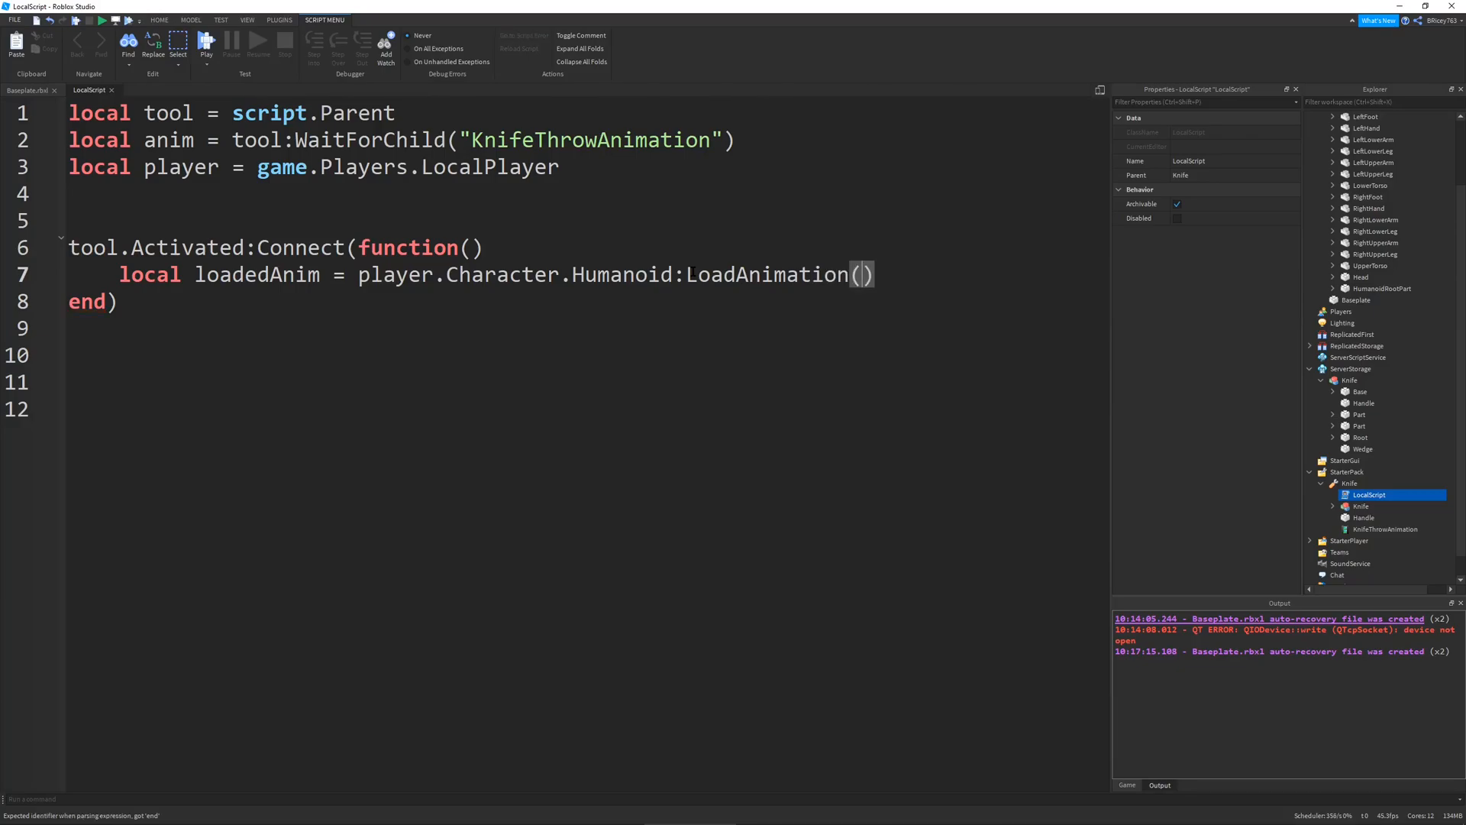
{"action": "type", "text": "anim"}
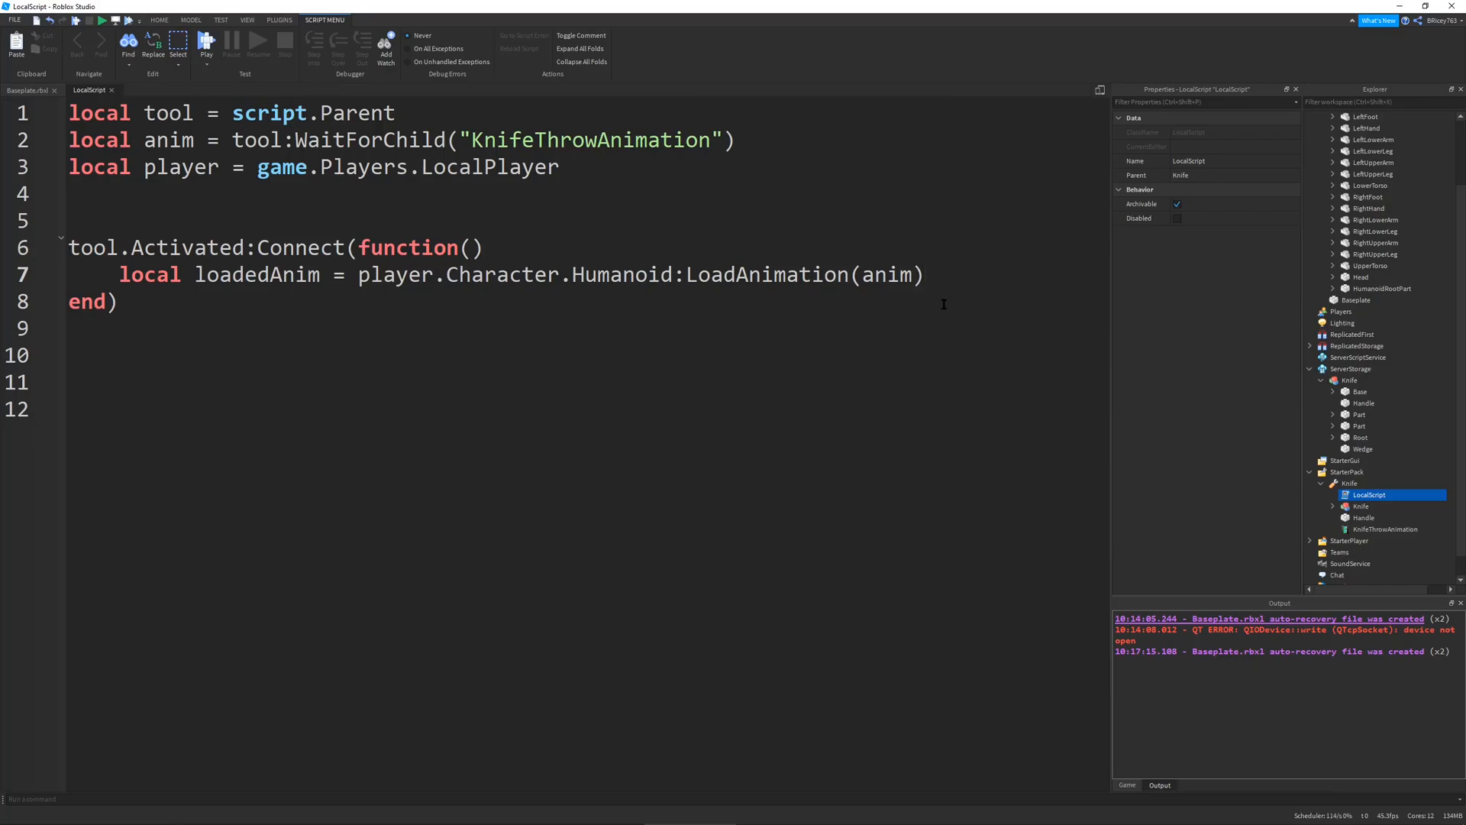
{"action": "type", "text": "load"}
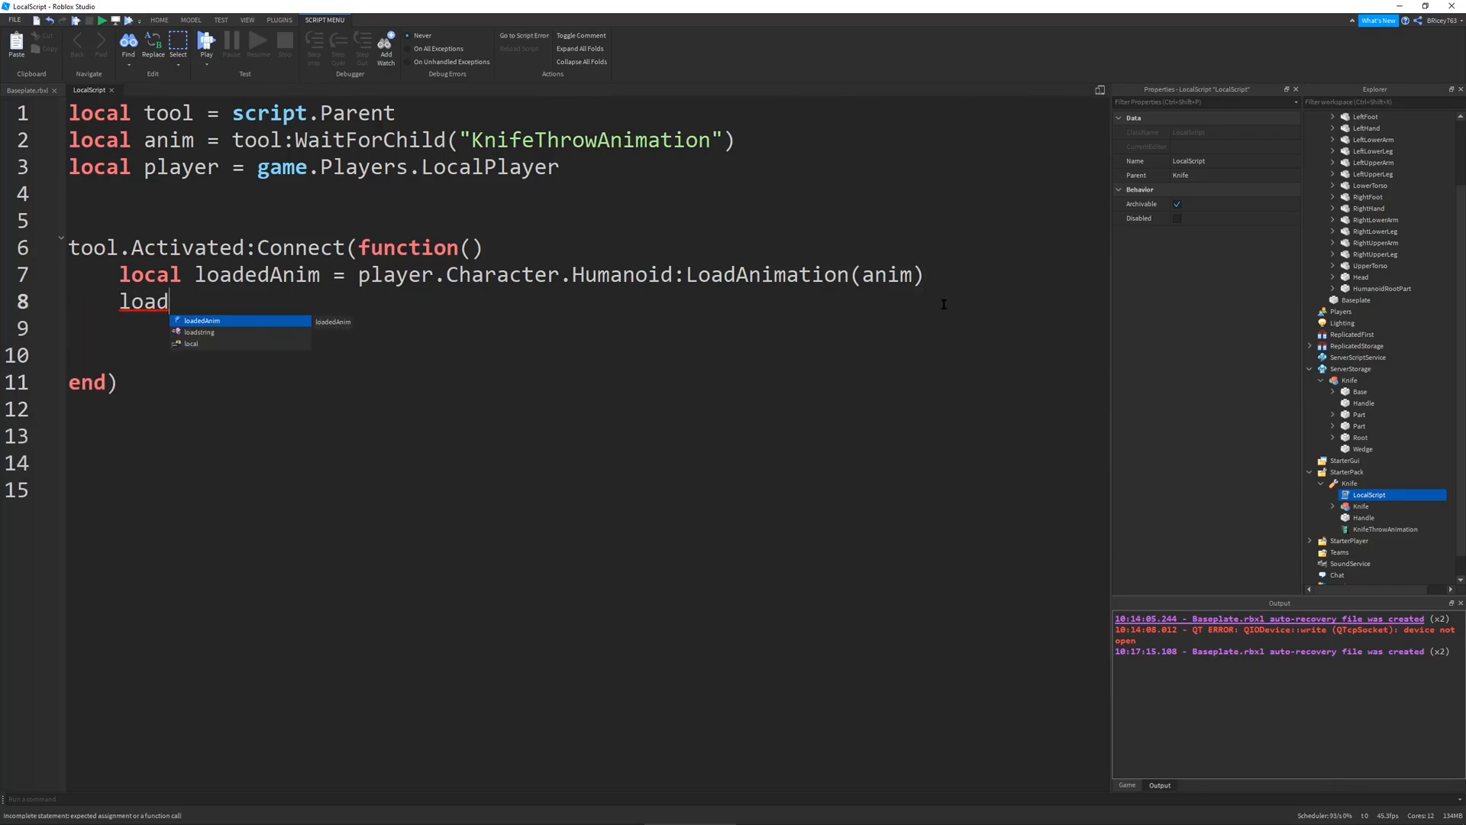
{"action": "type", "text": "edAnim:Pl"}
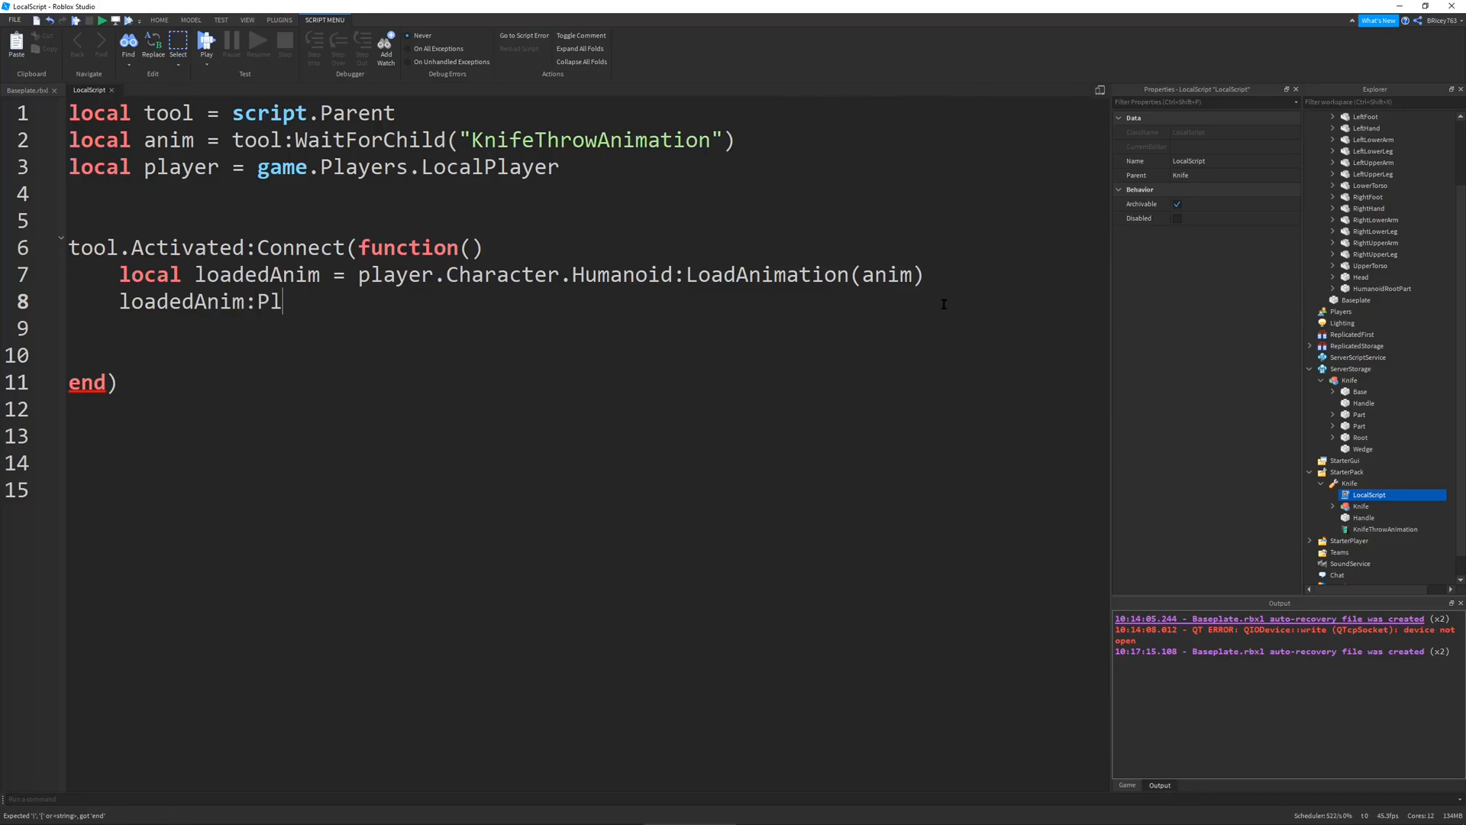
{"action": "type", "text": "ay()"}
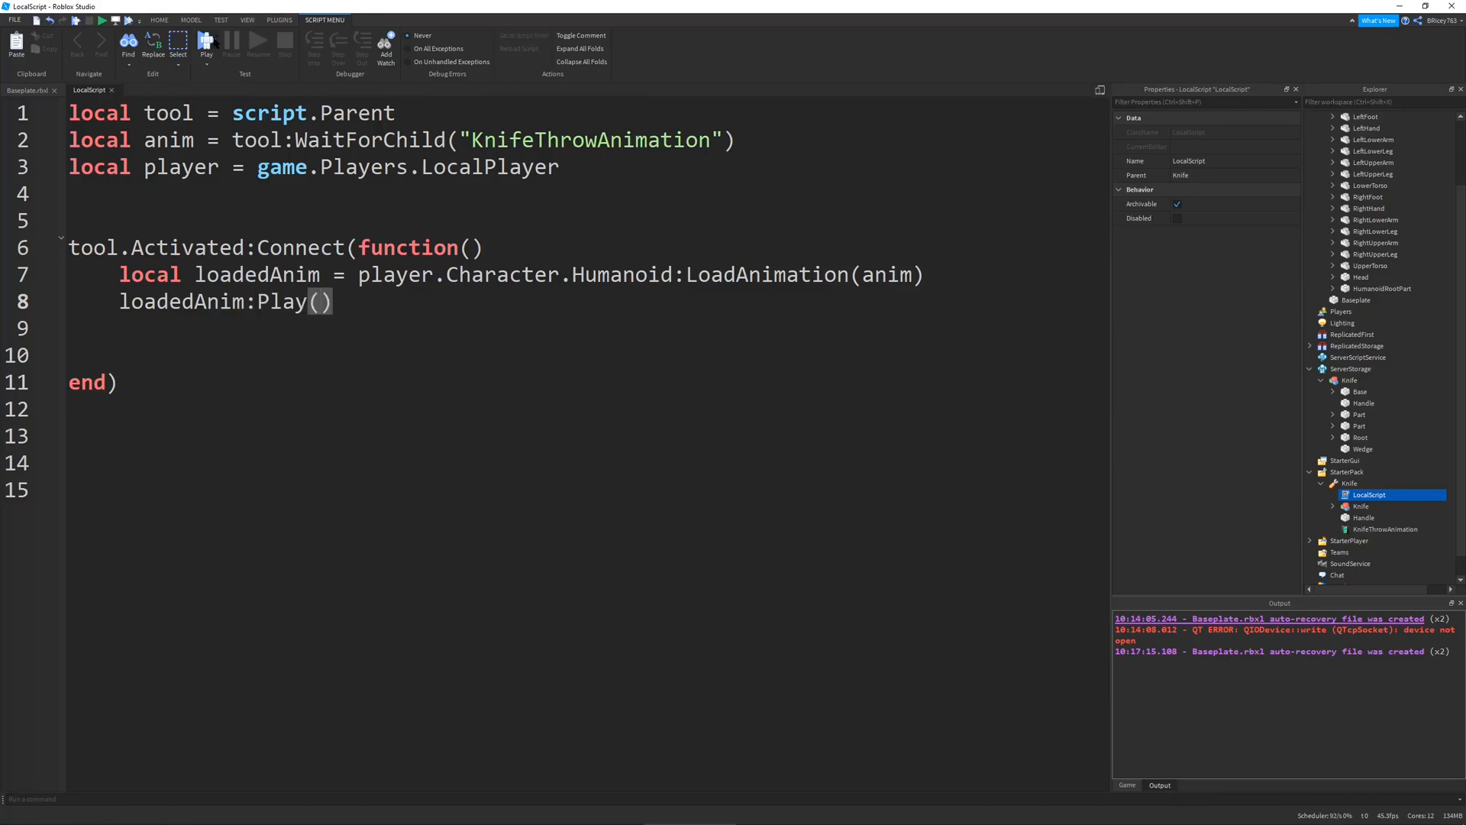
{"action": "left_click", "coordinate": [29, 90]}
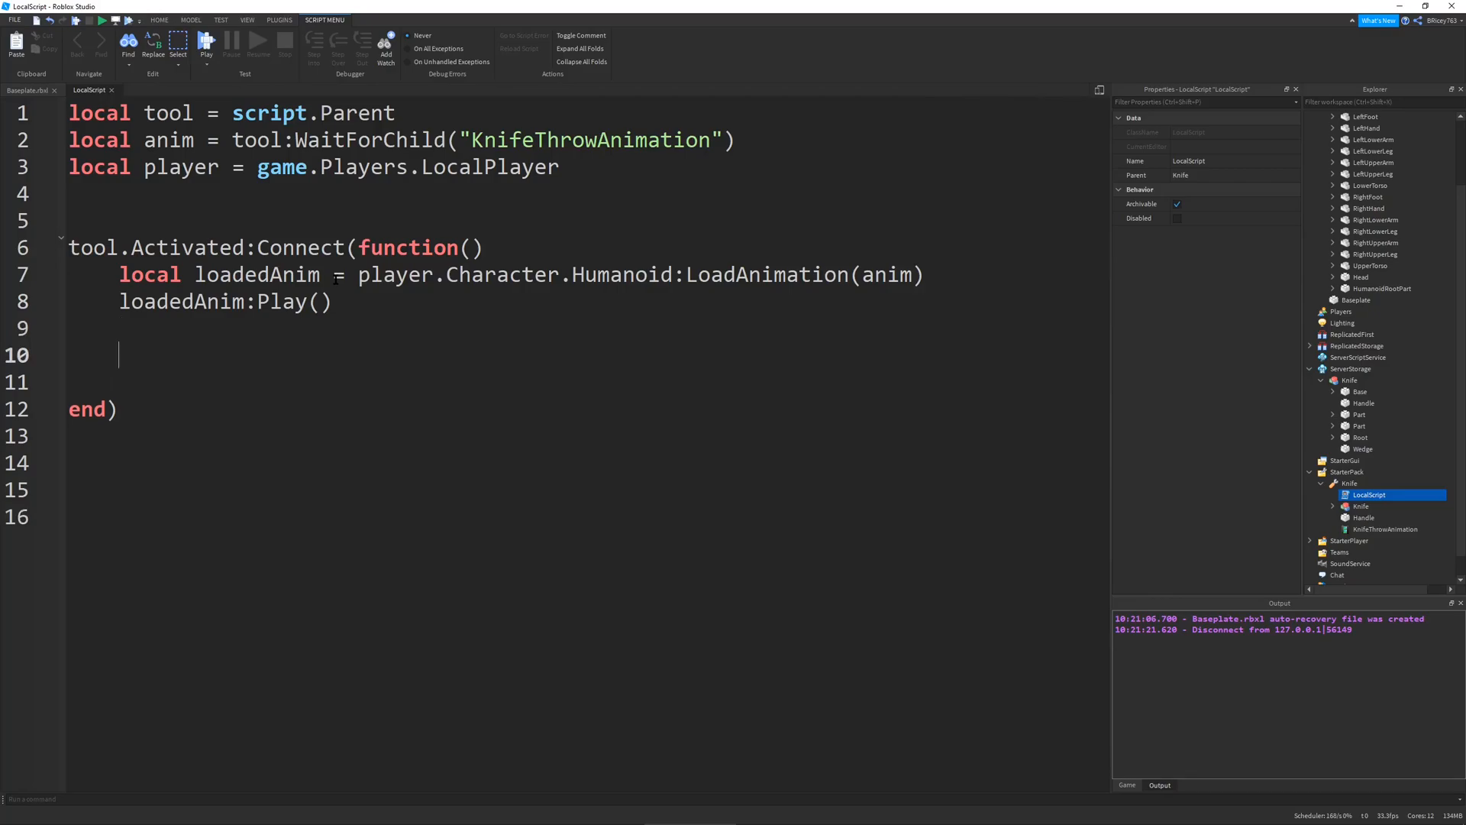
Connect loadedAnim:GetMarkerReachedSignal("Charge") to a function that prints chargeParam
{"action": "type", "text": "loaded"}
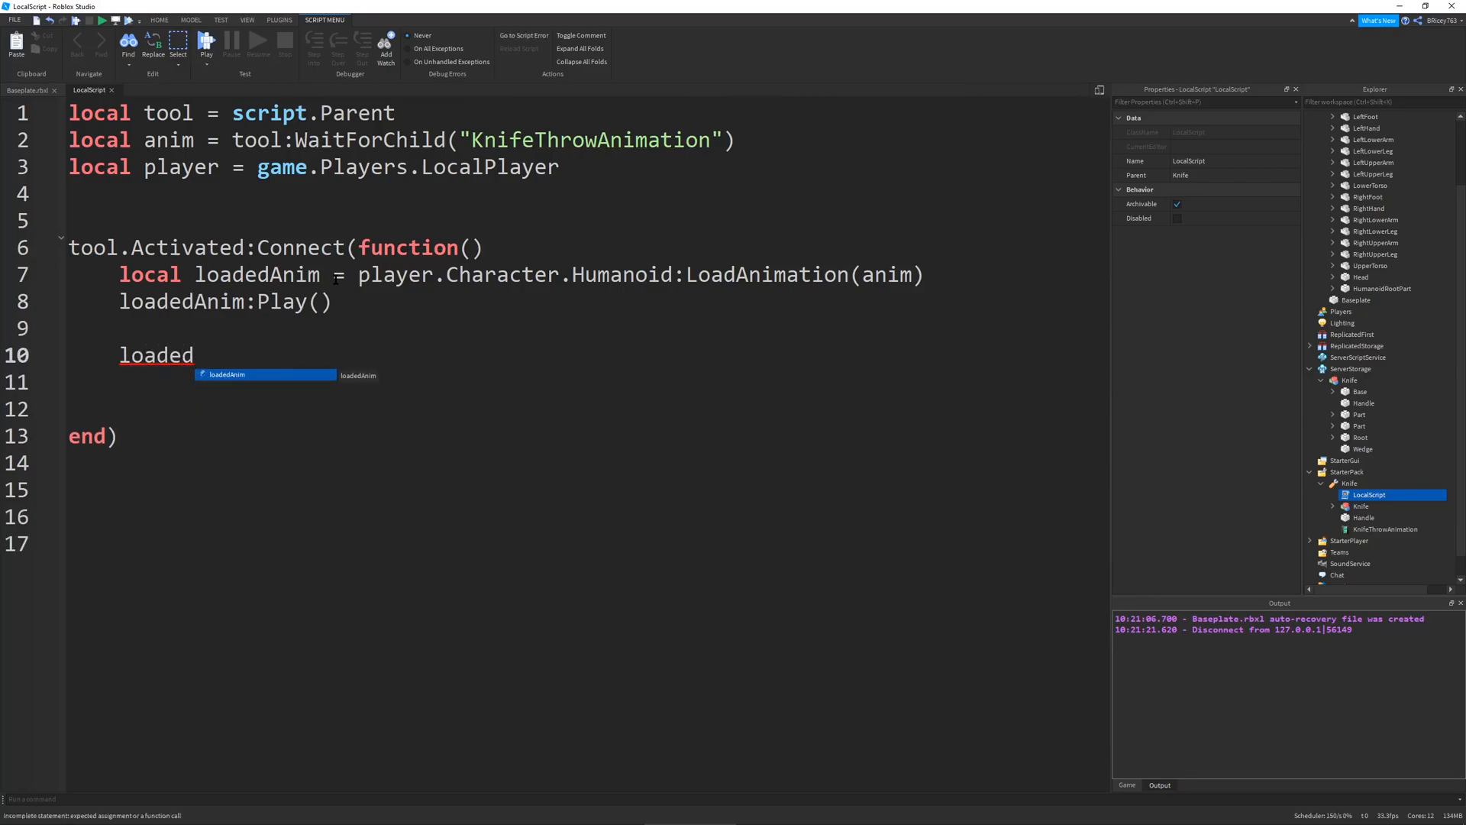
{"action": "type", "text": "A"}
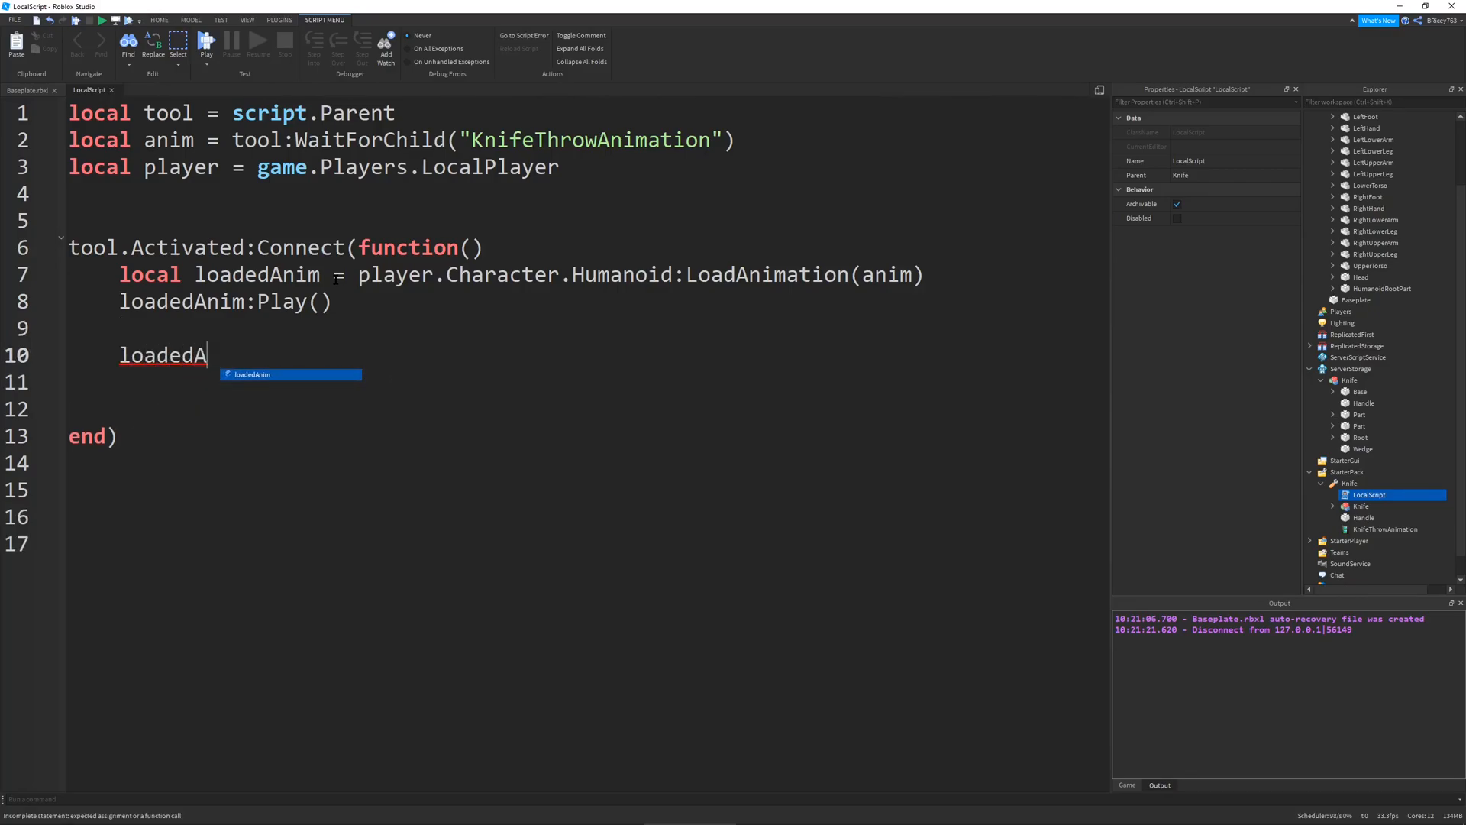
{"action": "type", "text": "nim"}
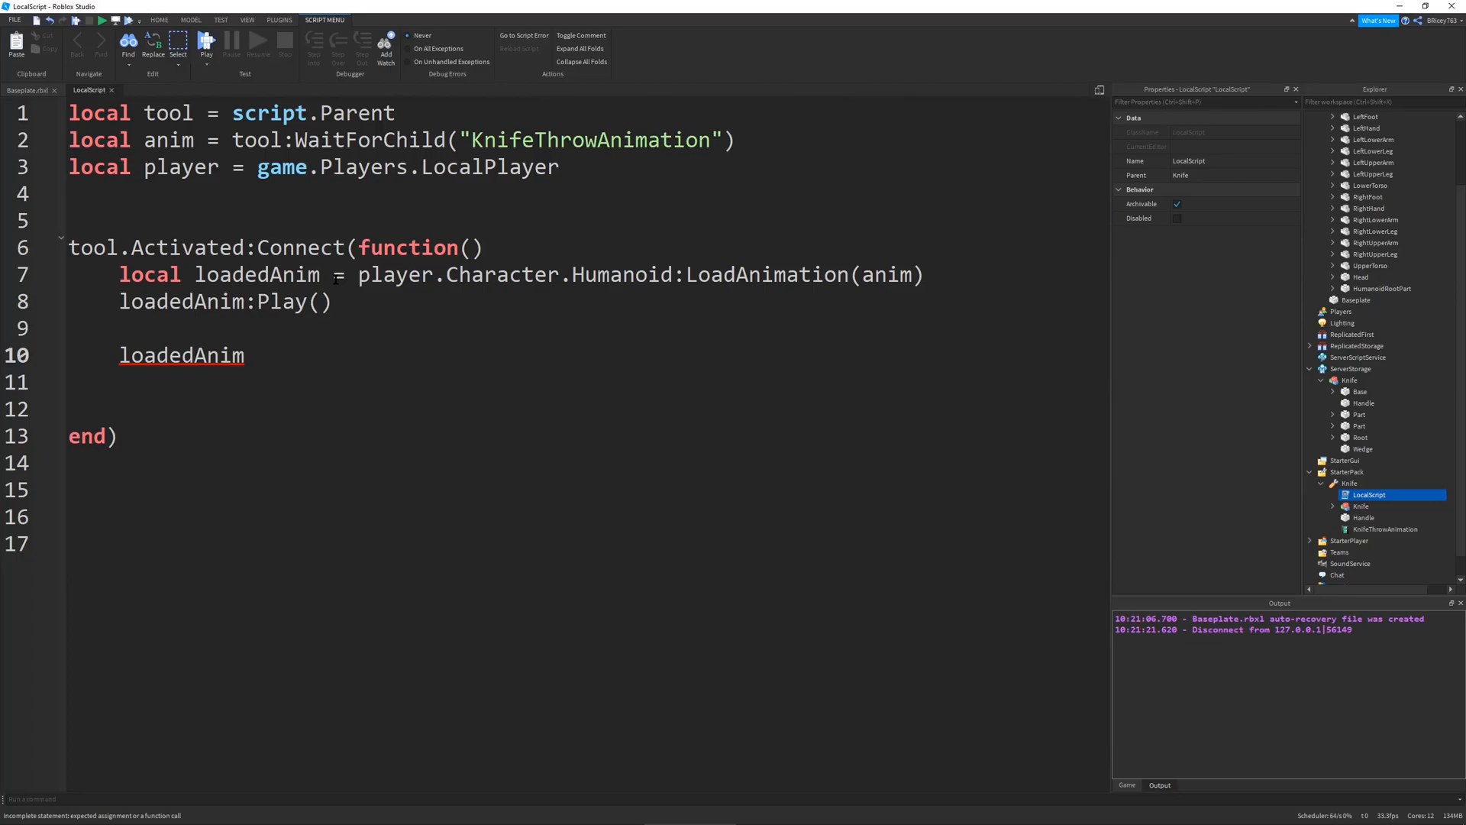
{"action": "type", "text": ":"}
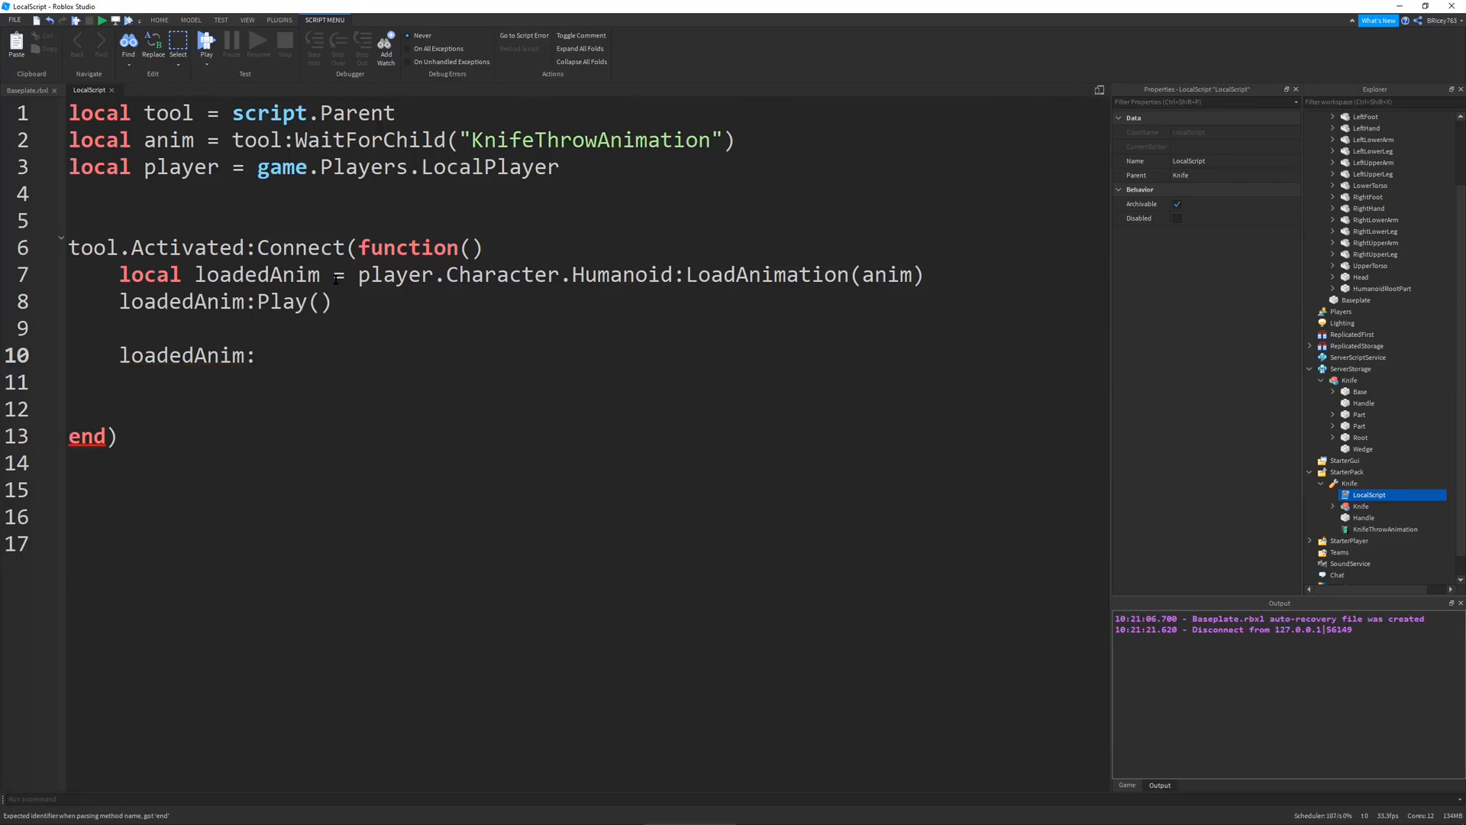
{"action": "type", "text": "GetMarker"}
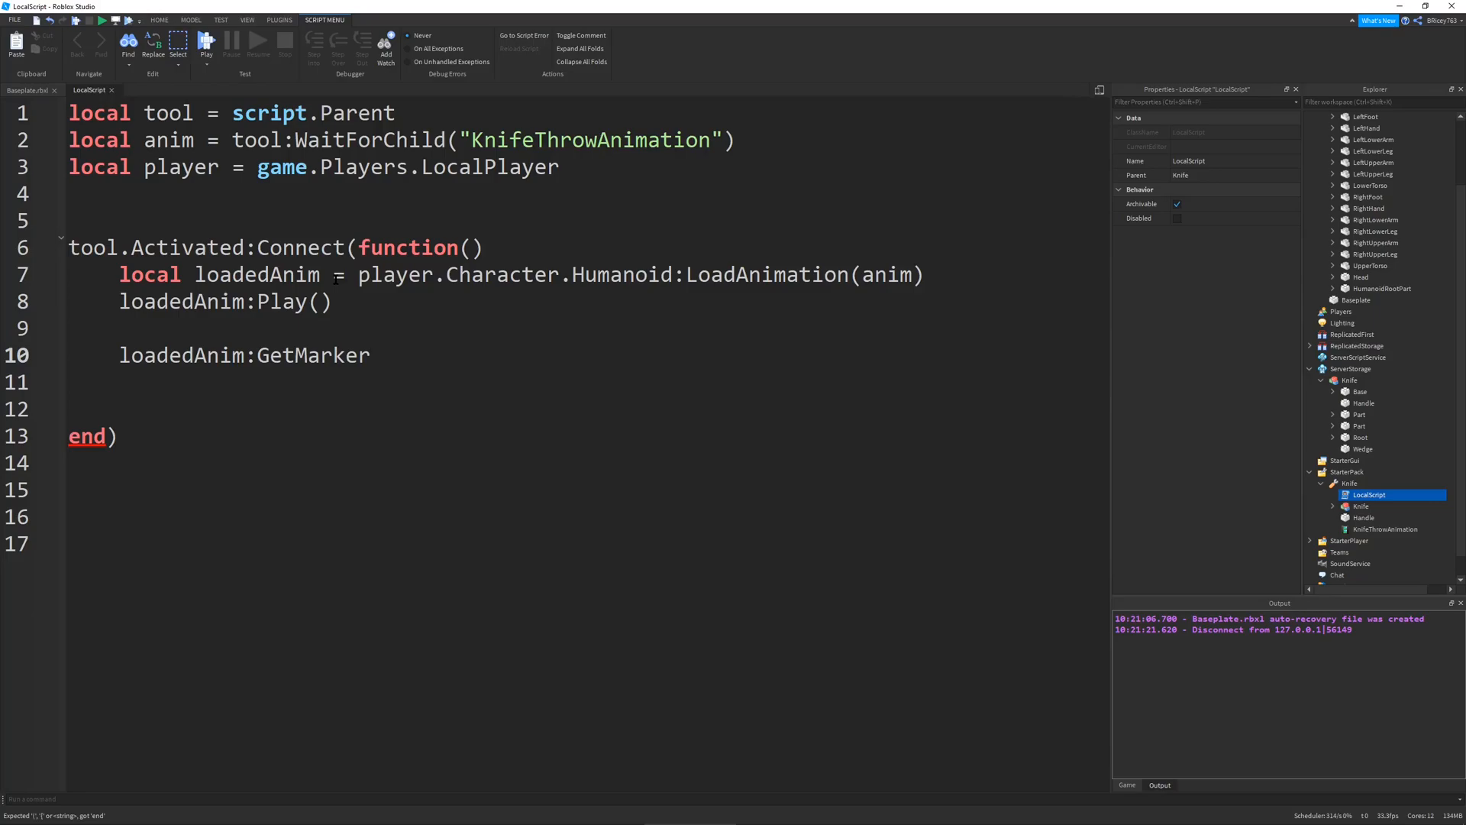
{"action": "type", "text": "ReachedSignal"}
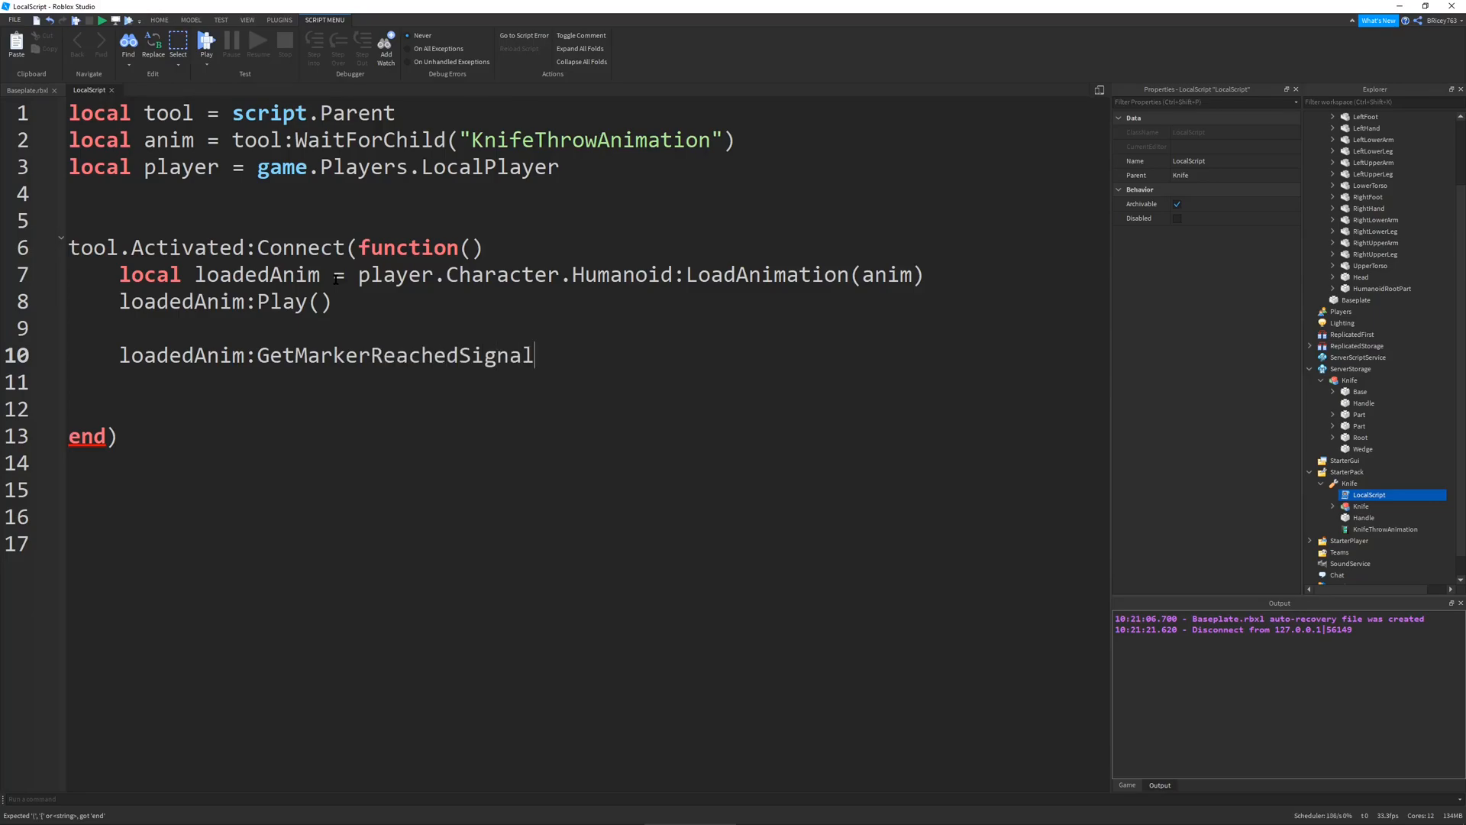
{"action": "type", "text": "()"}
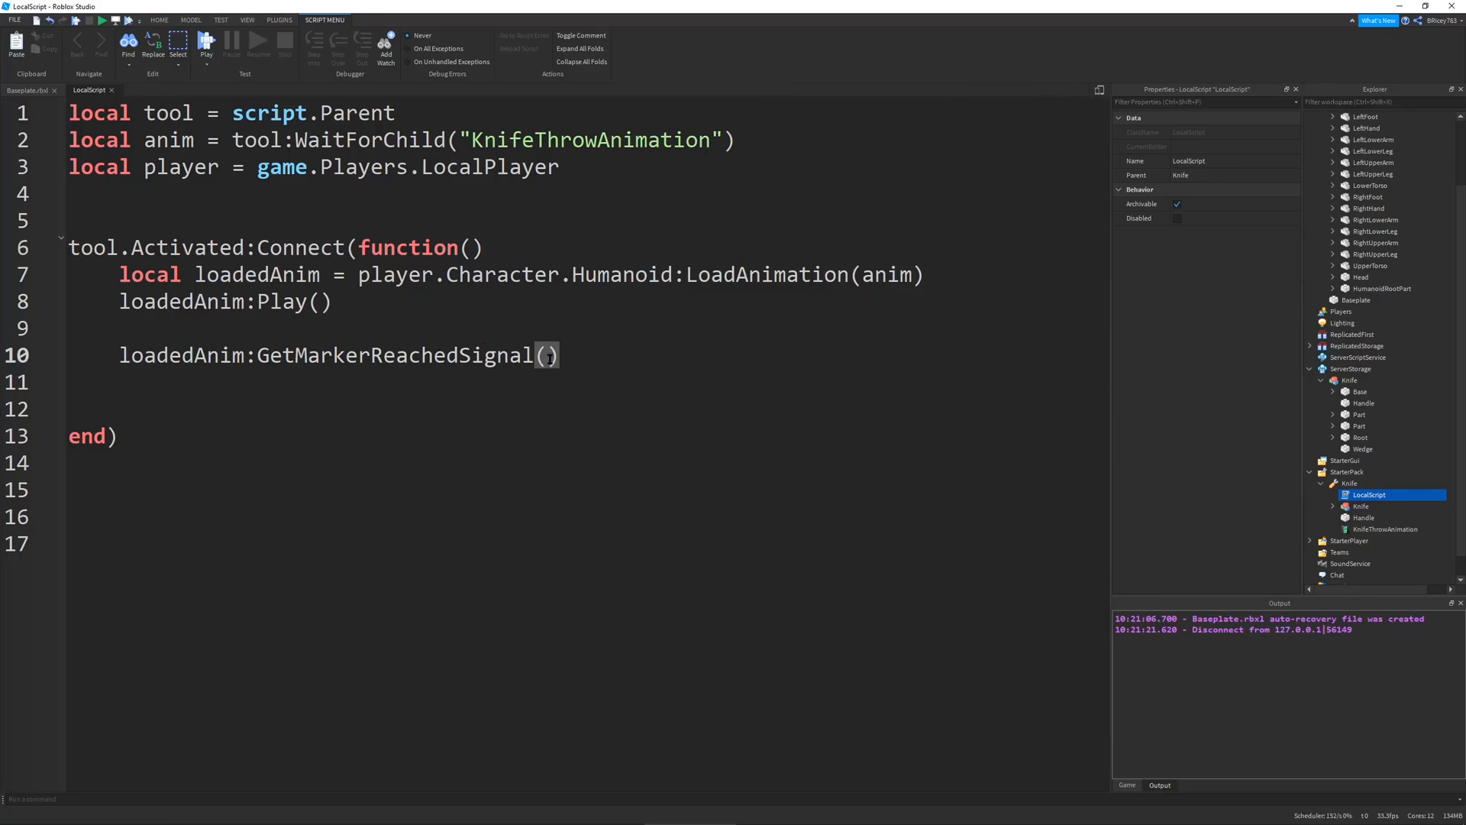
{"action": "type", "text": "\"\""}
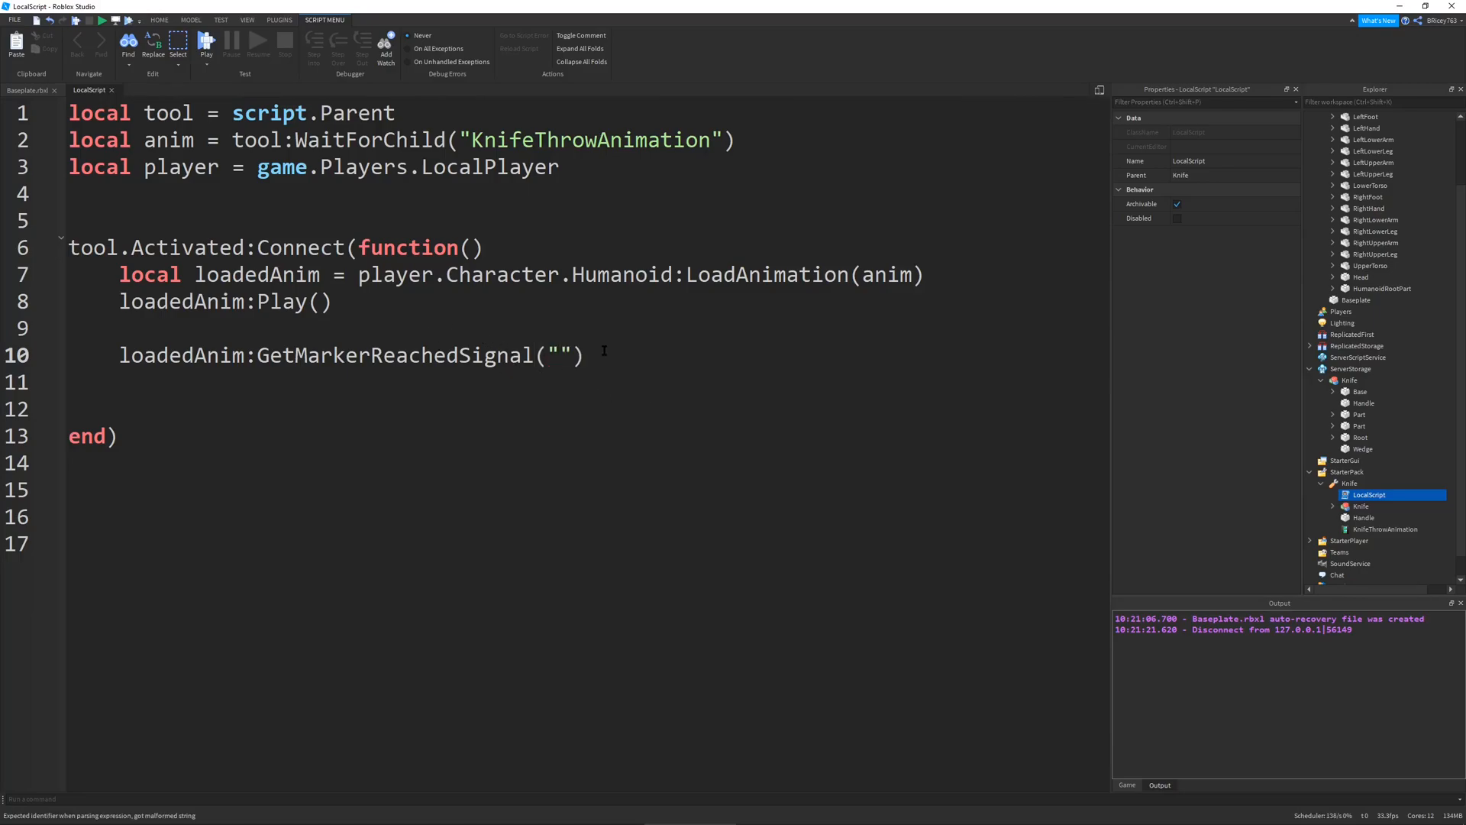
{"action": "type", "text": "Charge"}
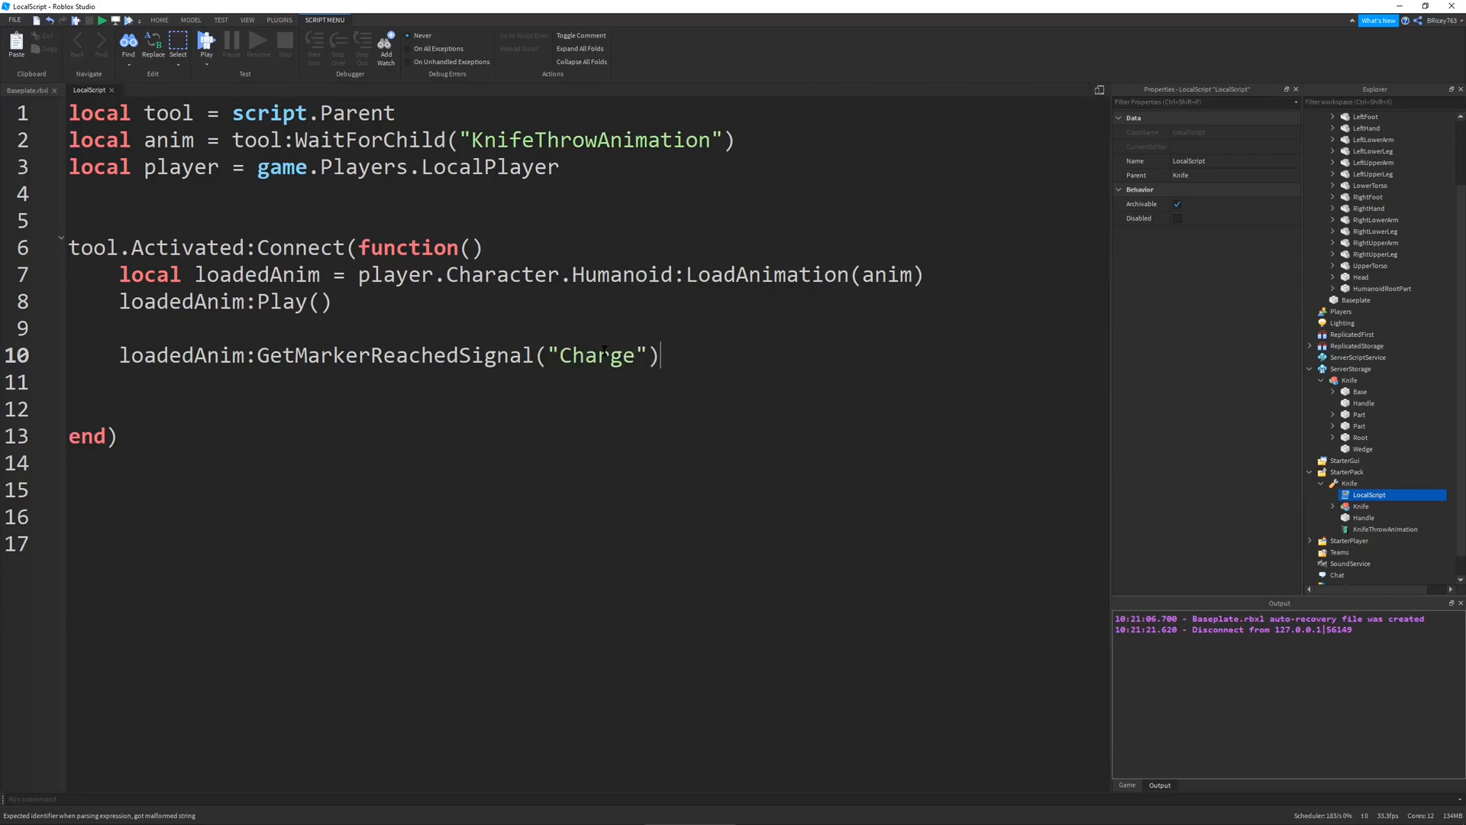
{"action": "type", "text": ":Connect"}
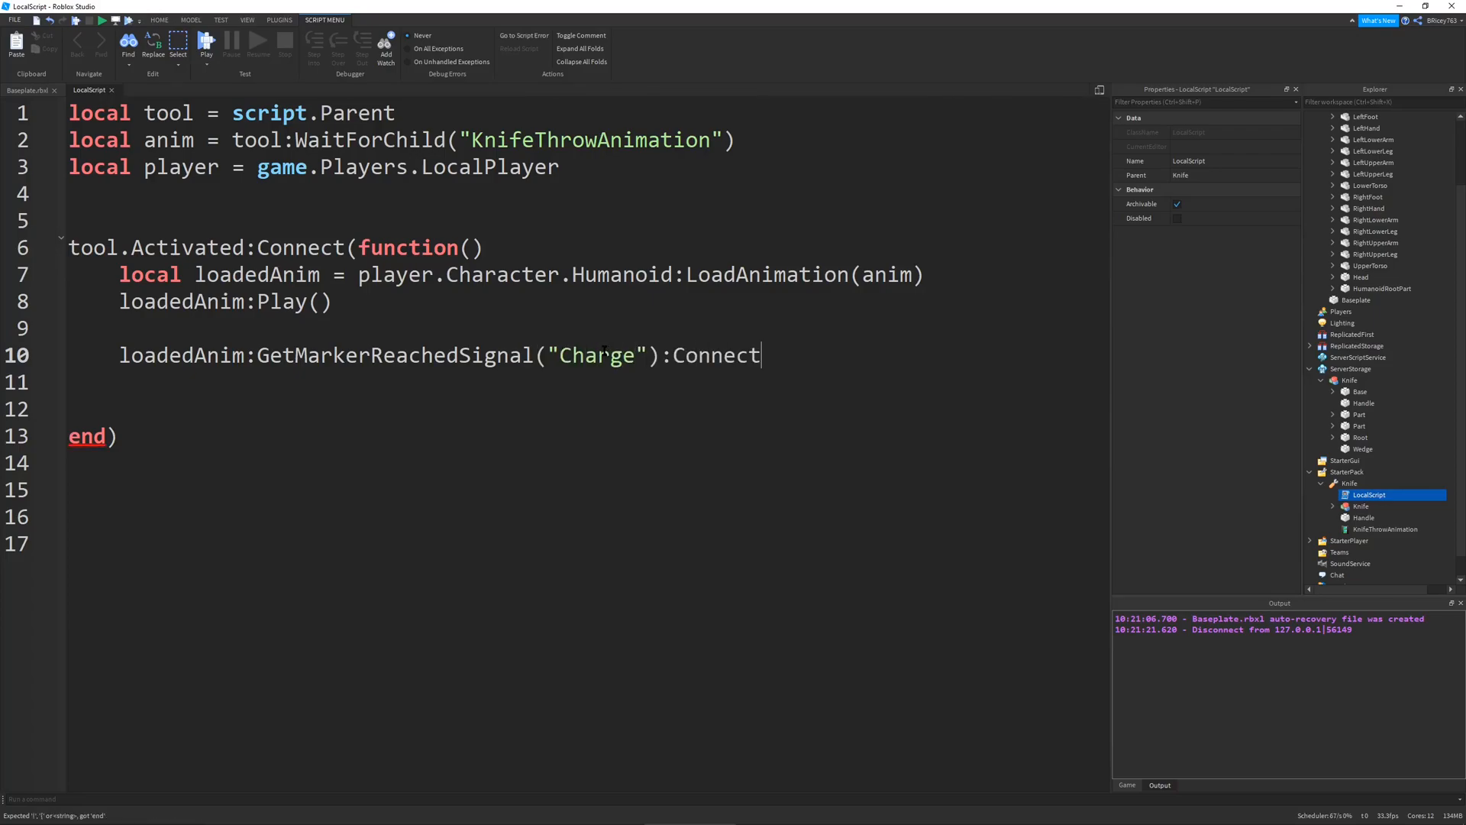
{"action": "type", "text": "(function())"}
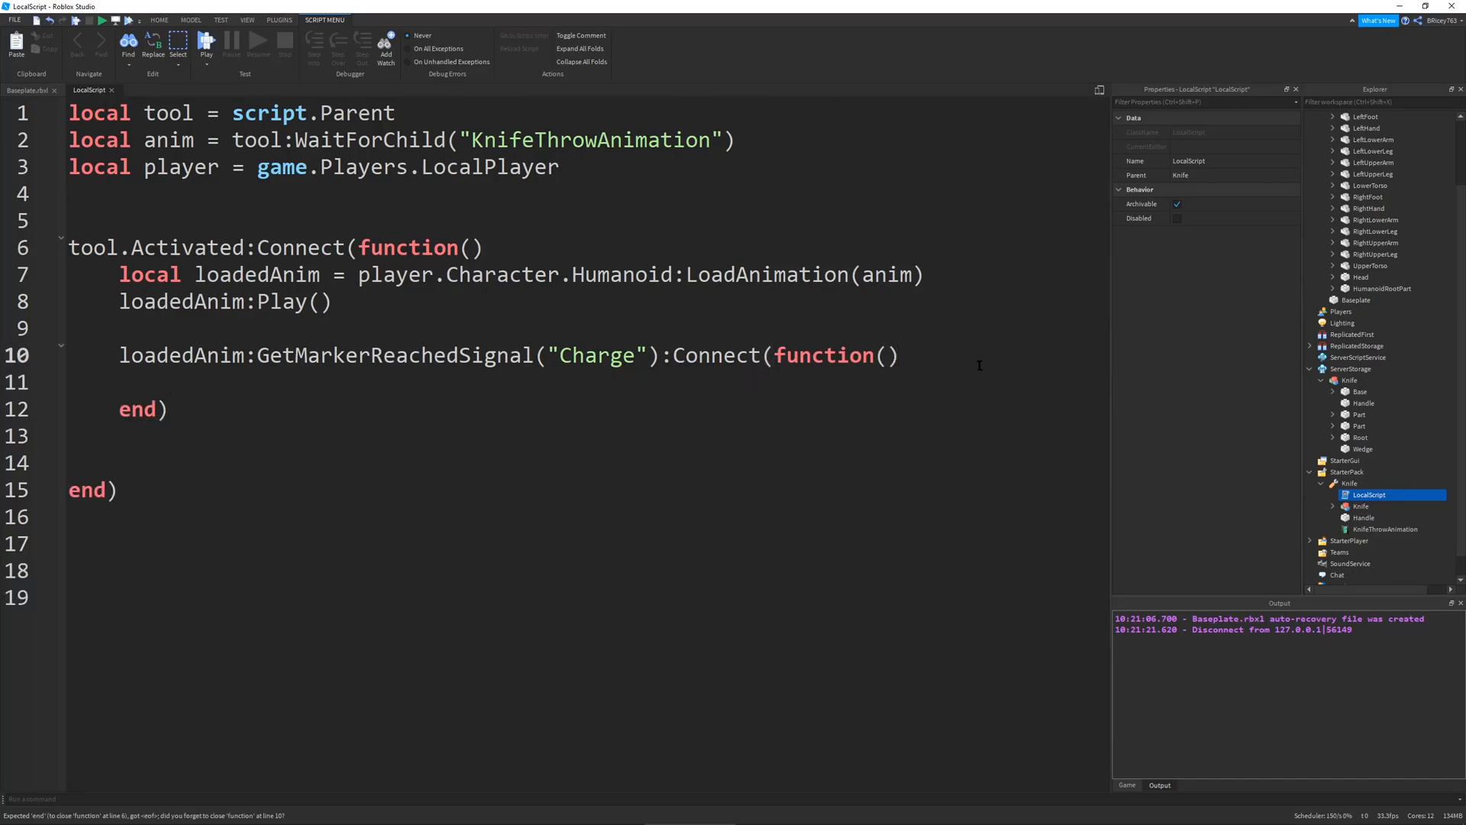
{"action": "type", "text": "chra"}
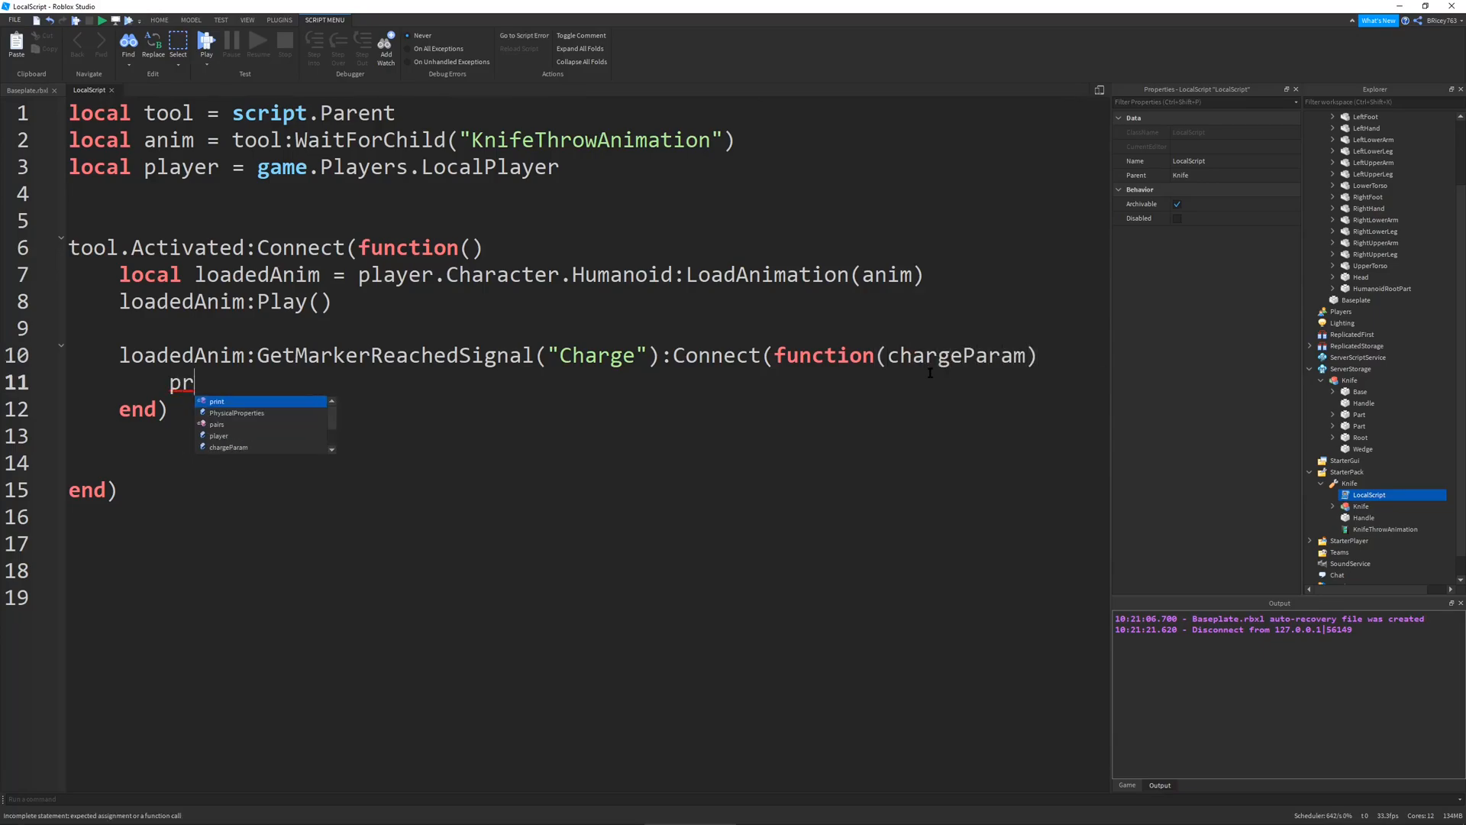
{"action": "type", "text": "int(chargeParam)"}
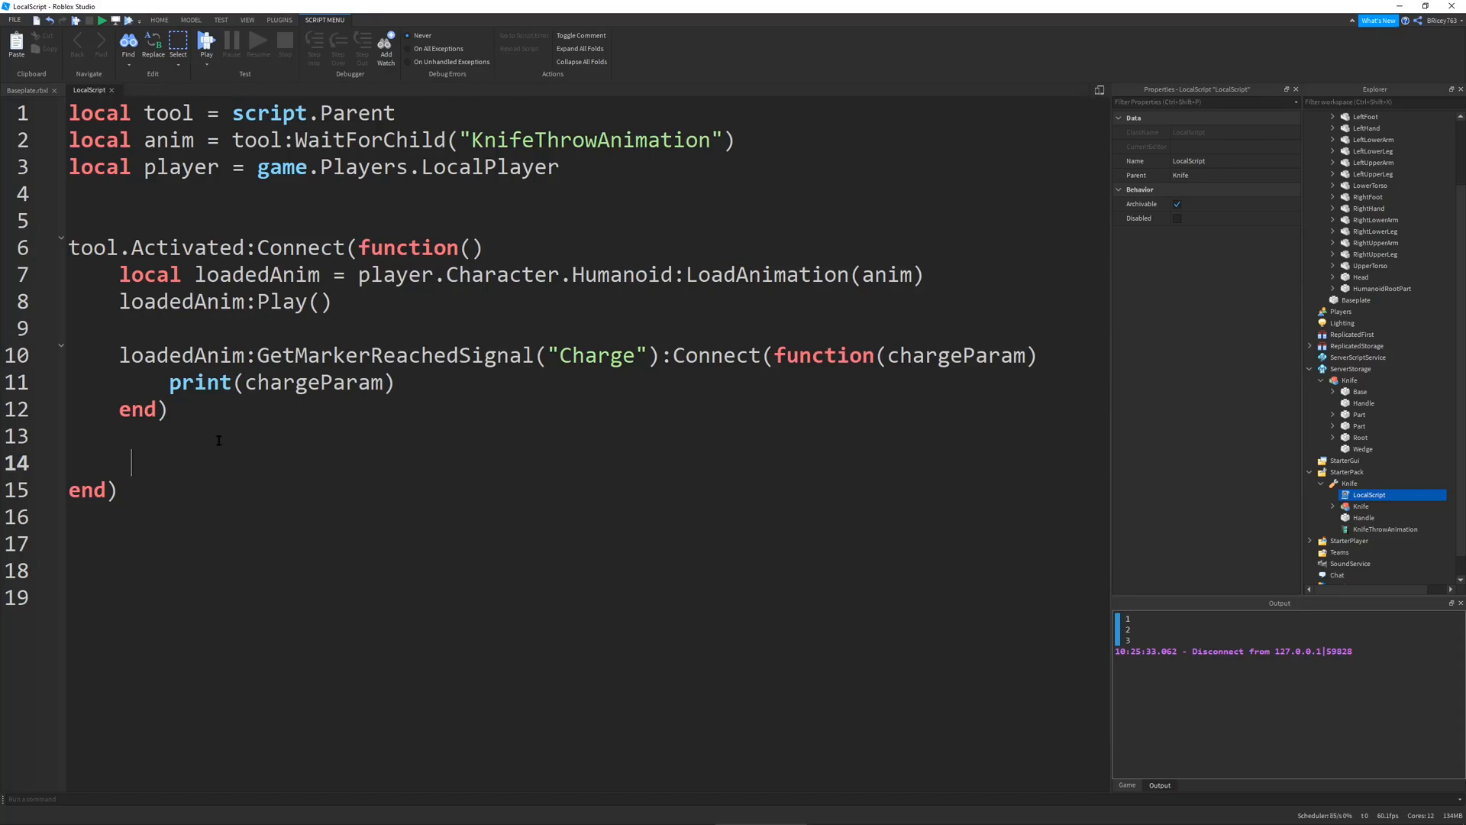
Connect the "PauseAnimation" marker signal to print "Should pause here.", then return to the Baseplate place view
{"action": "type", "text": "loaded"}
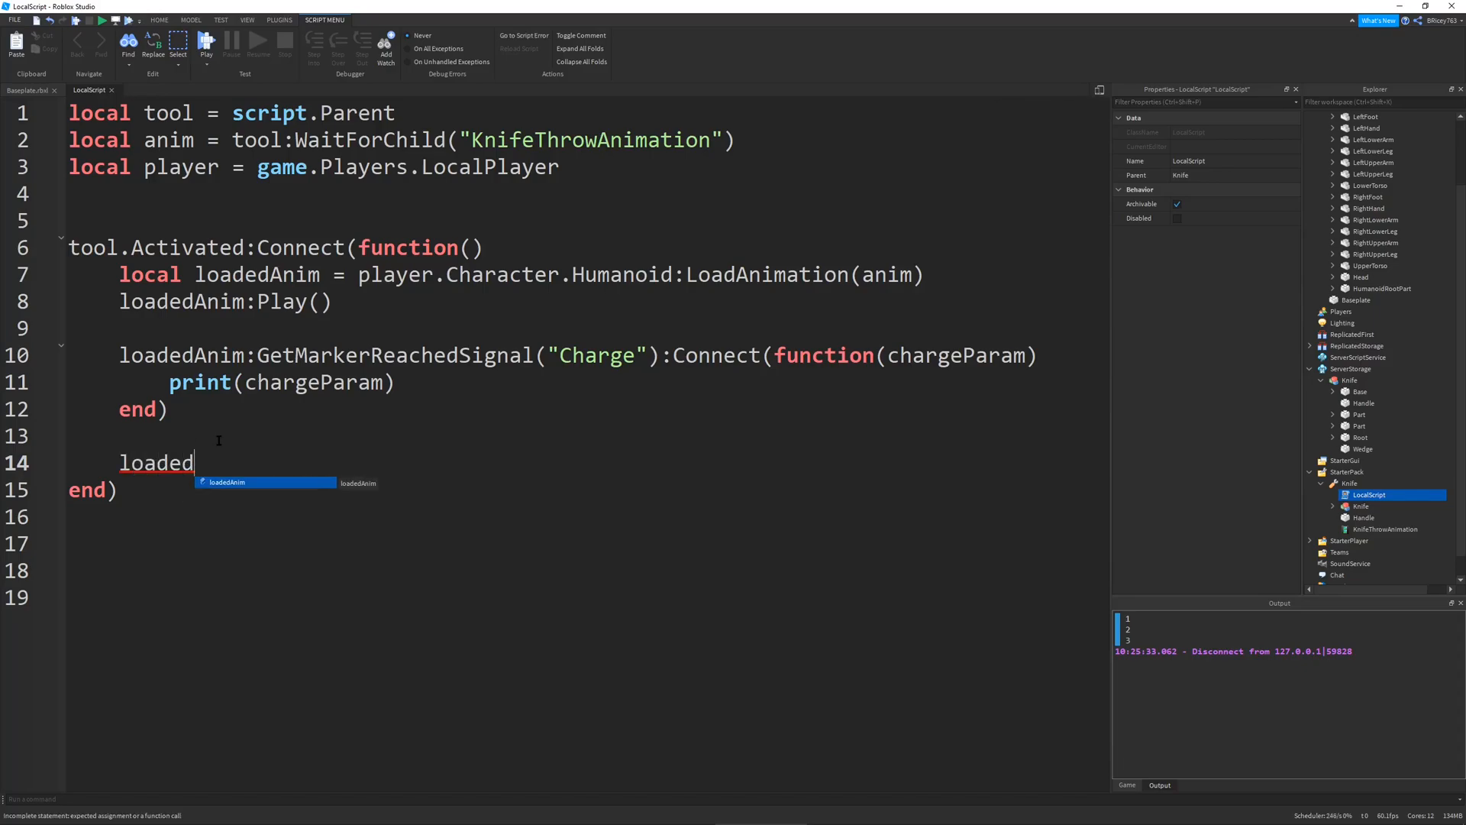
{"action": "type", "text": "Anim"}
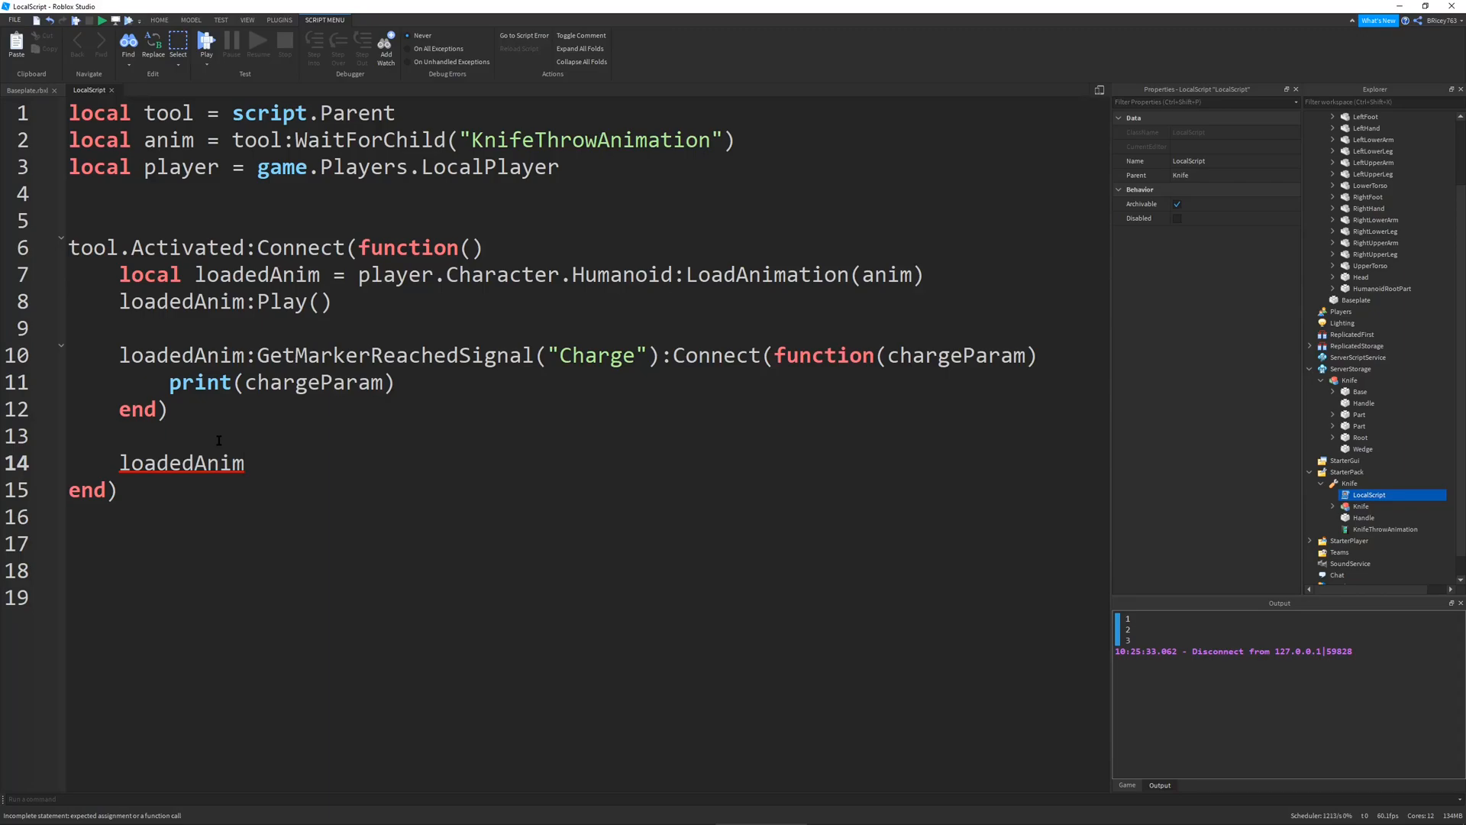
{"action": "type", "text": ":GetMarkerReachedSig"}
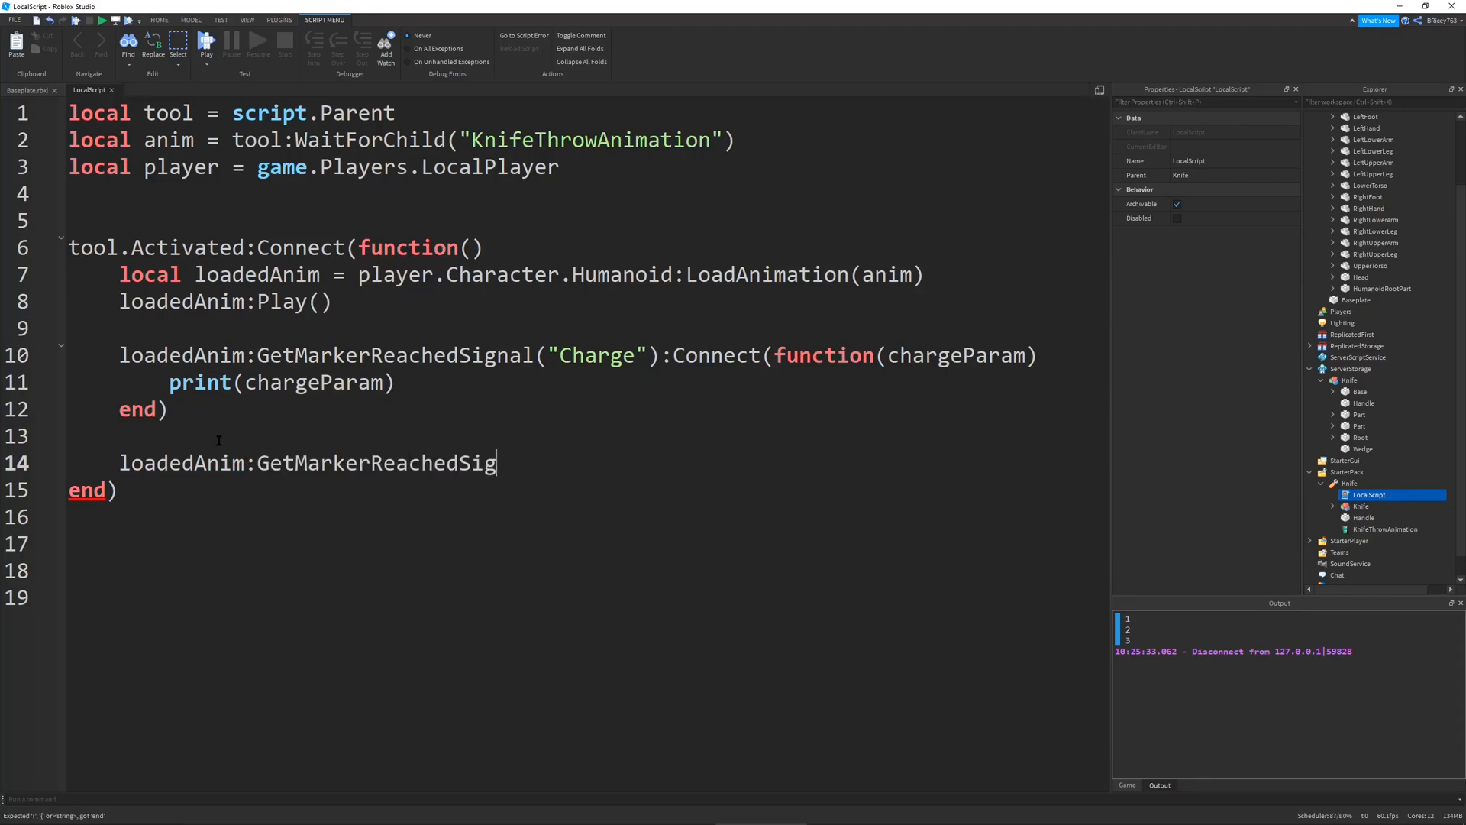
{"action": "type", "text": "nal(\"\")"}
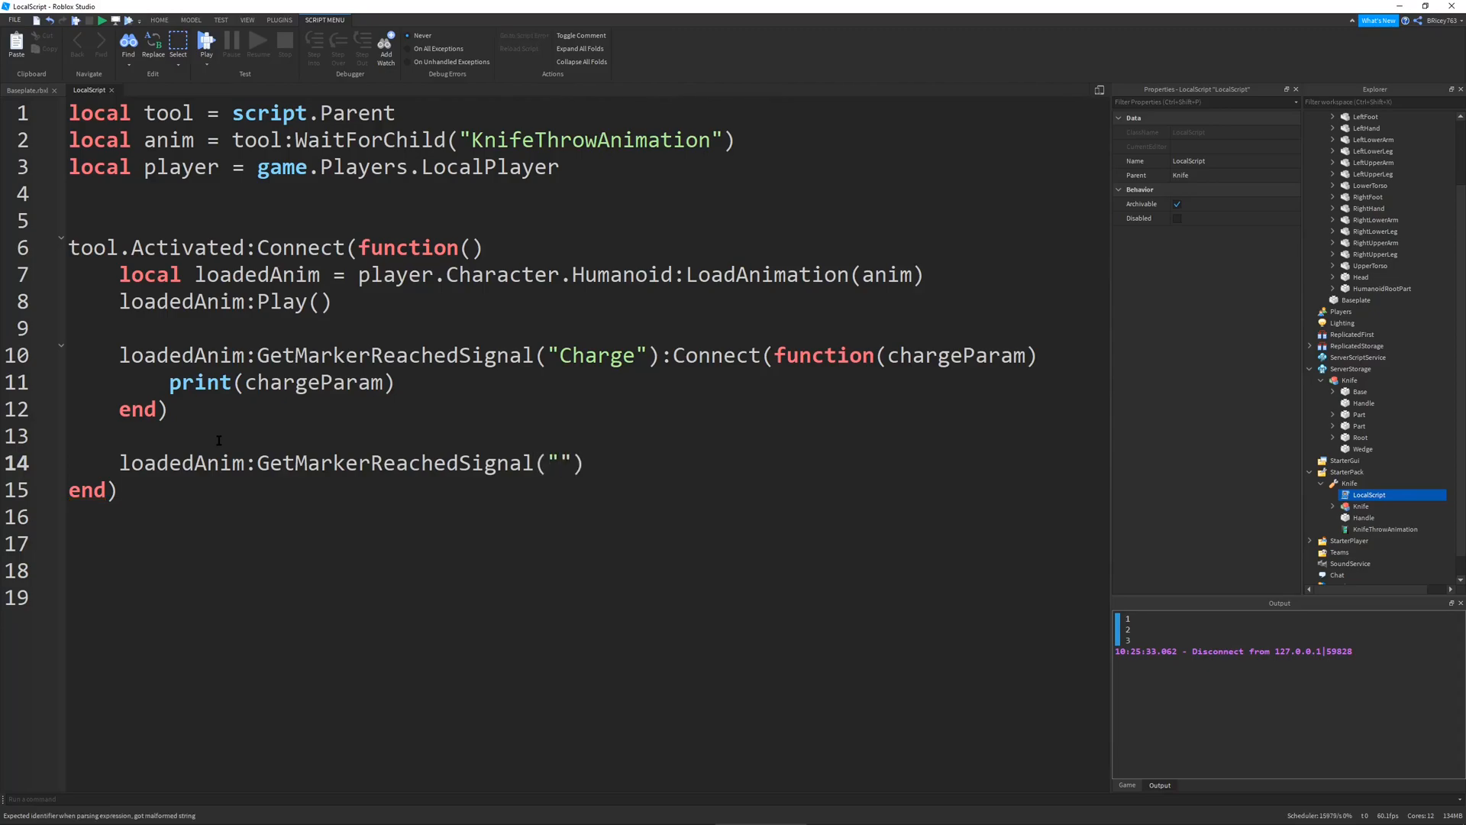
{"action": "type", "text": "PauseAnim"}
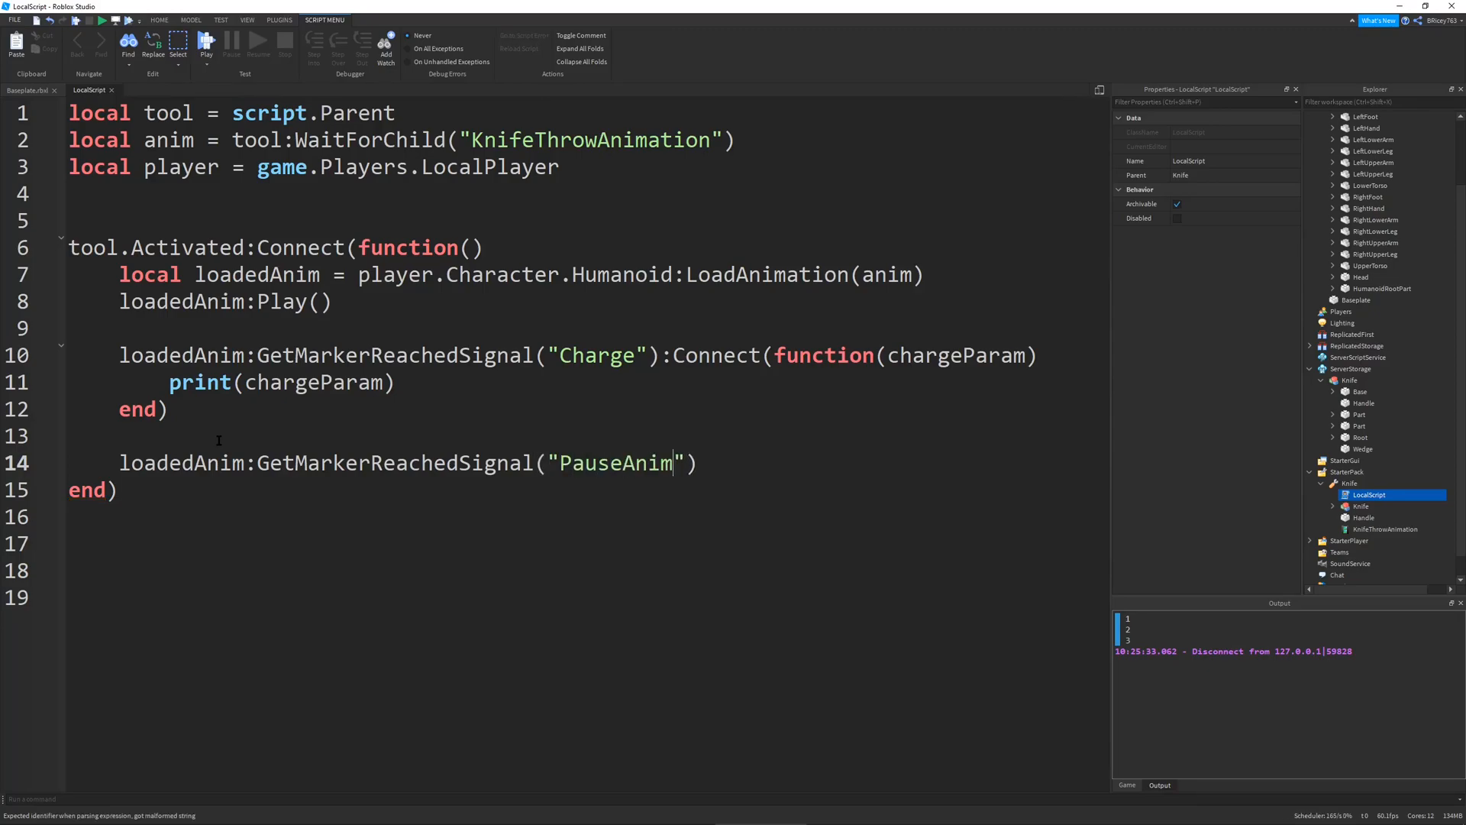
{"action": "type", "text": "ation"}
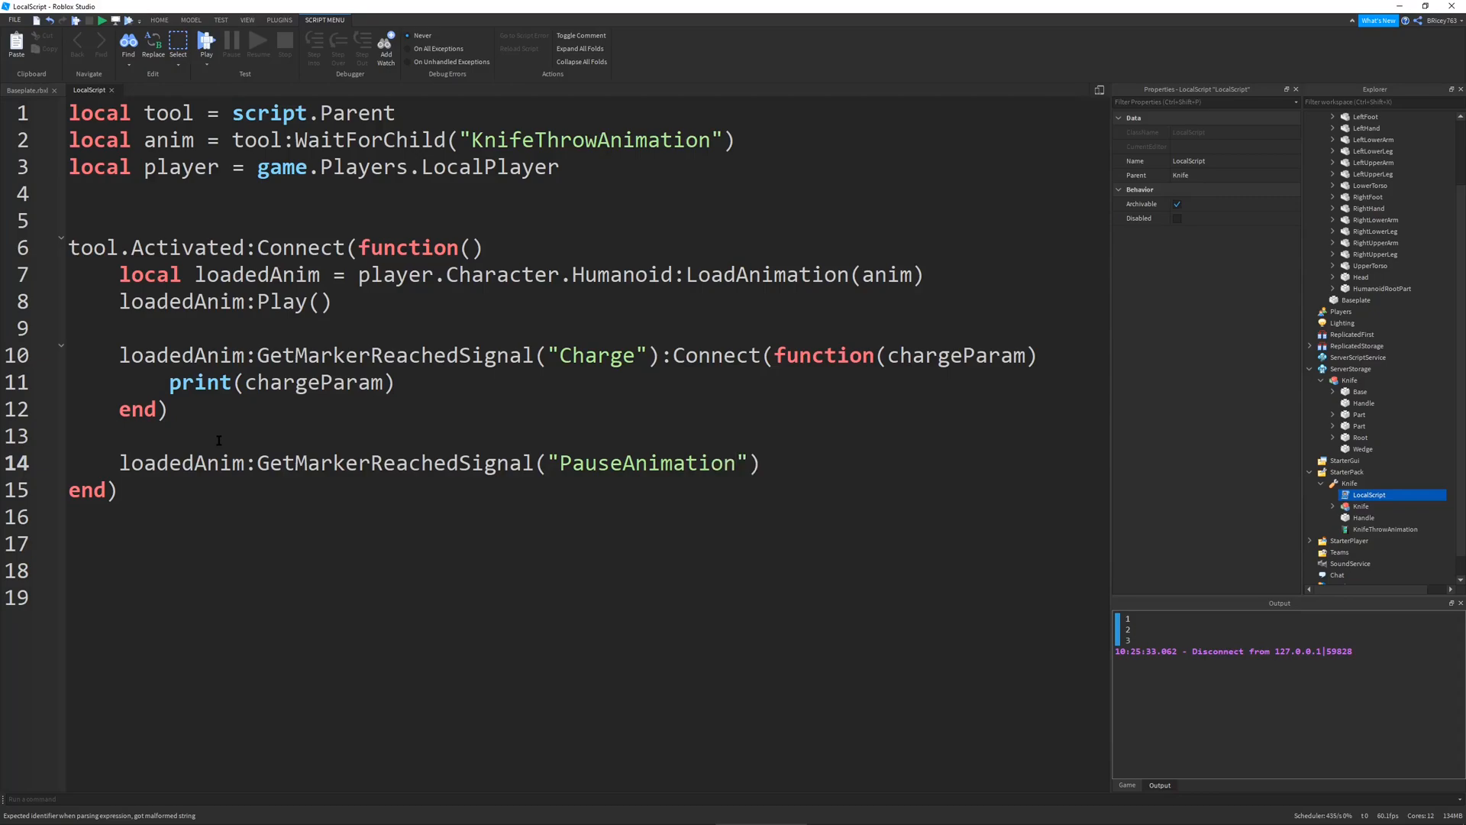
{"action": "type", "text": ":Connect(function("}
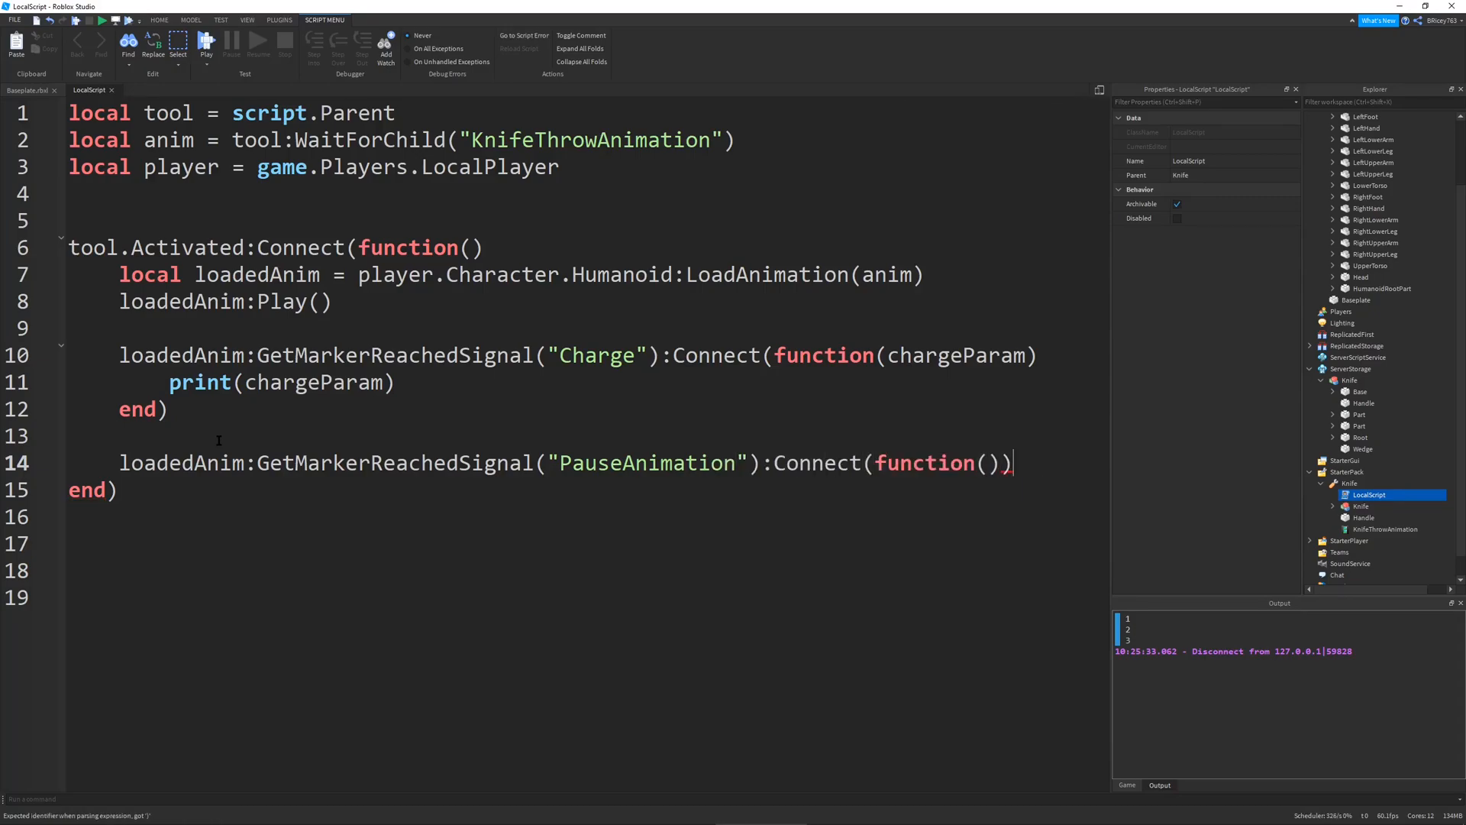
{"action": "type", "text": "print(\"\")"}
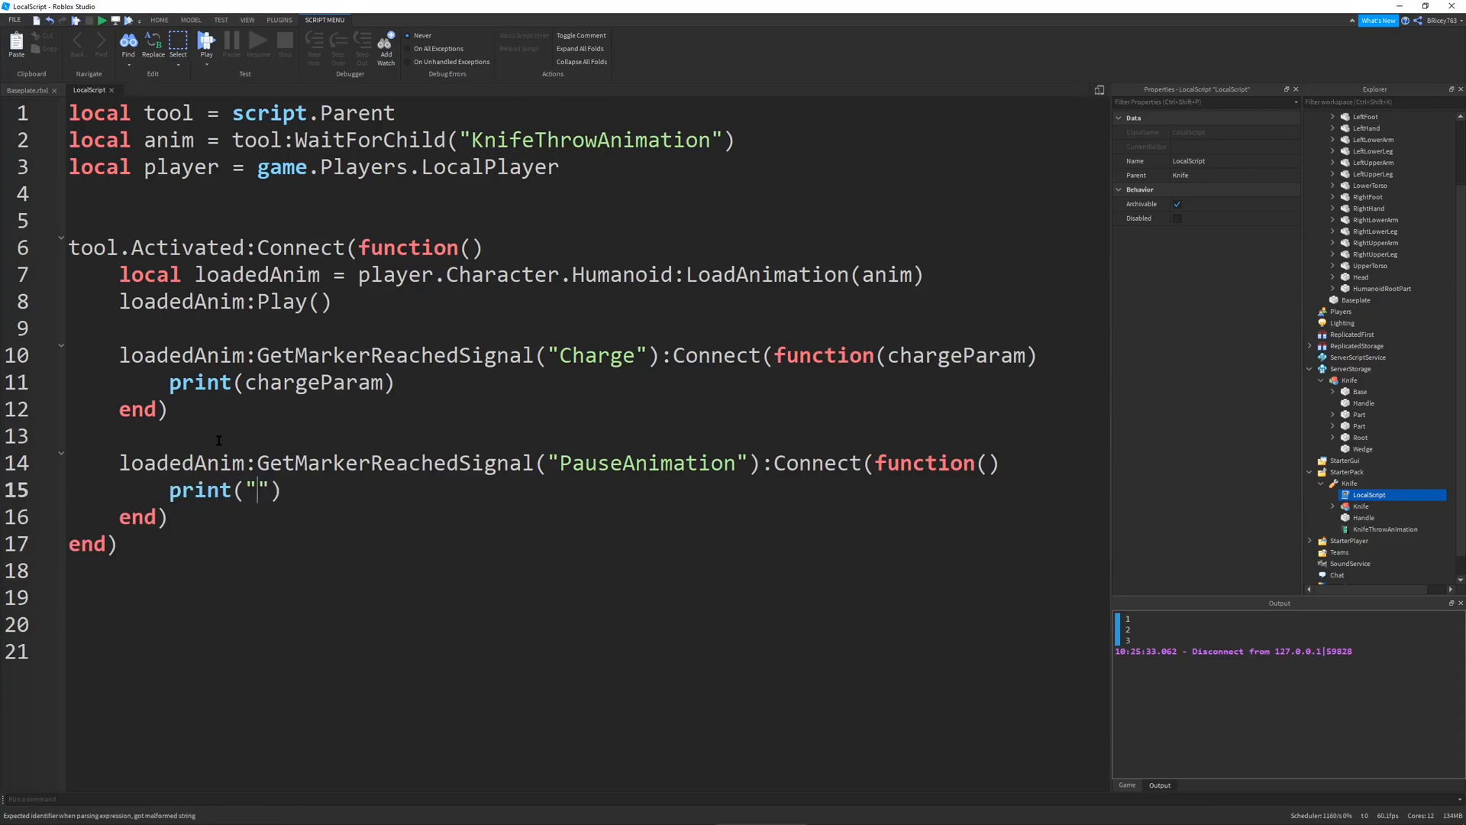
{"action": "type", "text": "Should pause"}
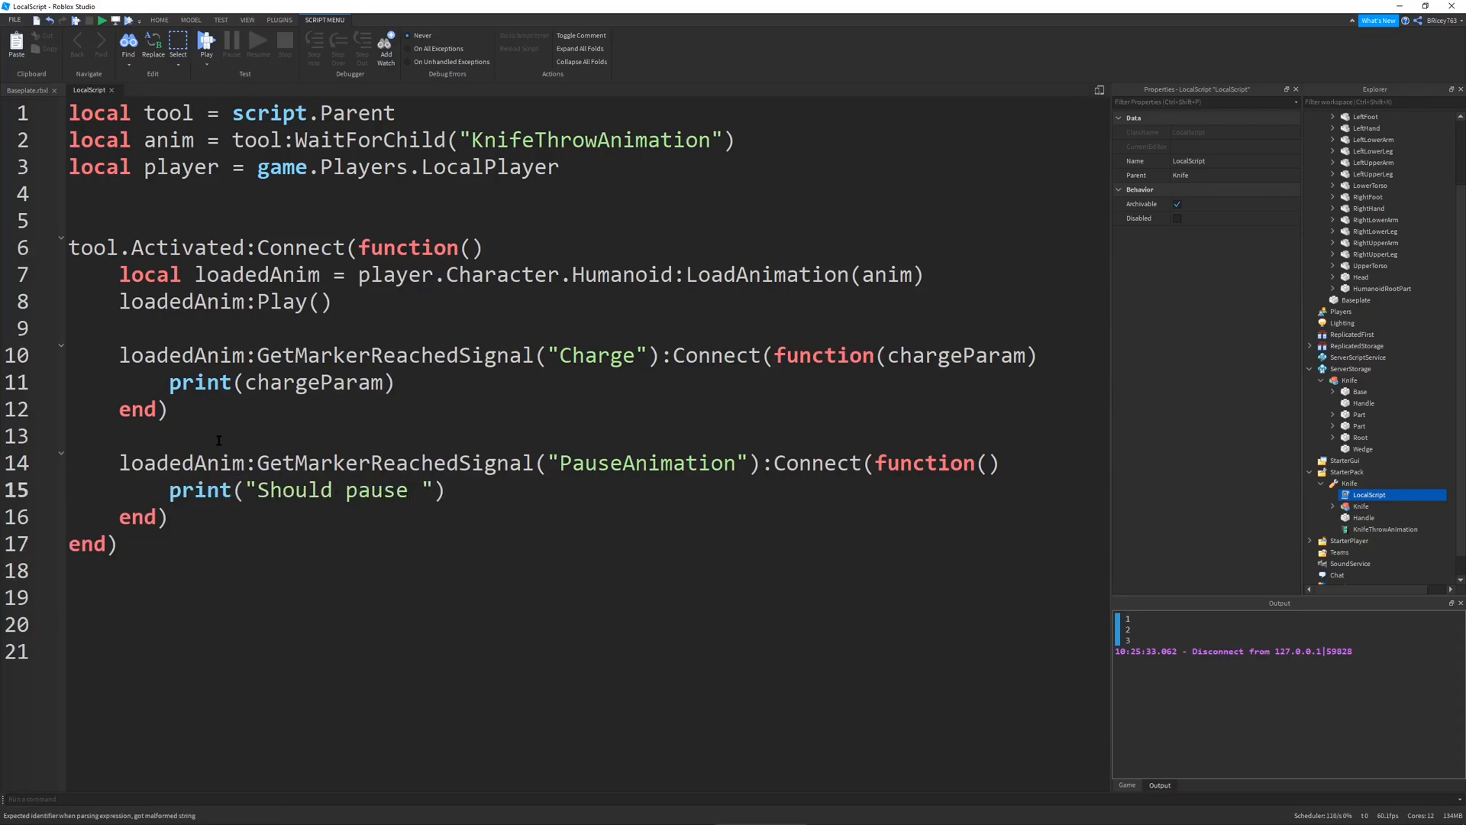
{"action": "type", "text": "here."}
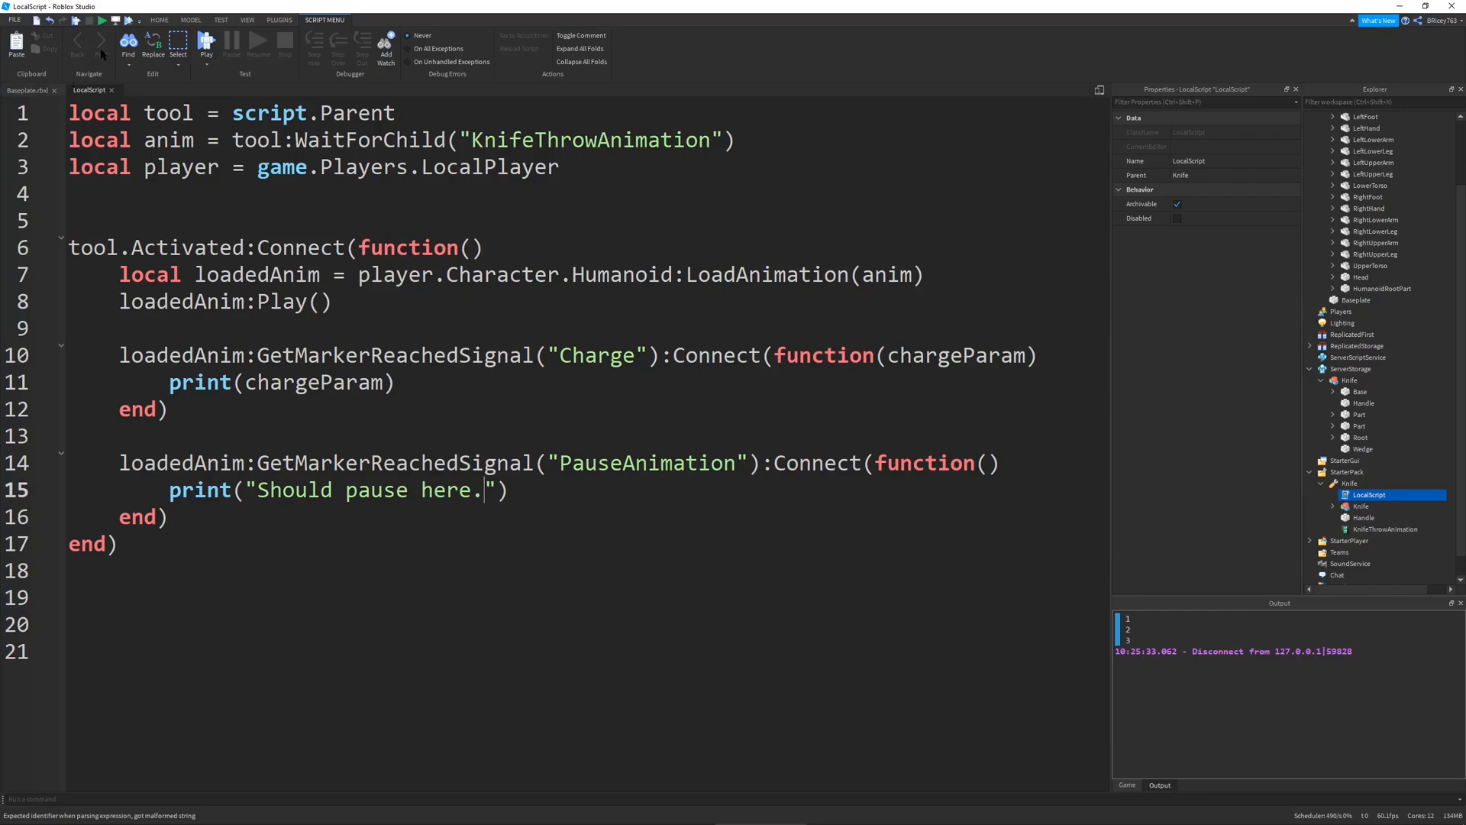
{"action": "left_click", "coordinate": [30, 90]}
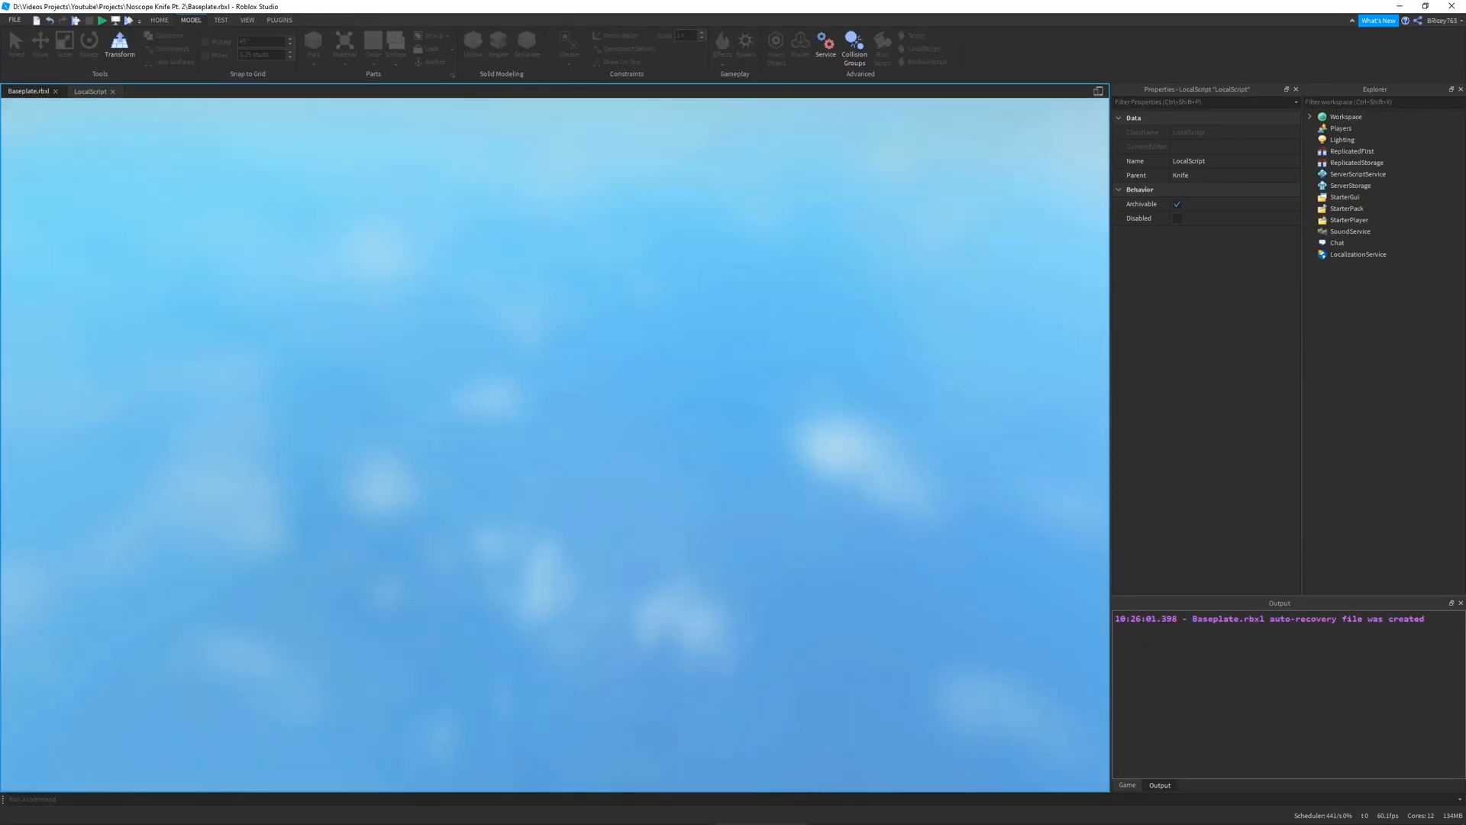